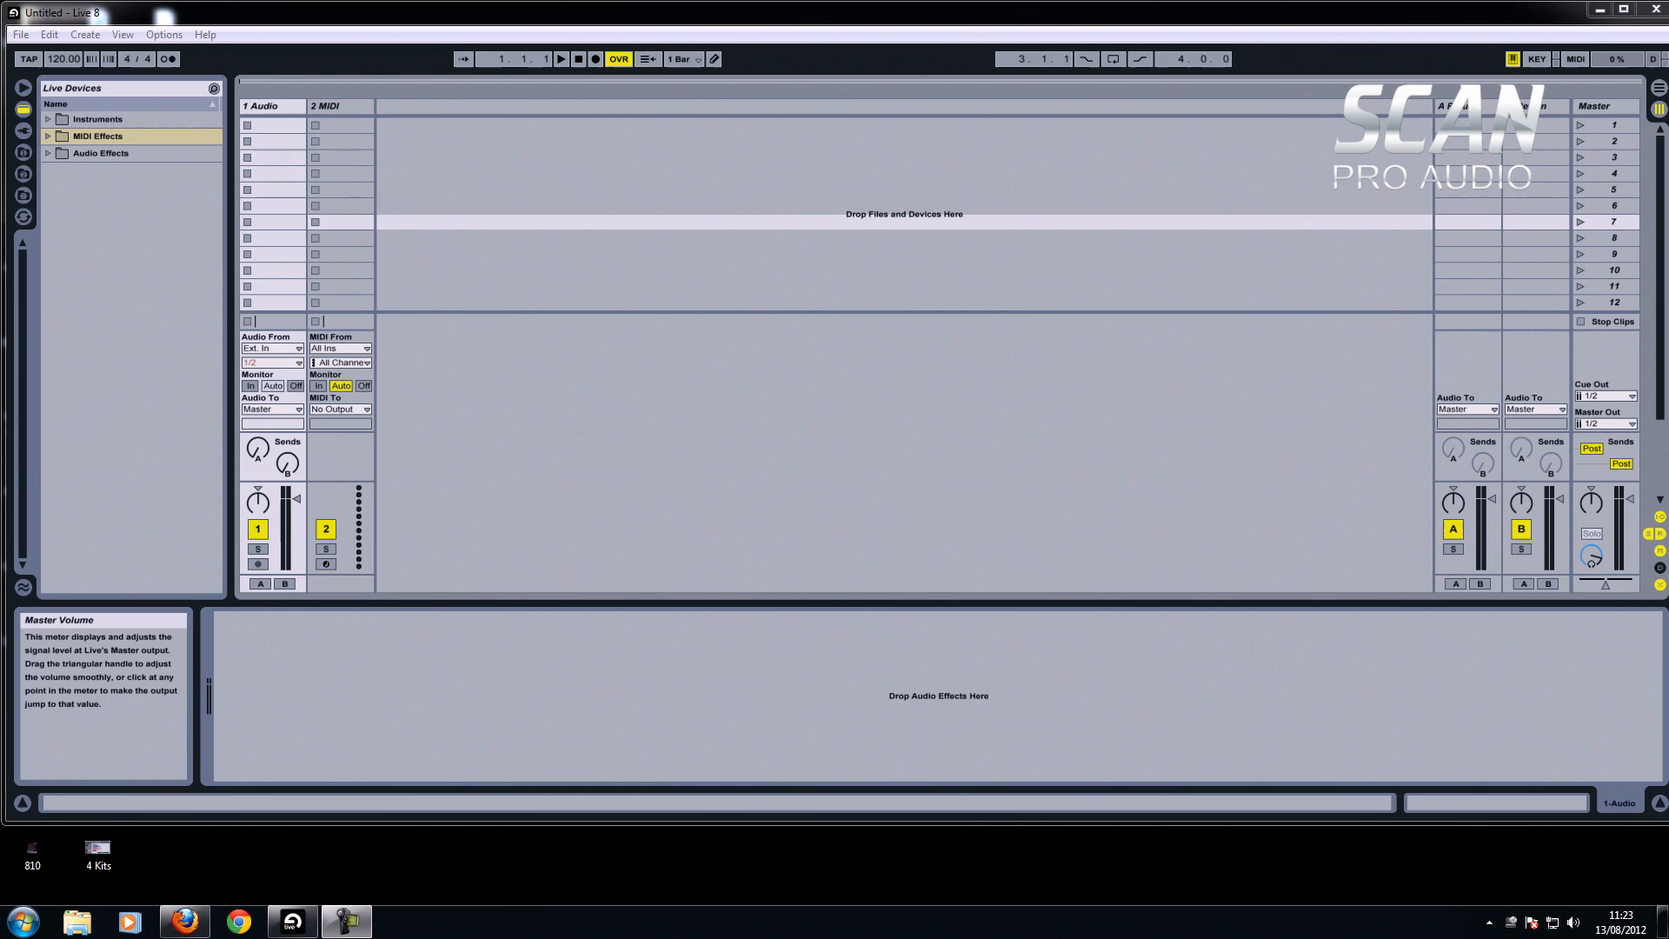
pyautogui.moveTo(657, 225)
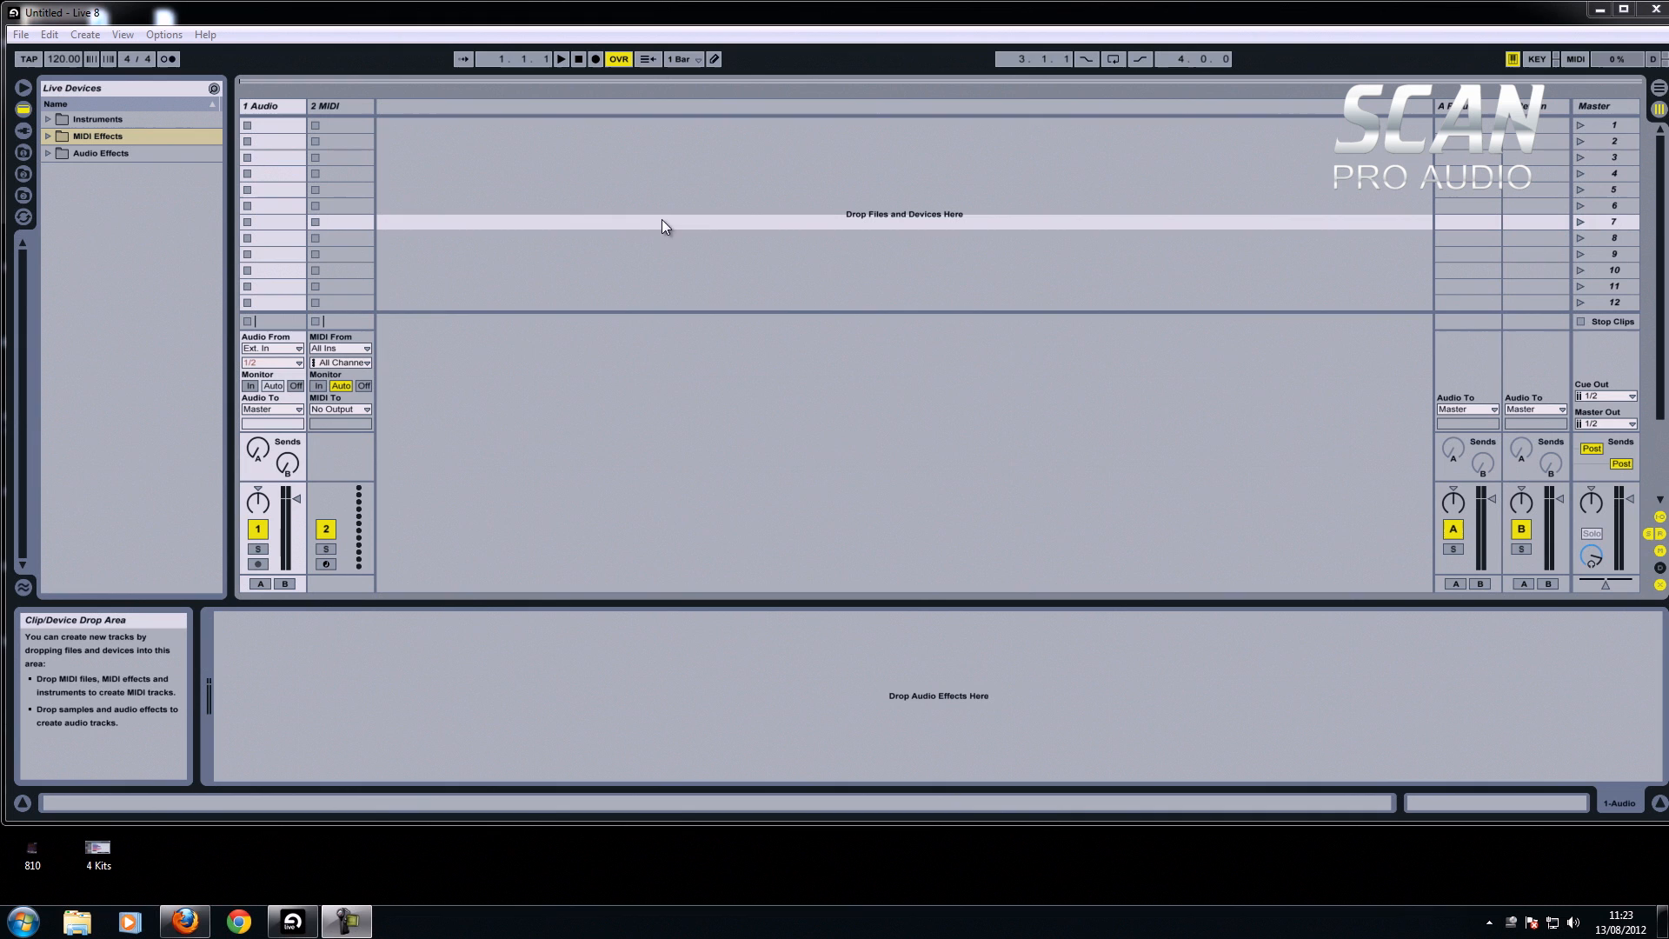
# Select the 2 MIDI track and show the Live Devices browser of built-in instruments and effects.
pyautogui.click(331, 106)
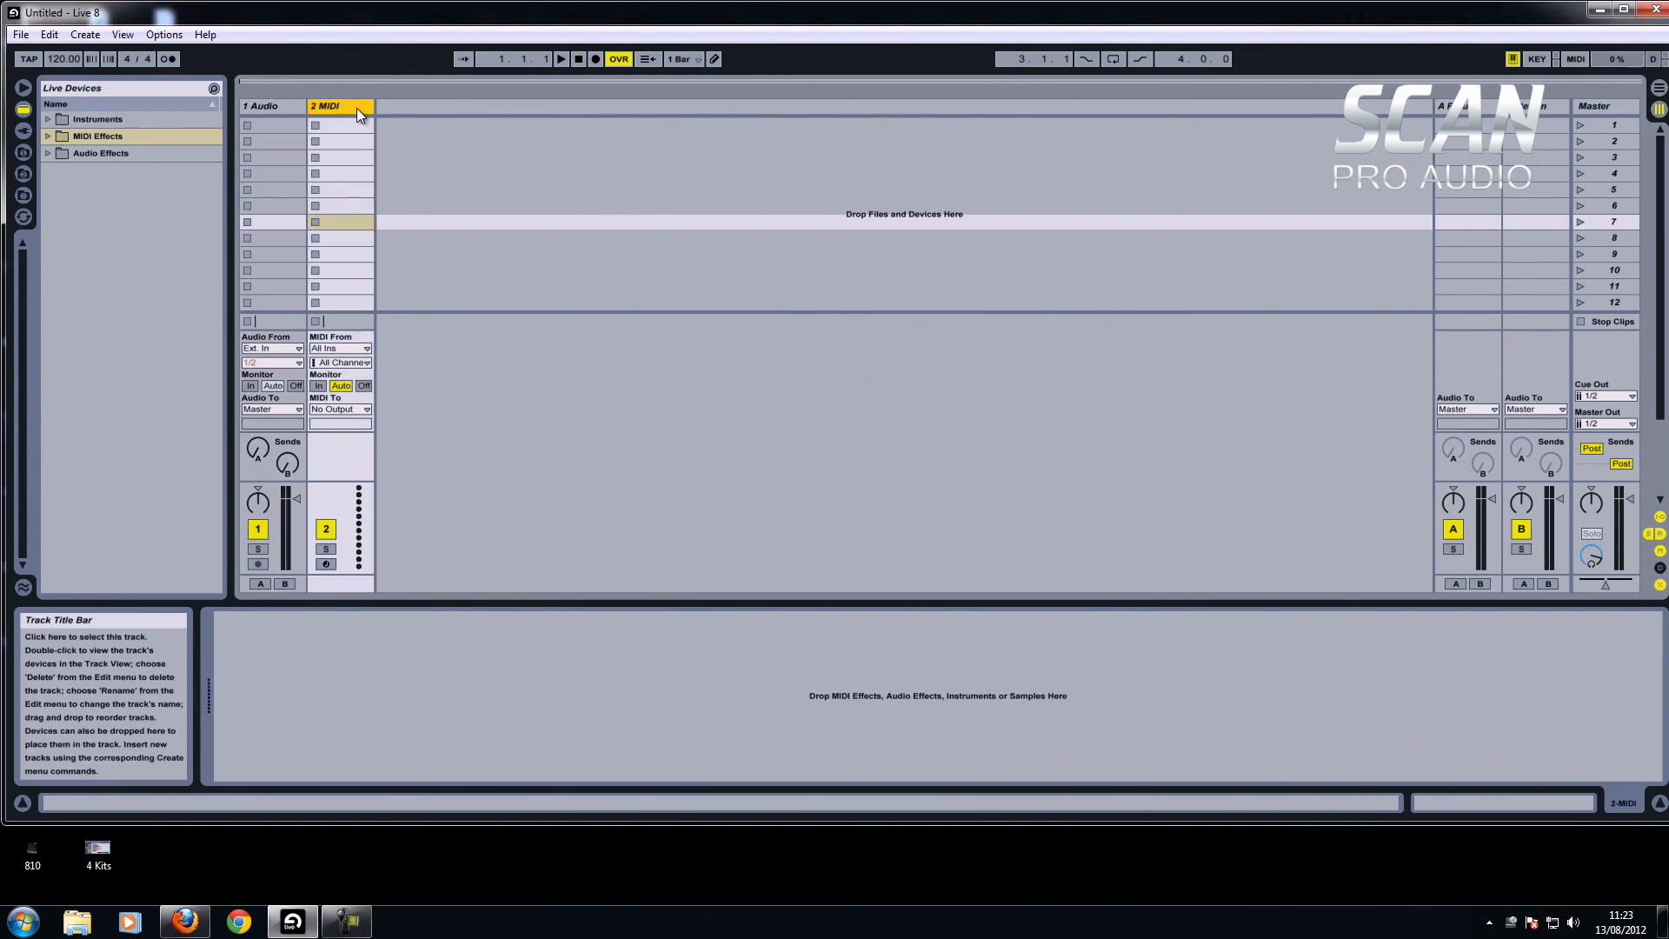
pyautogui.moveTo(364, 174)
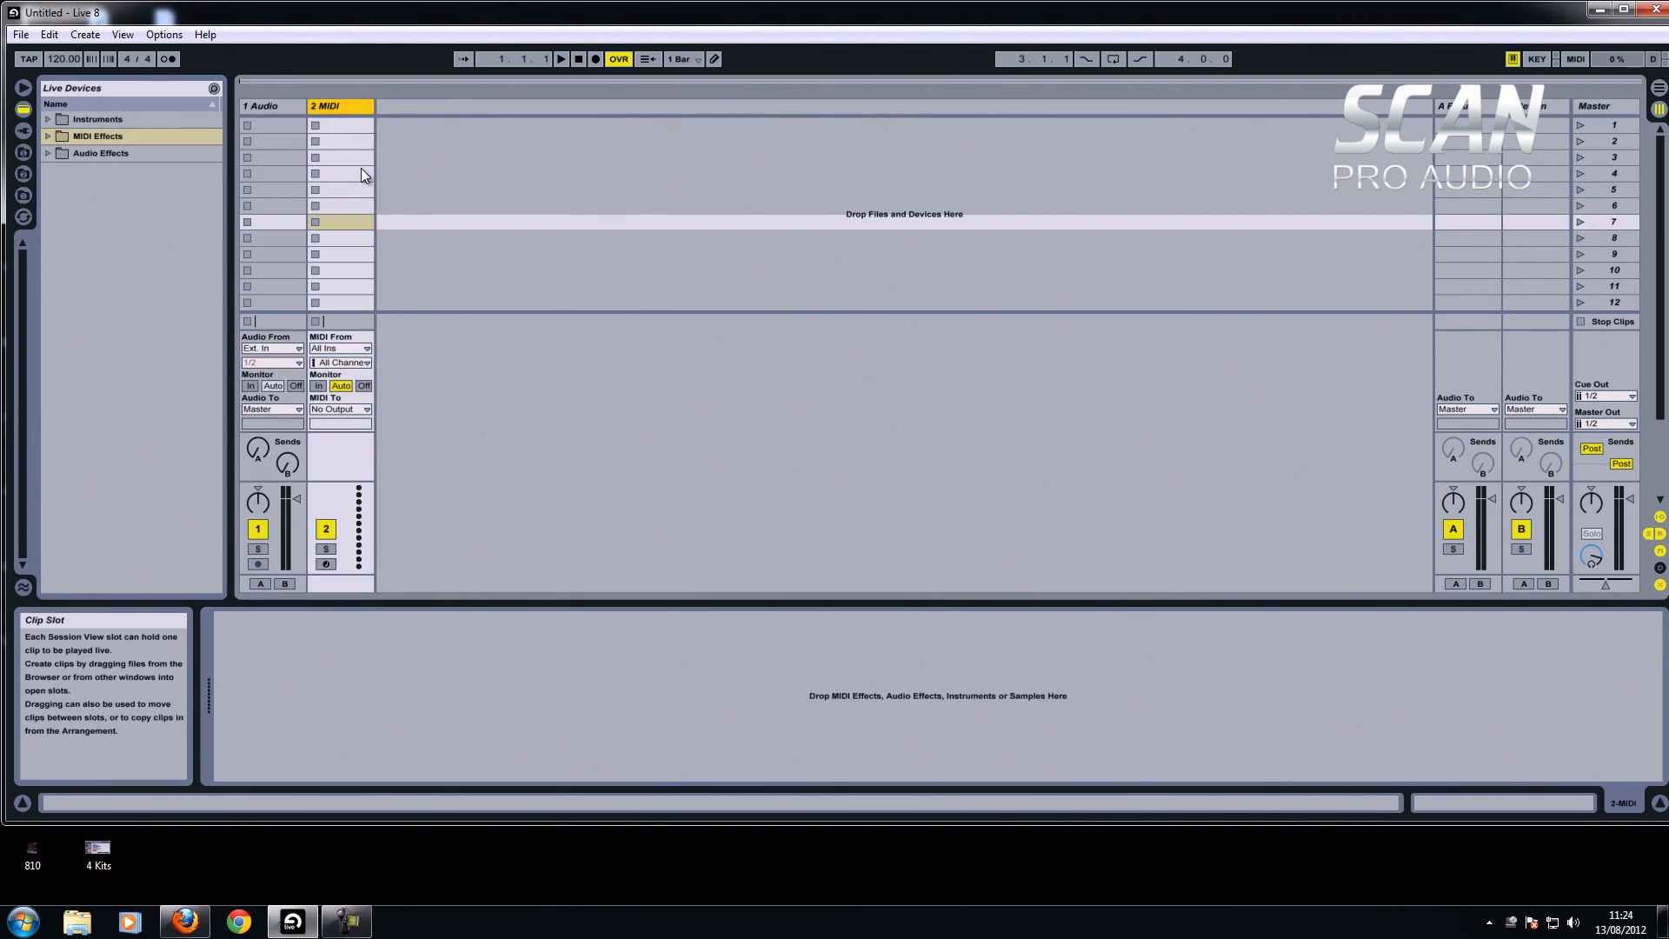
pyautogui.moveTo(101, 149)
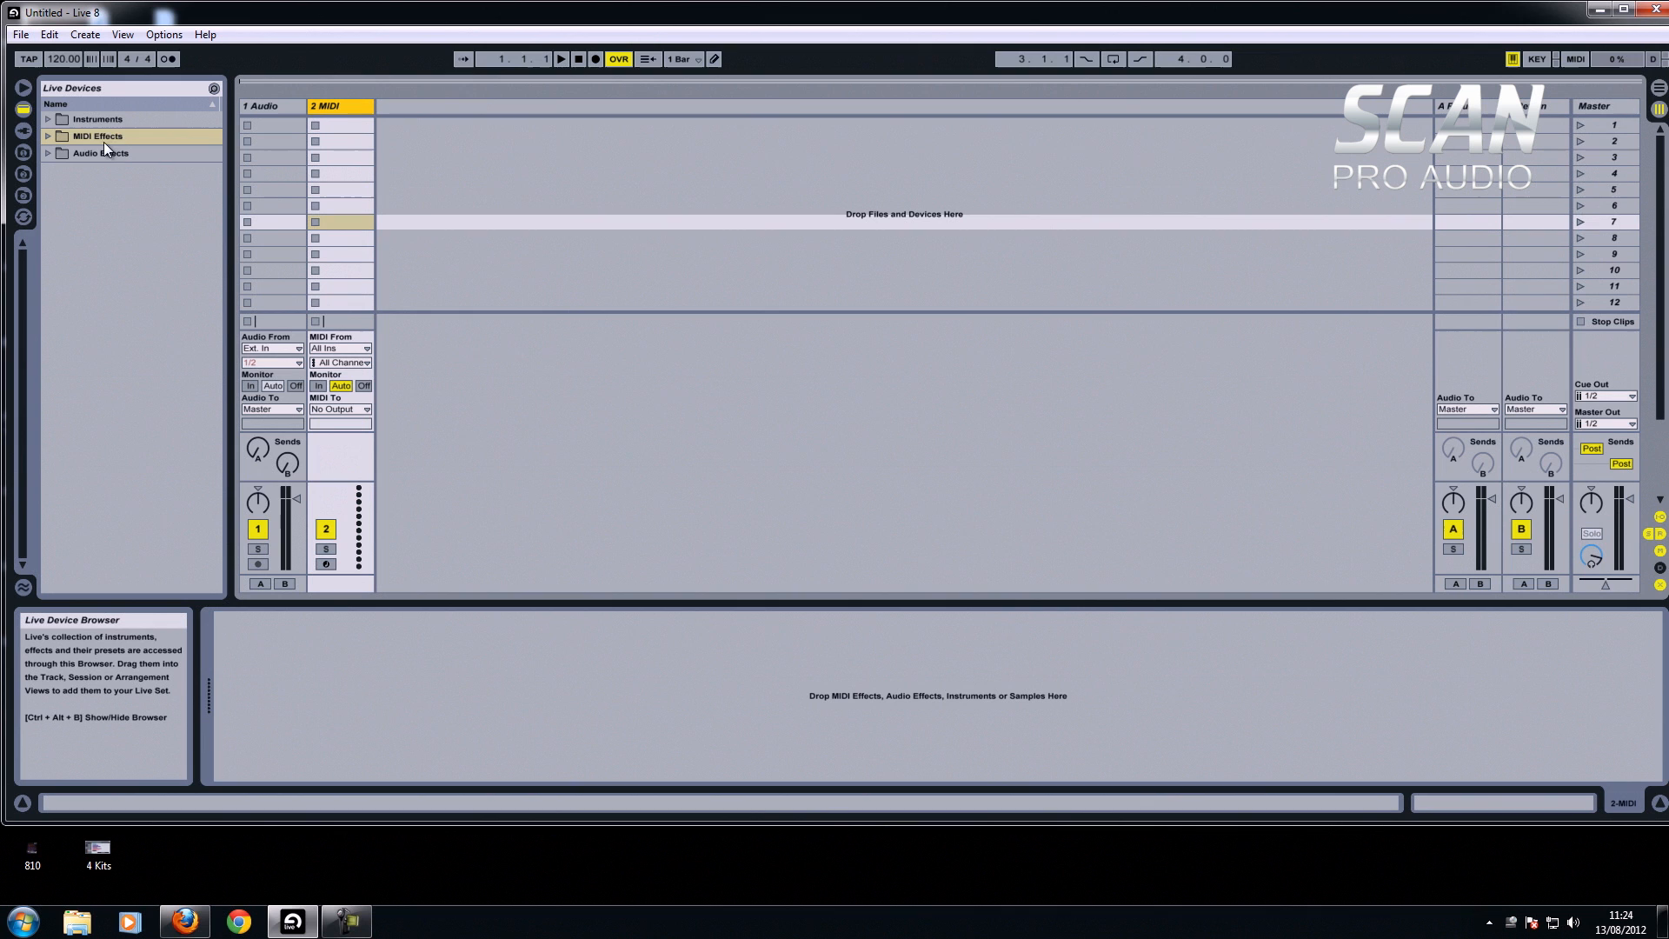
pyautogui.moveTo(22, 112)
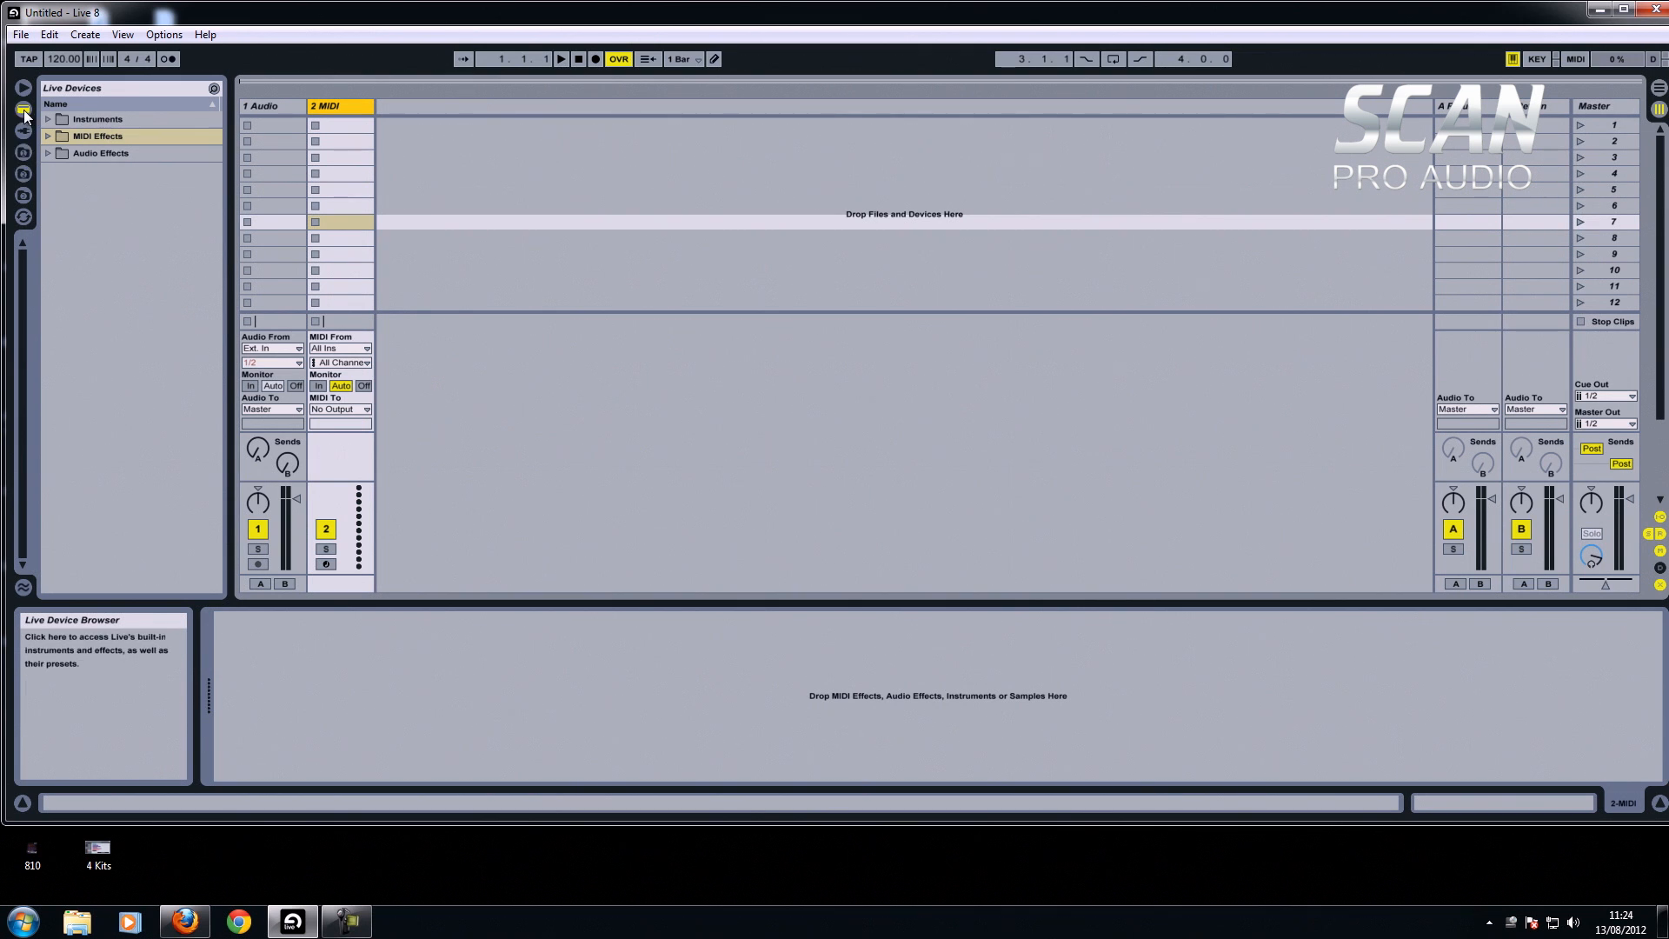
pyautogui.click(22, 153)
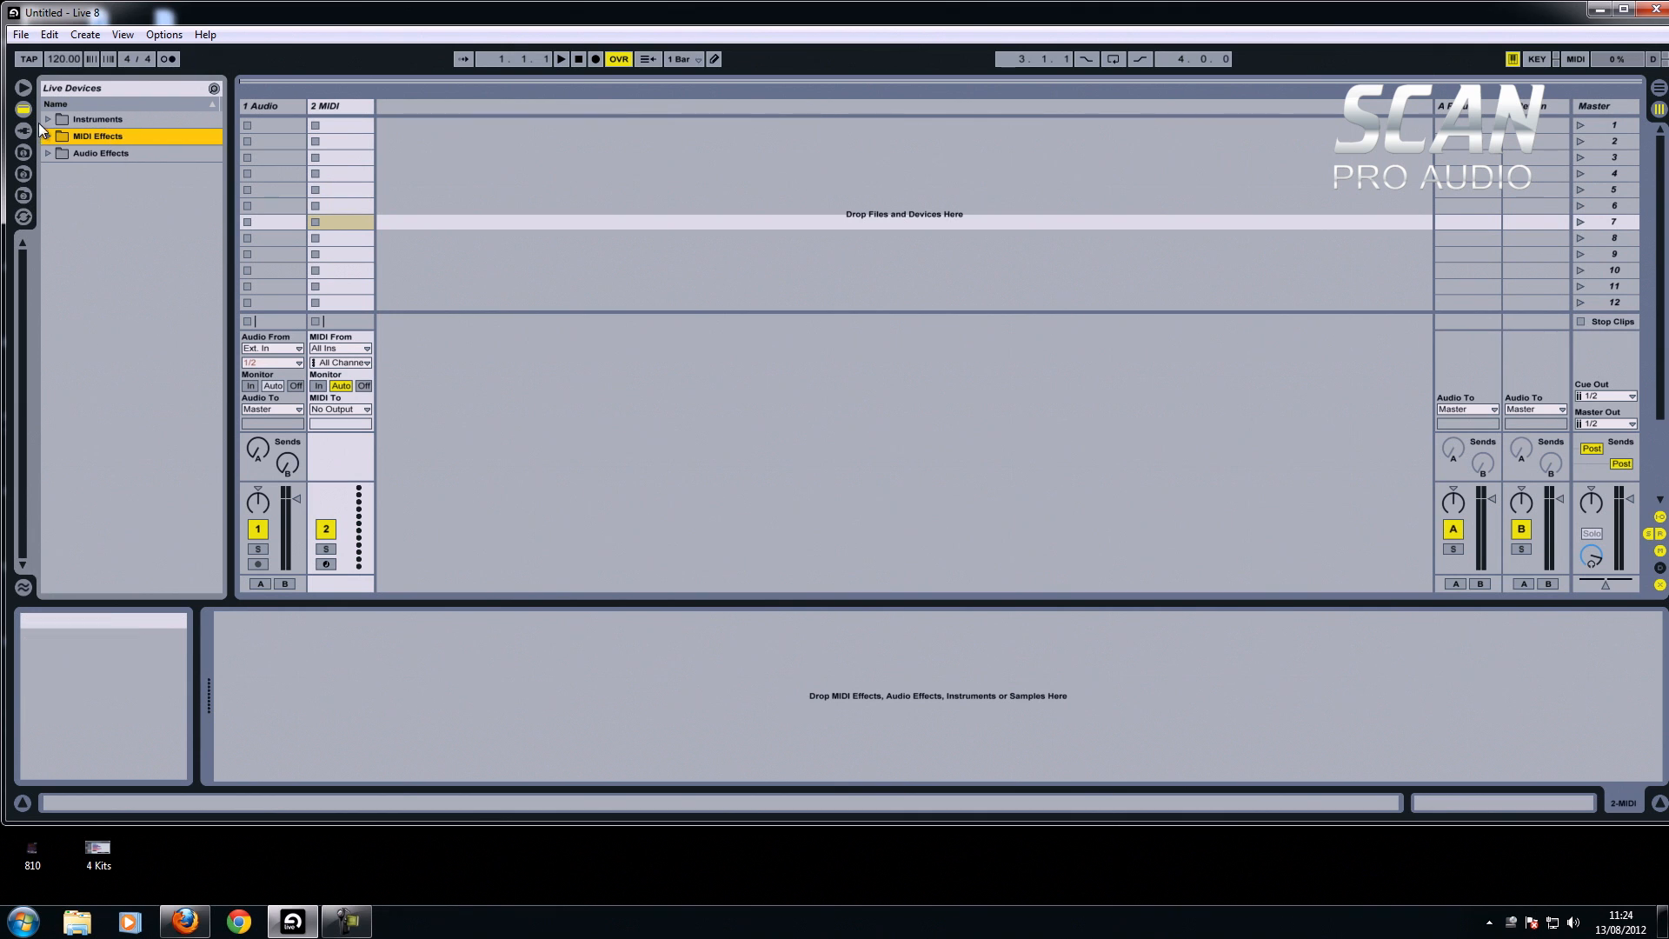
# Expand Instruments > Analog > Synth Lead and select the Lead-Burning Lead preset.
pyautogui.click(48, 118)
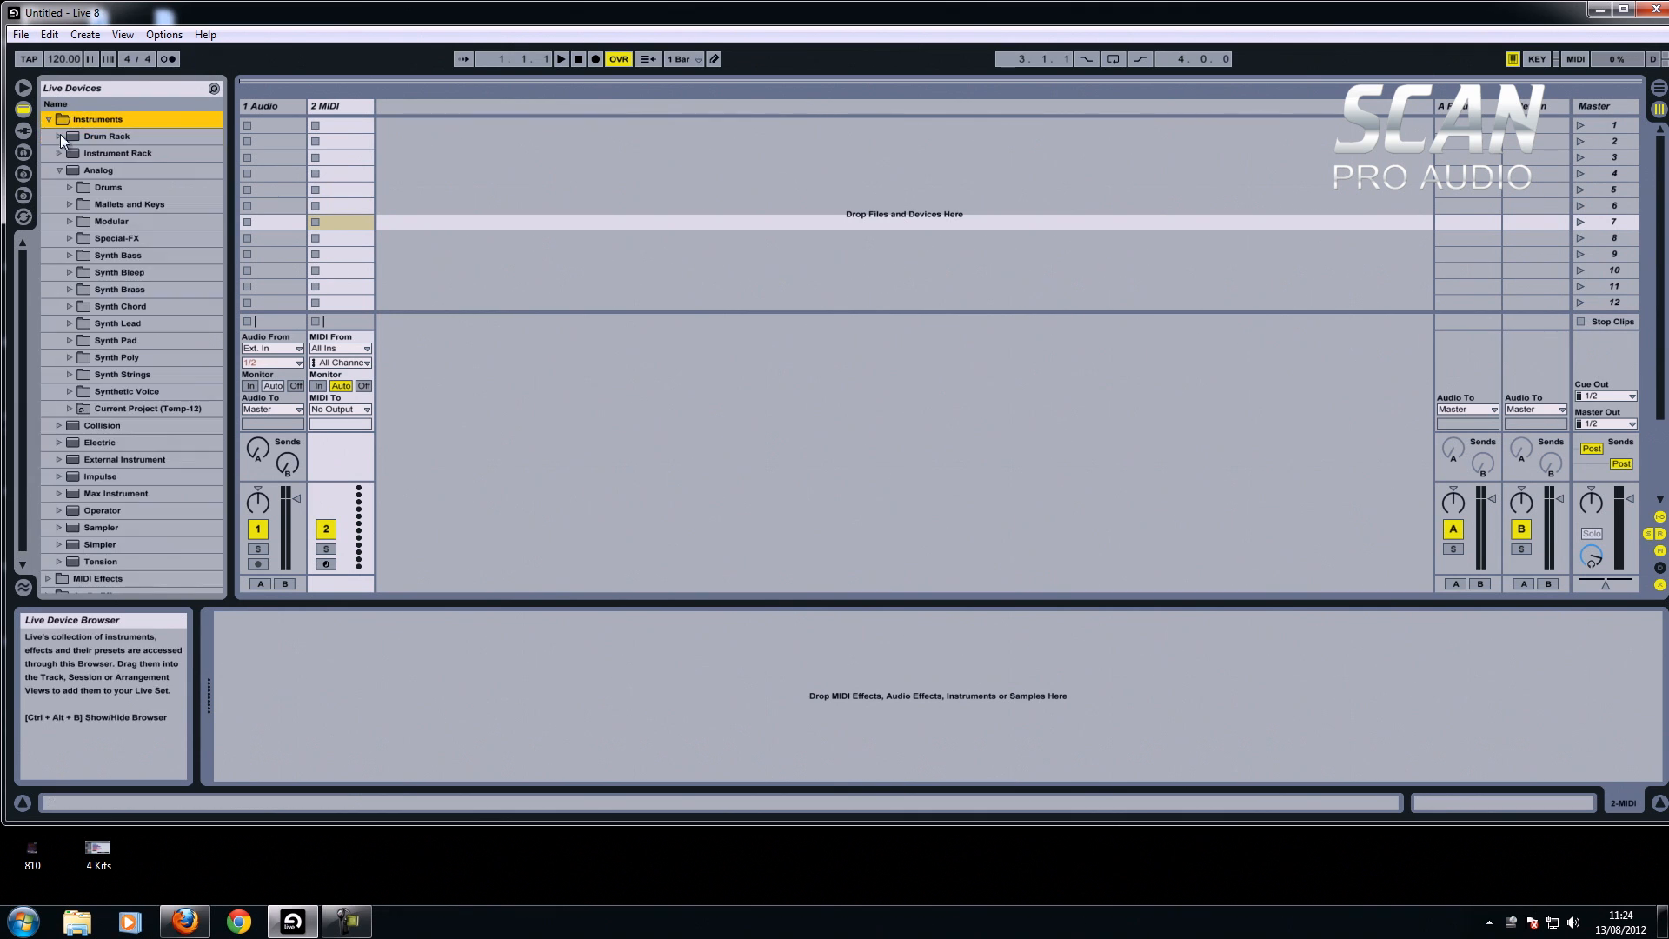
pyautogui.click(59, 170)
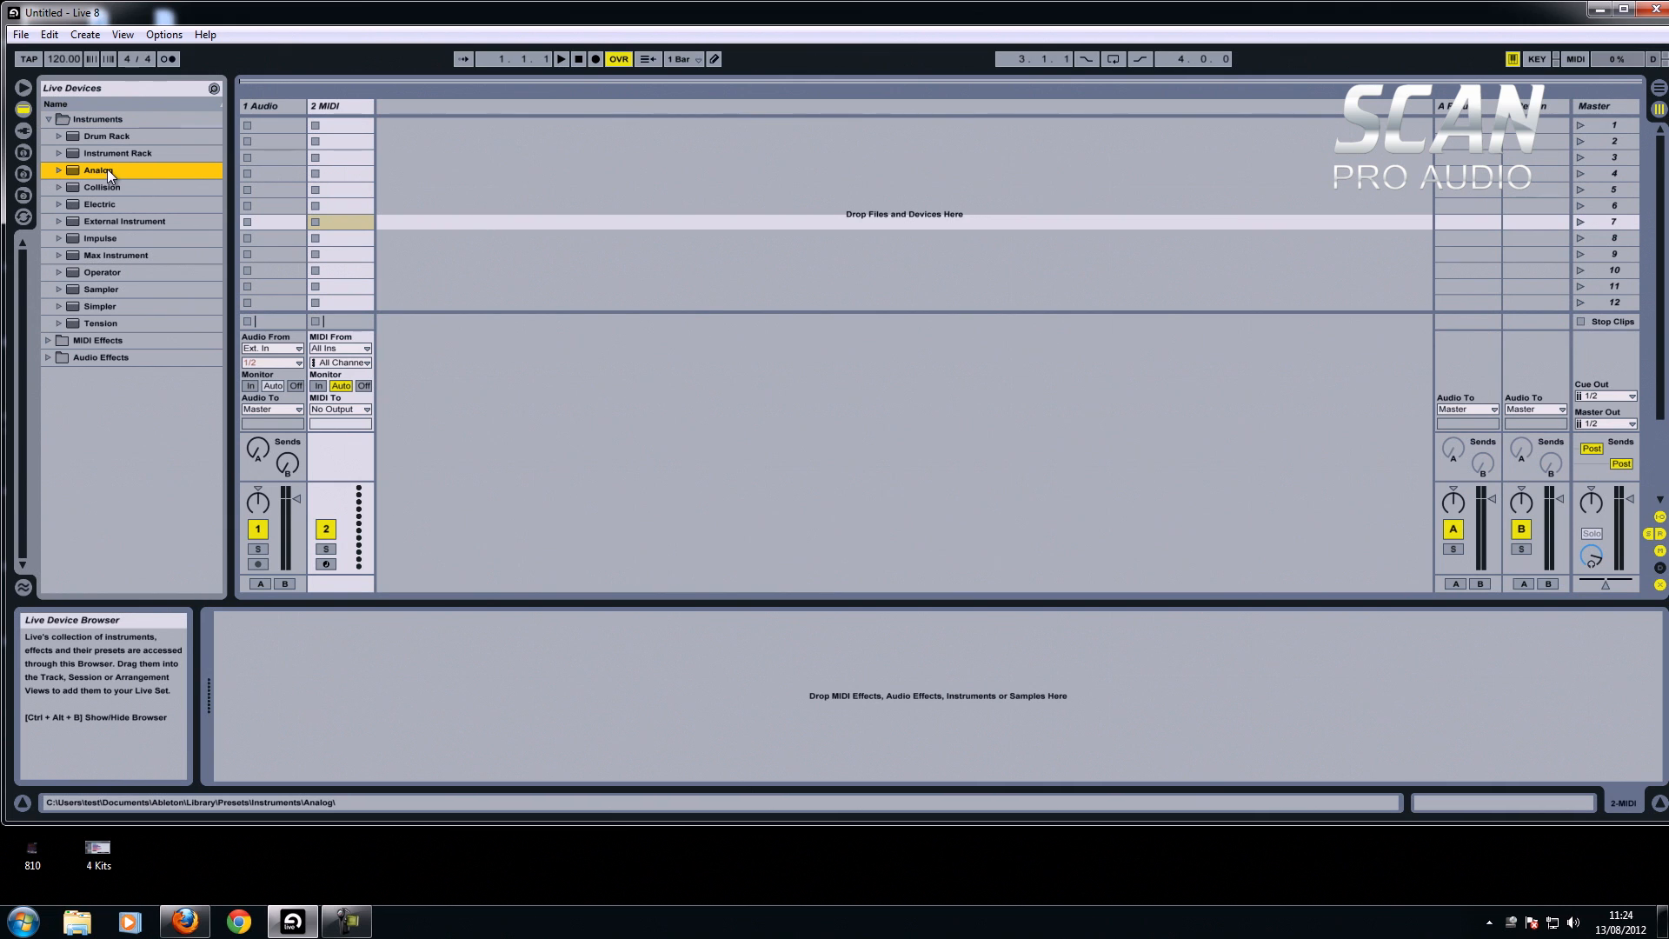
pyautogui.click(59, 171)
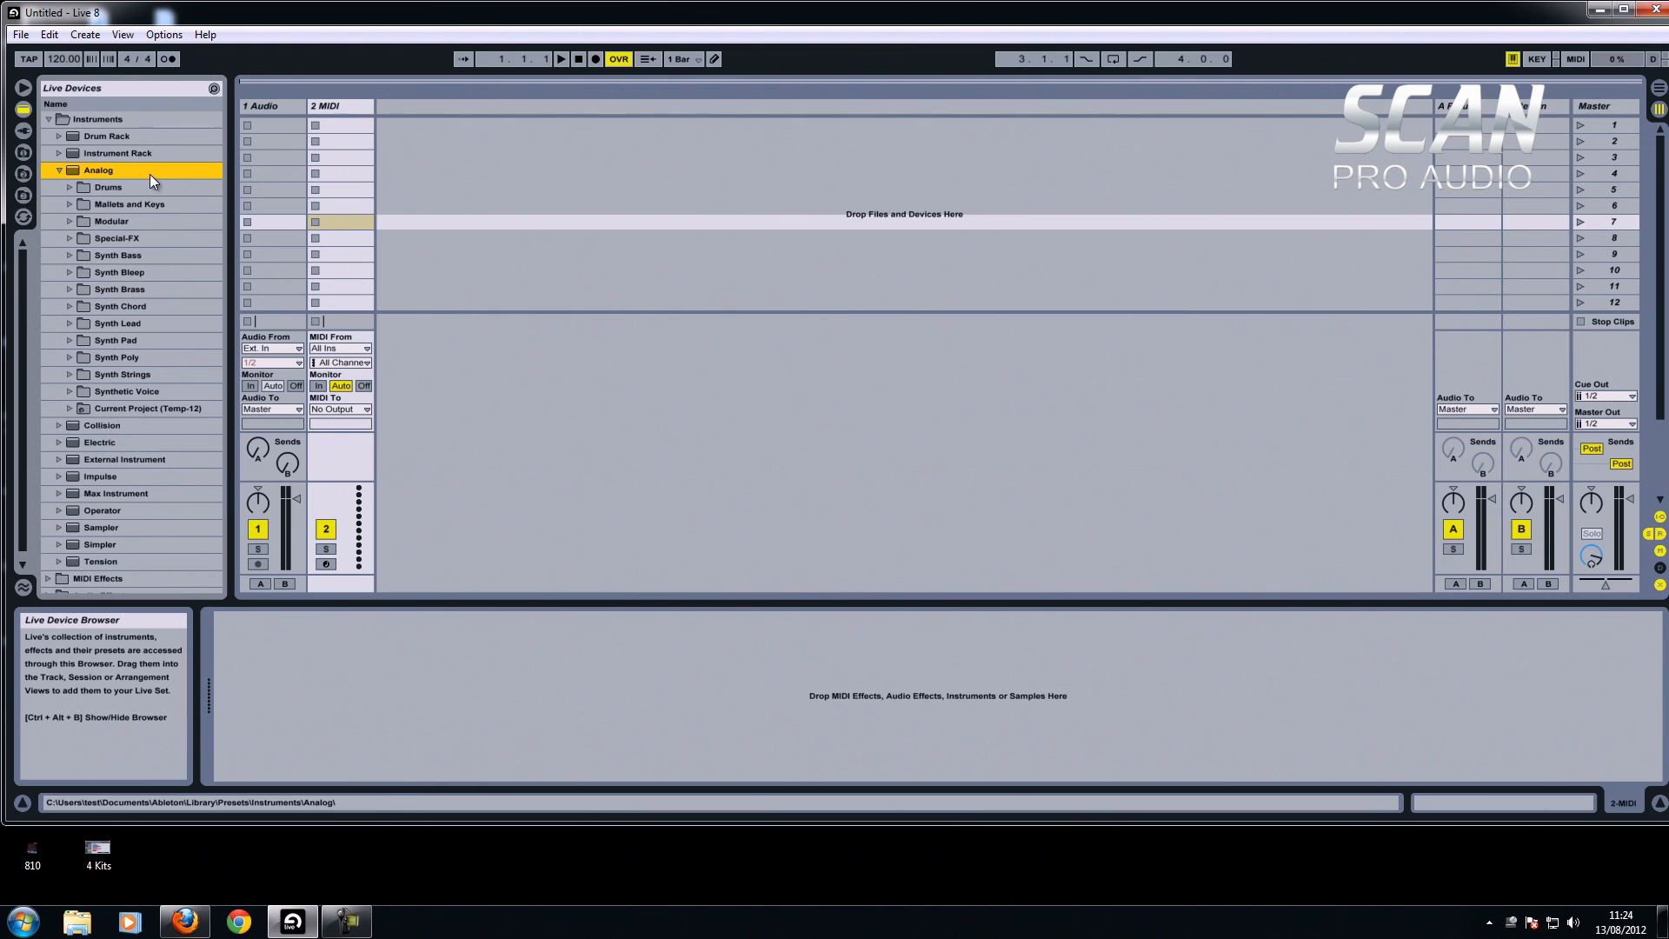
pyautogui.moveTo(145, 177)
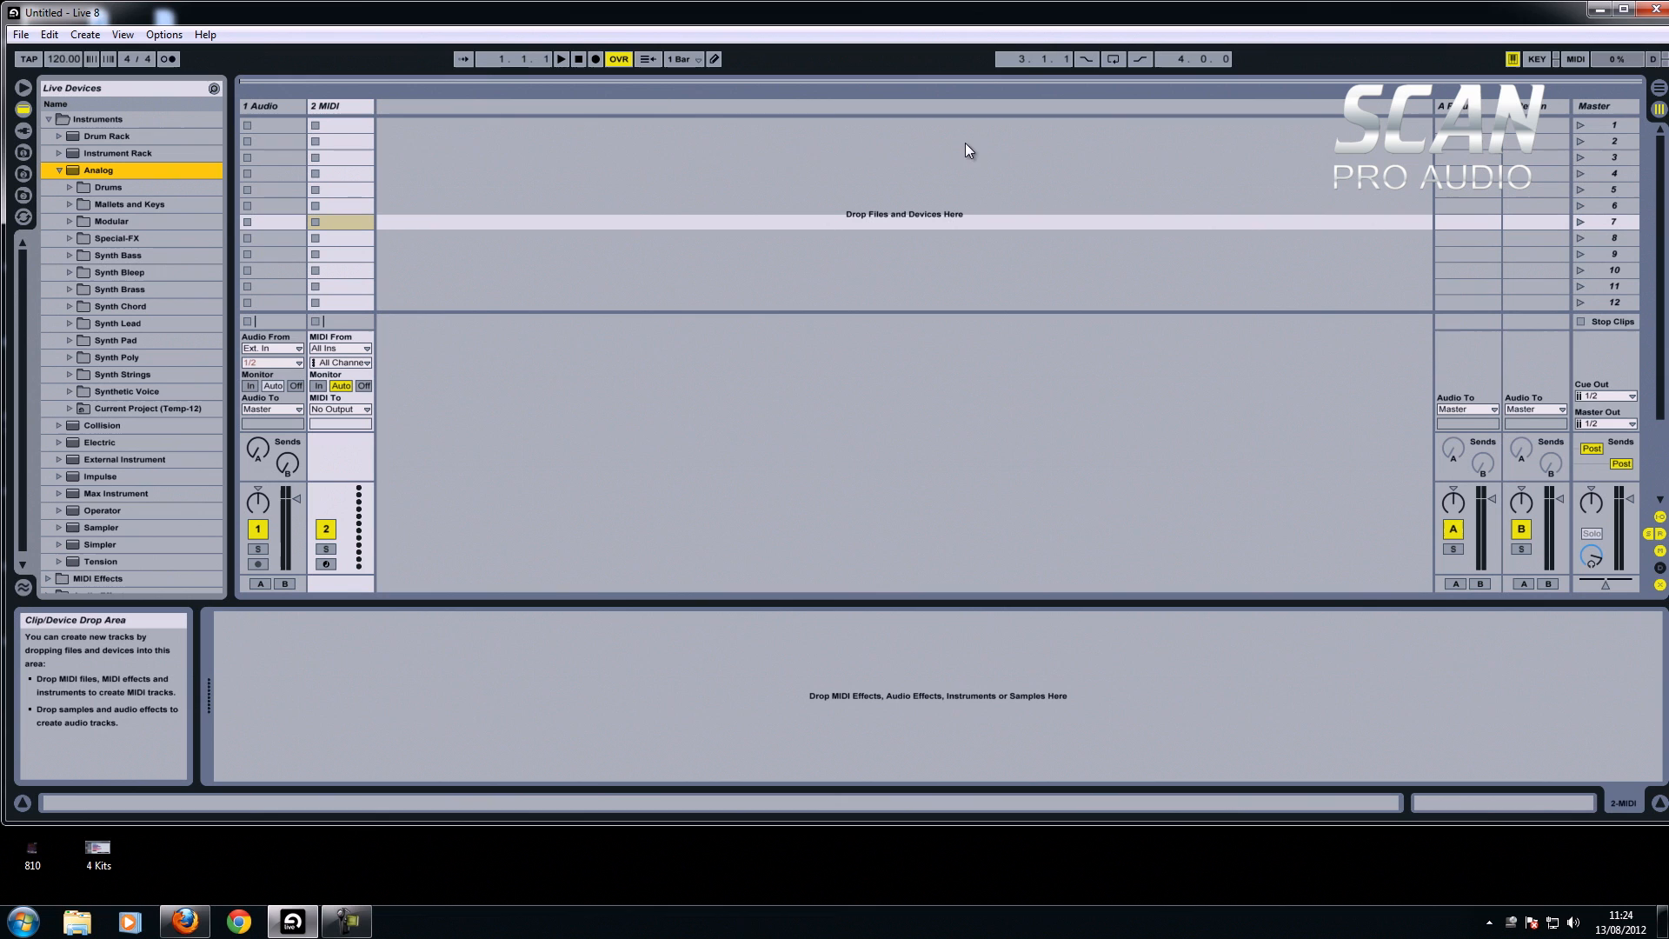
pyautogui.moveTo(116, 324)
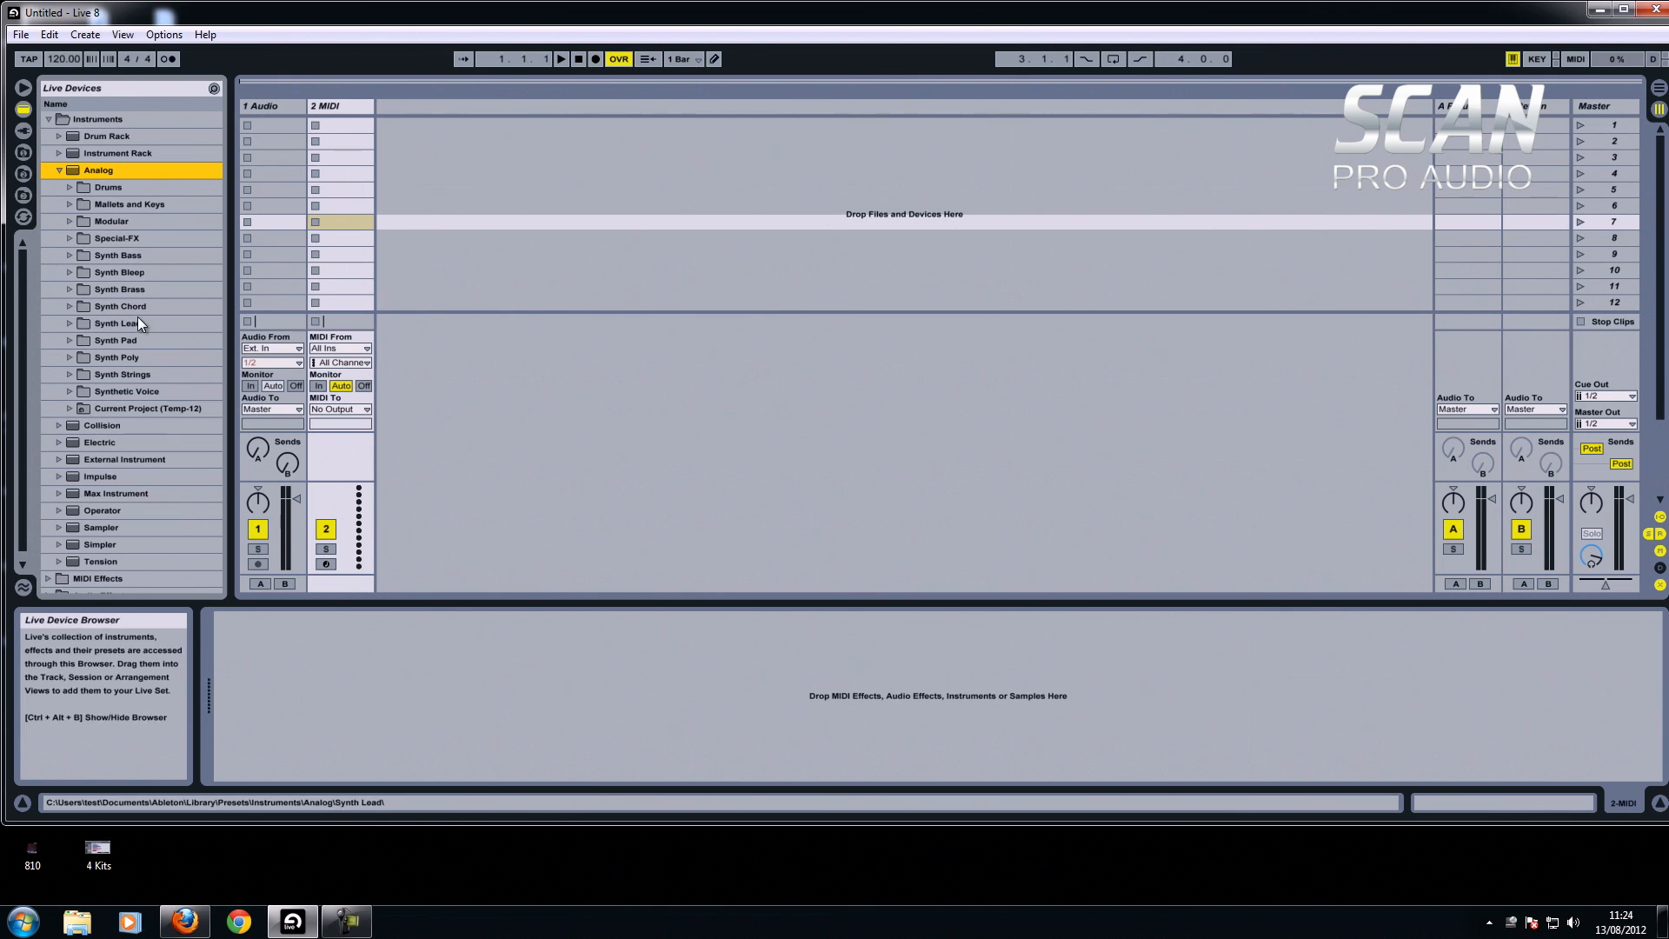
pyautogui.click(116, 324)
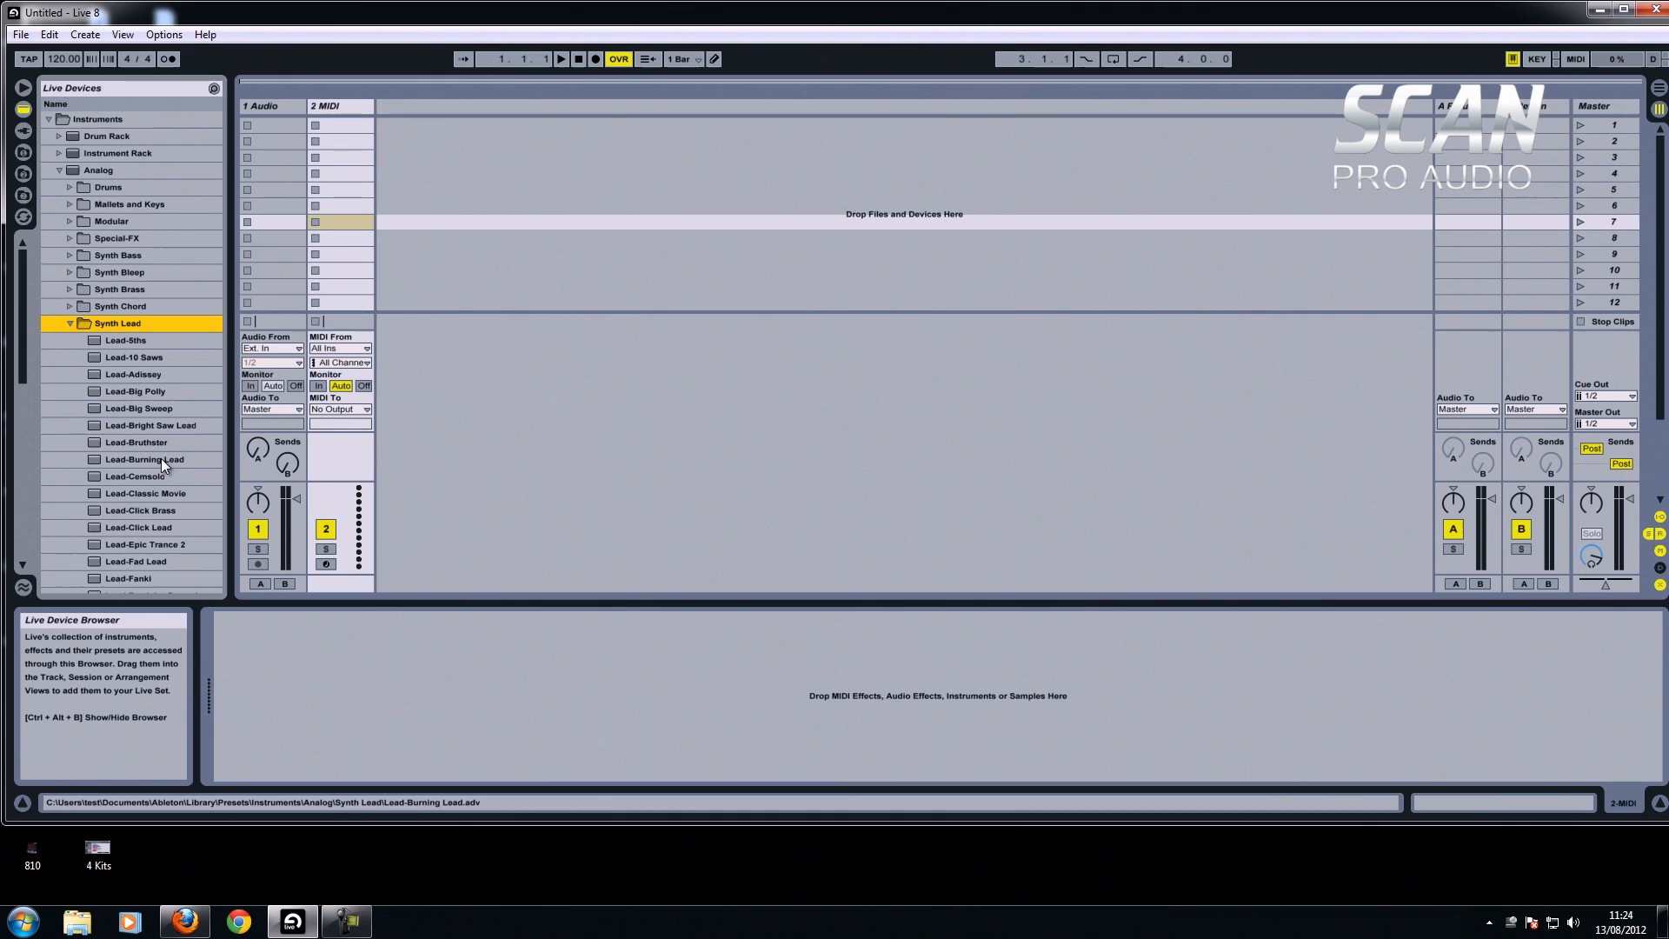
pyautogui.click(144, 459)
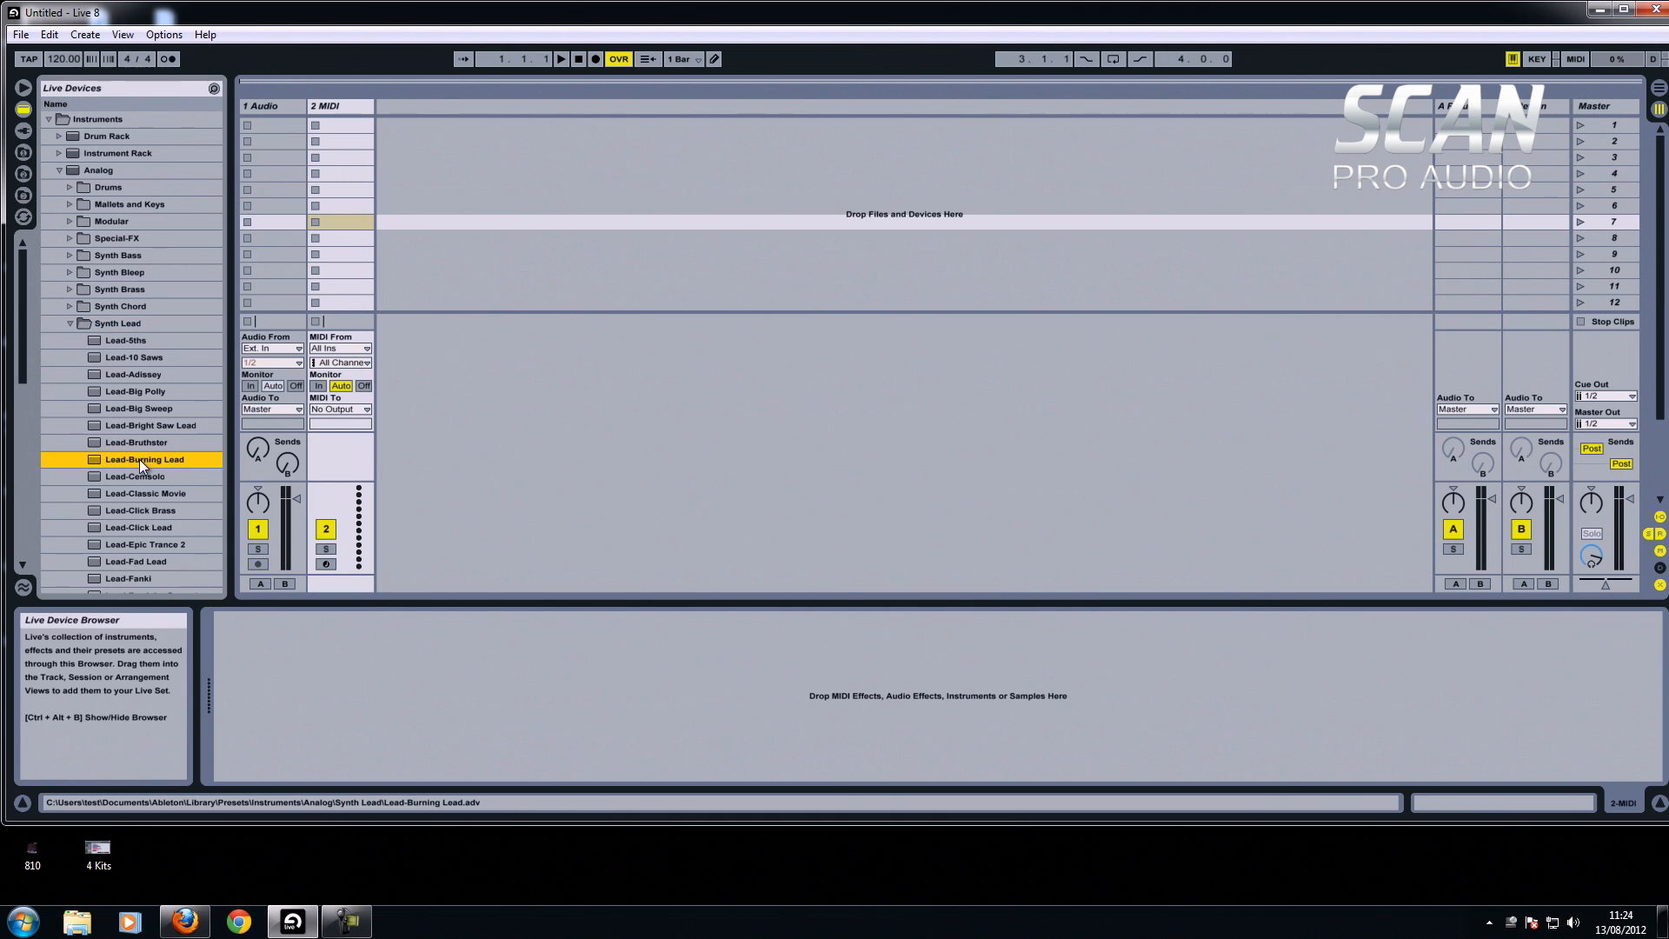
# Load Lead-Burning Lead onto the MIDI track and arm it for recording.
pyautogui.doubleClick(145, 459)
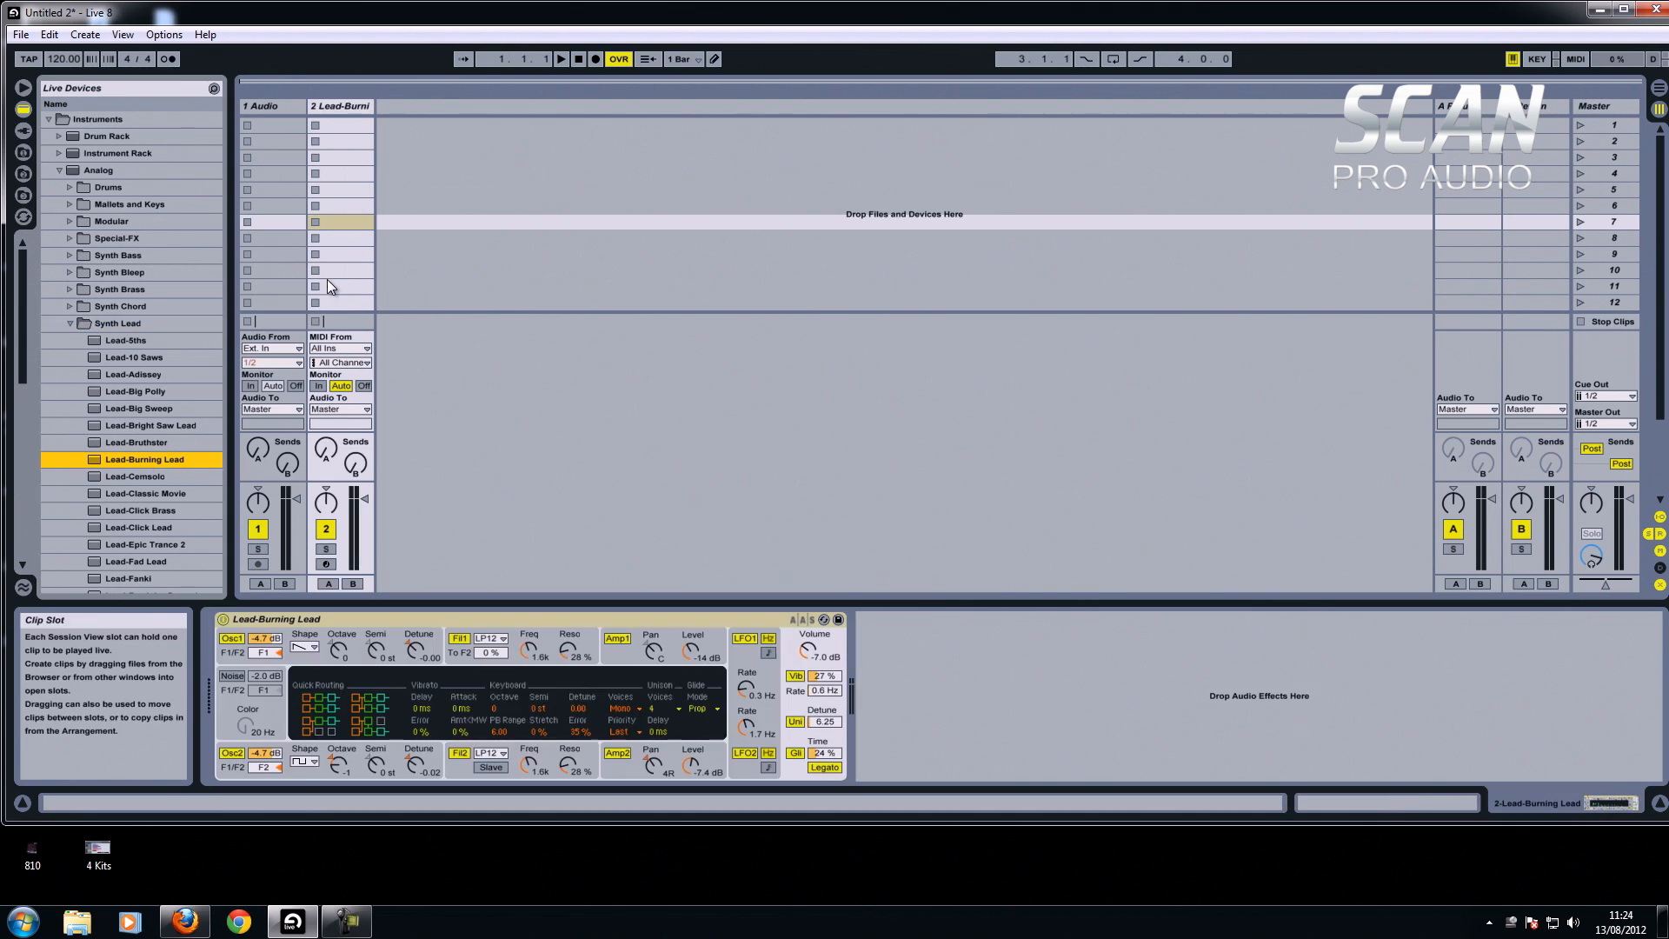
pyautogui.click(325, 563)
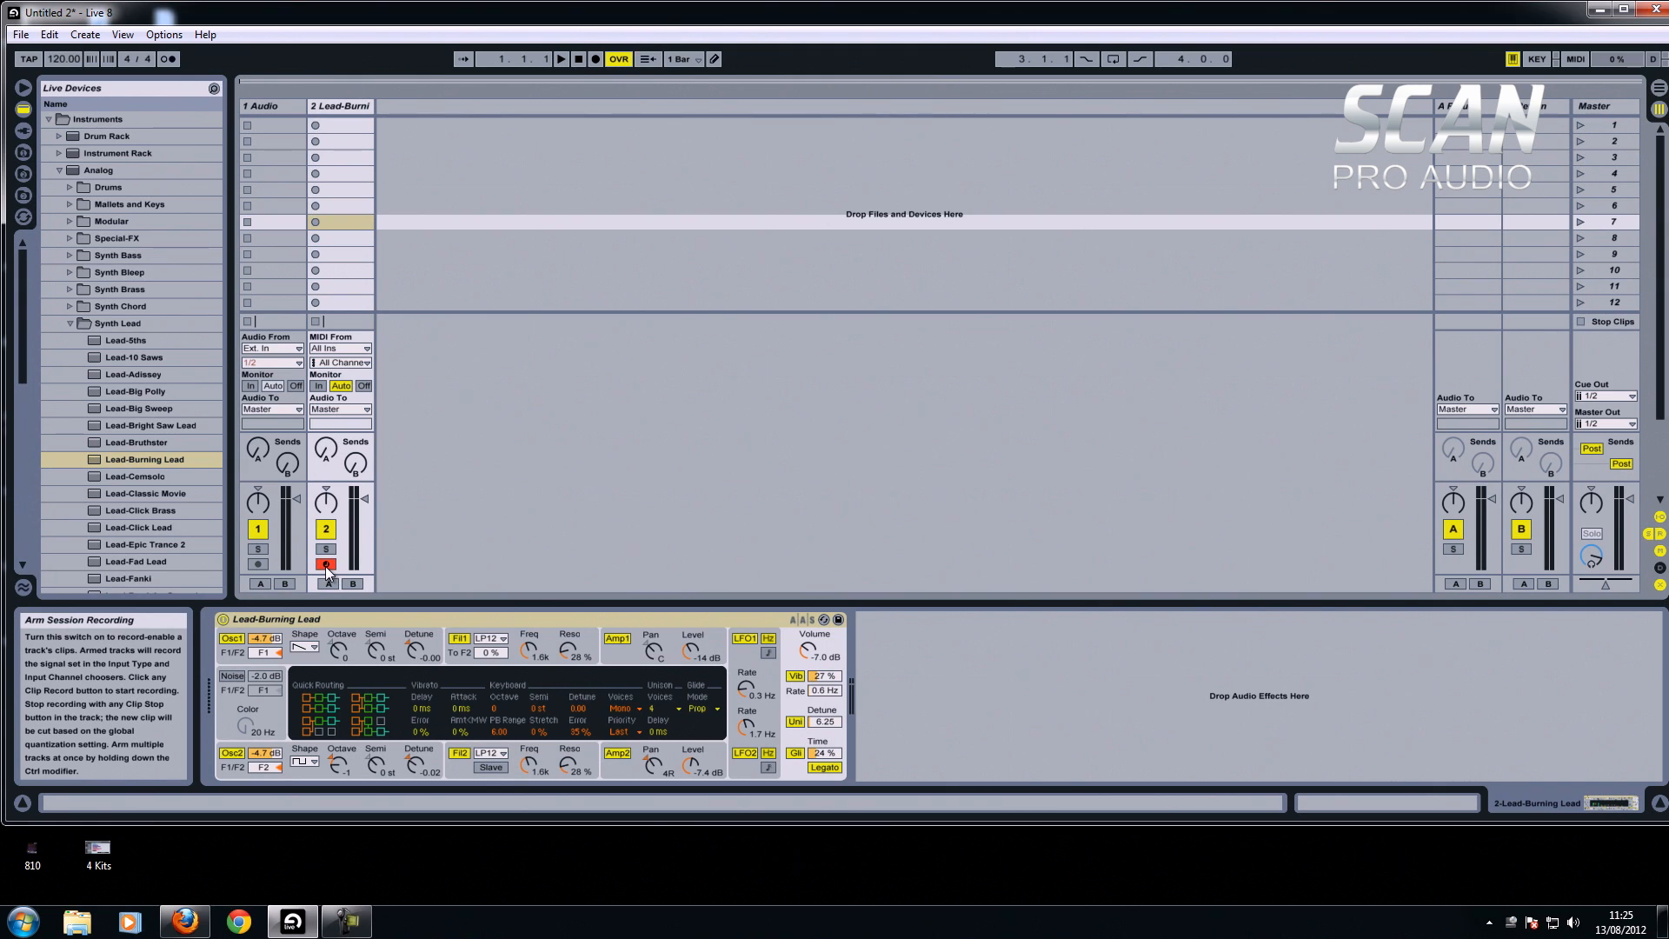
pyautogui.moveTo(1373, 210)
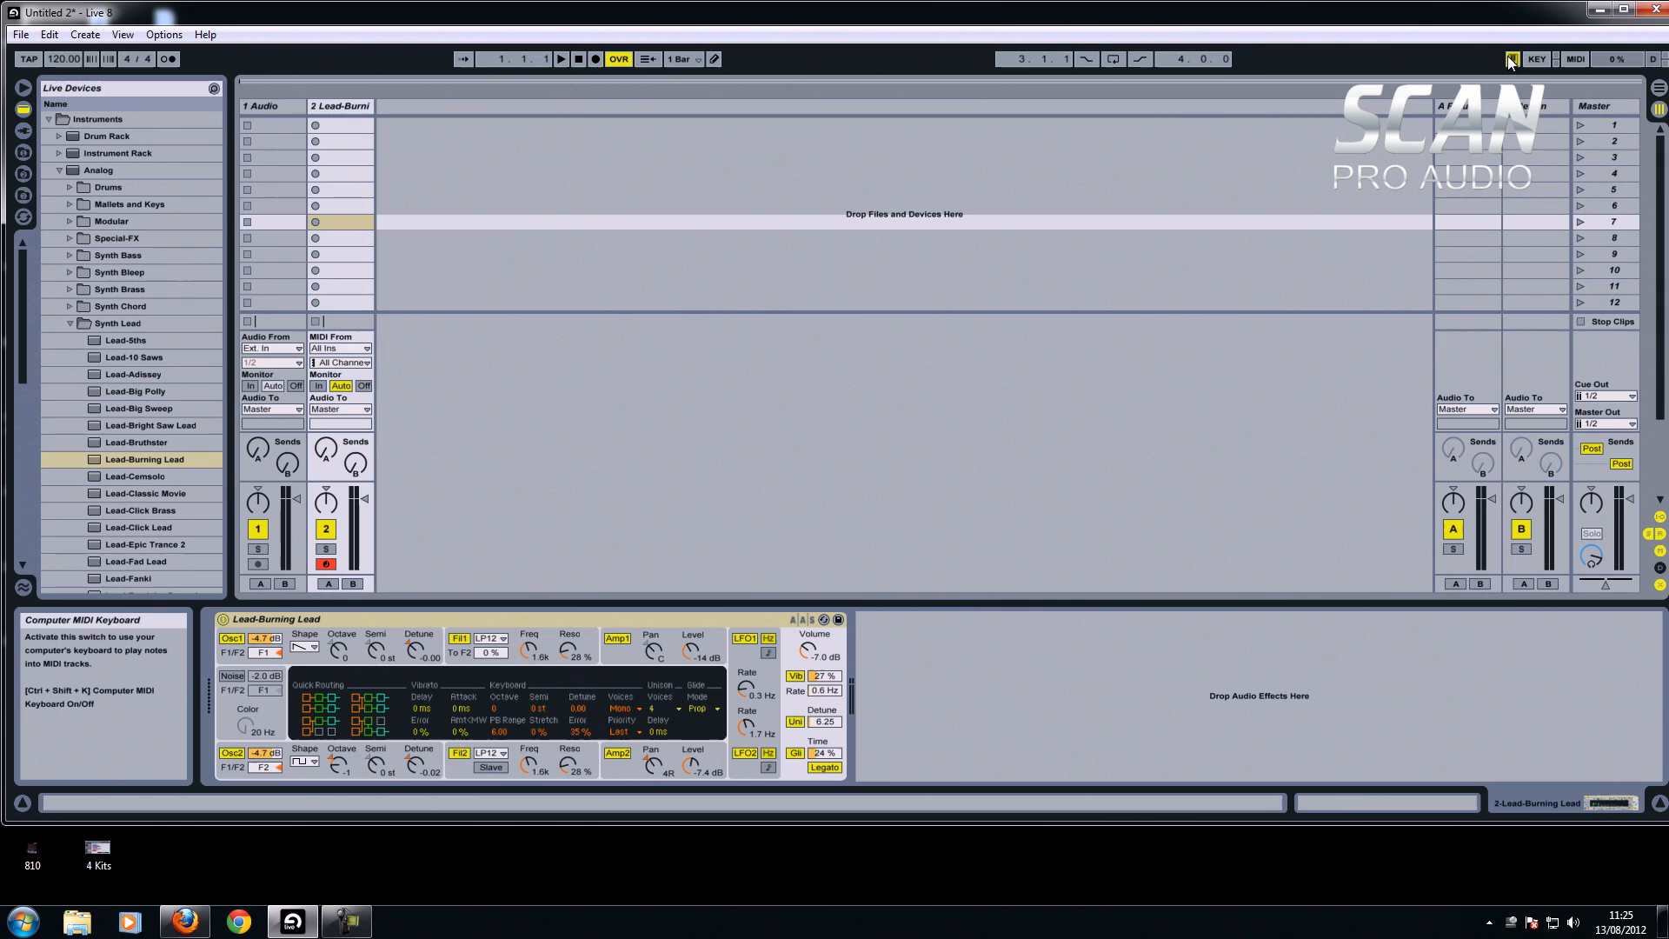
pyautogui.moveTo(391, 441)
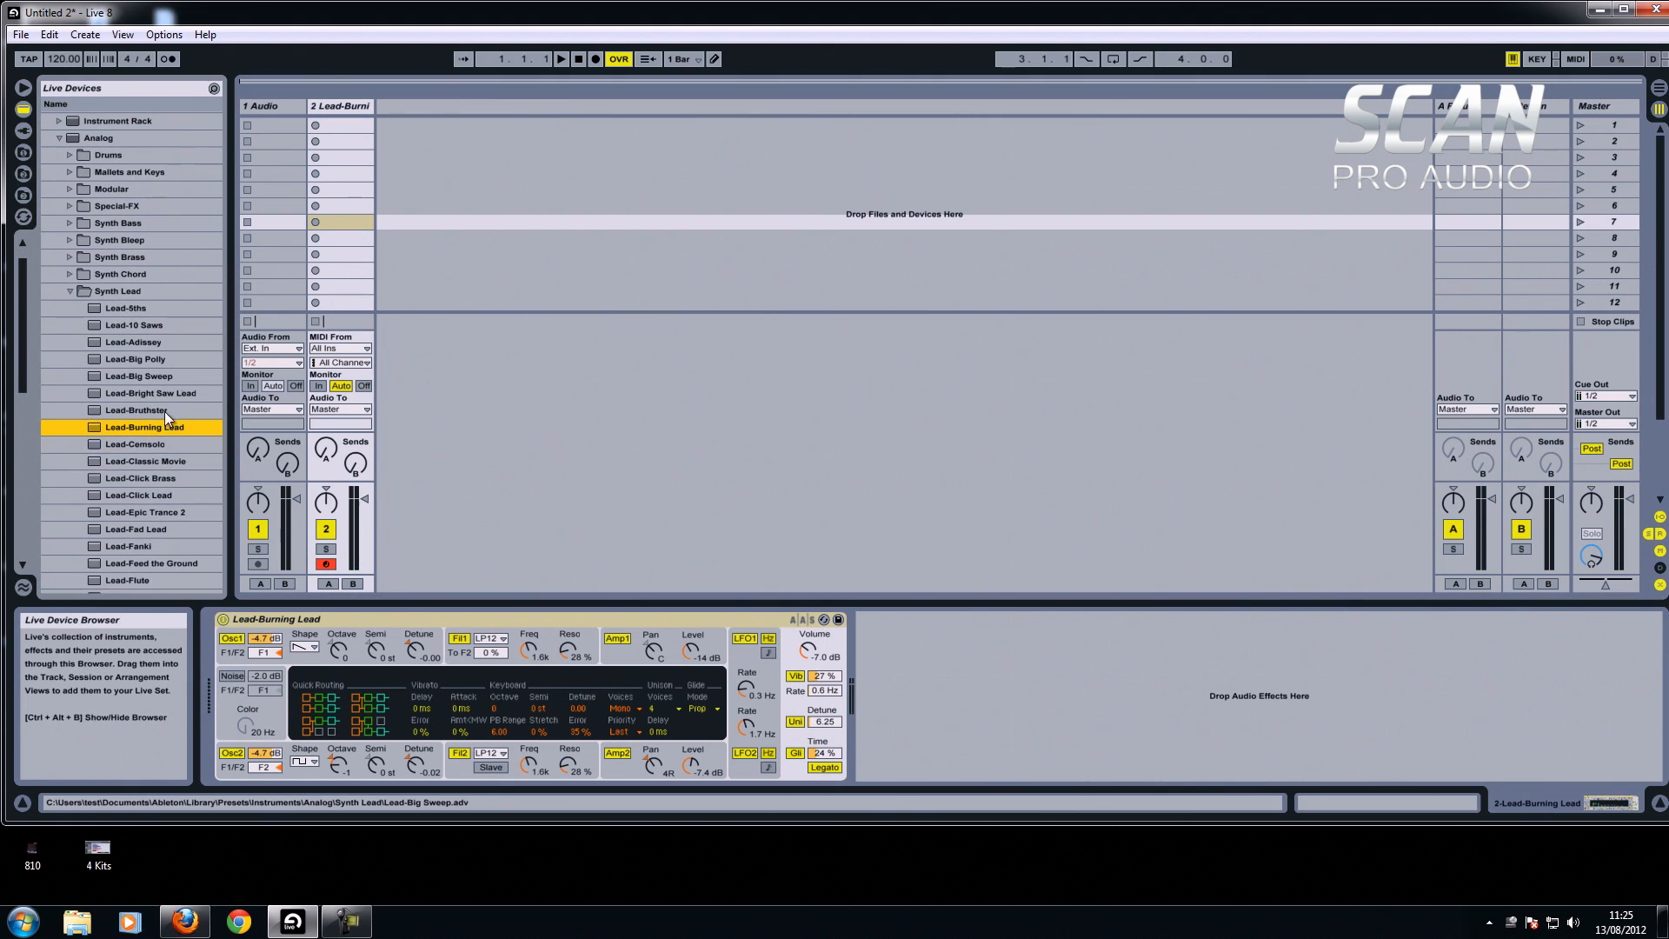
pyautogui.moveTo(156, 495)
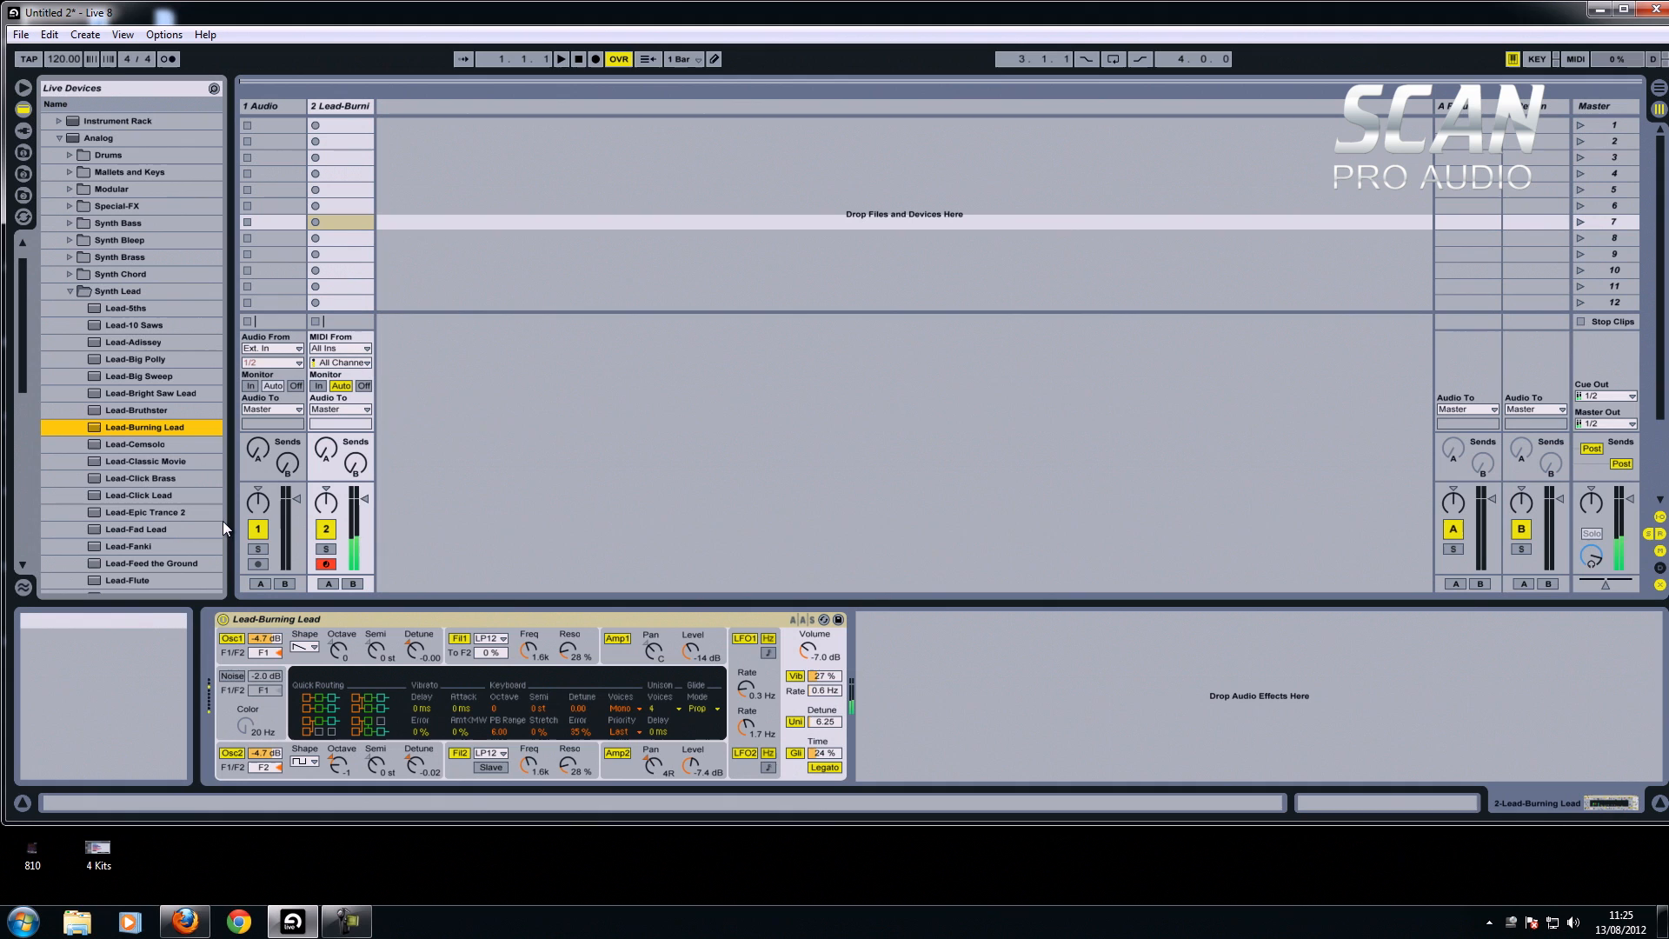
# Swap the track's instrument to the Lead-Big Polly preset and start a new clip slot.
pyautogui.click(135, 358)
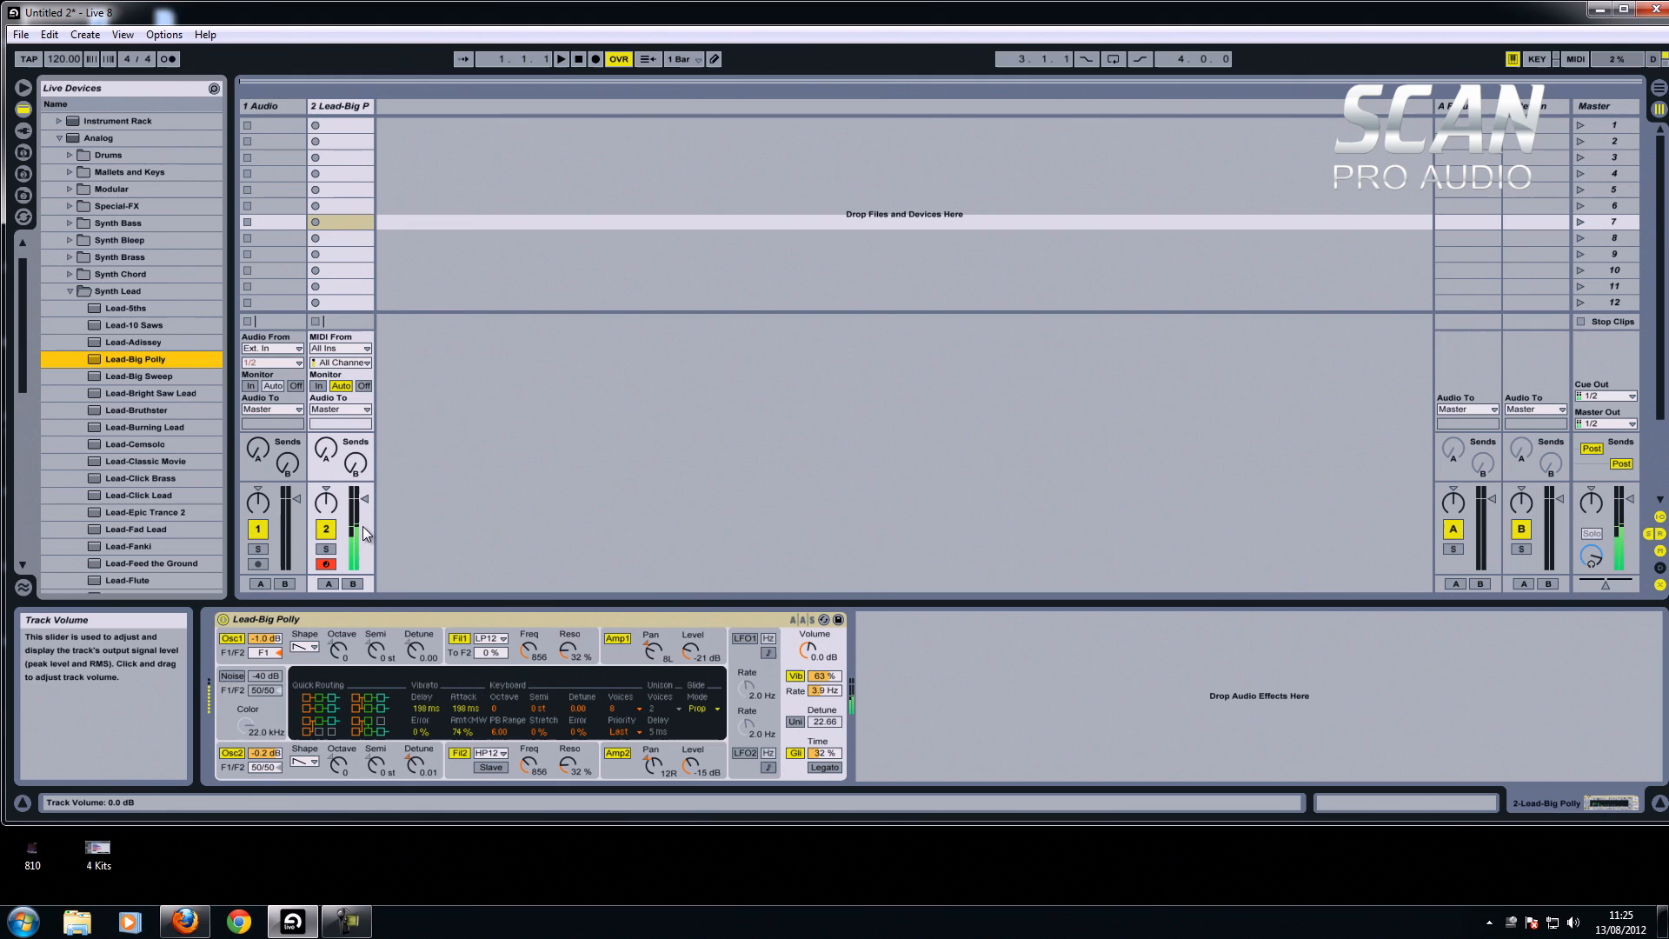
pyautogui.click(325, 529)
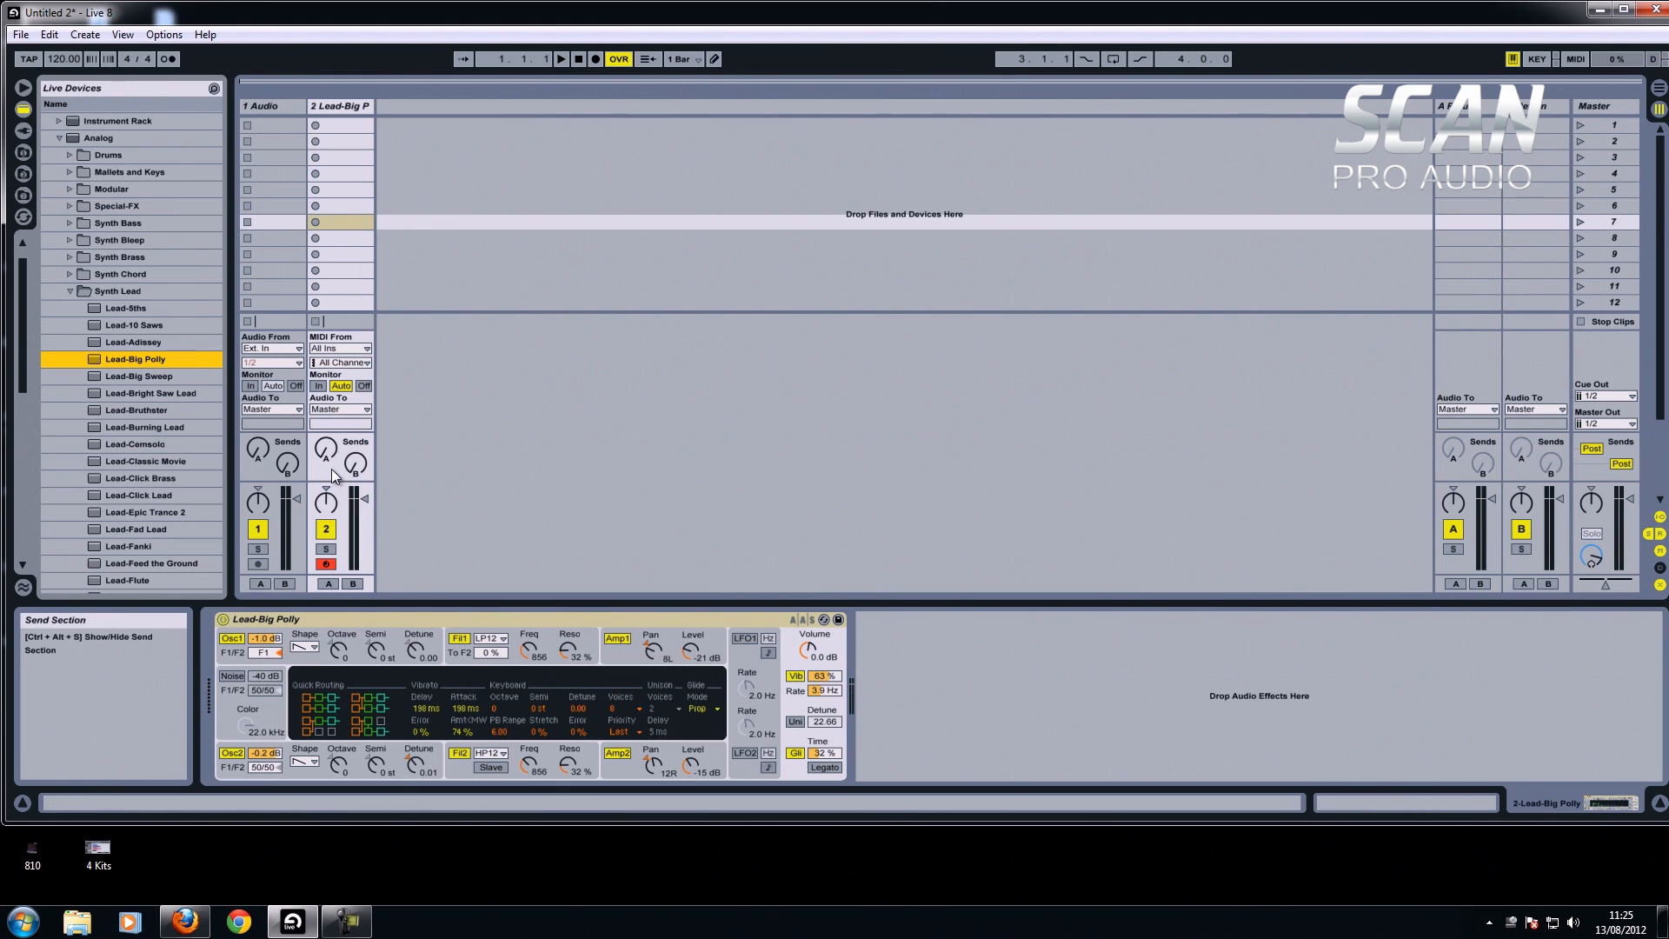
pyautogui.moveTo(351, 458)
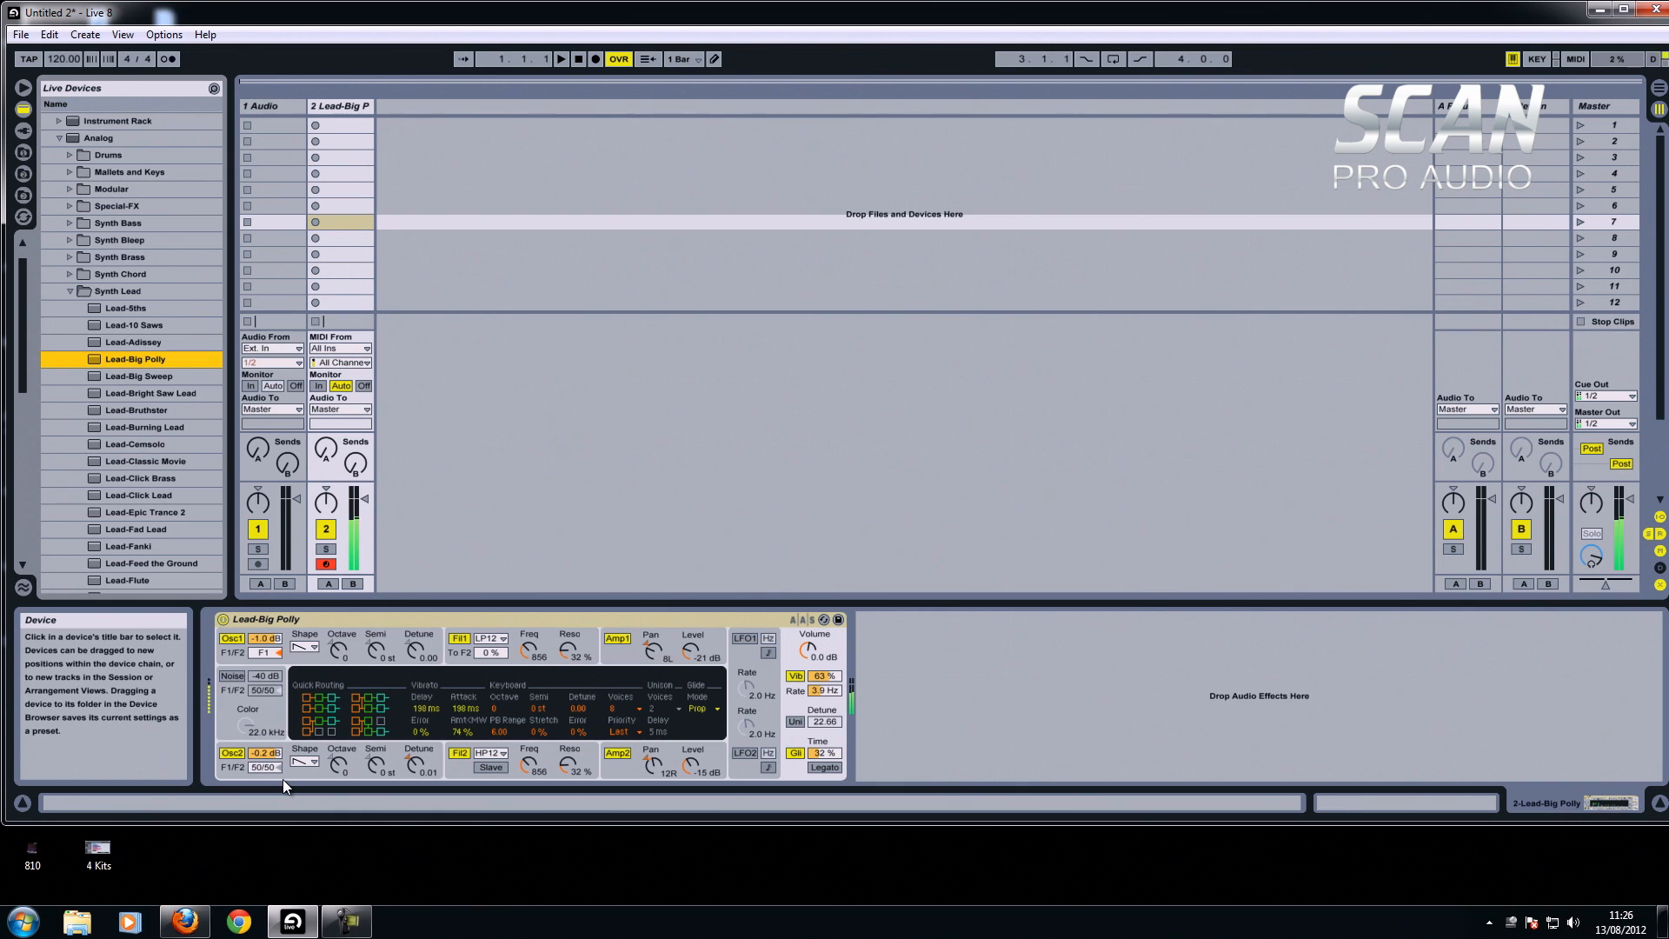
pyautogui.moveTo(405, 470)
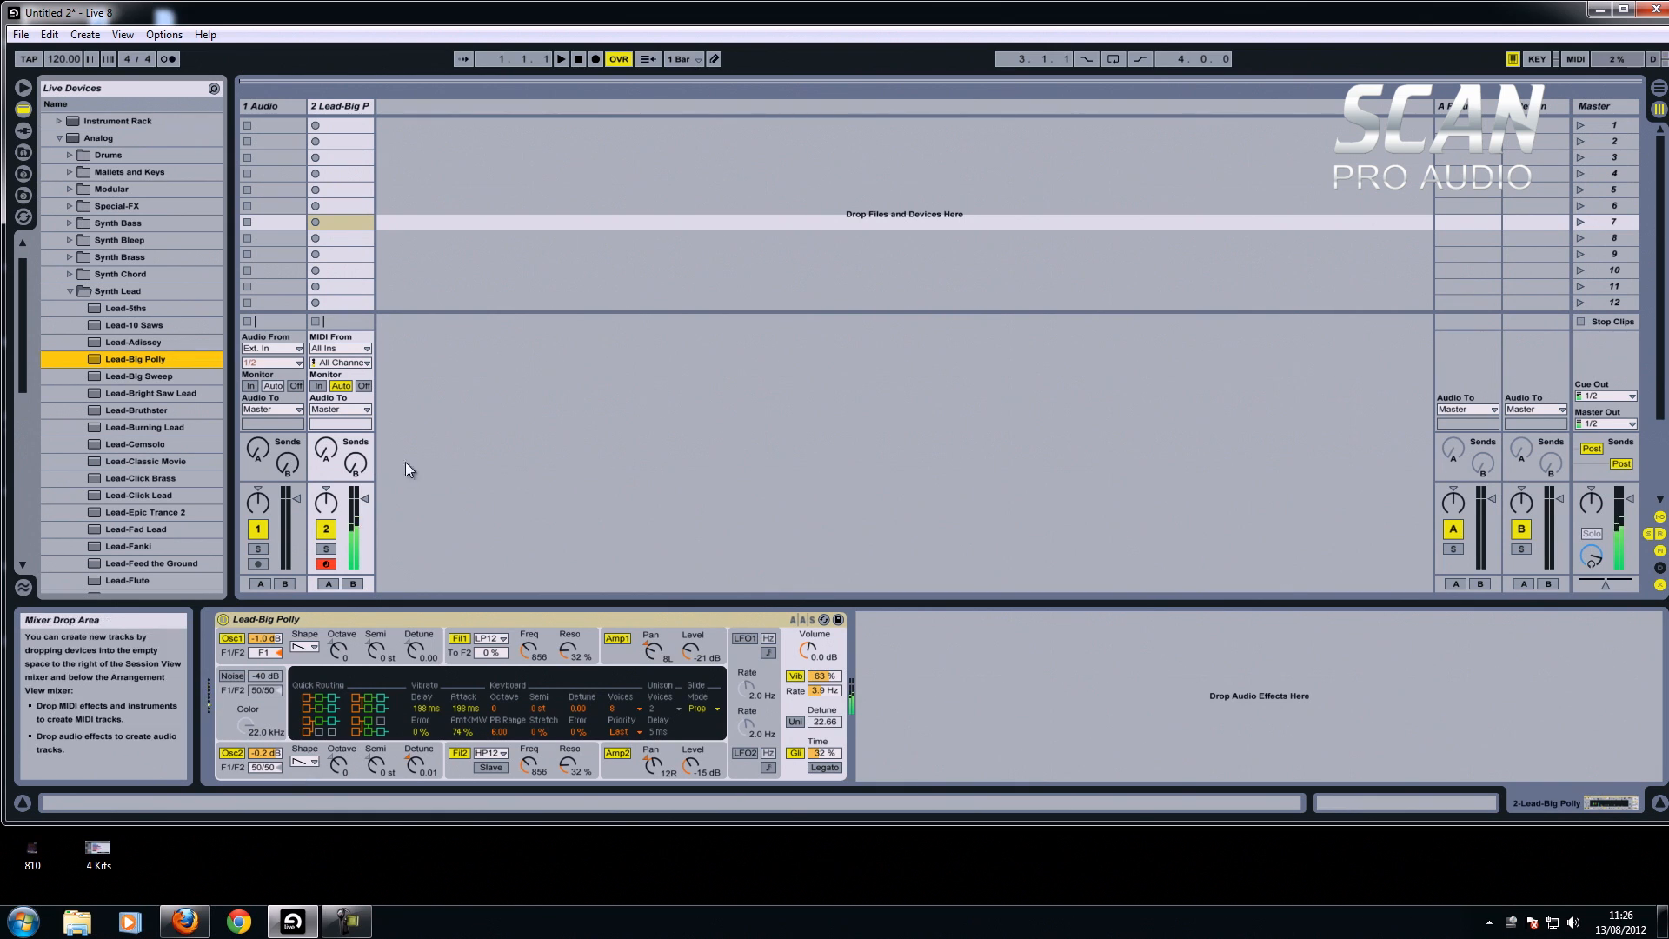
pyautogui.moveTo(336, 254)
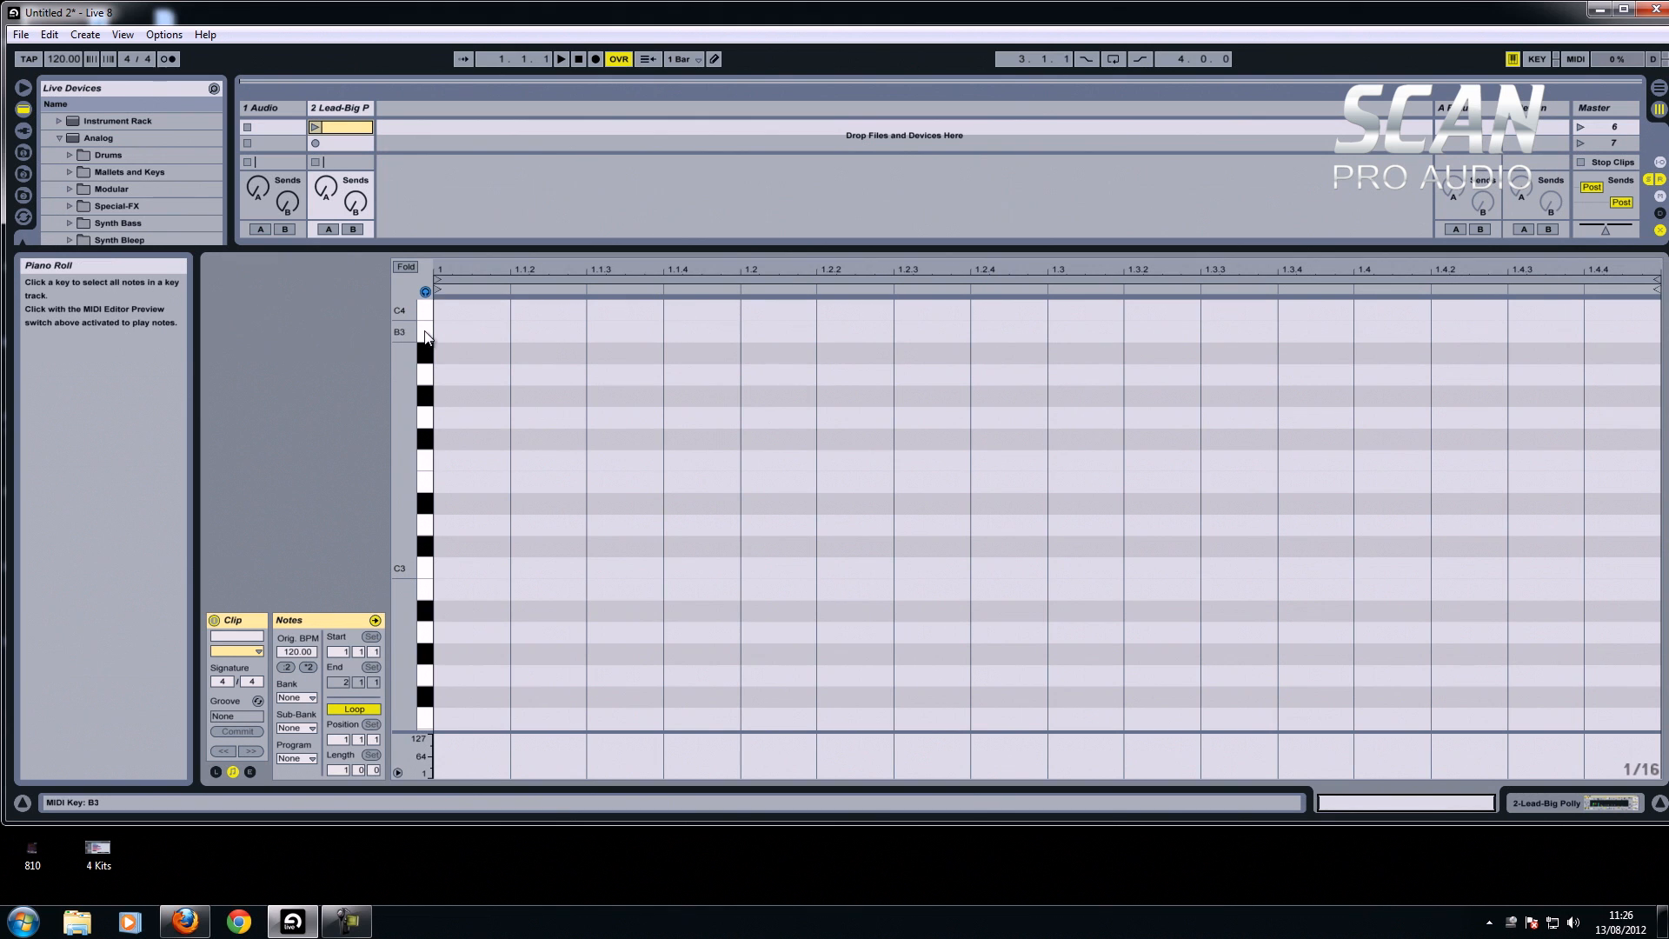
# Open the new MIDI clip's note editor, audition the C3 note and delete it.
pyautogui.click(424, 610)
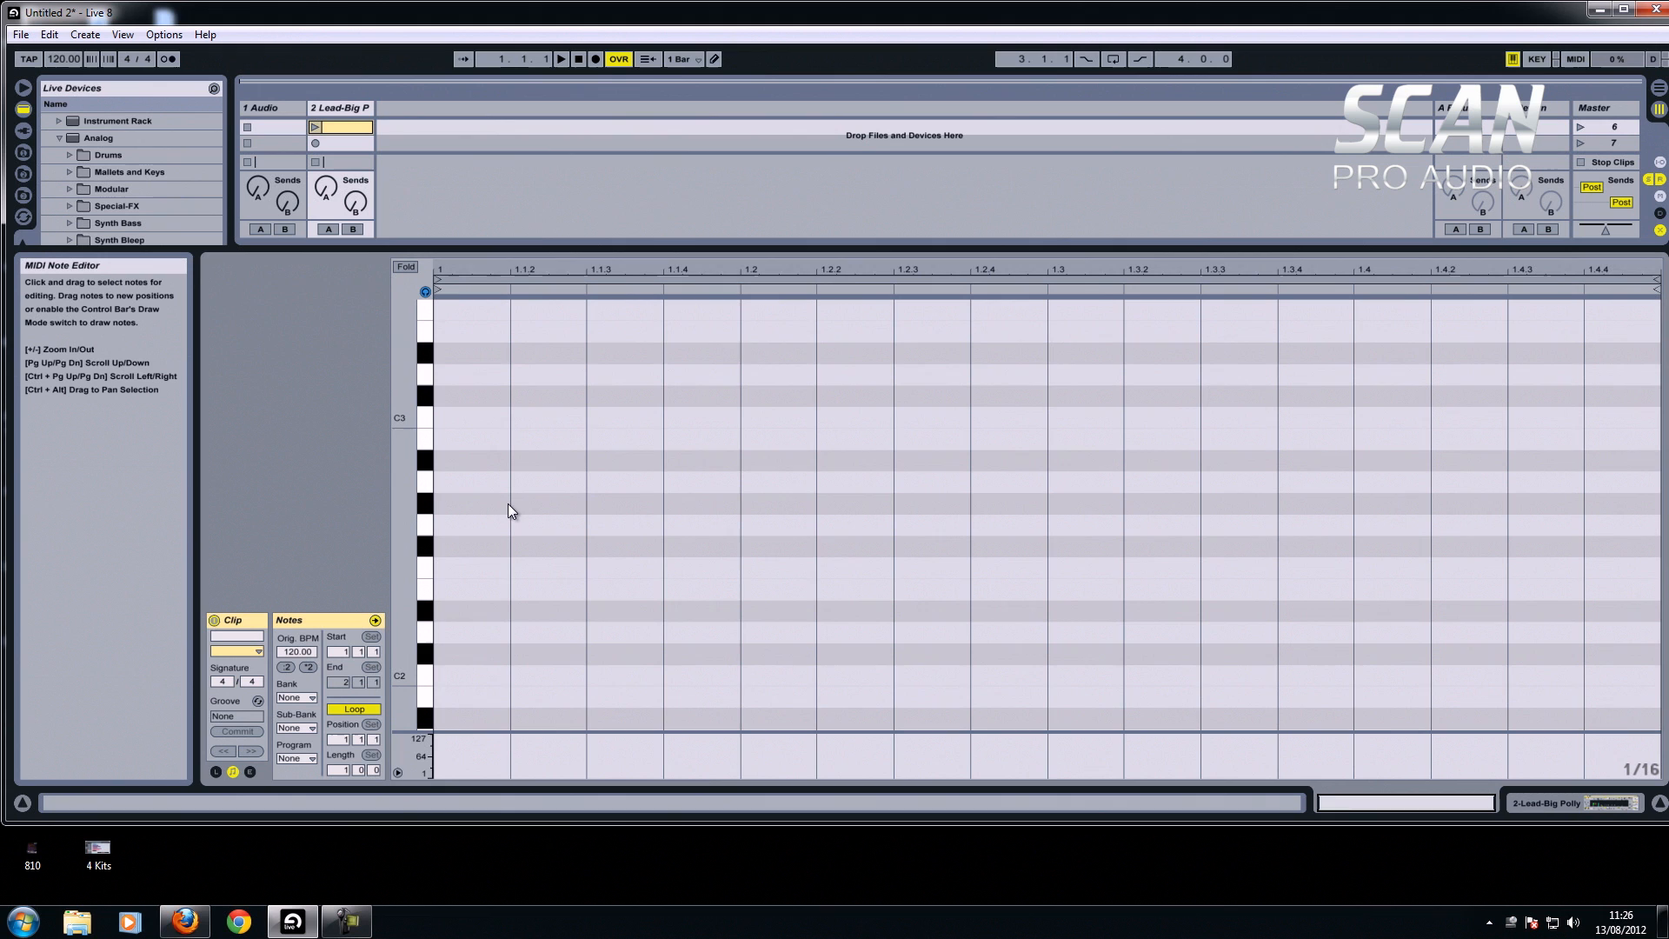
pyautogui.moveTo(426, 421)
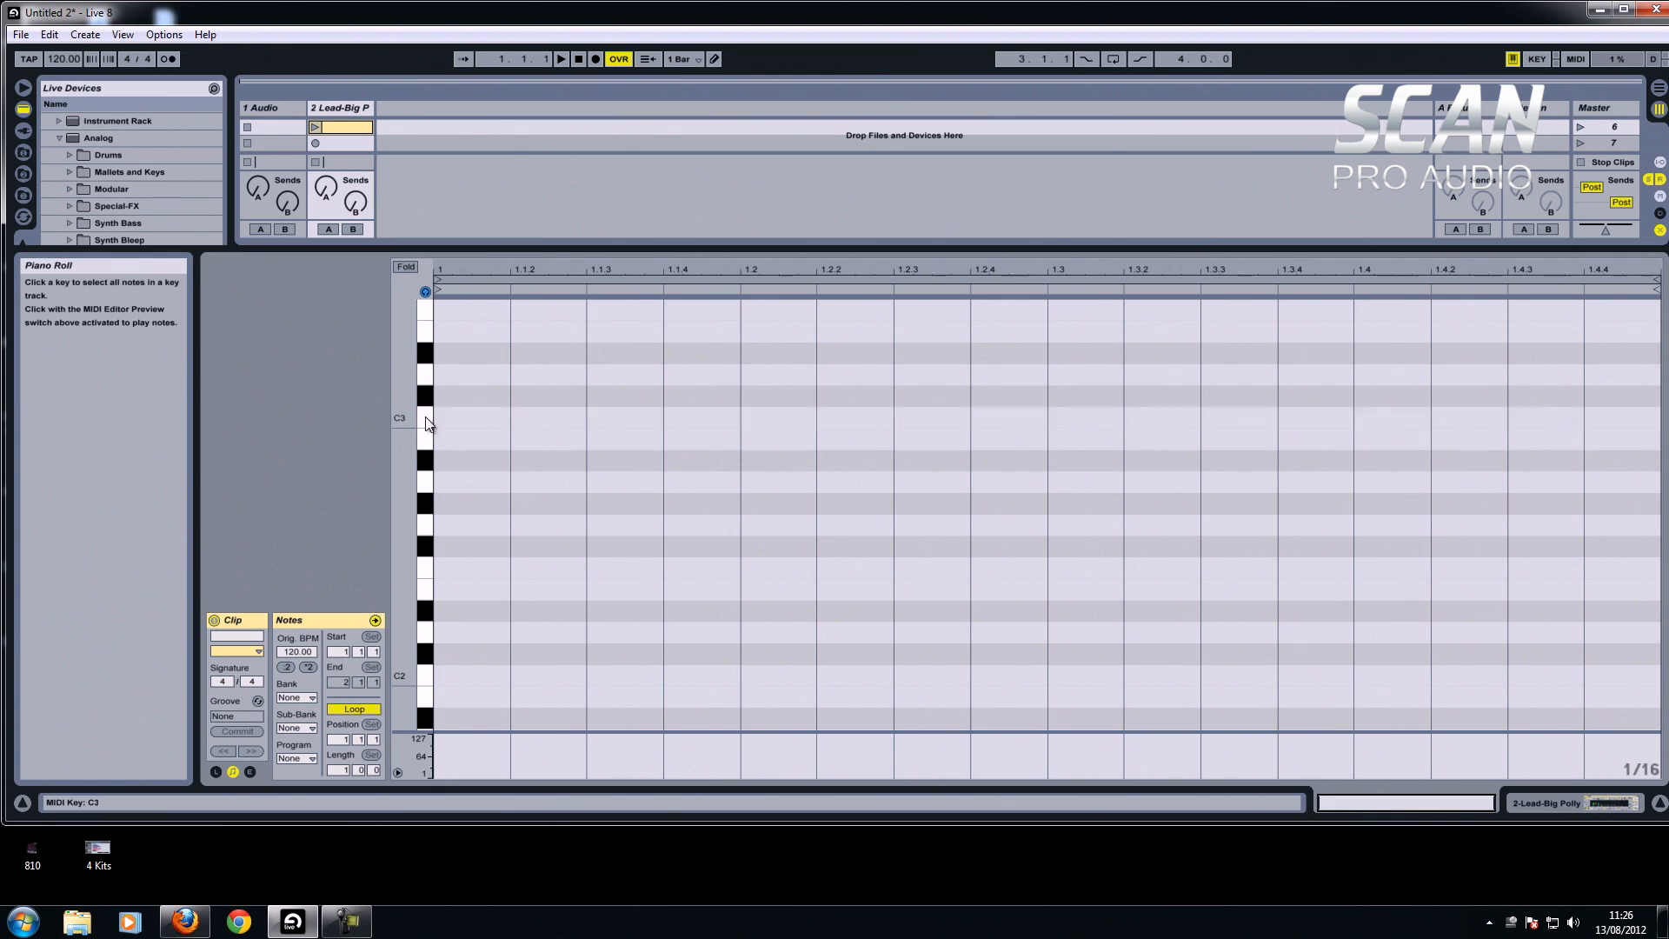
pyautogui.click(468, 415)
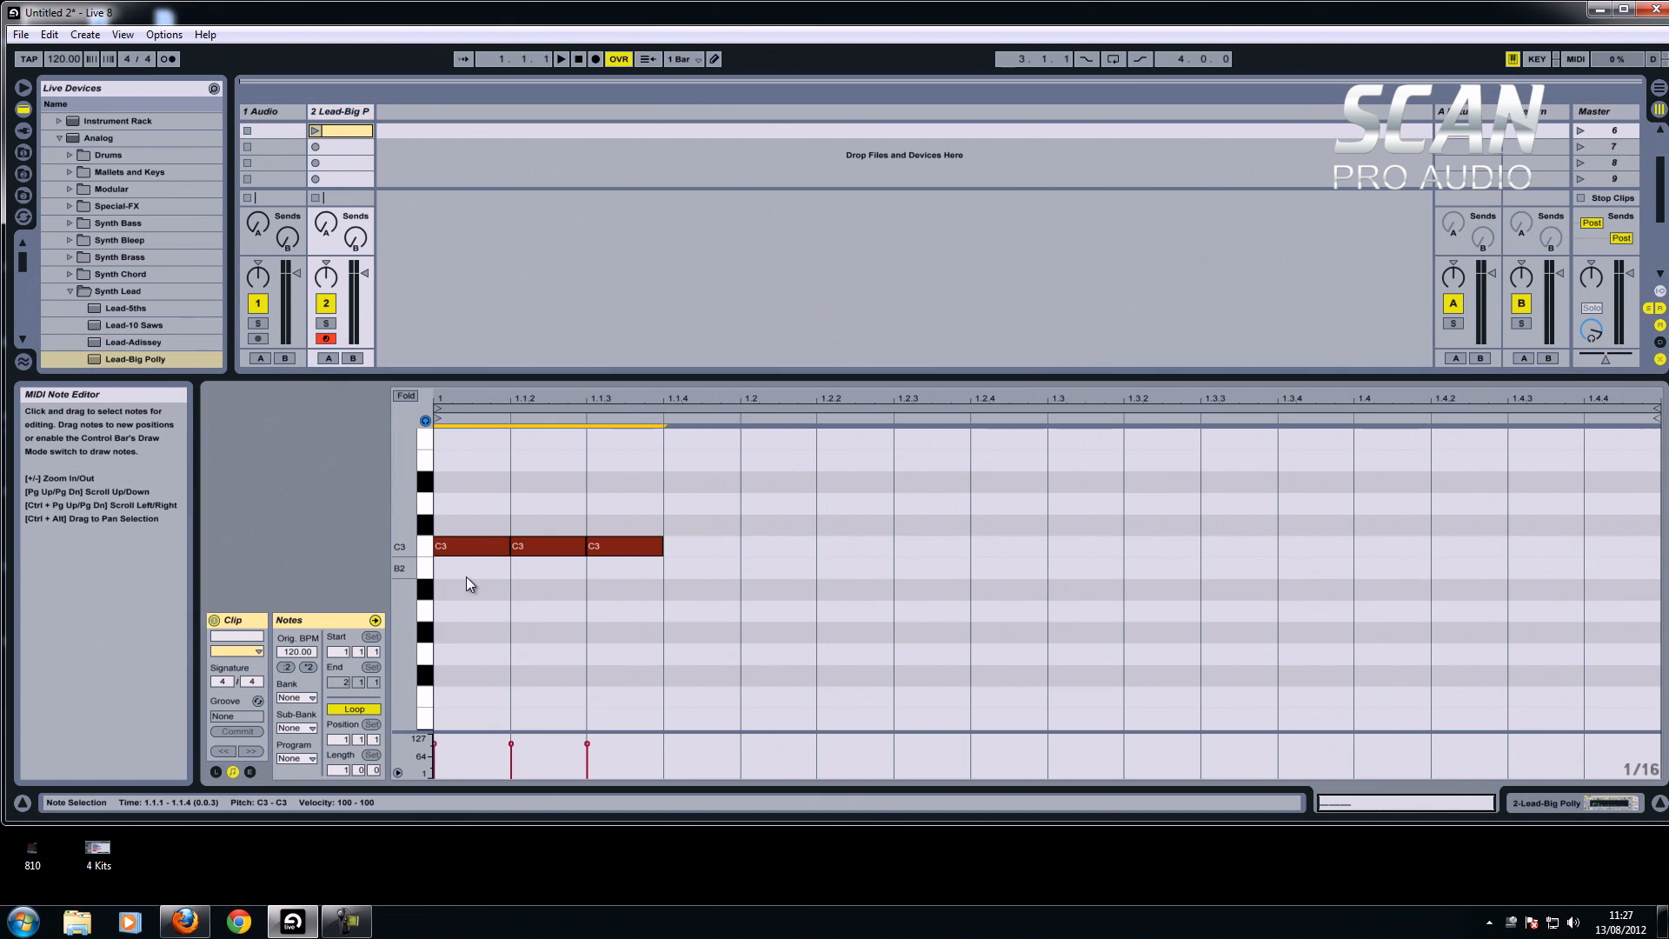
pyautogui.press('Delete')
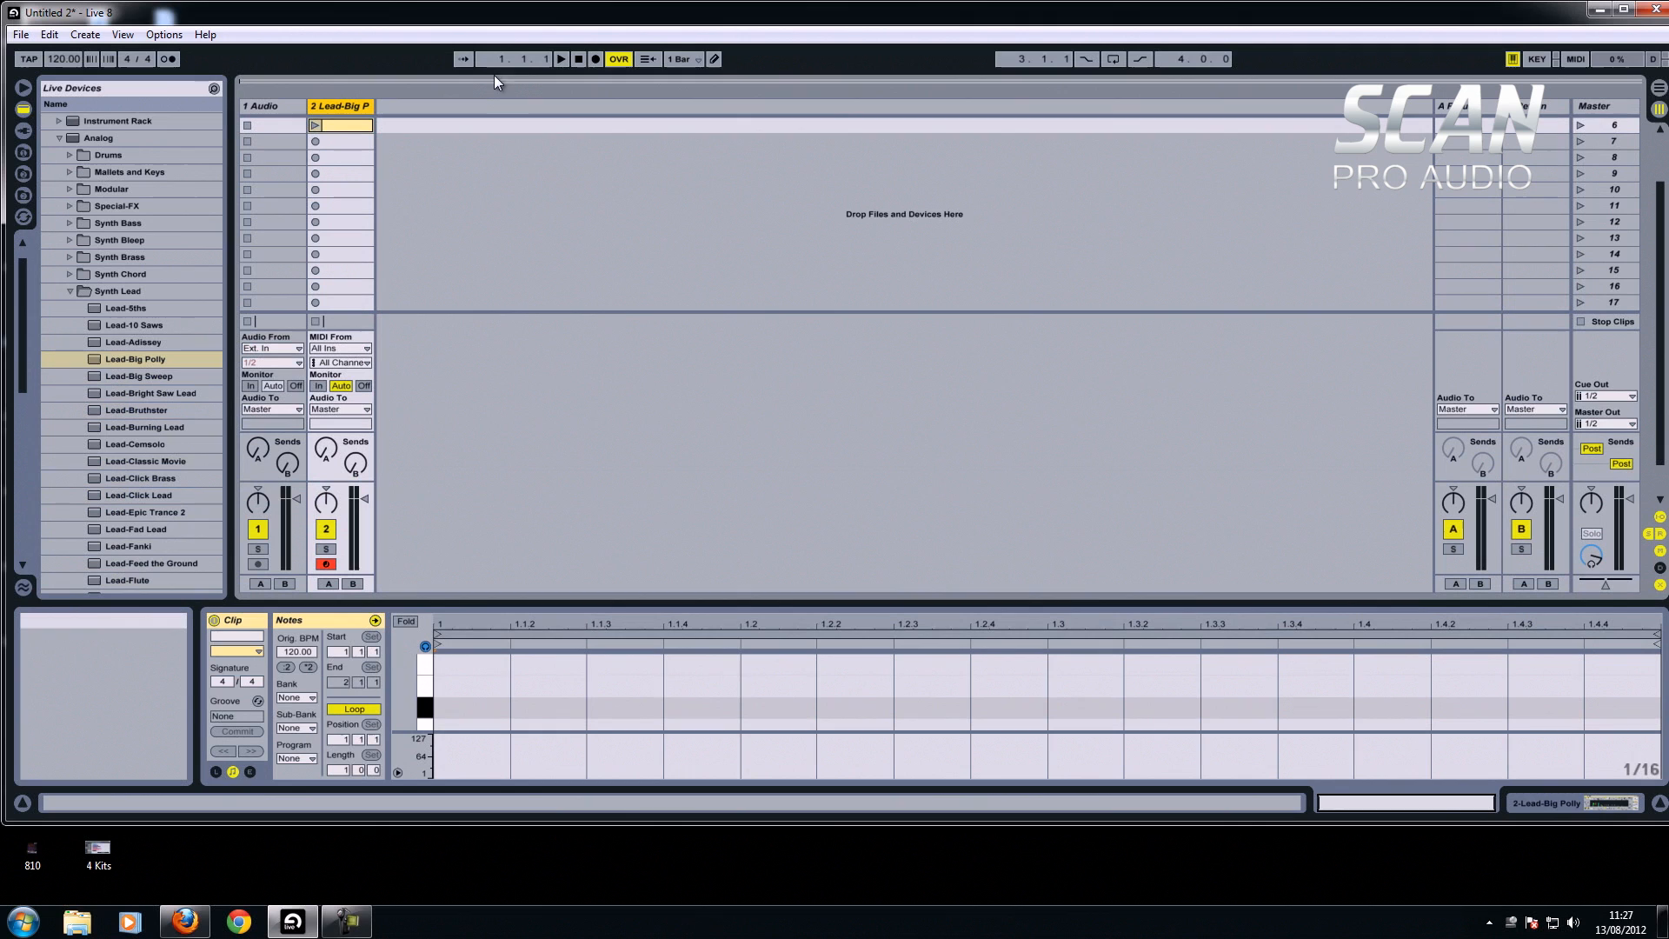
pyautogui.moveTo(144, 266)
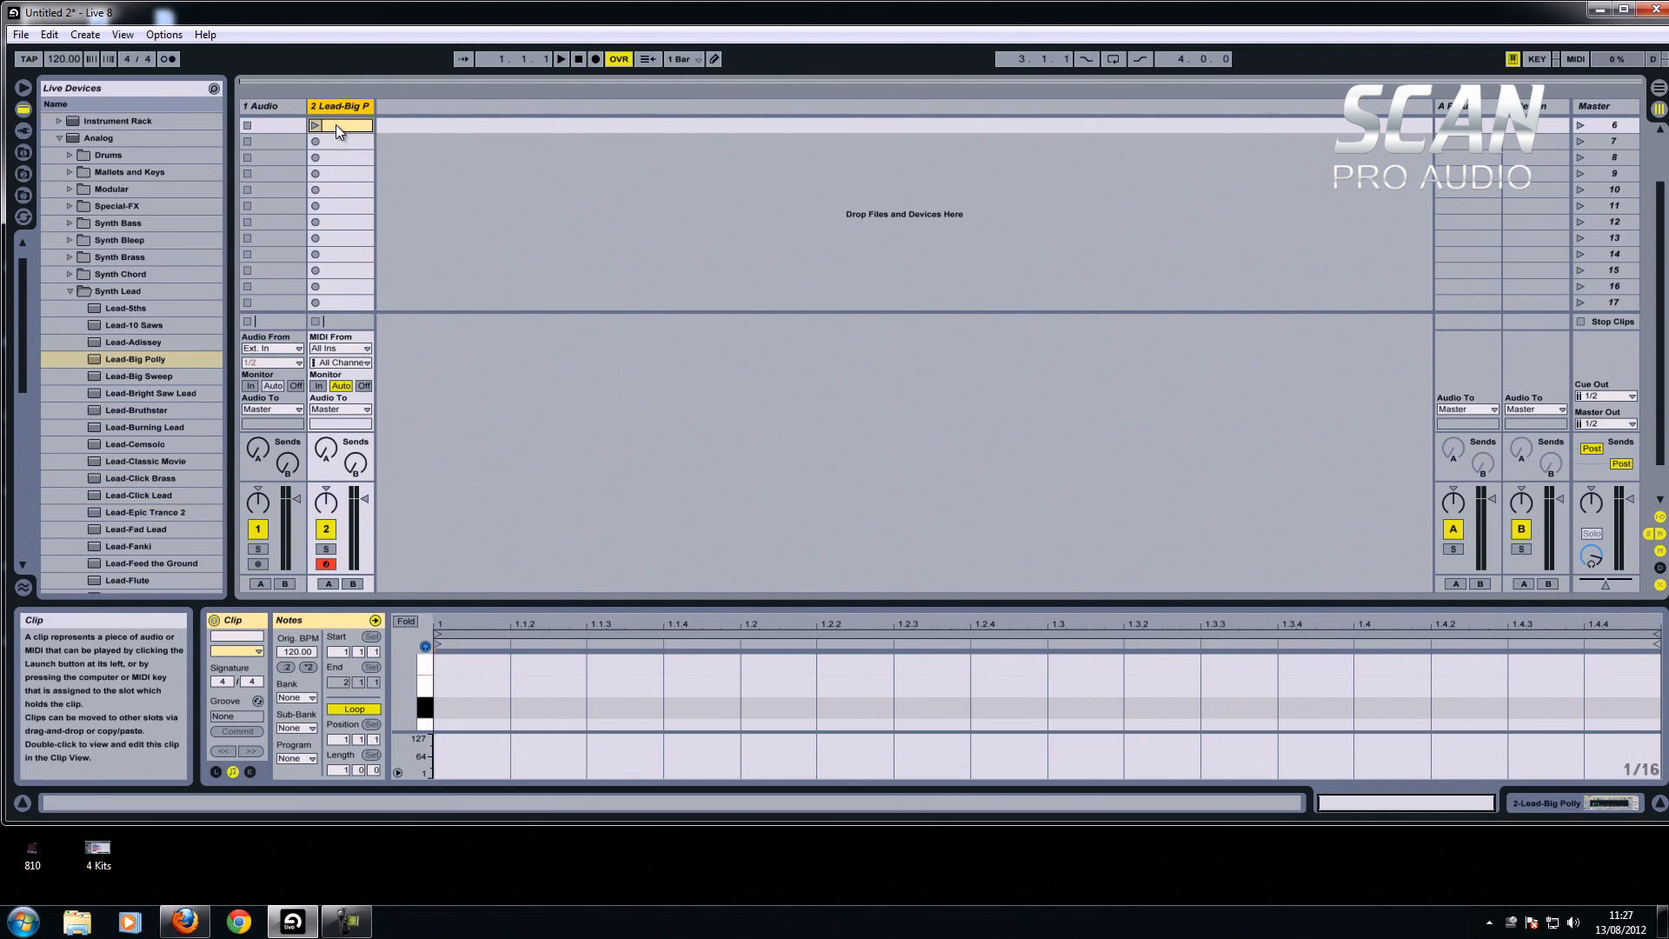
pyautogui.moveTo(346, 160)
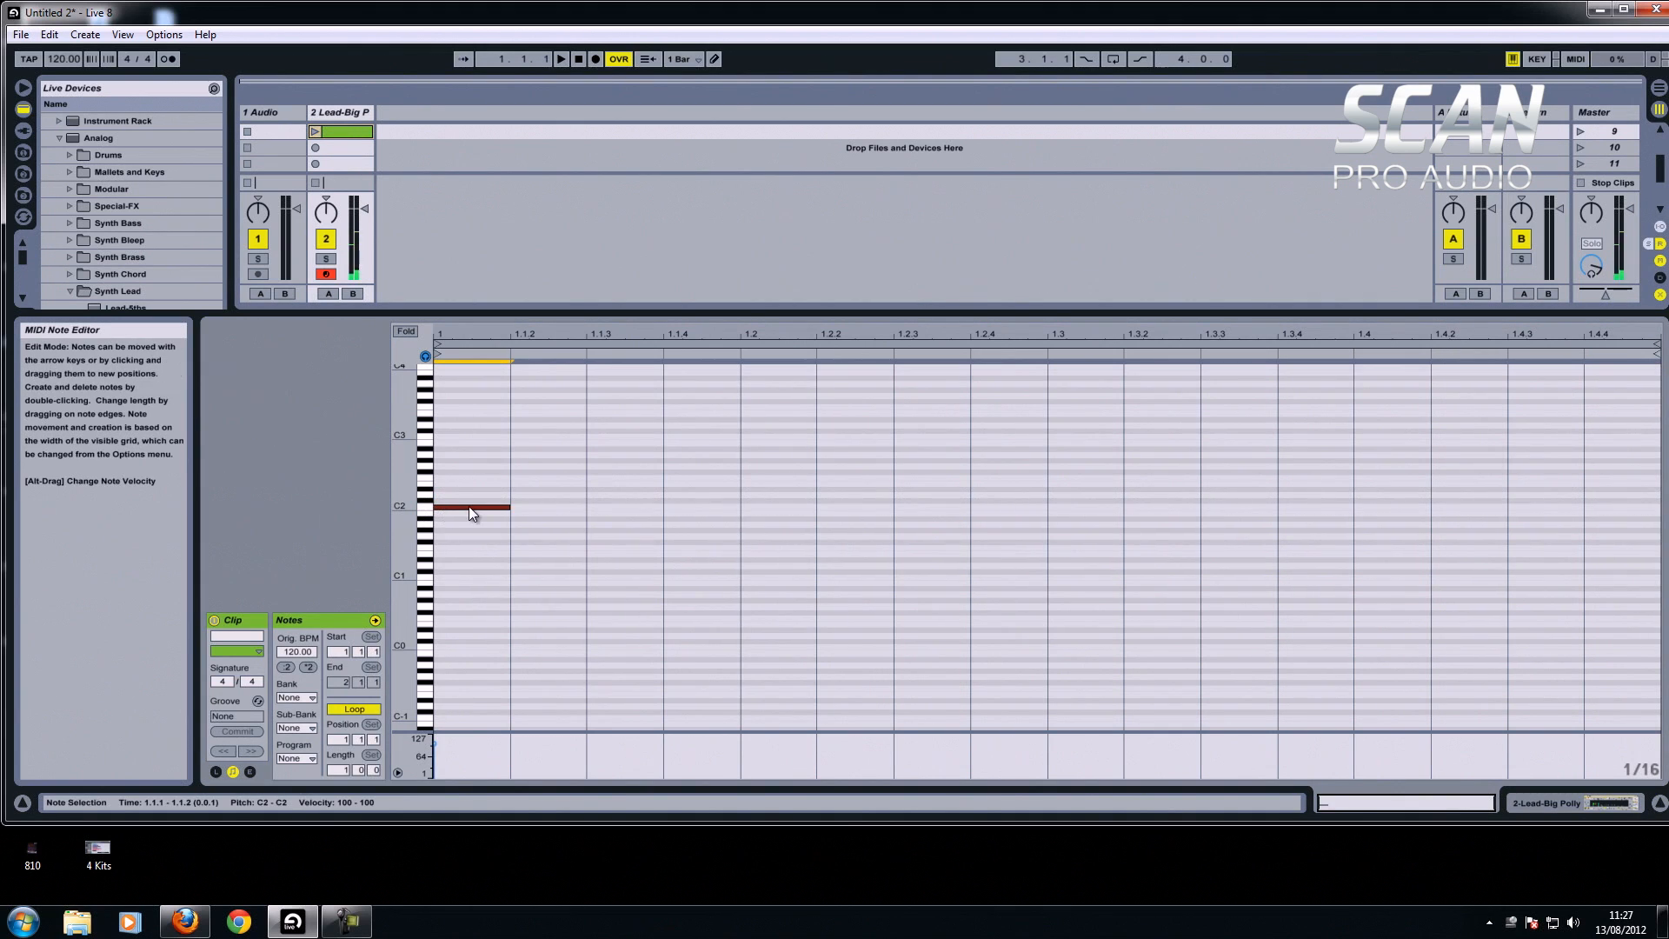
pyautogui.moveTo(498, 519)
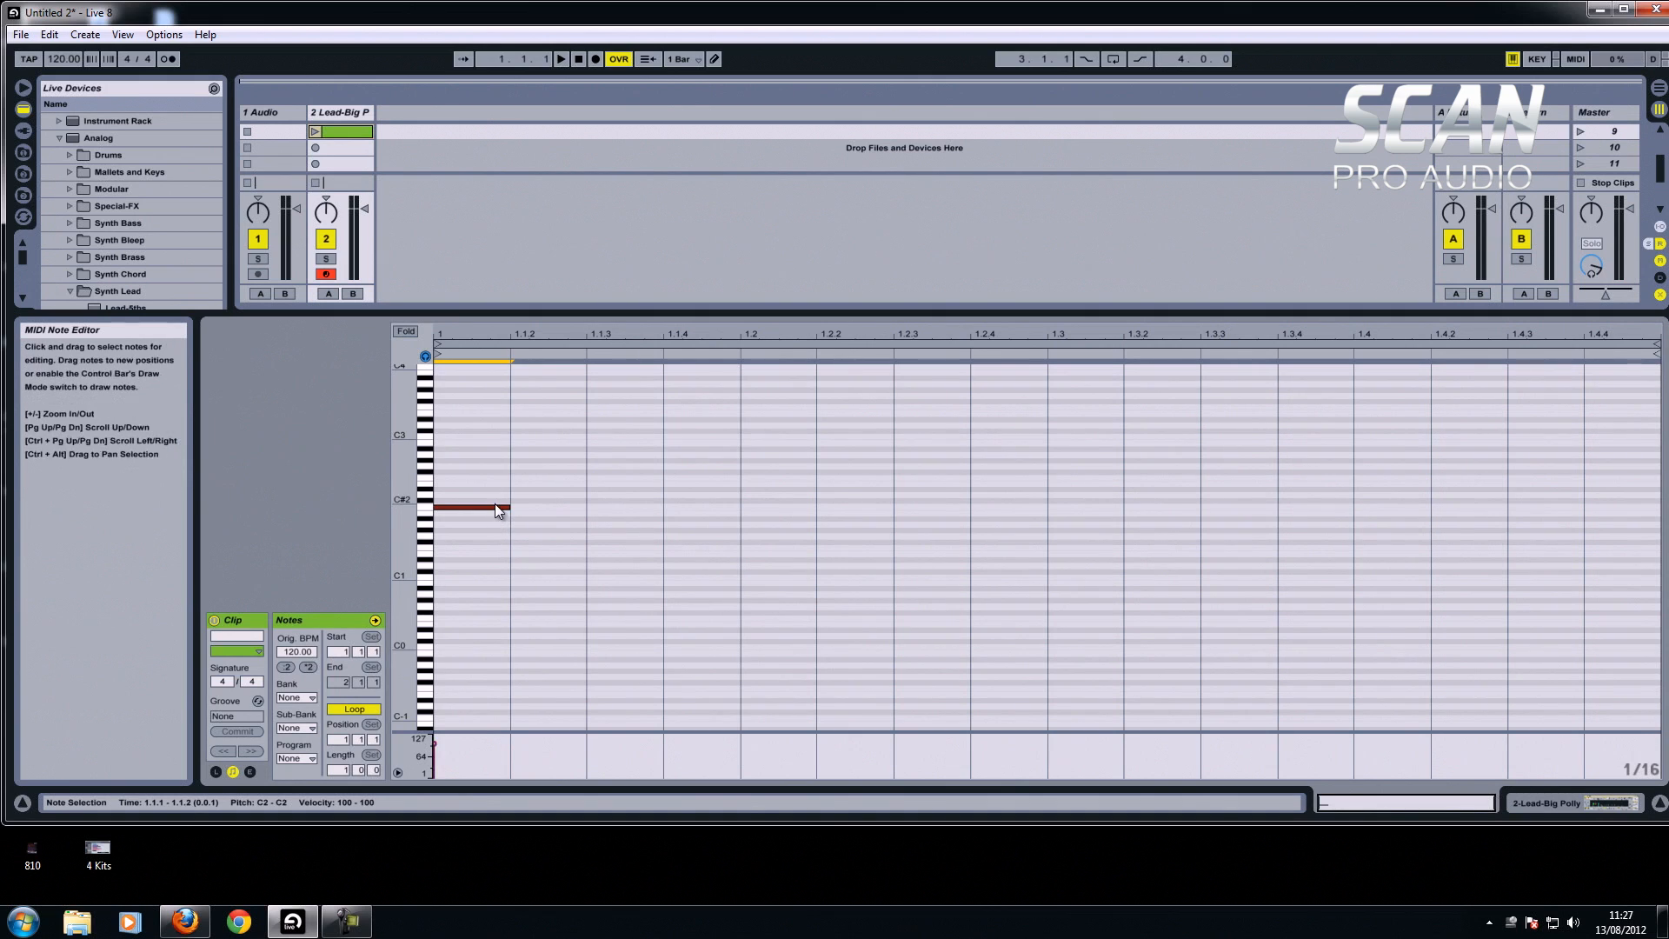
# Duplicate the C2 sixteenth note repeatedly until it fills the whole bar.
pyautogui.rightClick(497, 509)
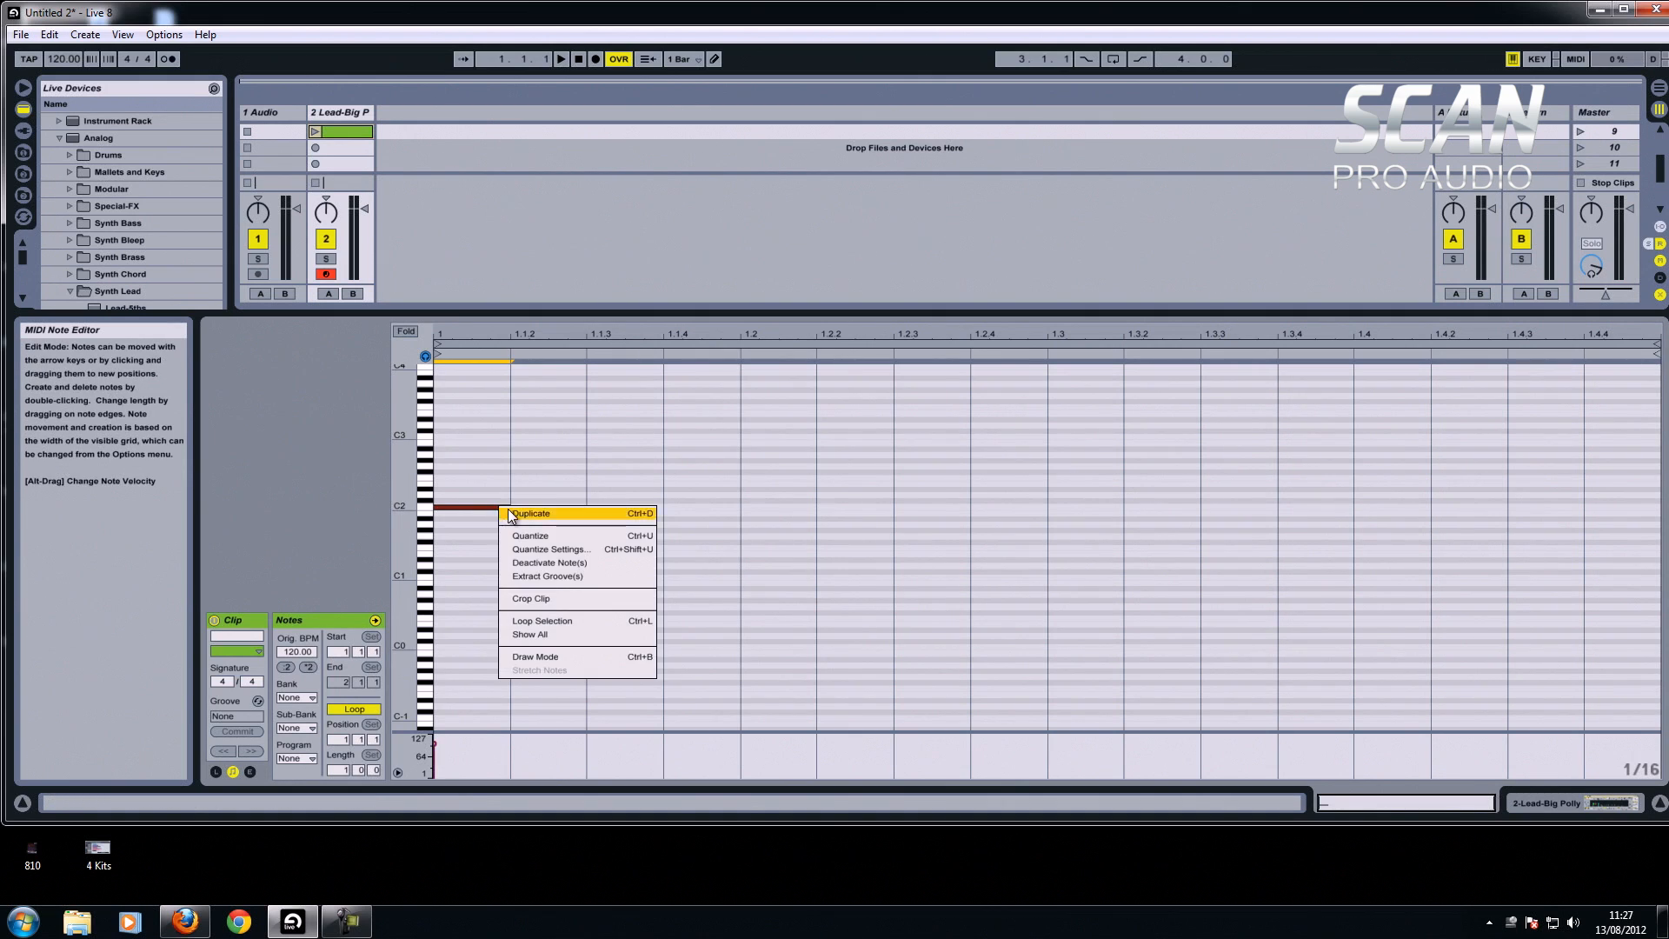
pyautogui.click(530, 513)
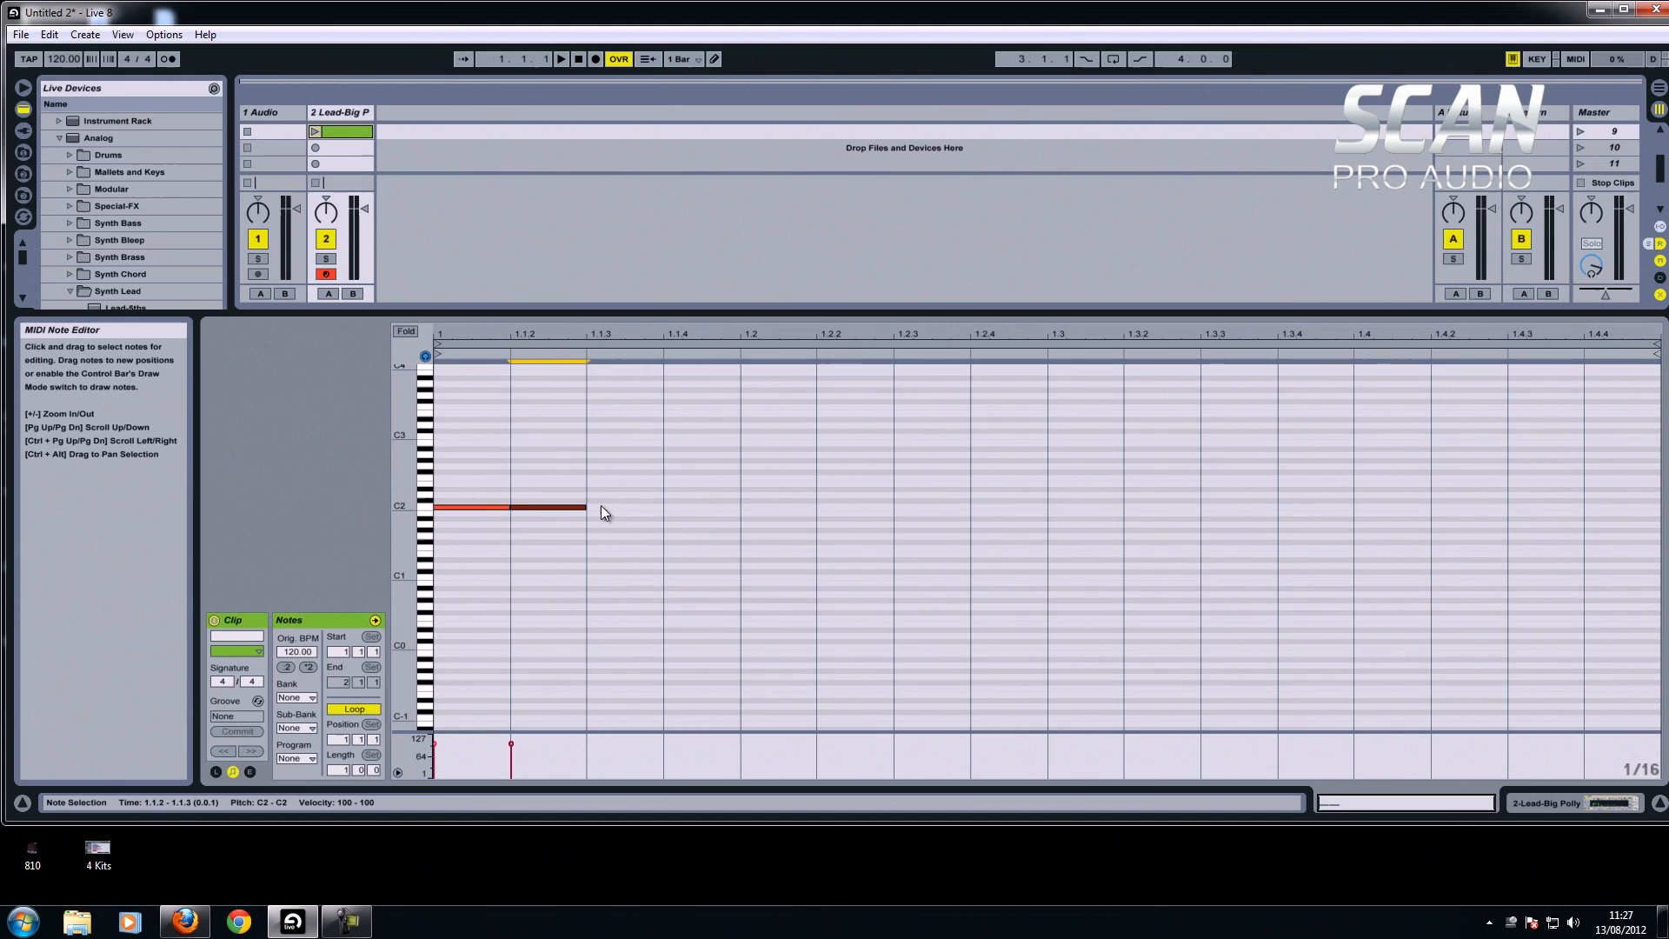
pyautogui.rightClick(551, 508)
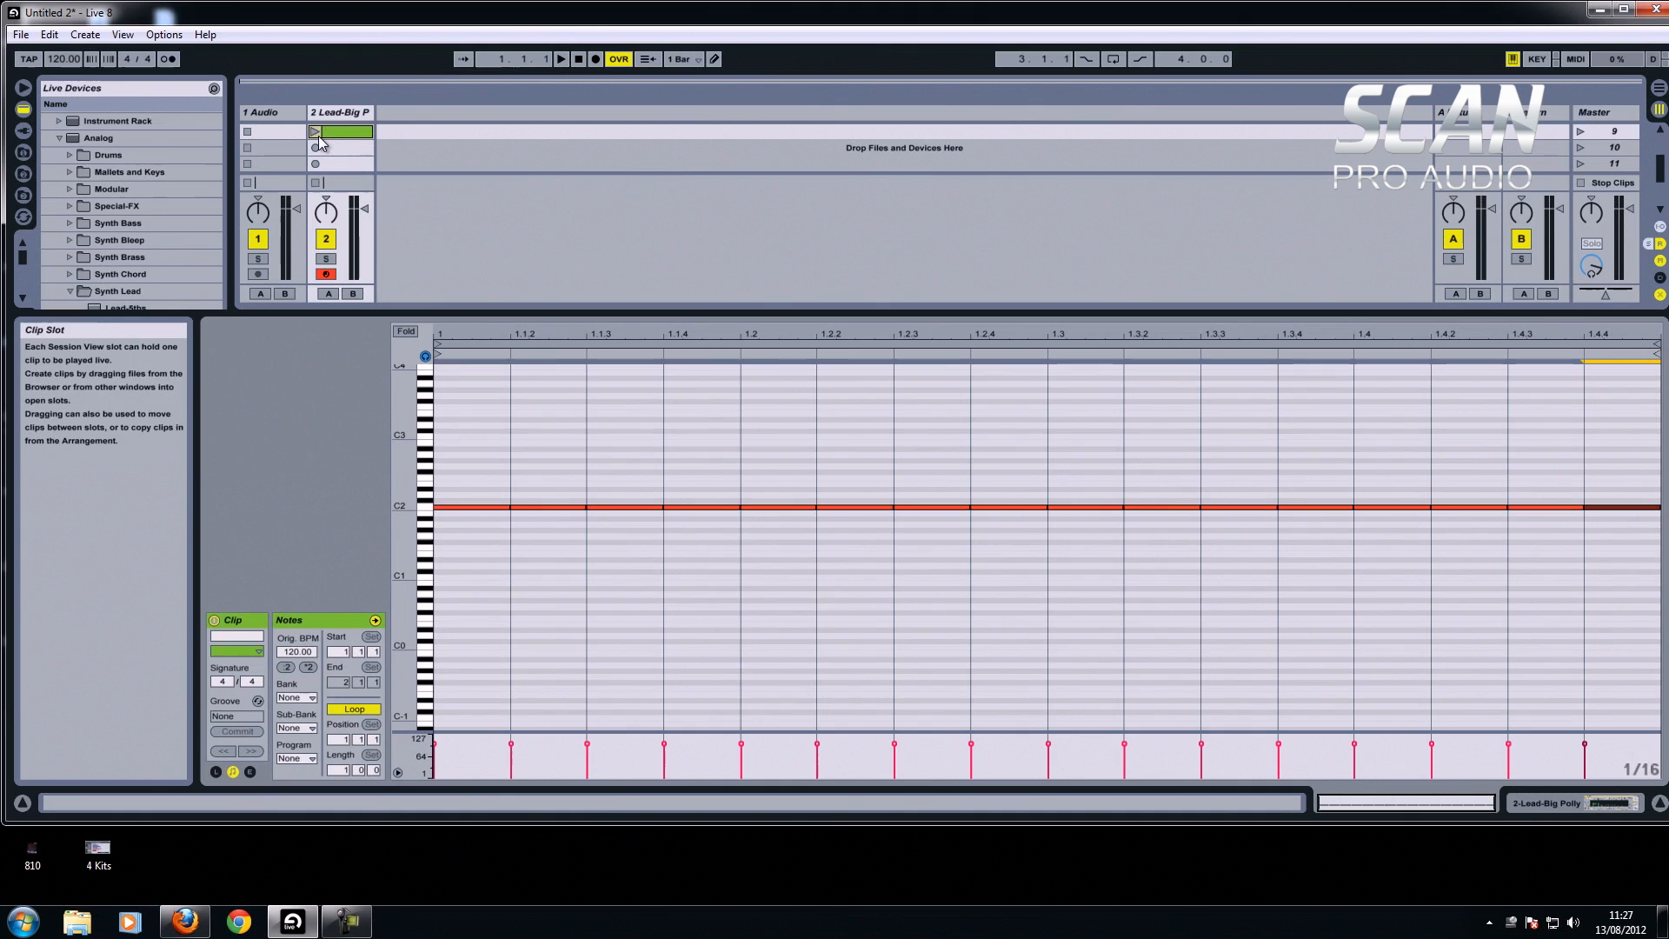
# Launch the repeating C2 clip to listen, then stop it.
pyautogui.click(315, 130)
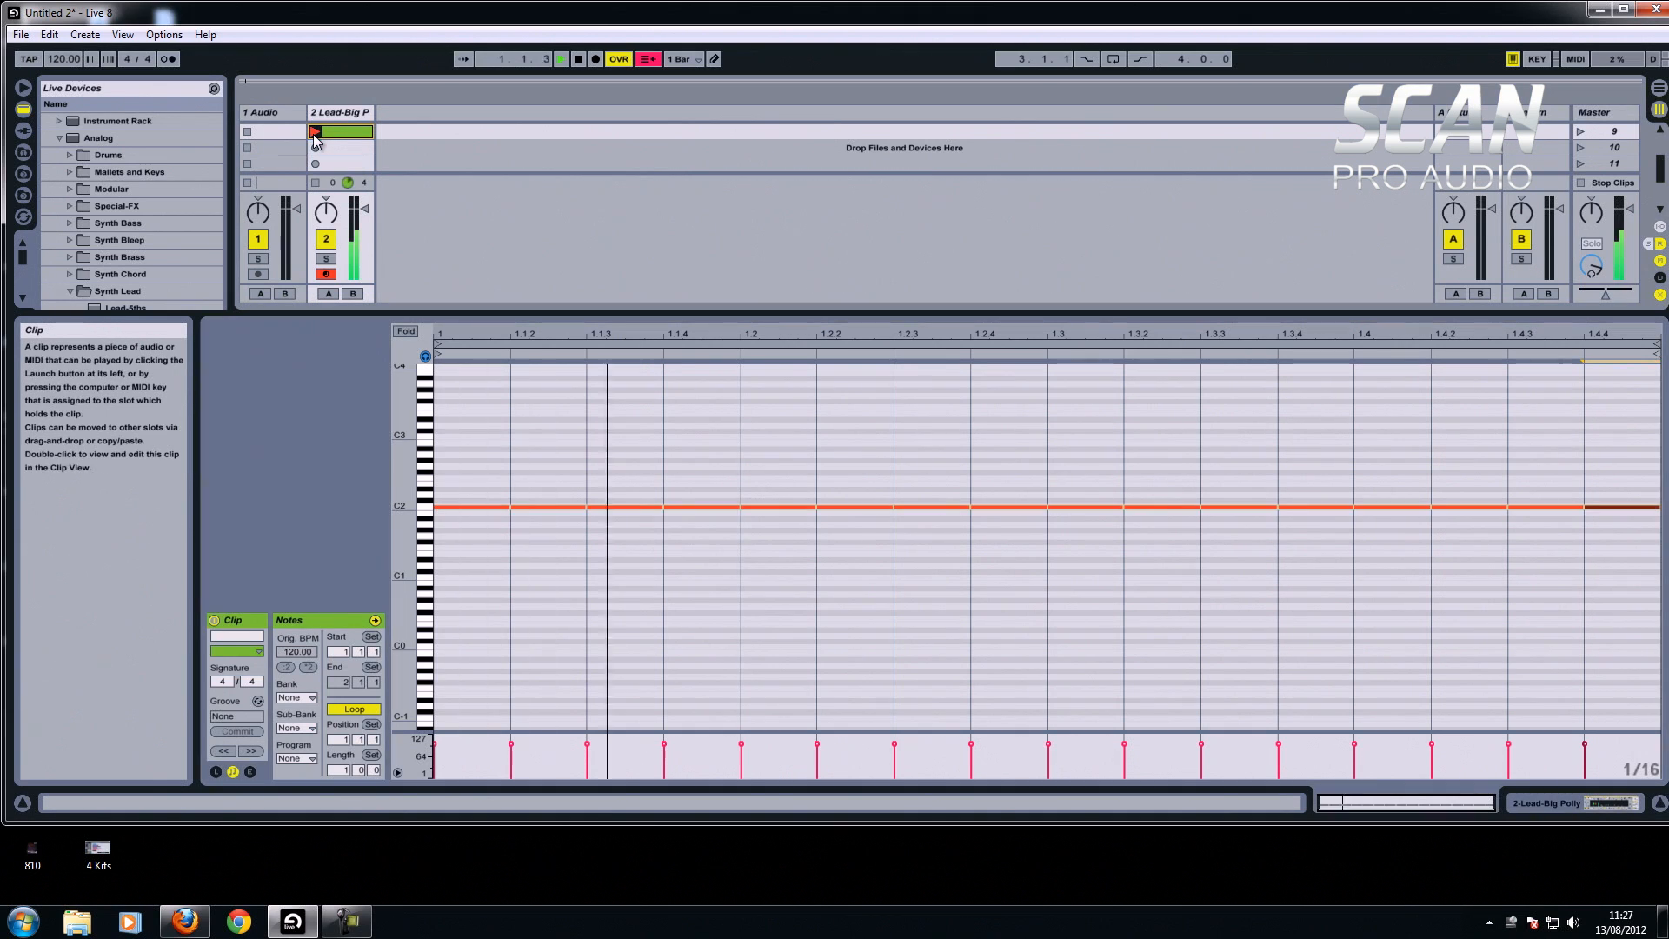
pyautogui.click(315, 131)
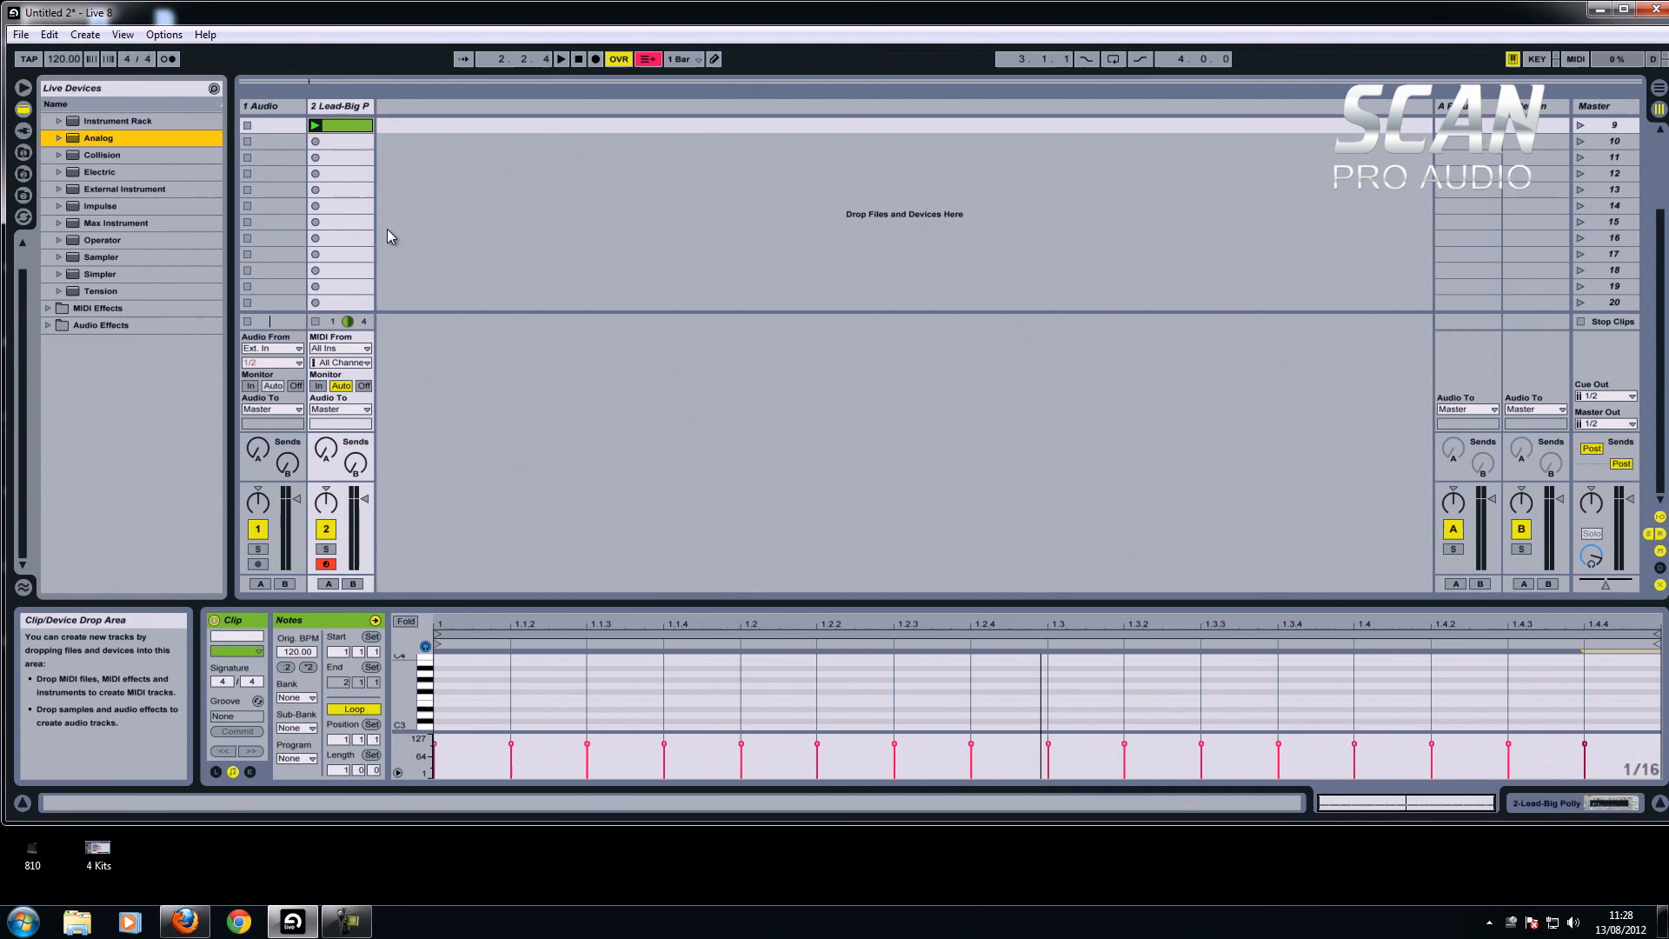
# Expand MIDI Effects and the Scale effect to list its presets such as C Major and C Minor.
pyautogui.click(97, 308)
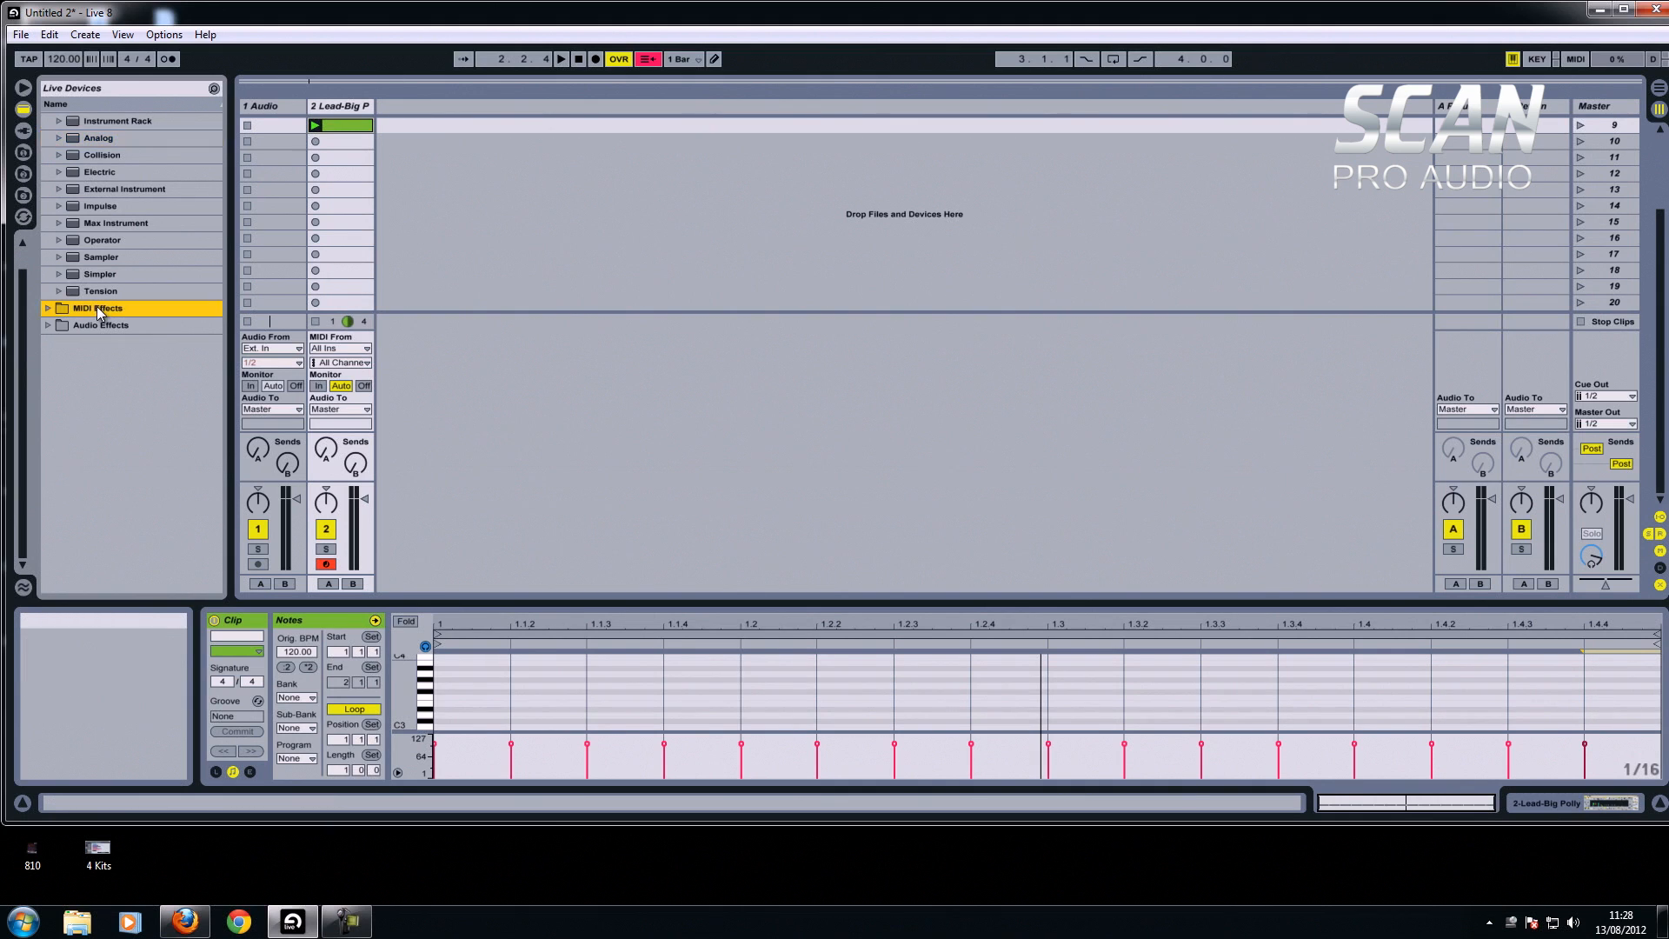
pyautogui.click(48, 308)
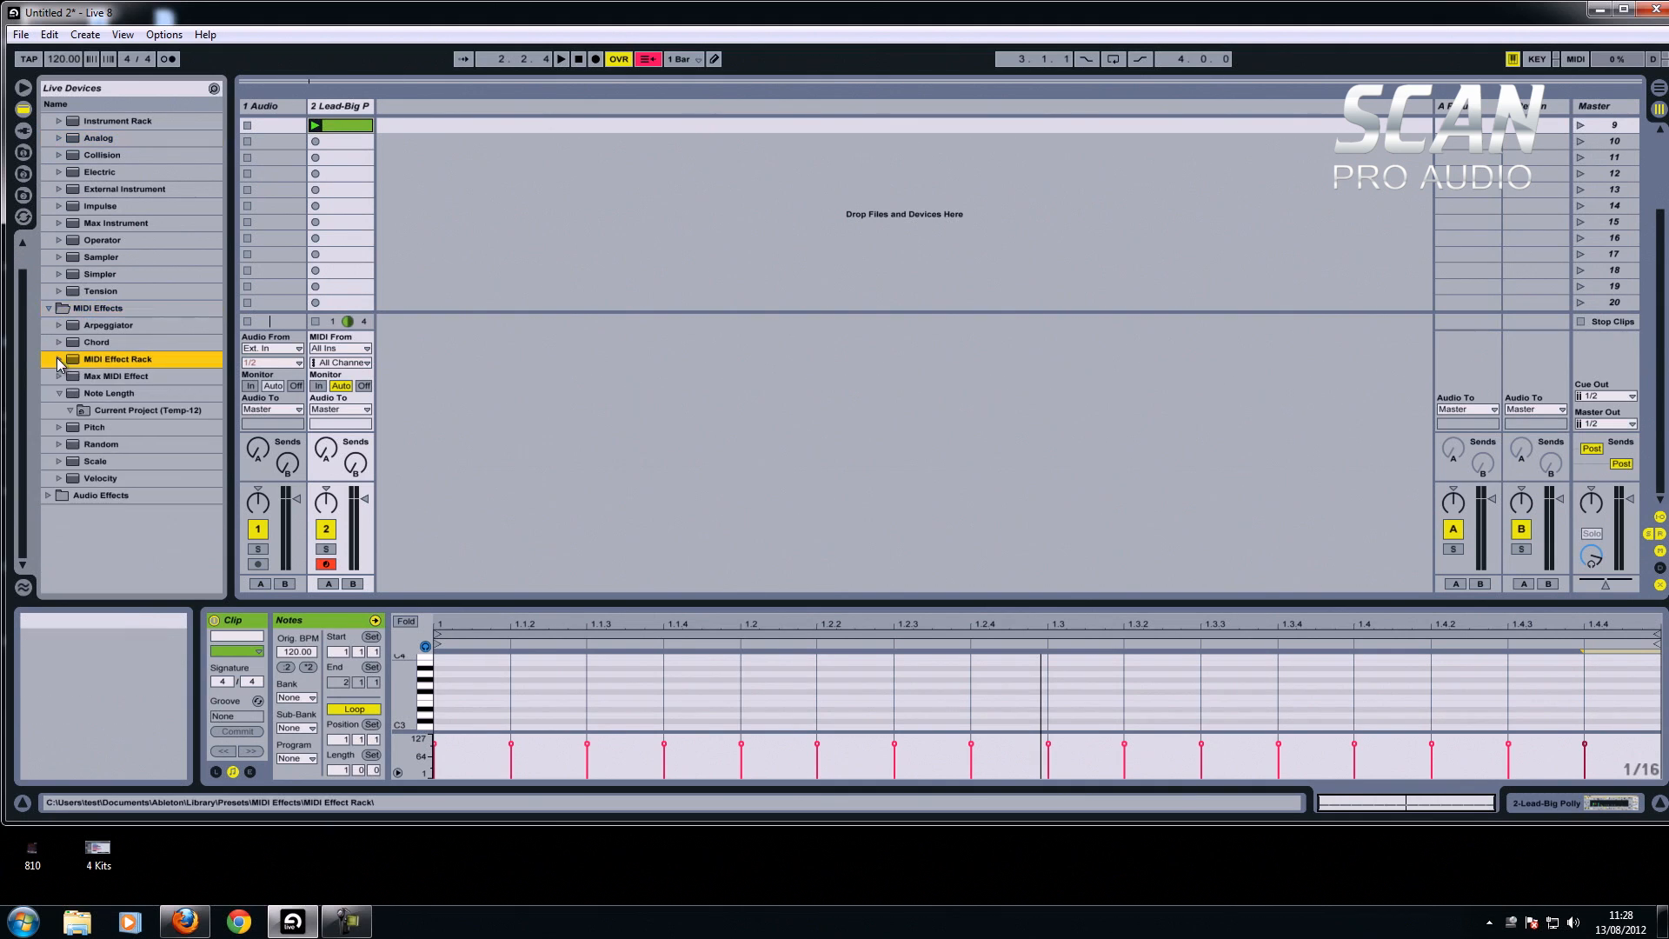
pyautogui.click(94, 460)
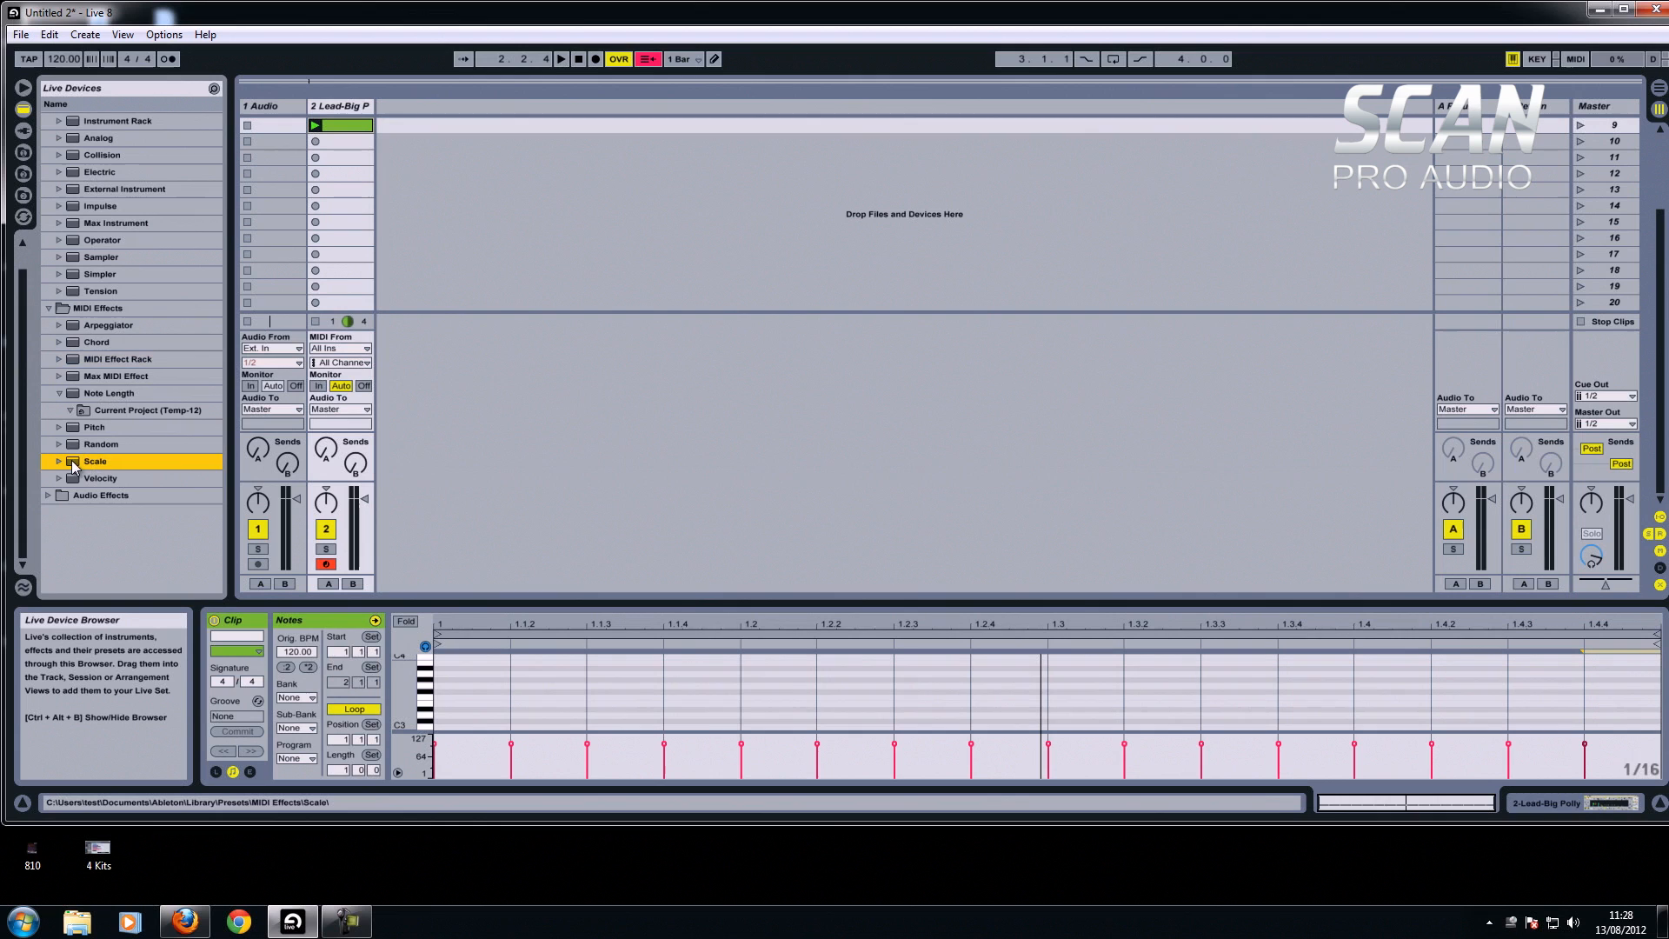
pyautogui.click(57, 461)
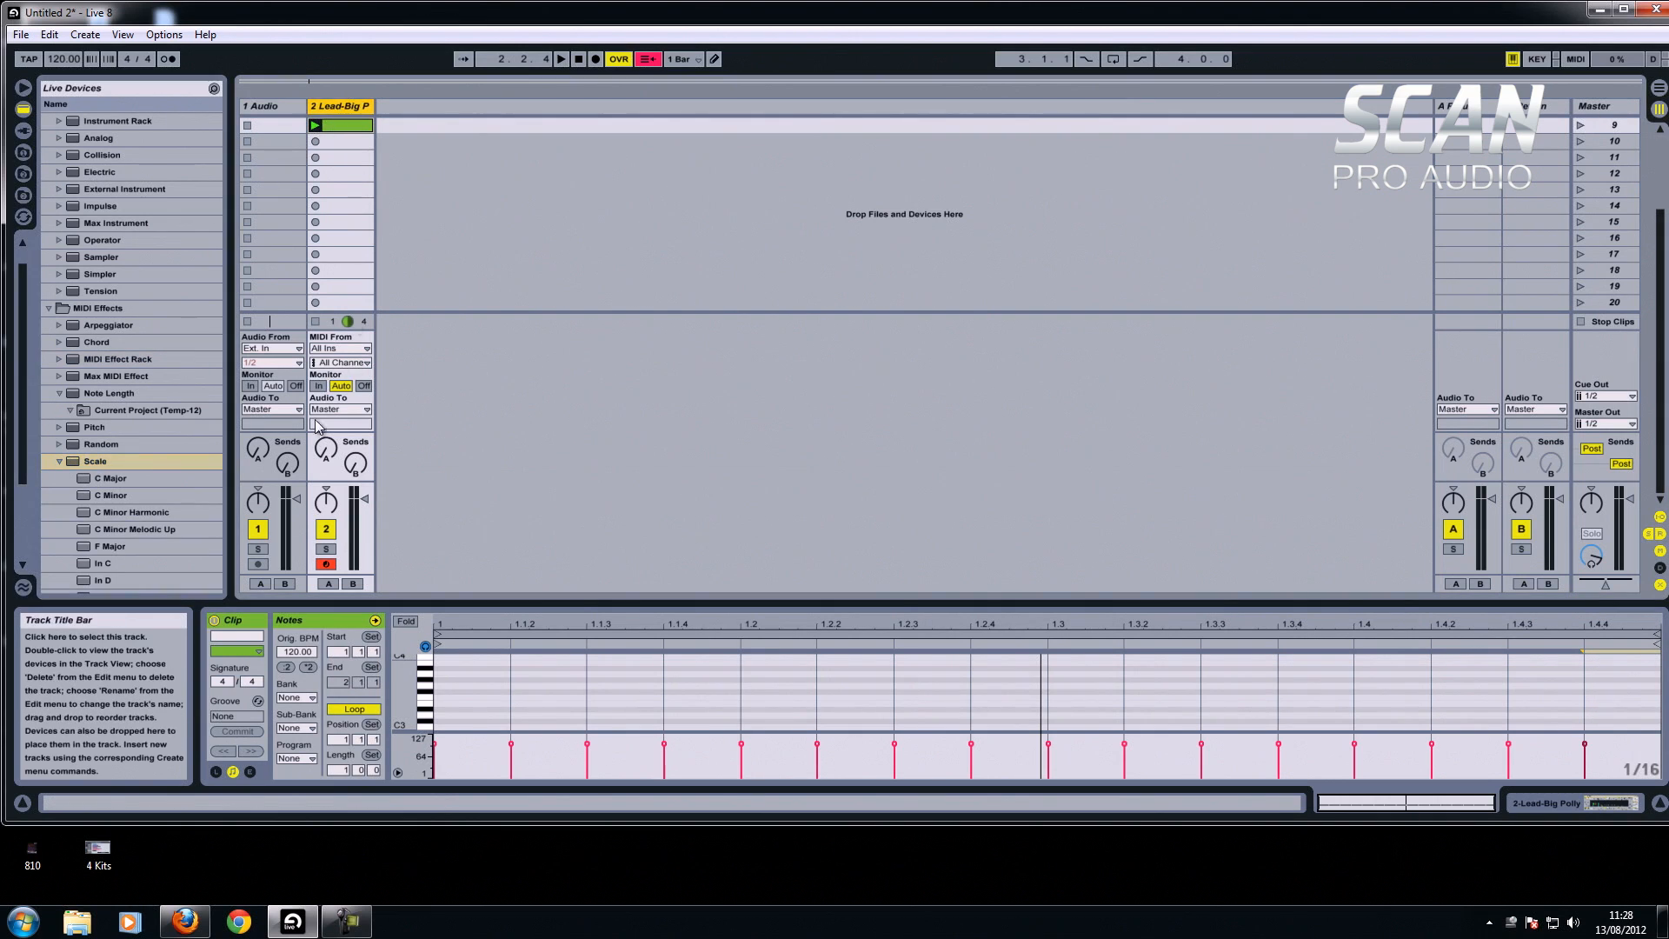
pyautogui.moveTo(351, 150)
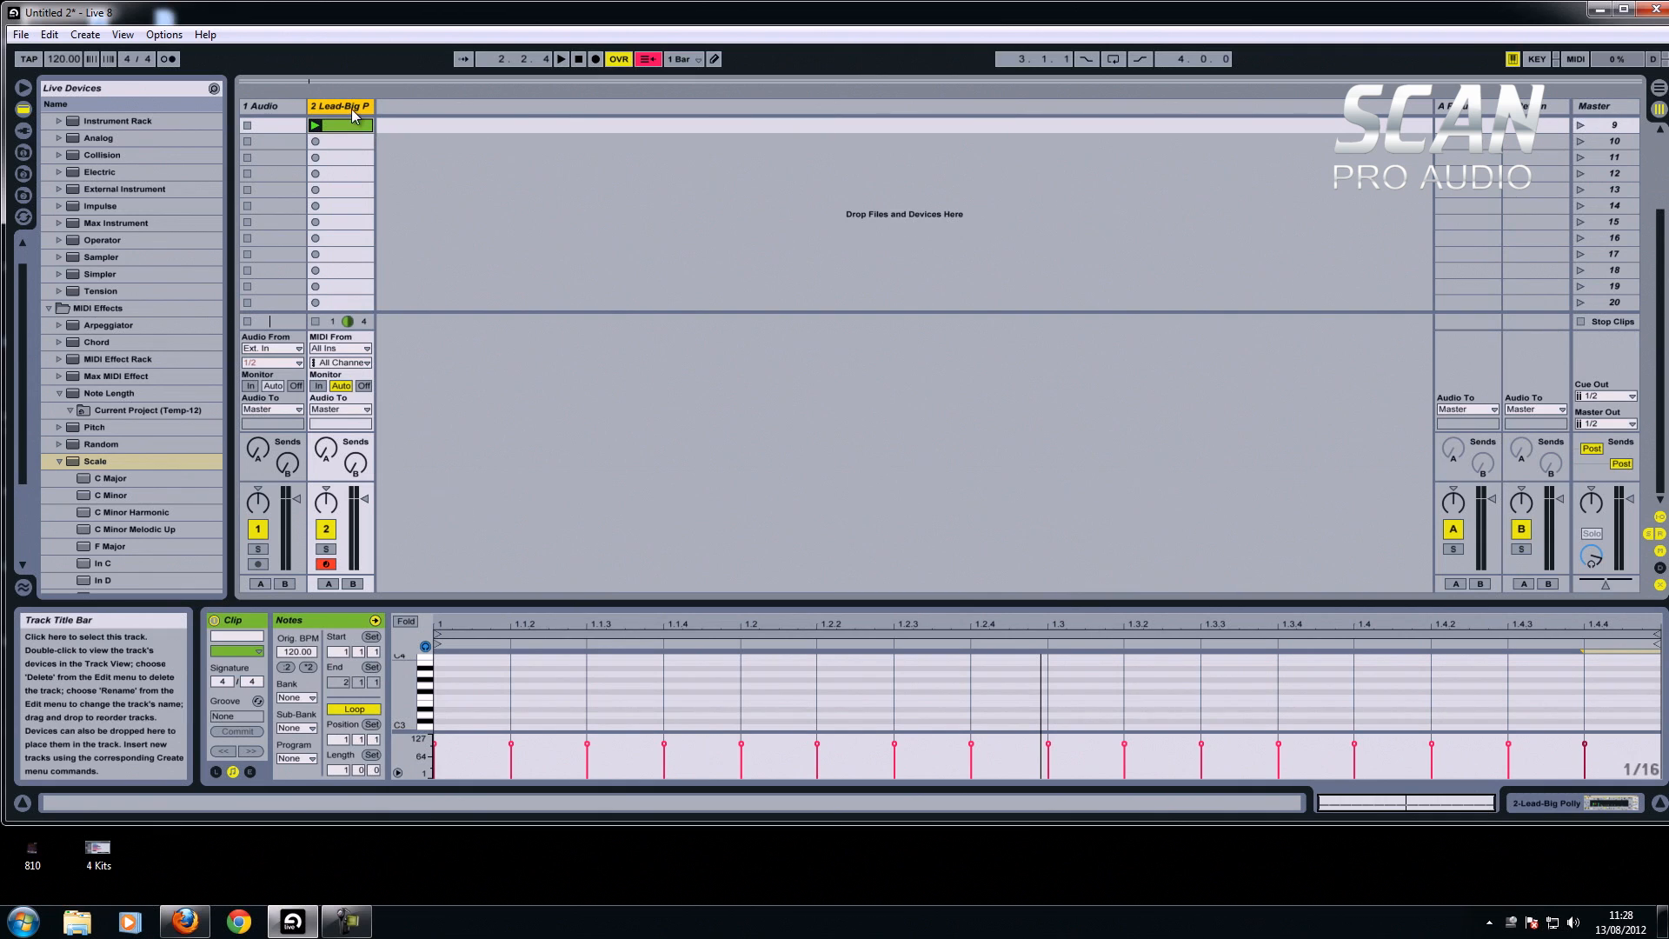
pyautogui.moveTo(315, 322)
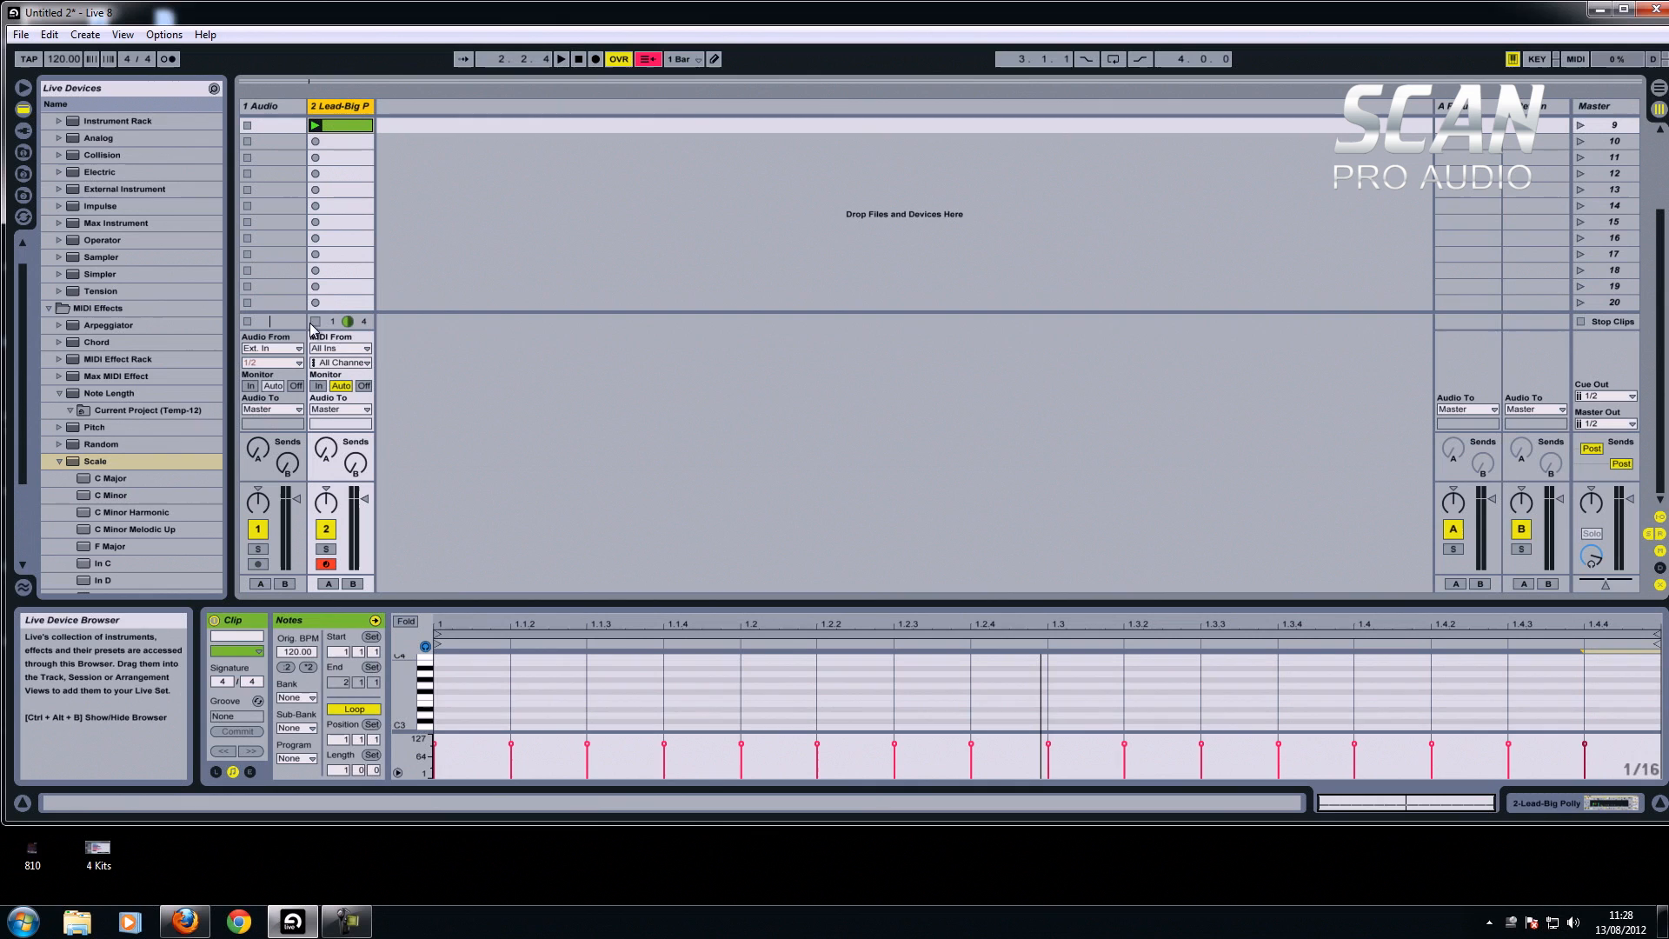
pyautogui.moveTo(314, 297)
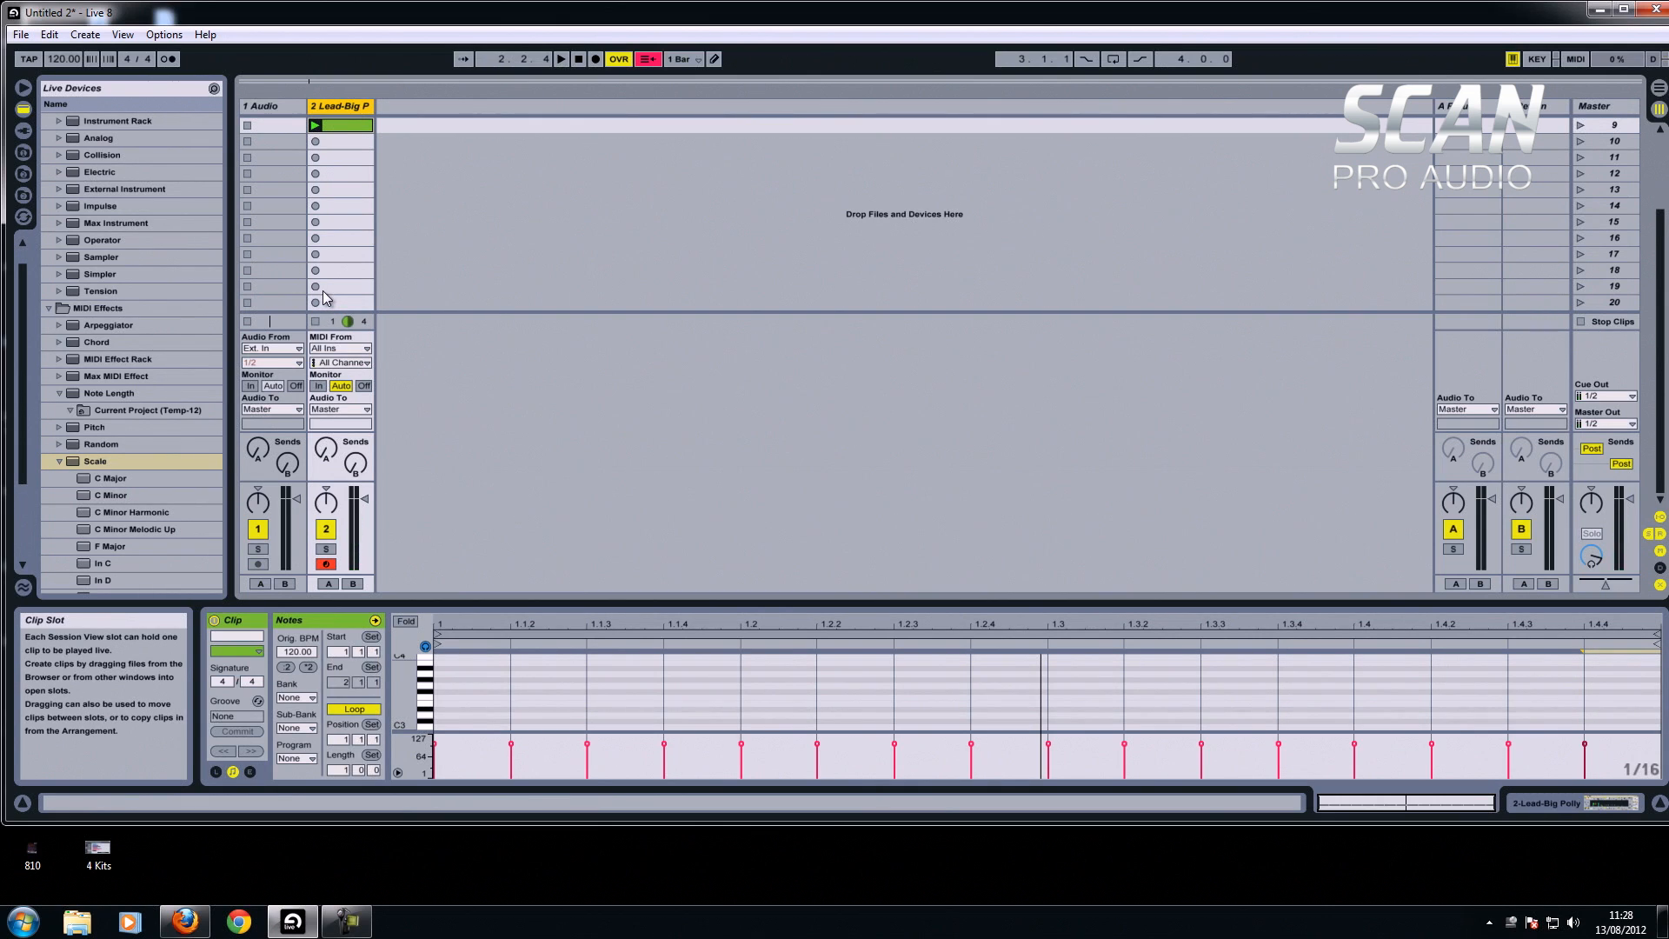
pyautogui.moveTo(365, 191)
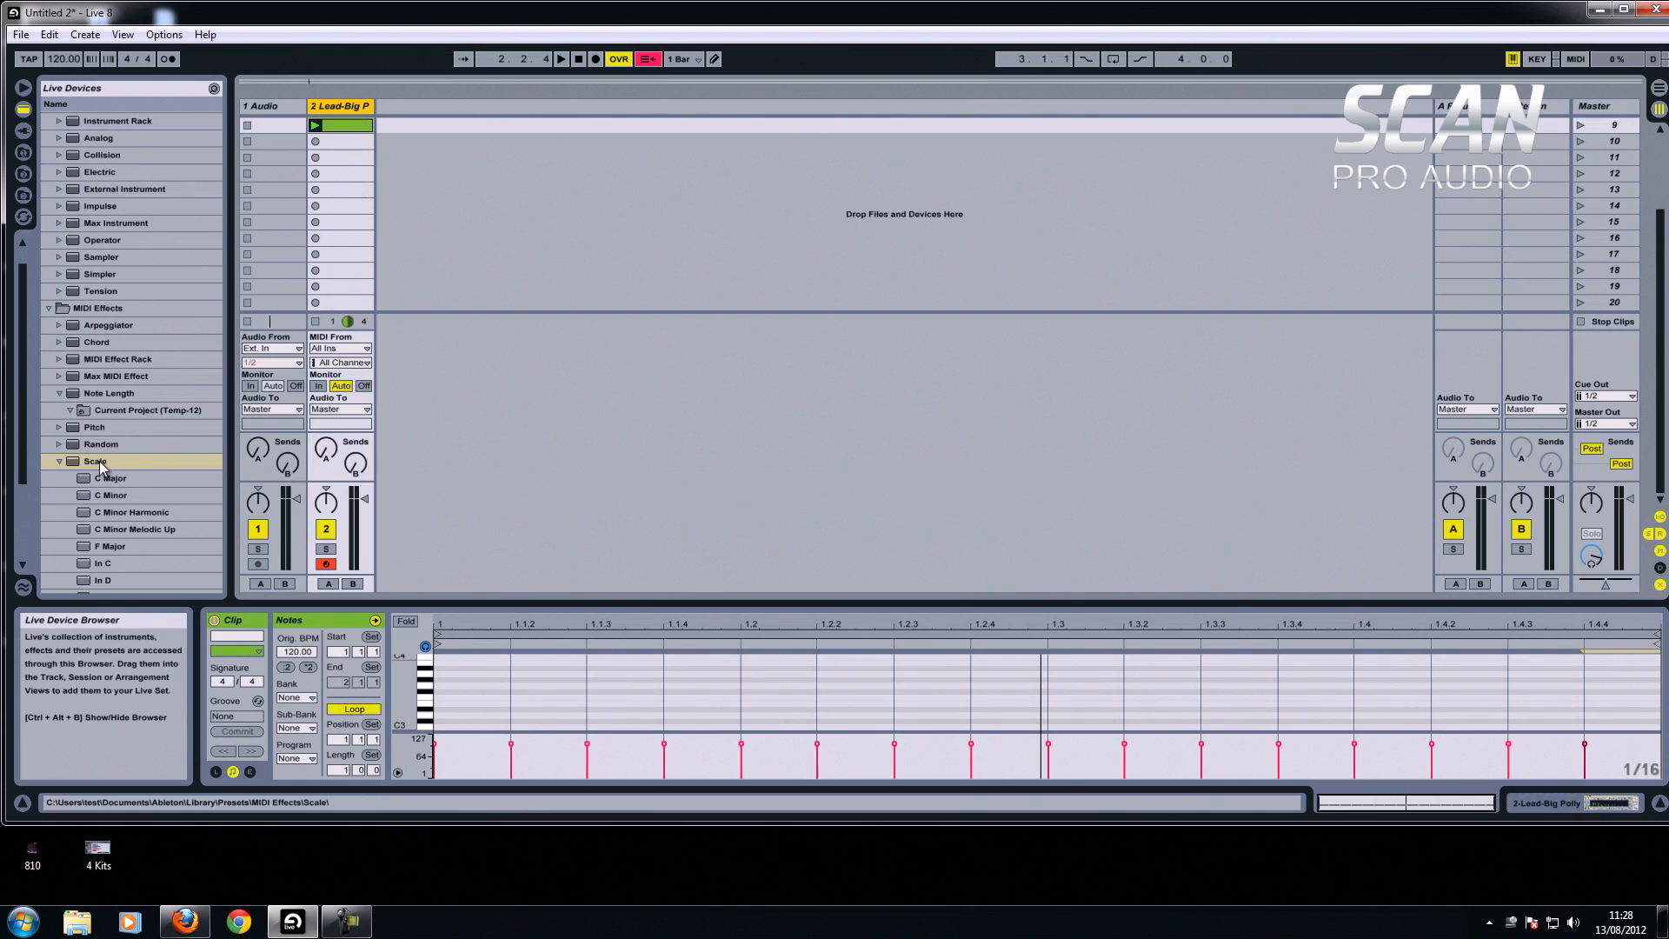
pyautogui.moveTo(339, 106)
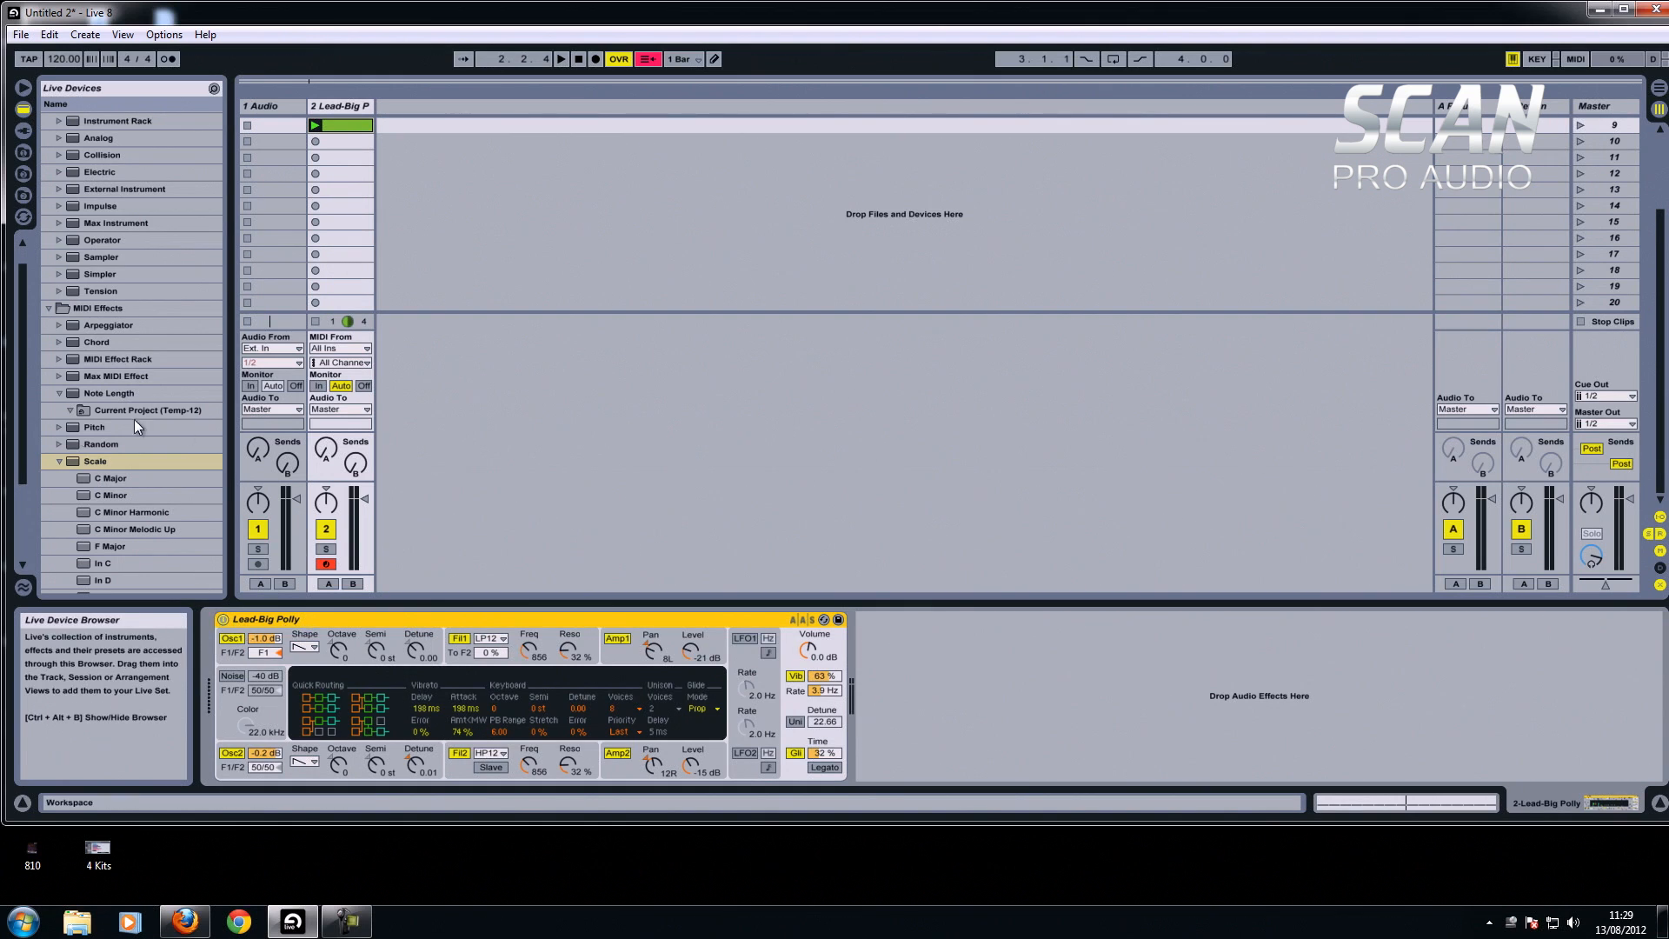
pyautogui.moveTo(107, 546)
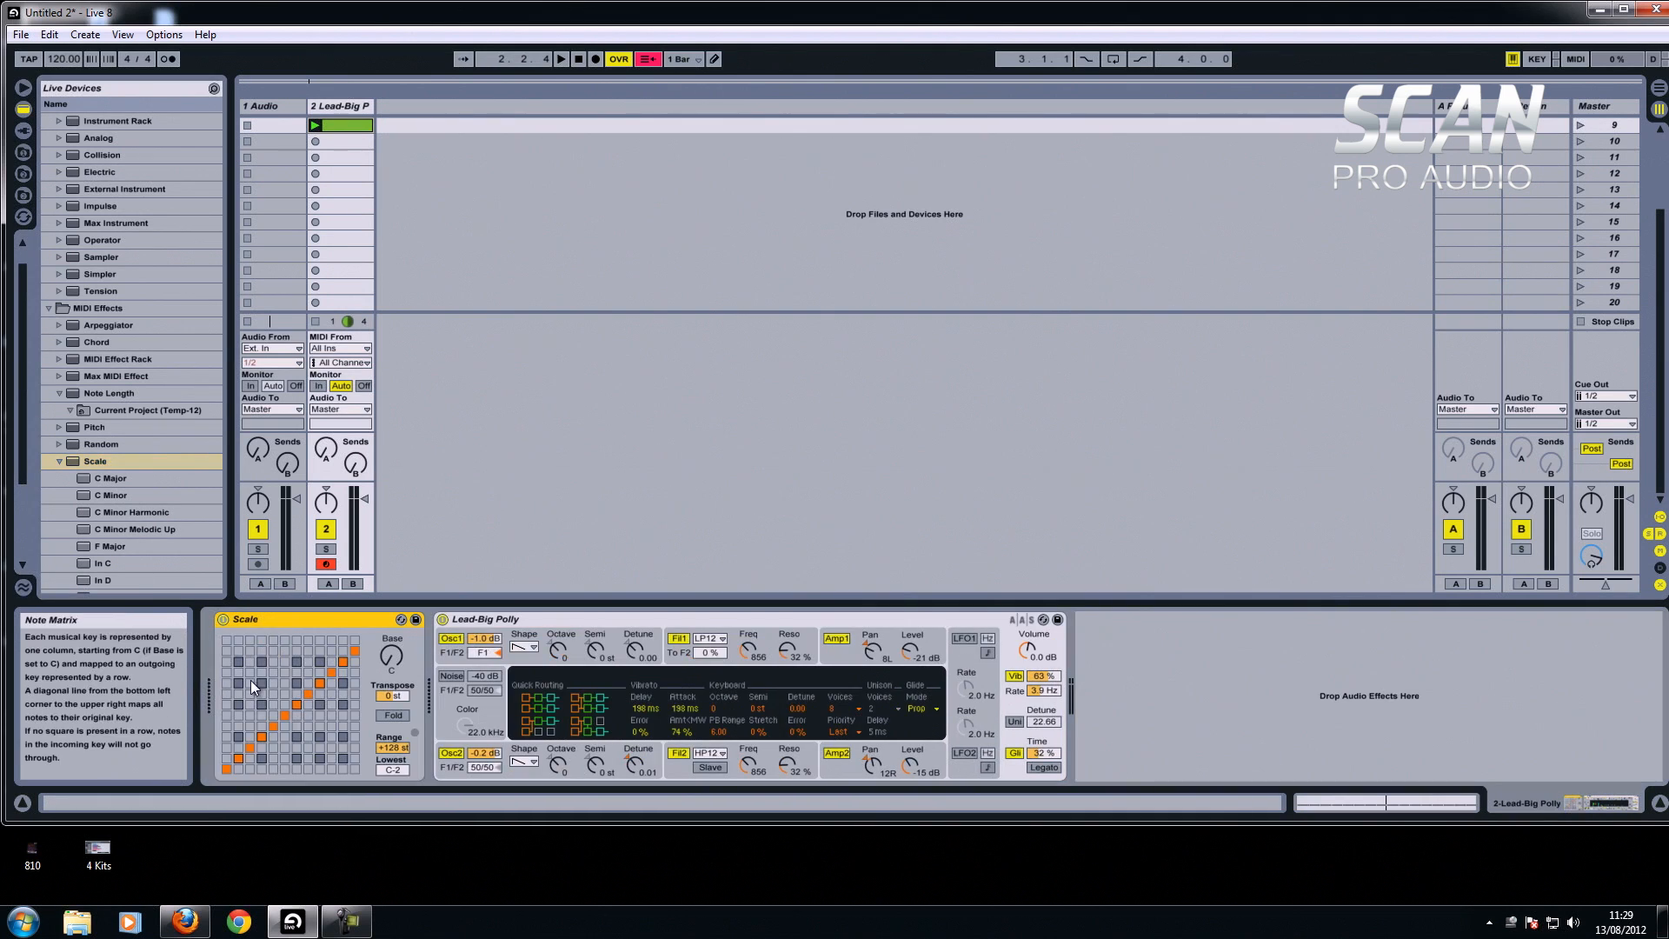
pyautogui.click(351, 666)
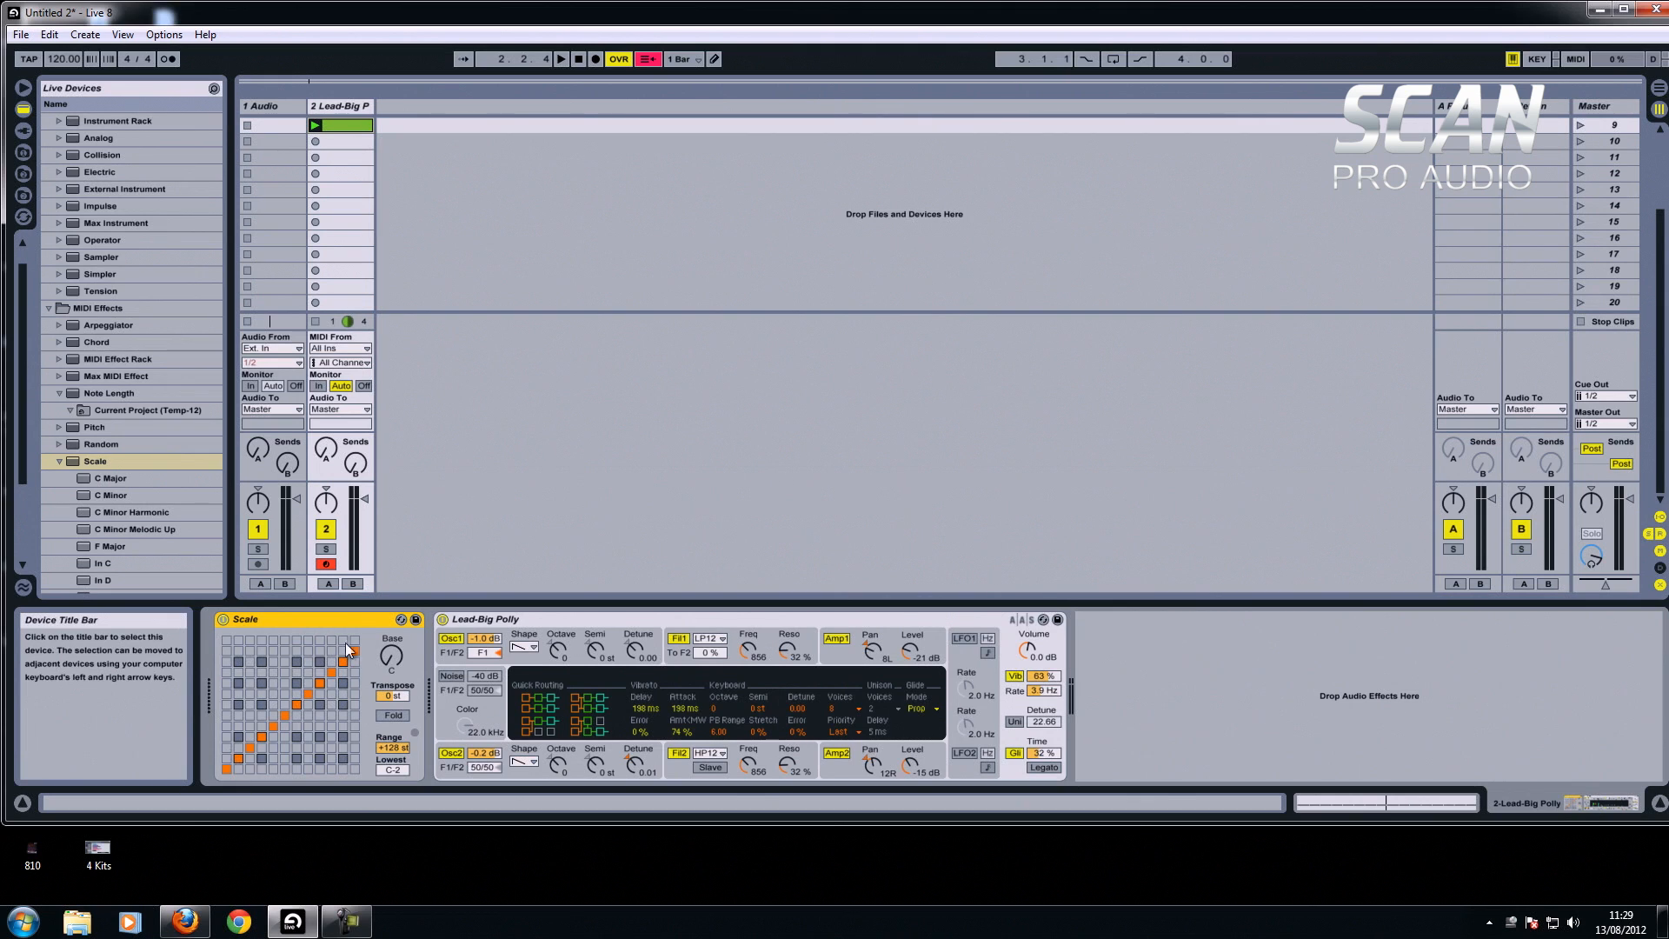
pyautogui.moveTo(353, 661)
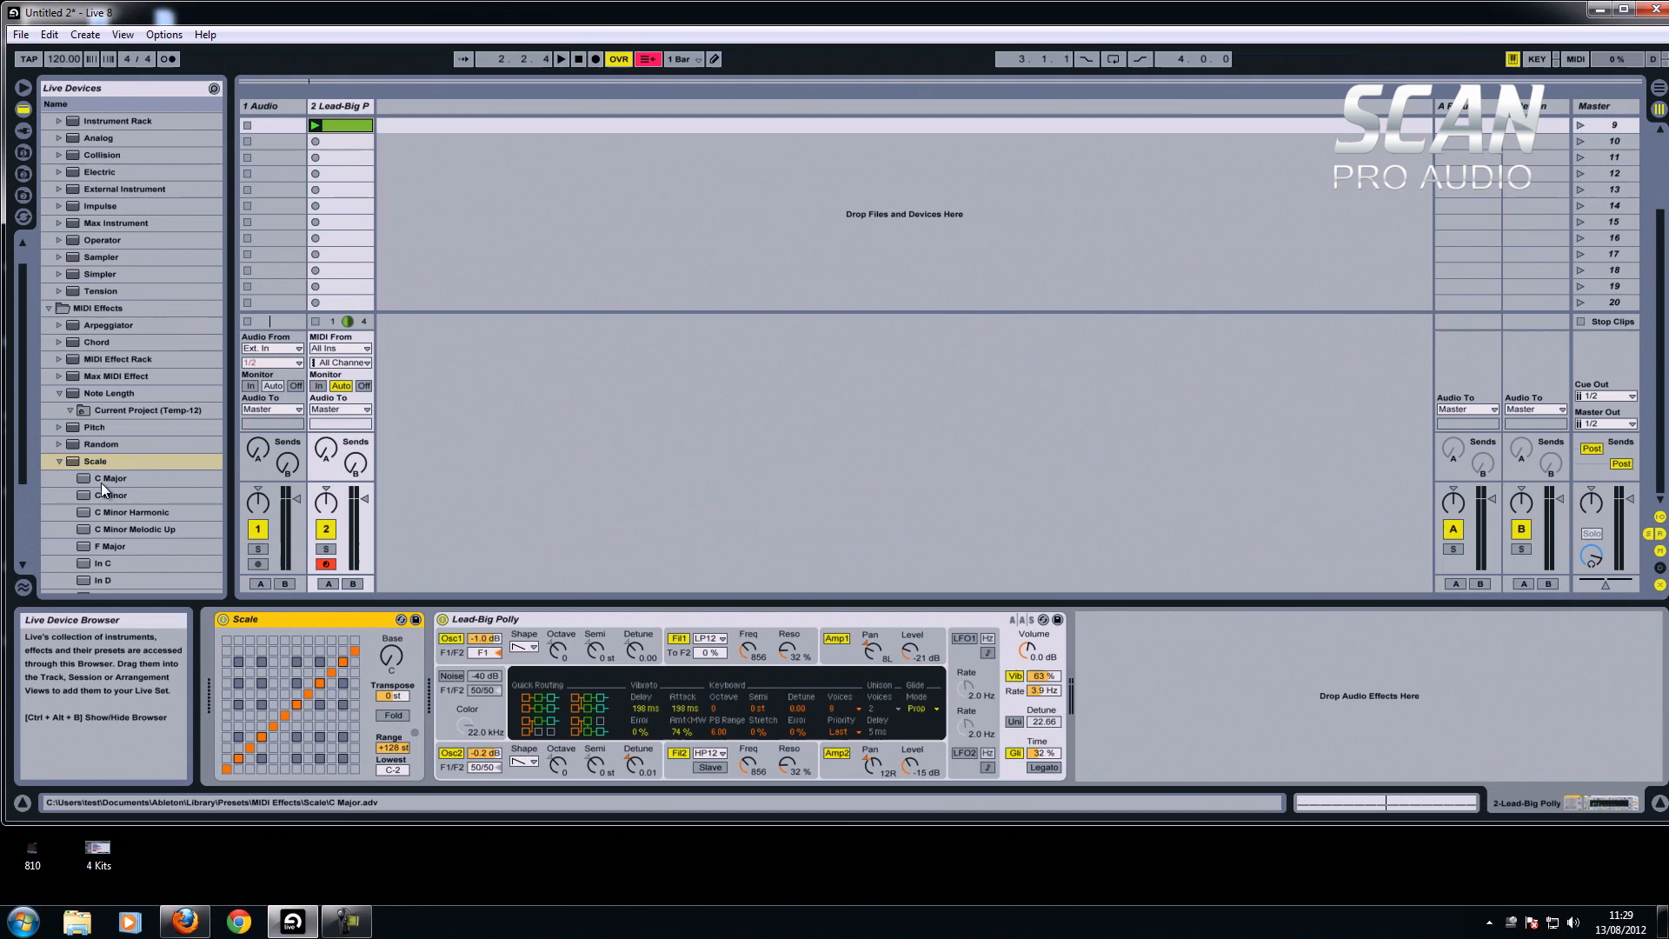
pyautogui.moveTo(309, 702)
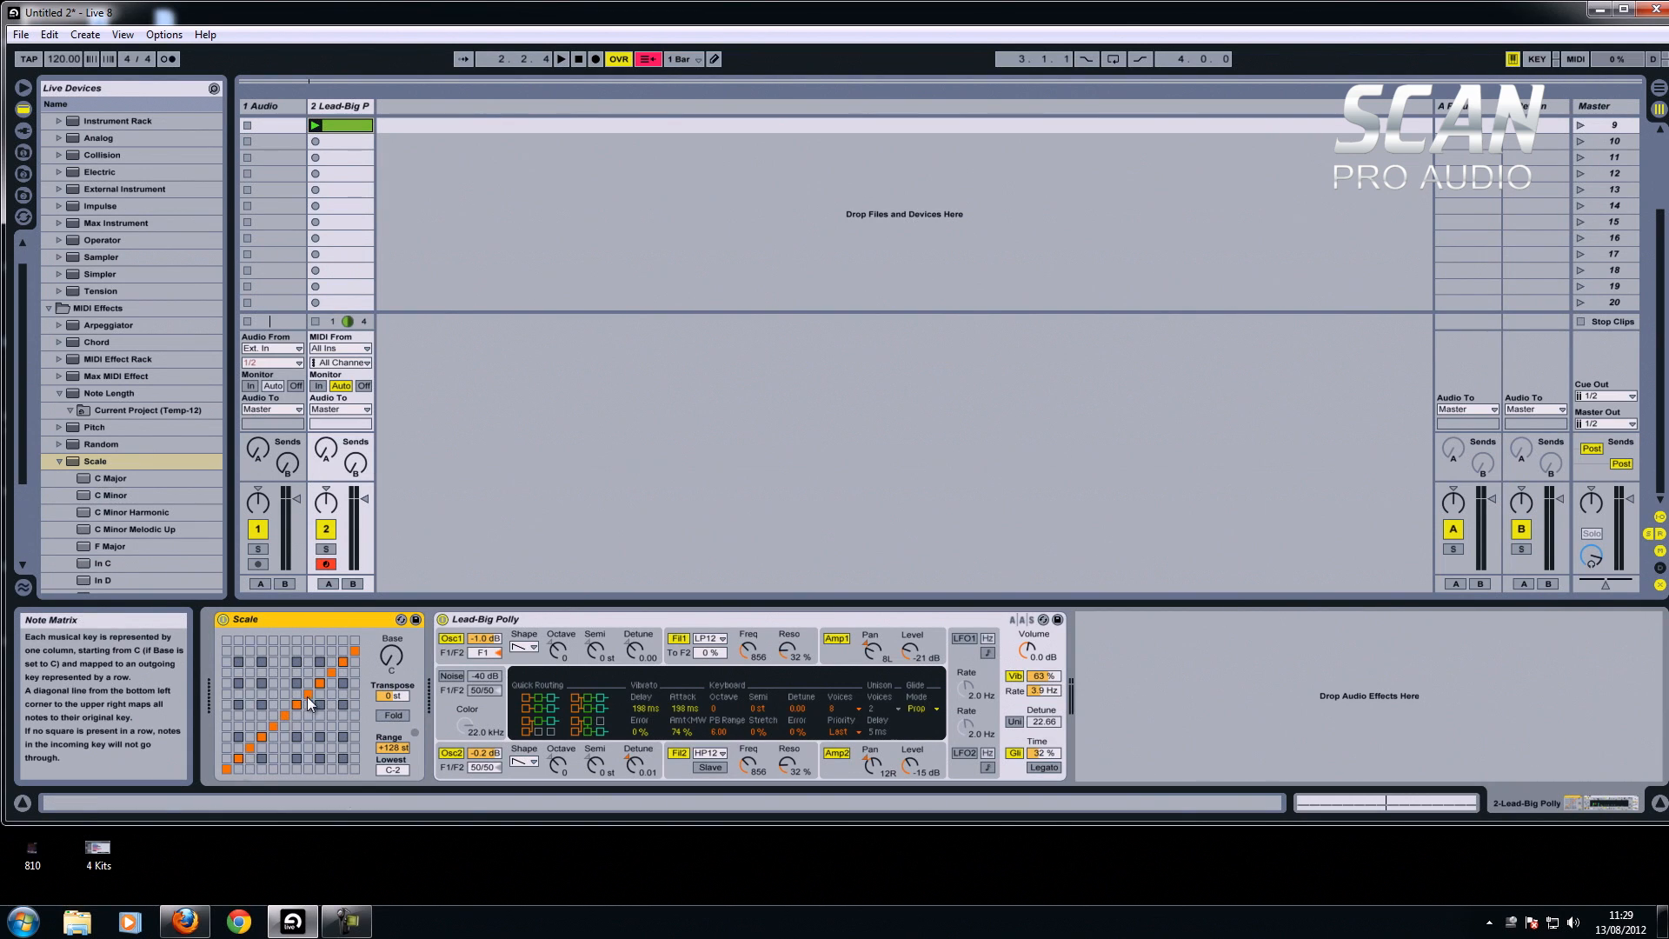
# Load the C Major preset onto the Scale effect so off-key notes remap to scale notes.
pyautogui.click(110, 478)
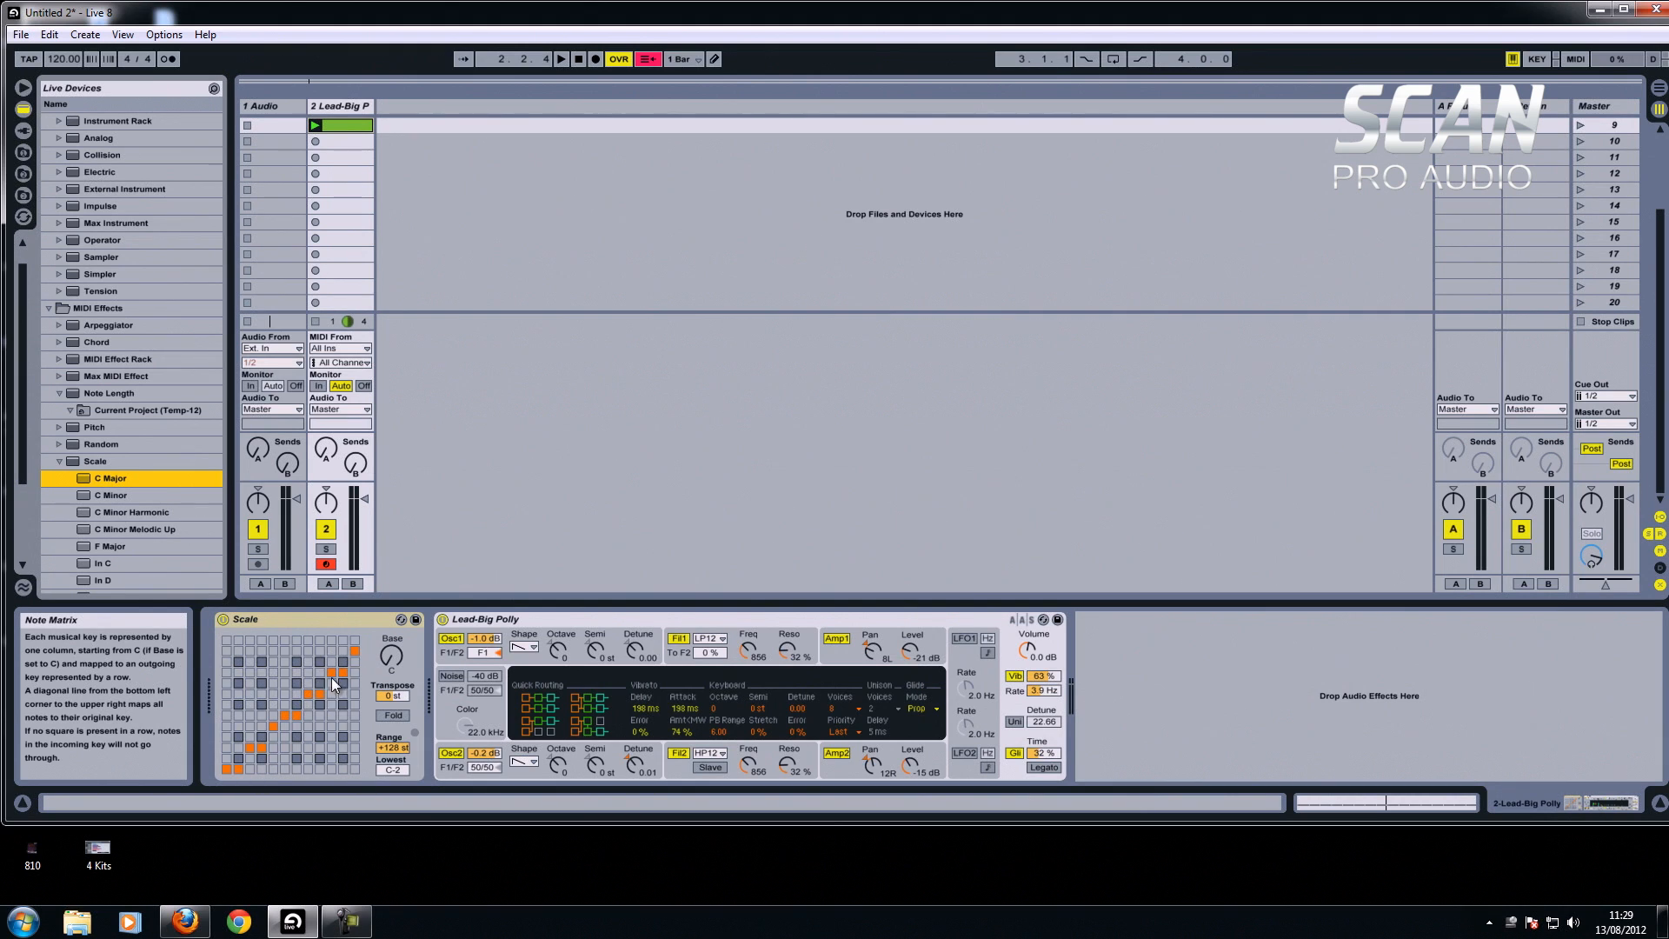
pyautogui.moveTo(334, 182)
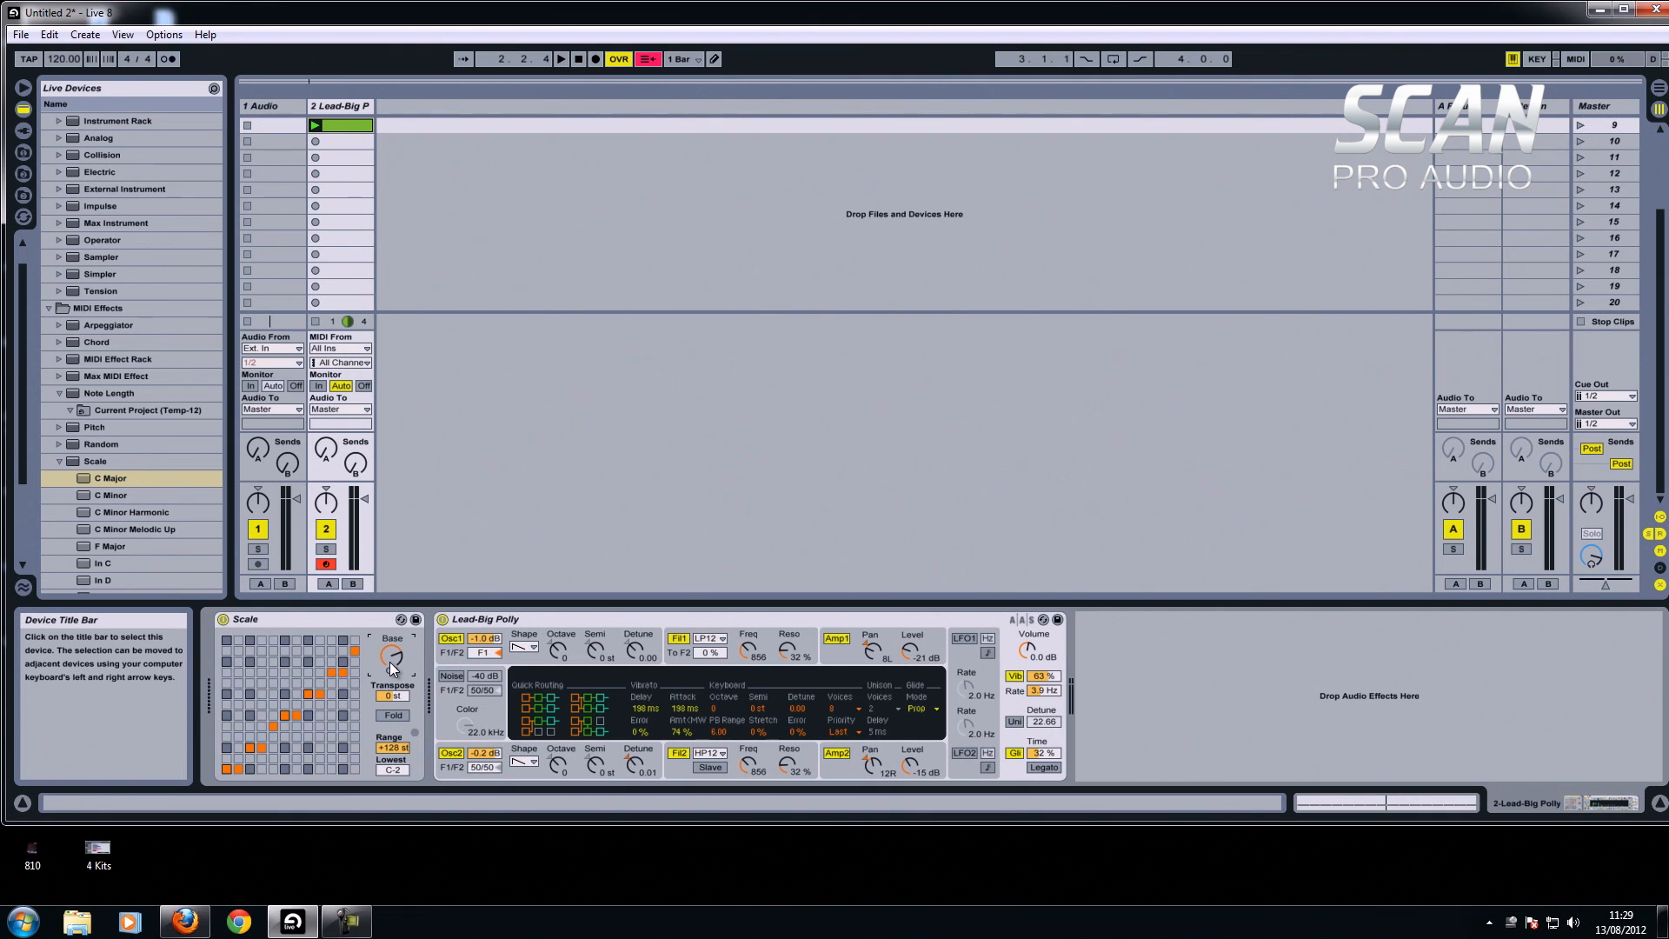
pyautogui.moveTo(349, 656)
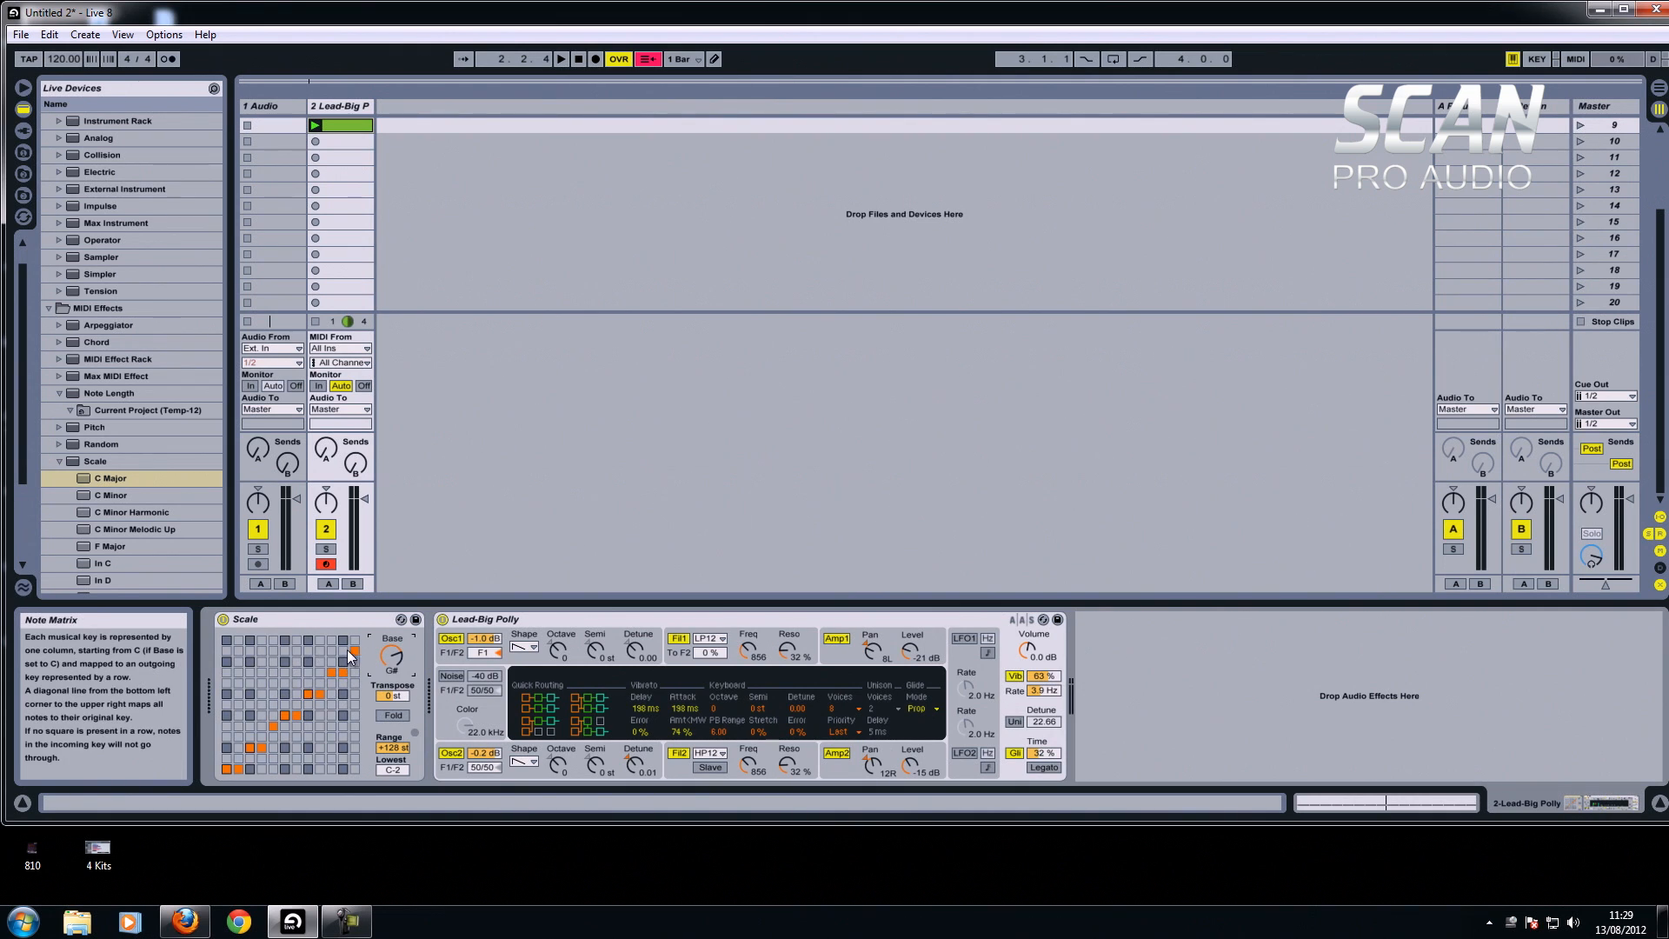
pyautogui.moveTo(388, 656)
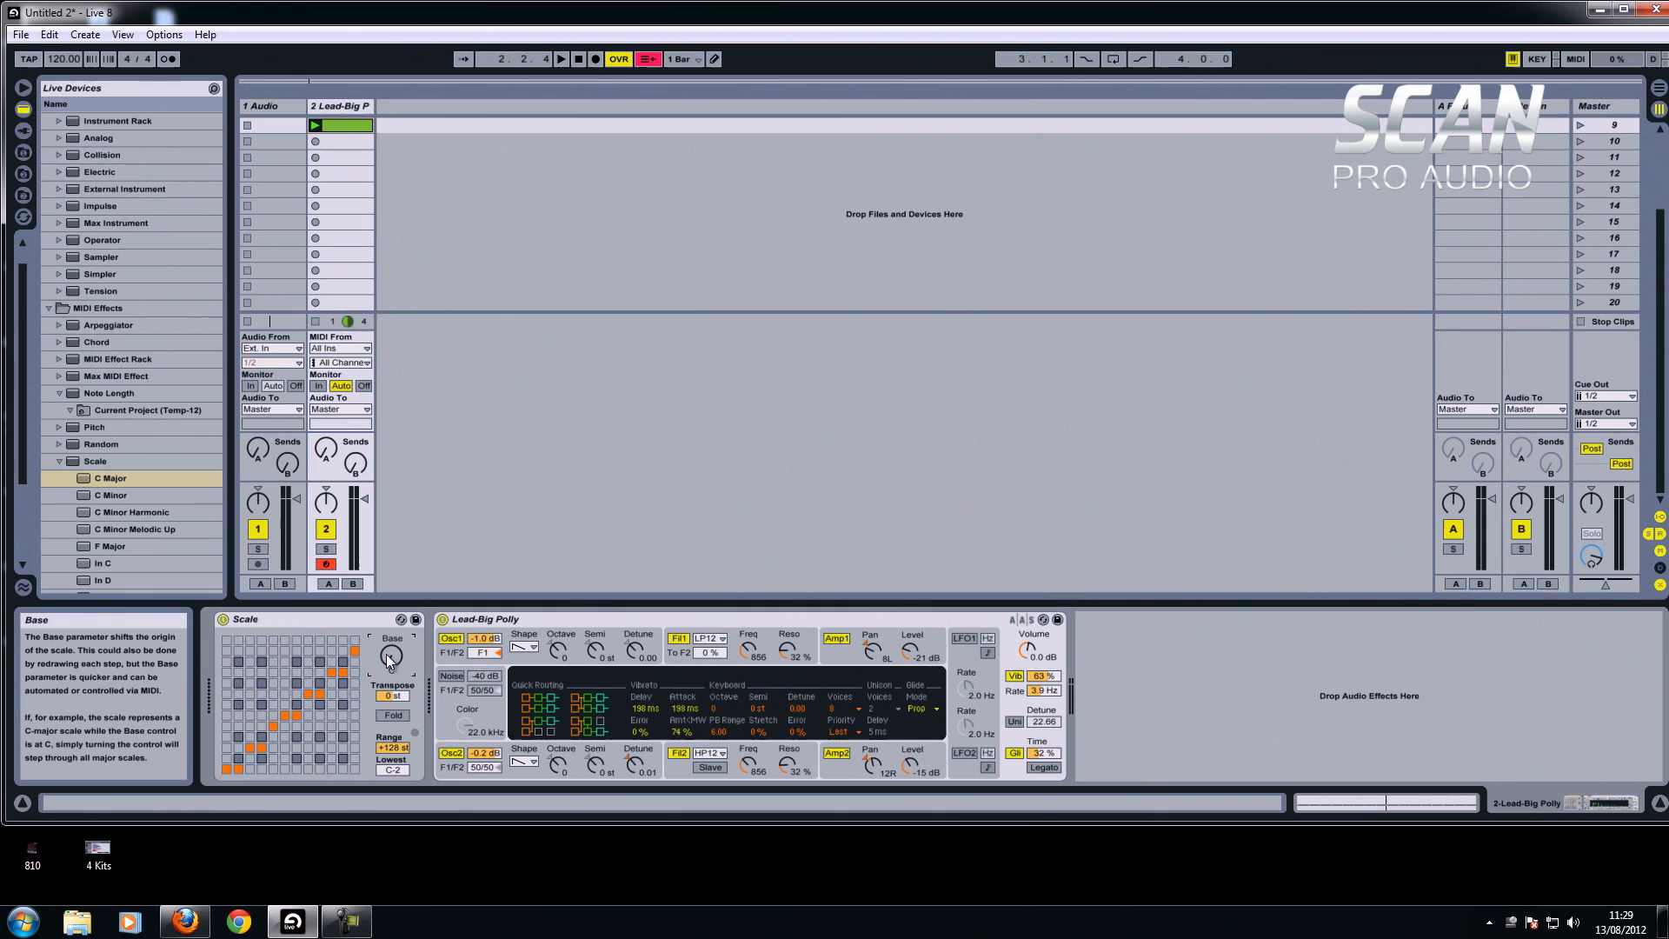
pyautogui.moveTo(229, 775)
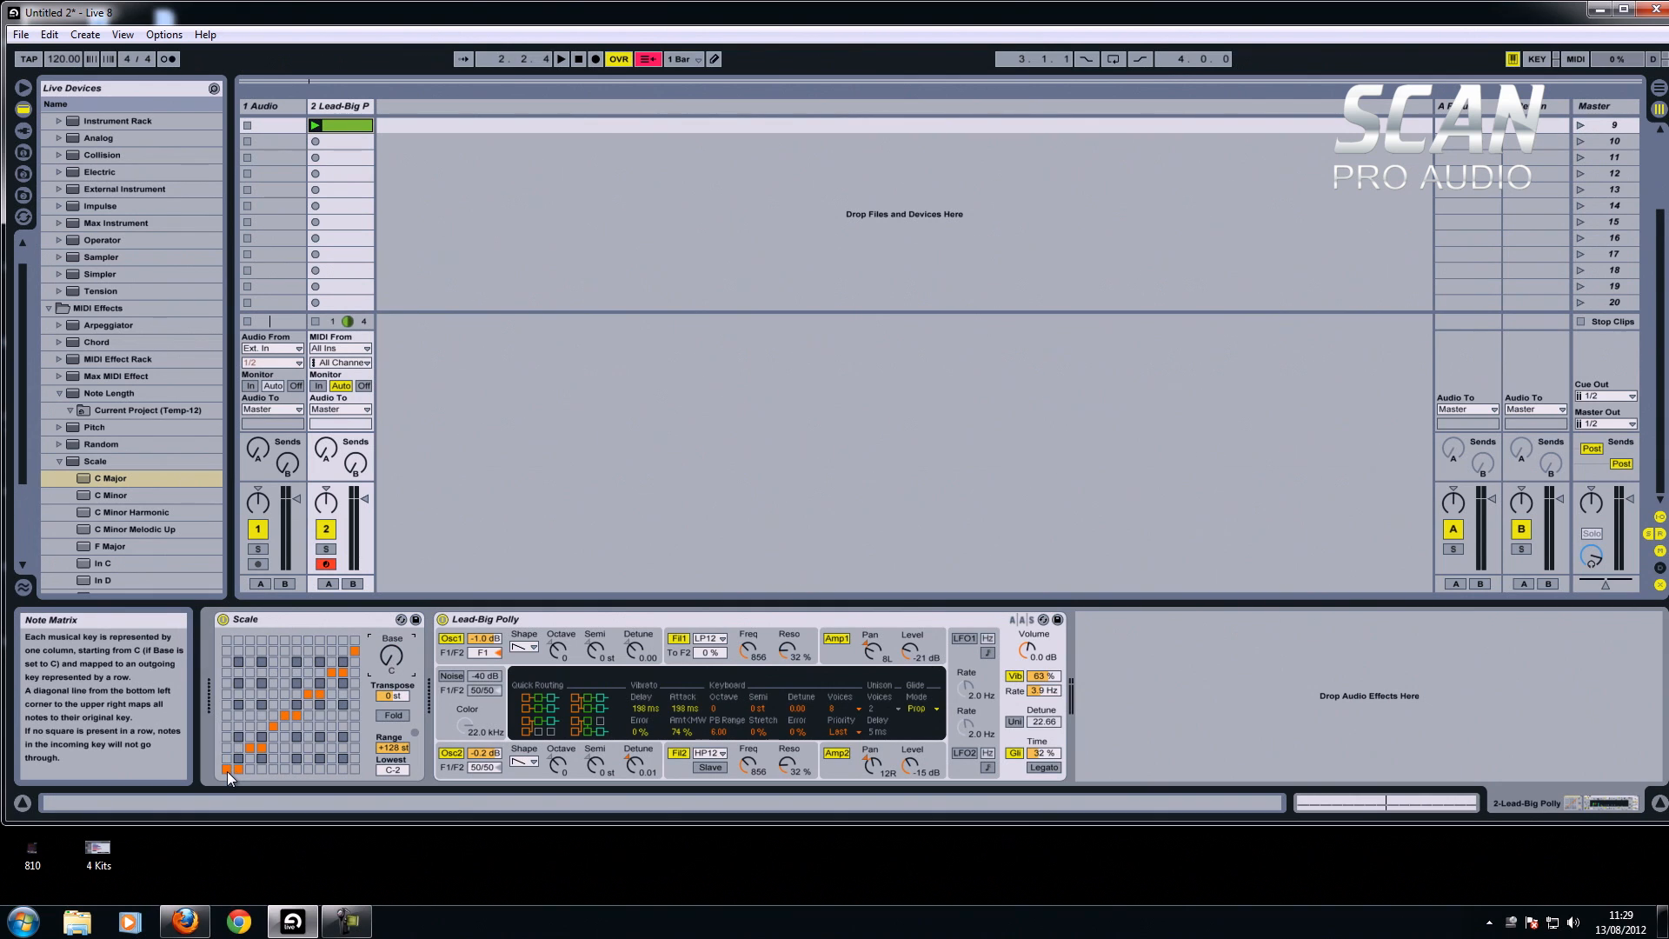
pyautogui.moveTo(253, 747)
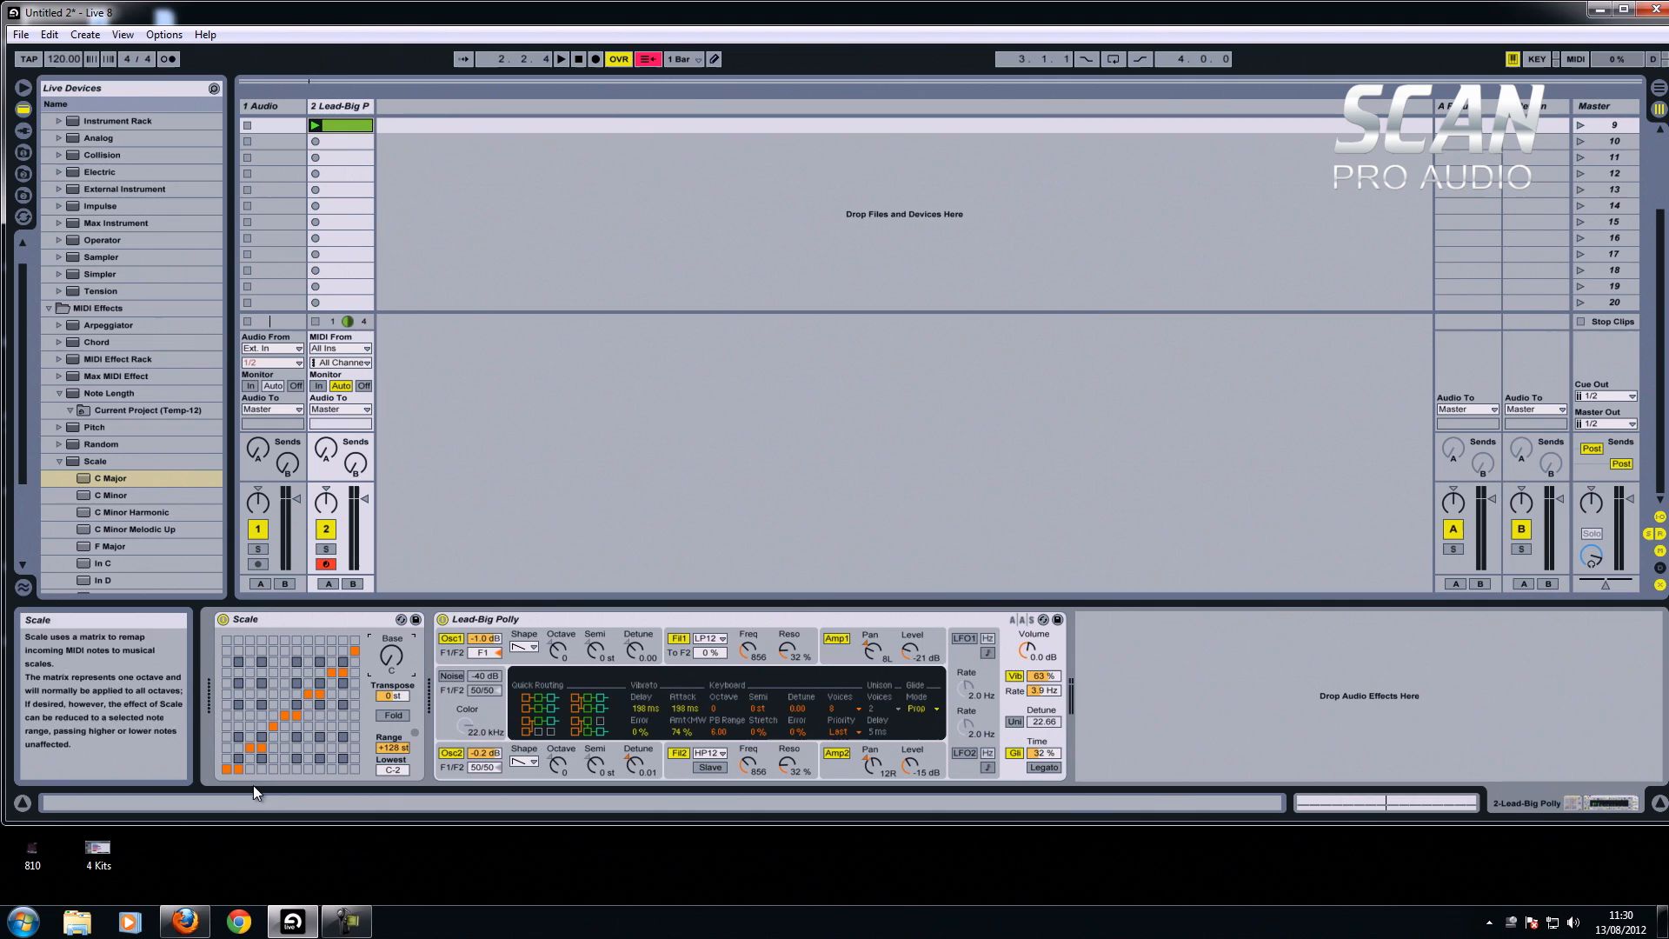
pyautogui.moveTo(216, 781)
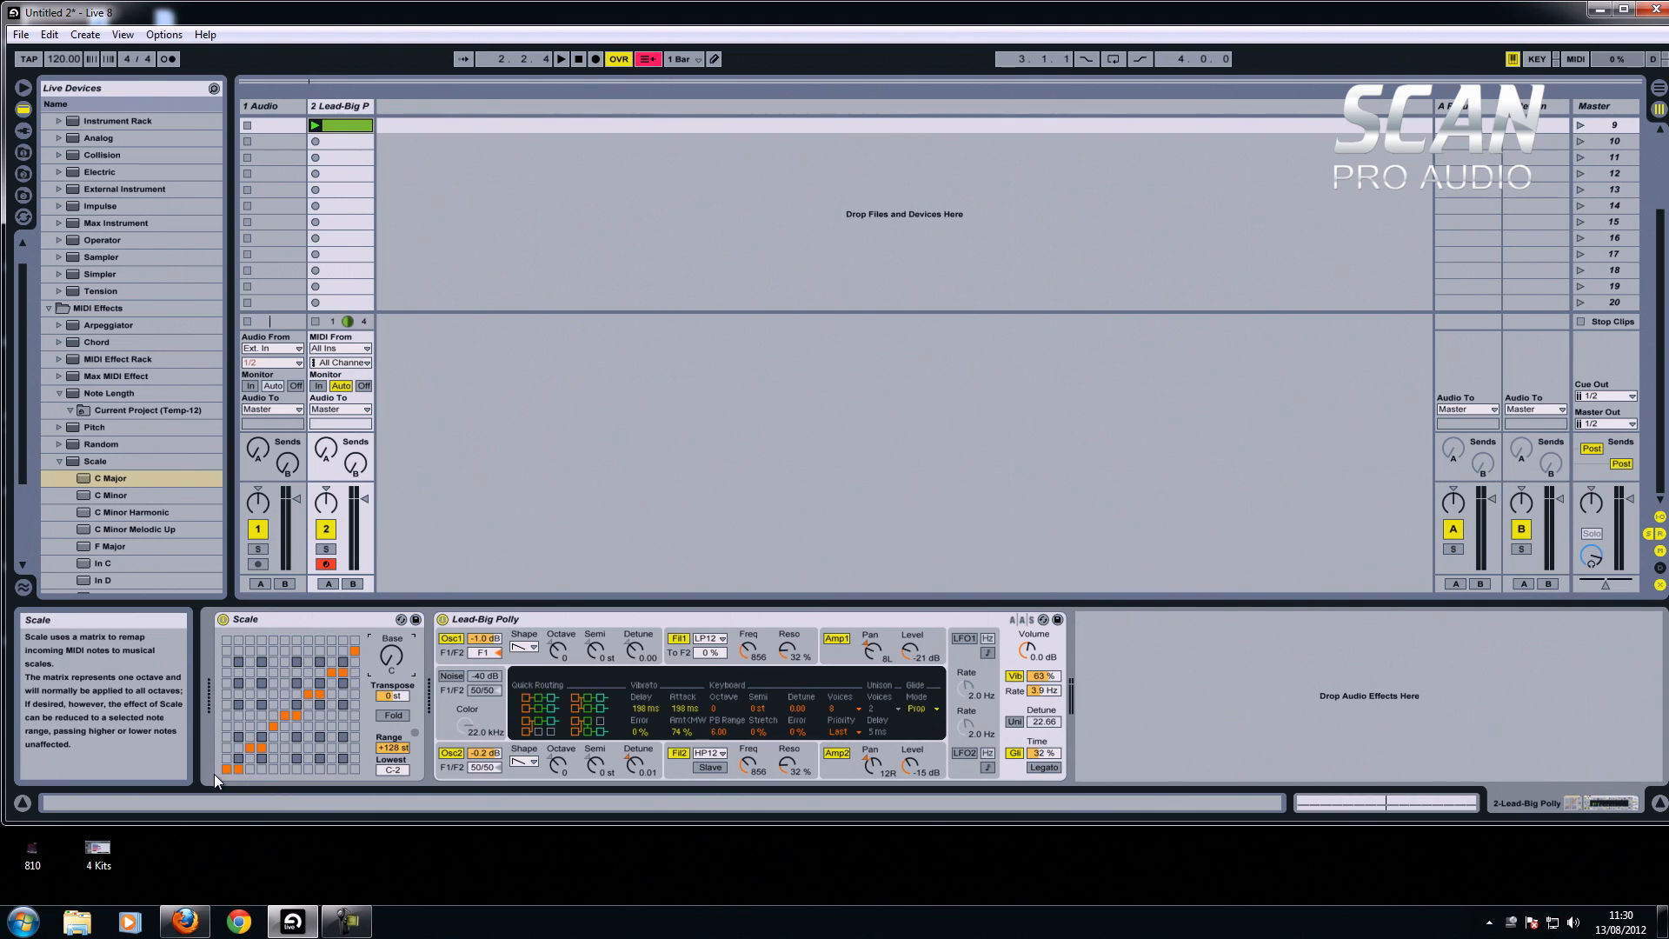
pyautogui.moveTo(254, 758)
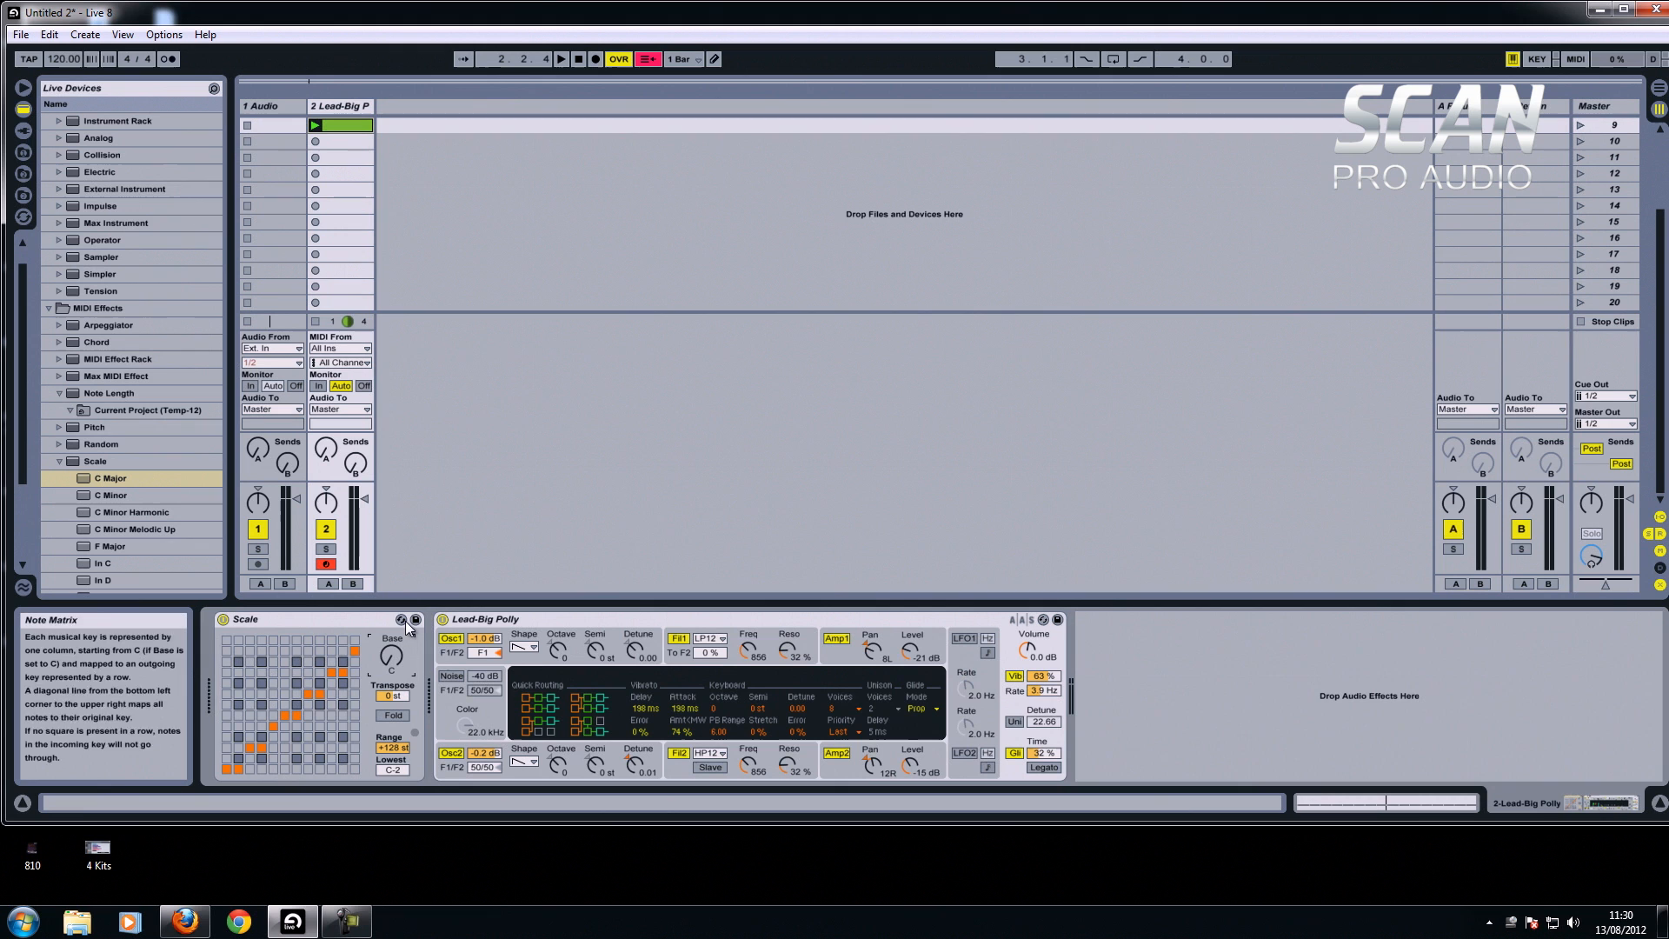
pyautogui.moveTo(341, 259)
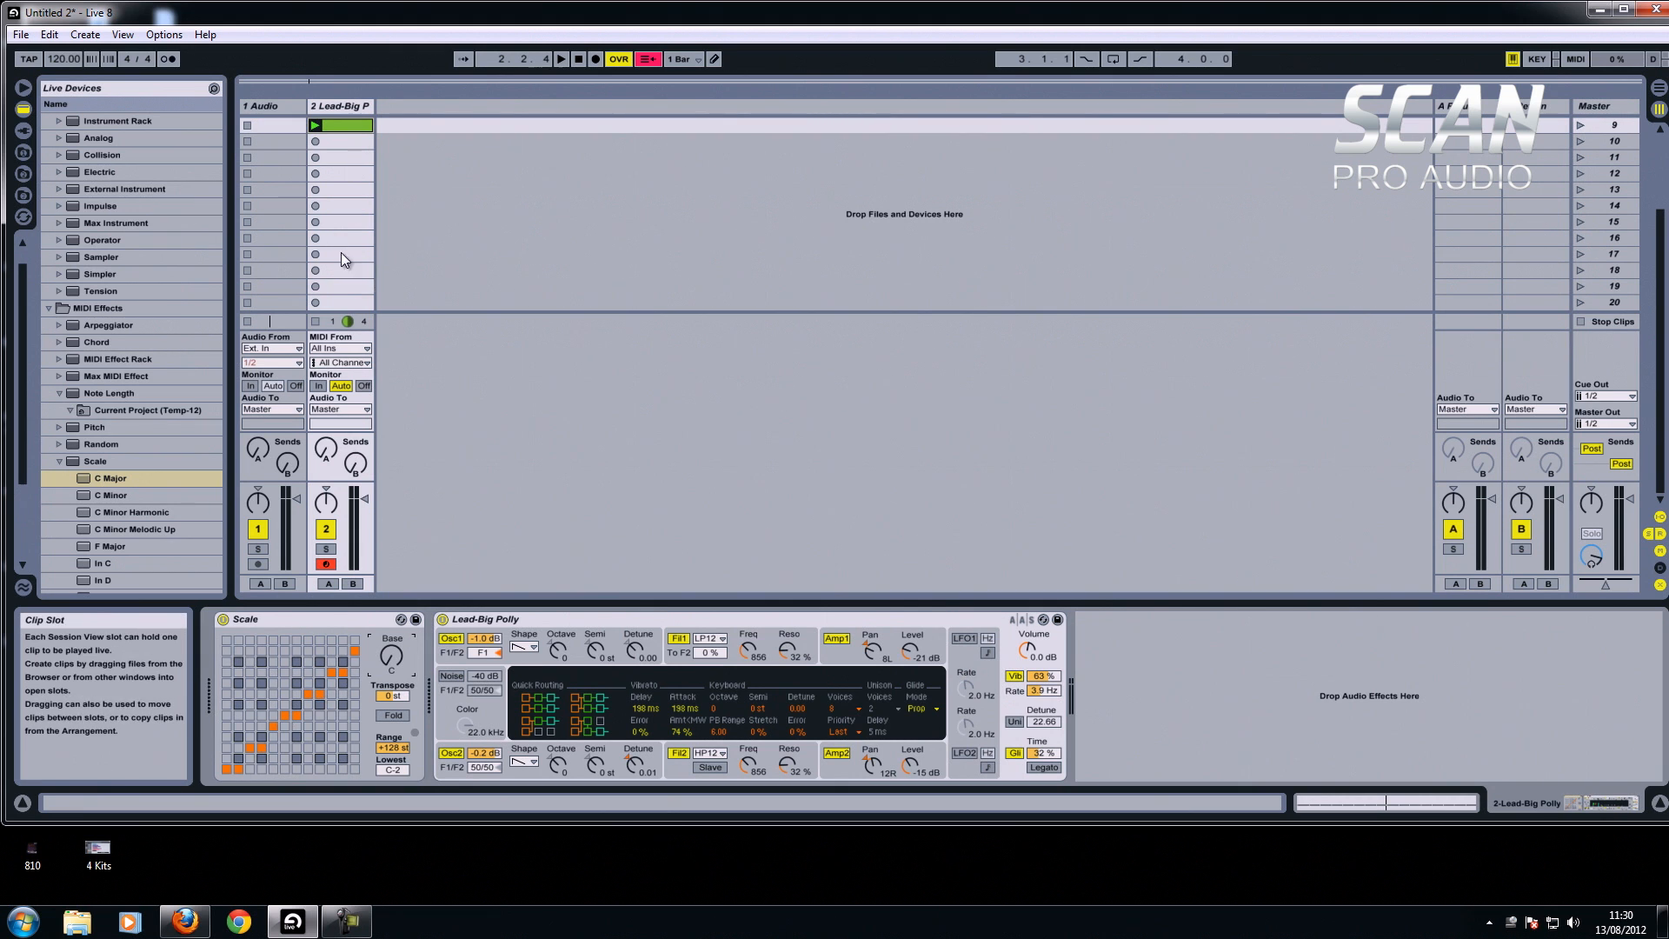
# Open the clip's notes and drag individual C2 notes to varied new pitches.
pyautogui.doubleClick(341, 125)
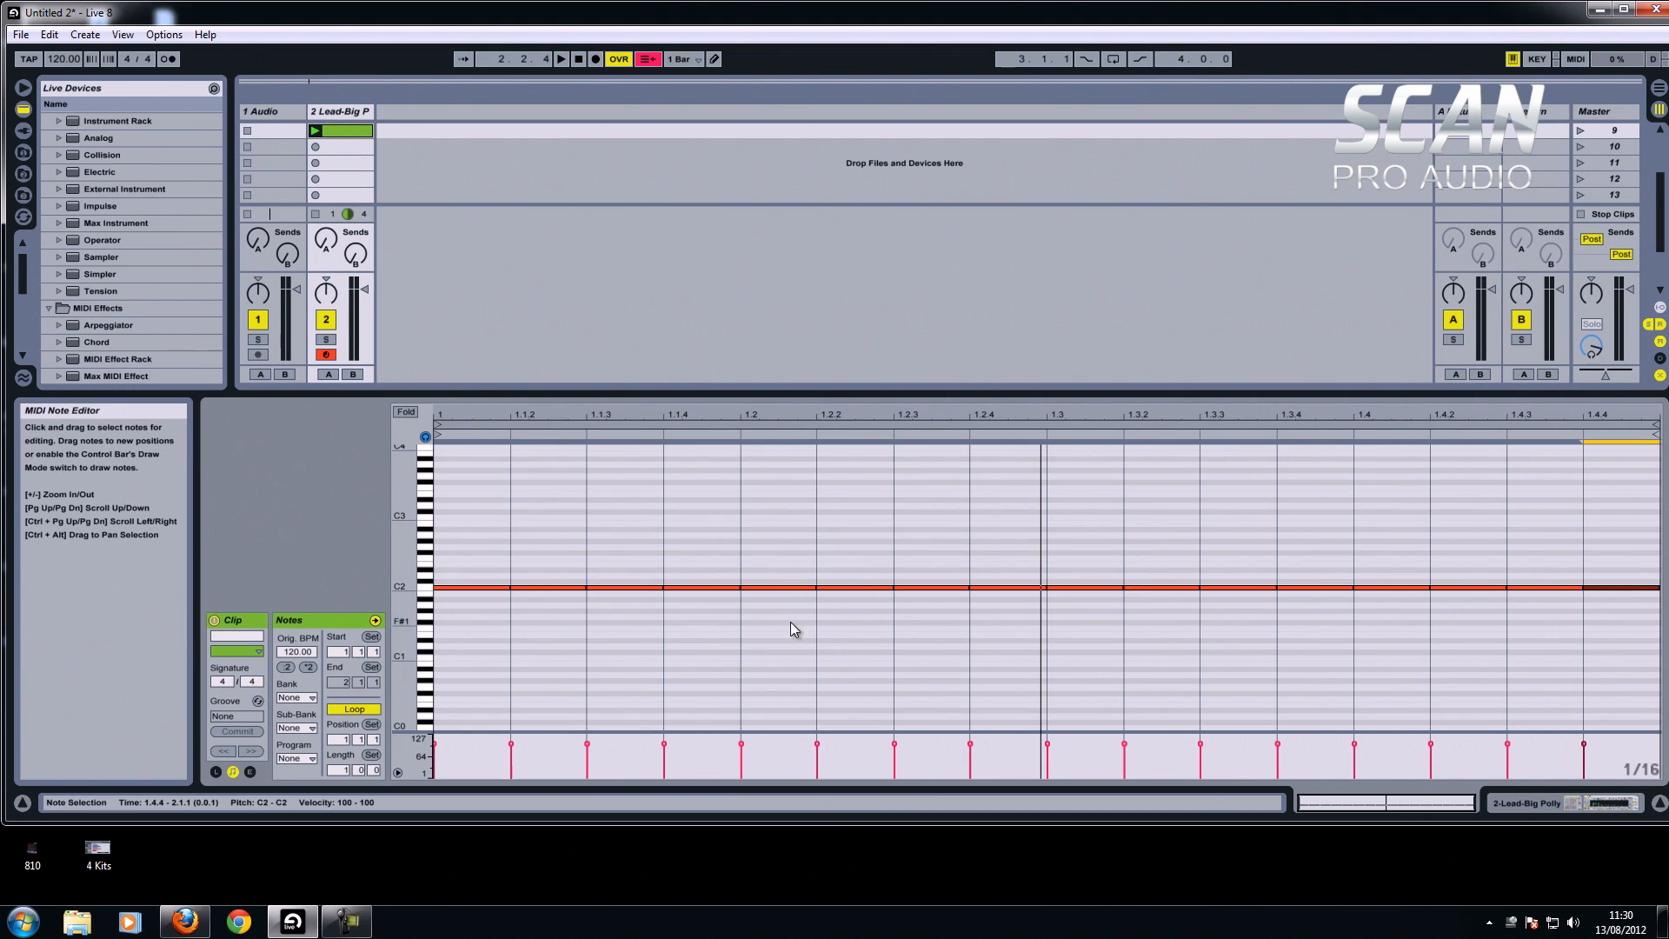
pyautogui.click(509, 585)
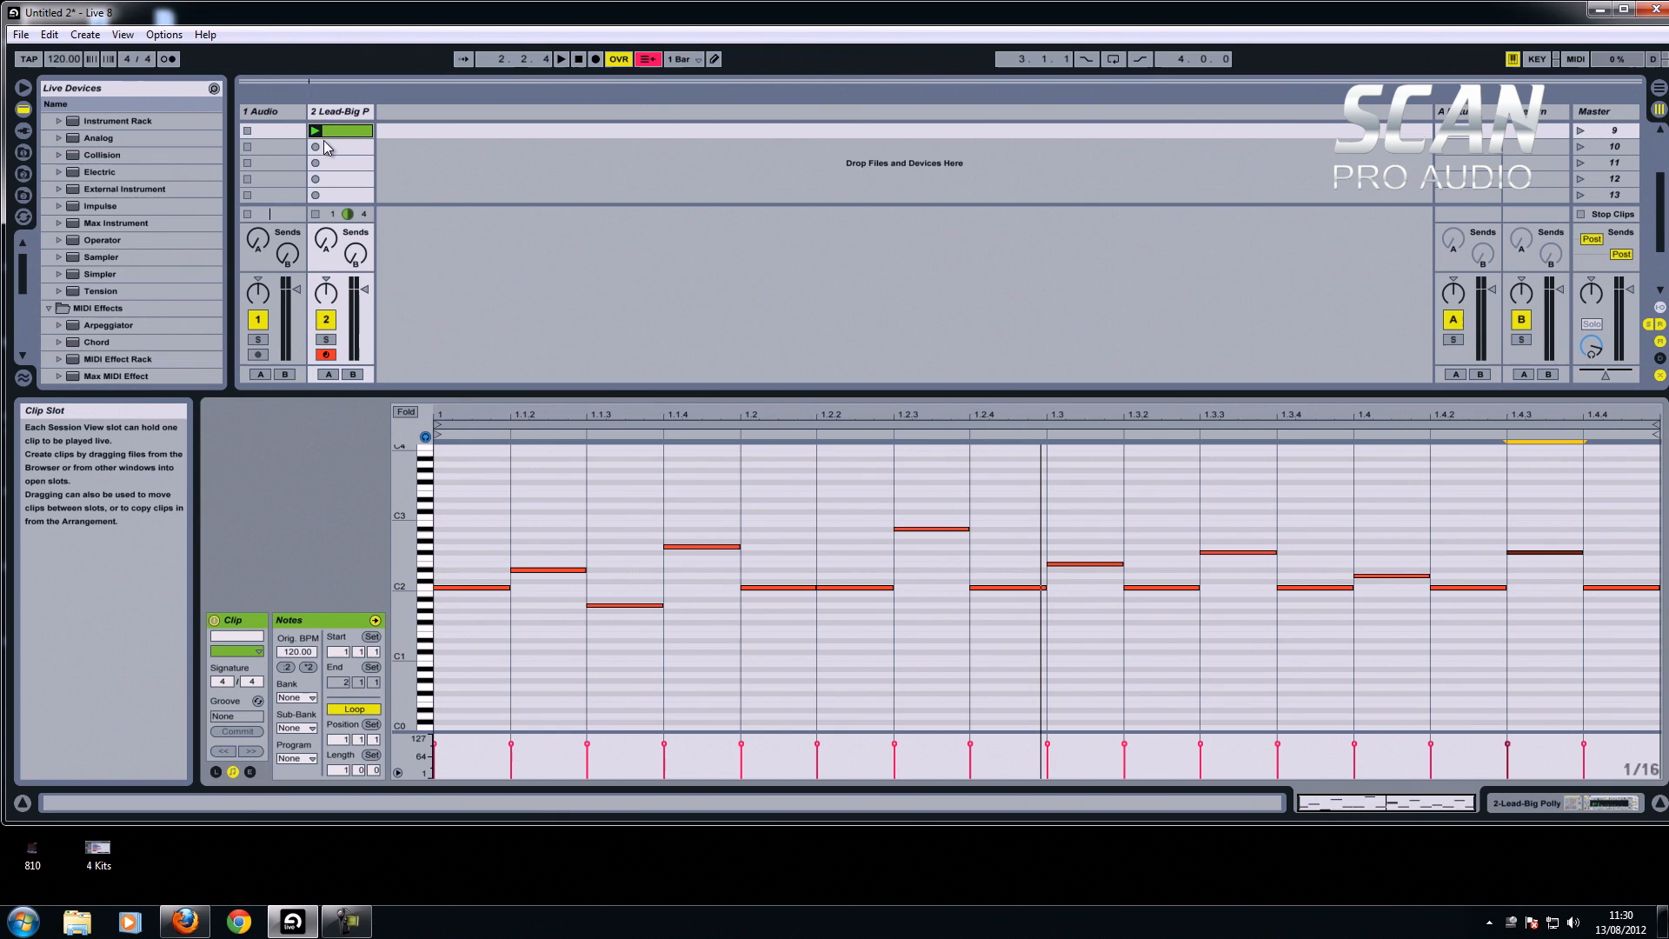
pyautogui.moveTo(314, 130)
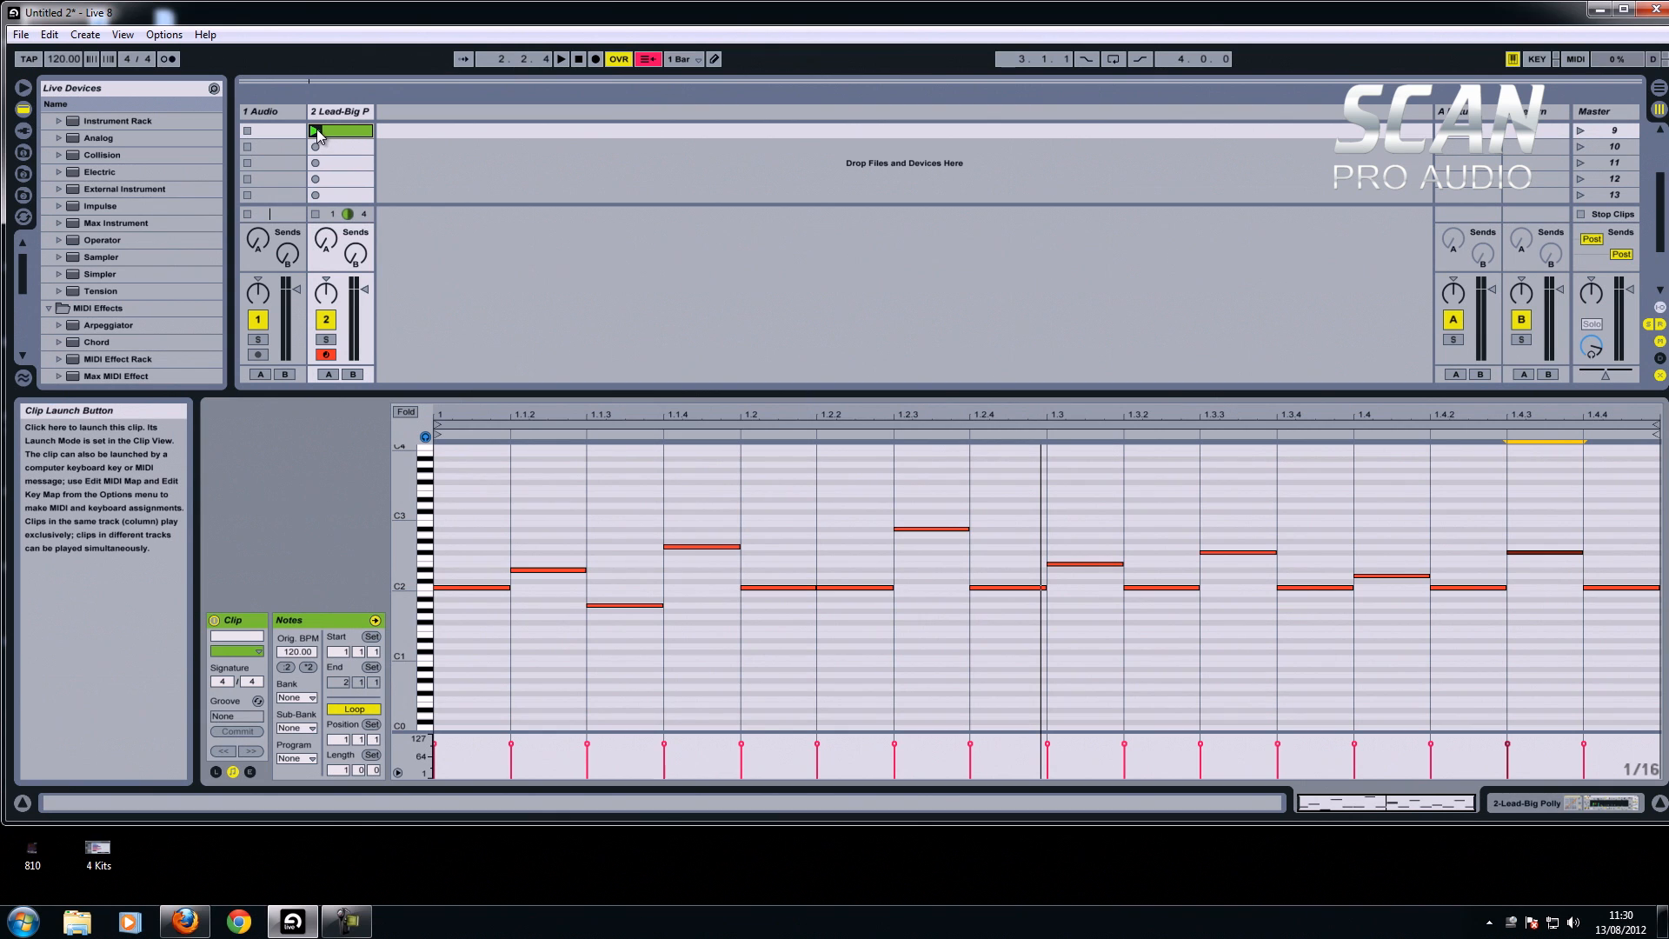
pyautogui.click(315, 131)
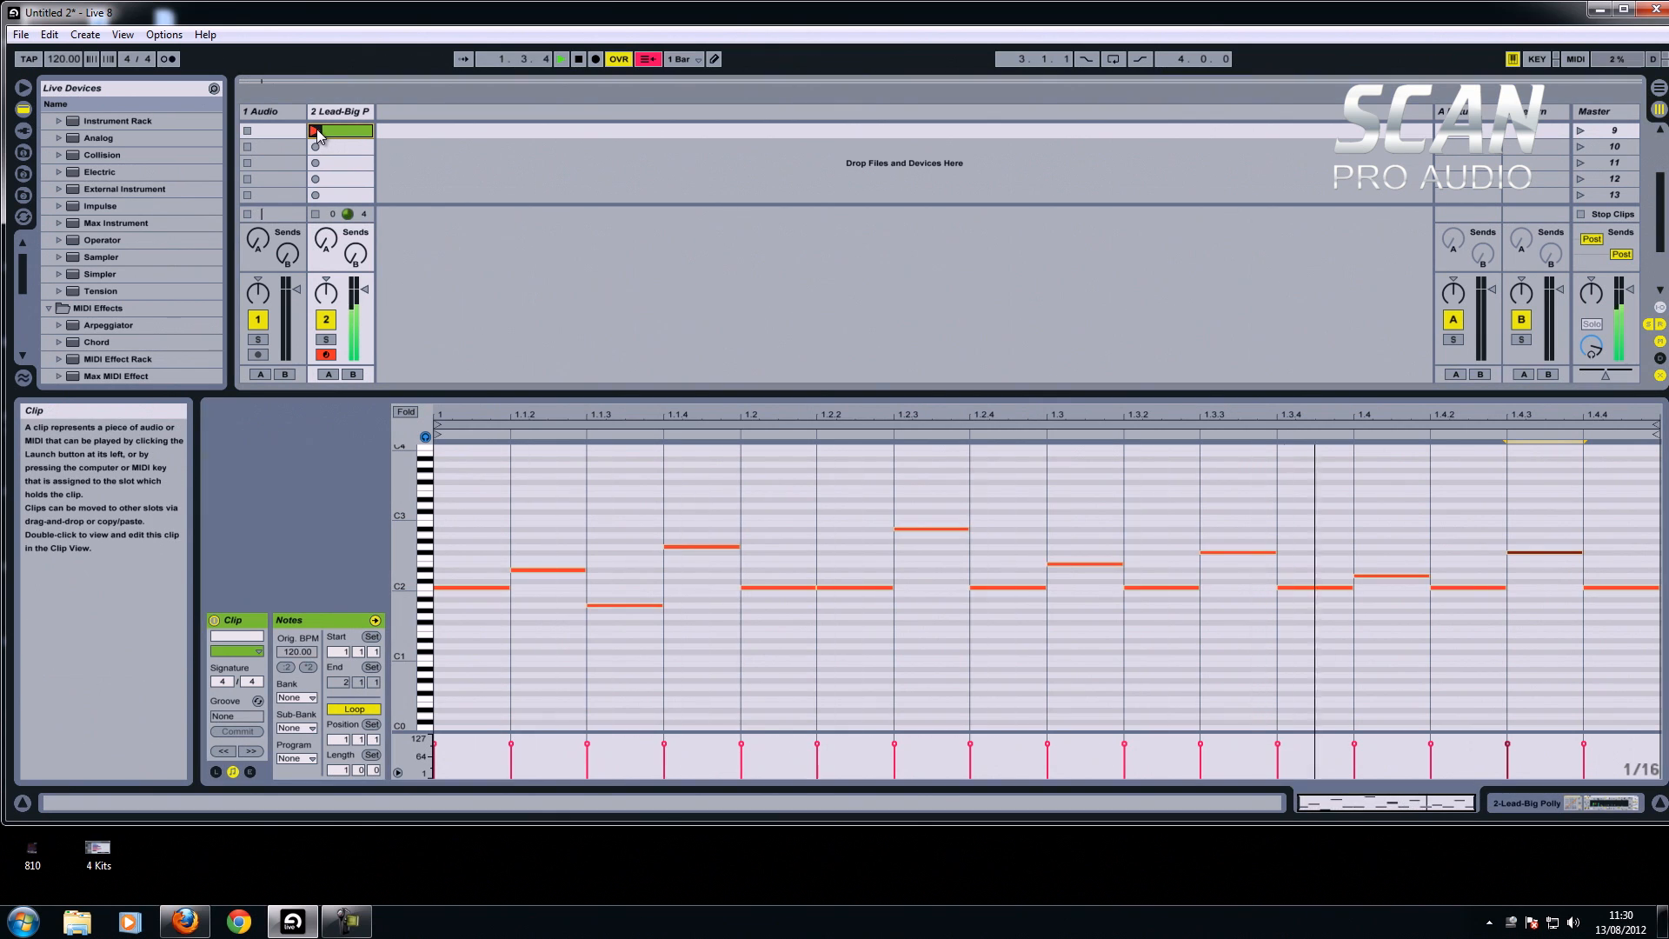
pyautogui.click(313, 131)
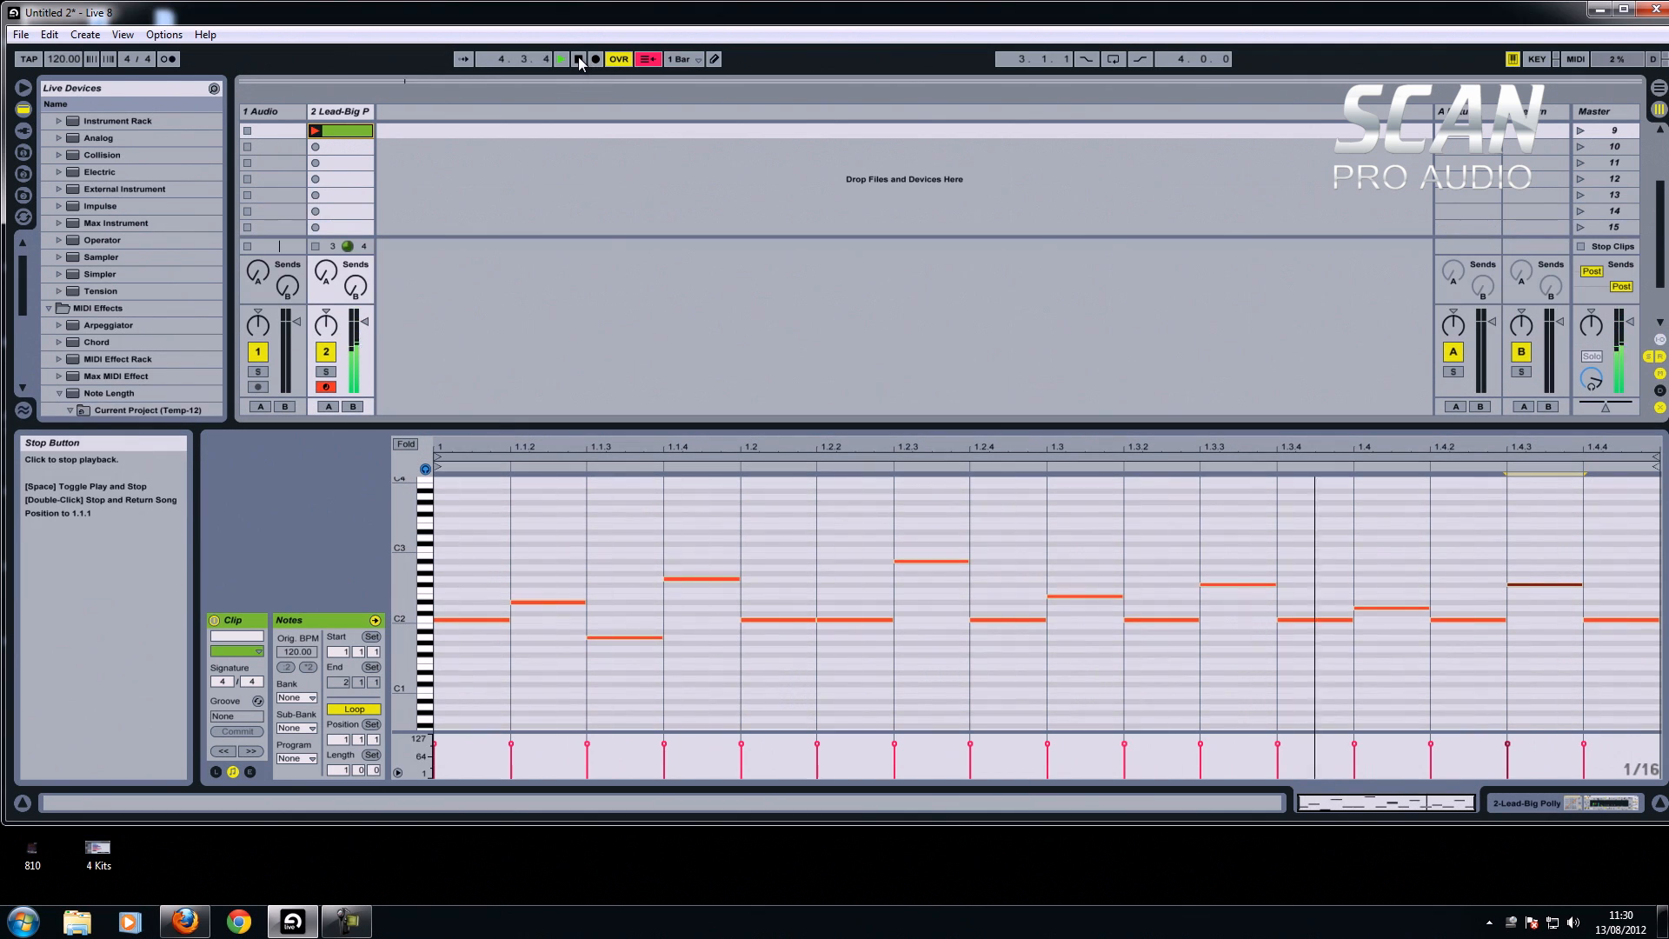
pyautogui.click(562, 59)
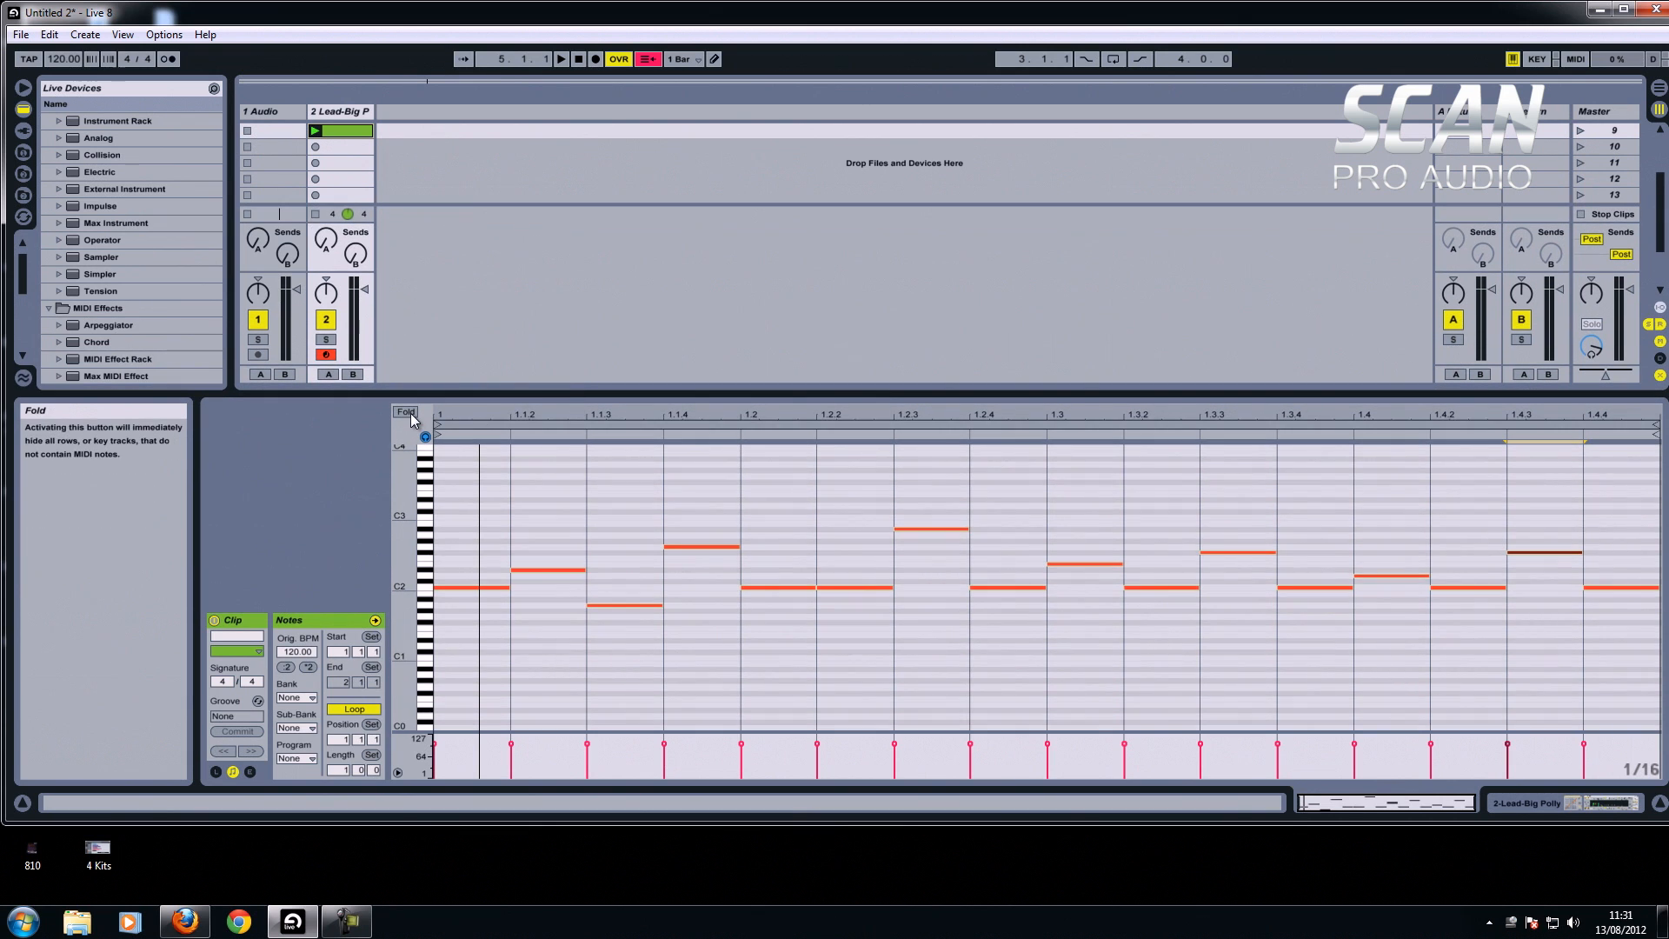
# Show the lead track's Scale-into-Lead-Big Polly chain and launch the lead clip.
pyautogui.click(405, 413)
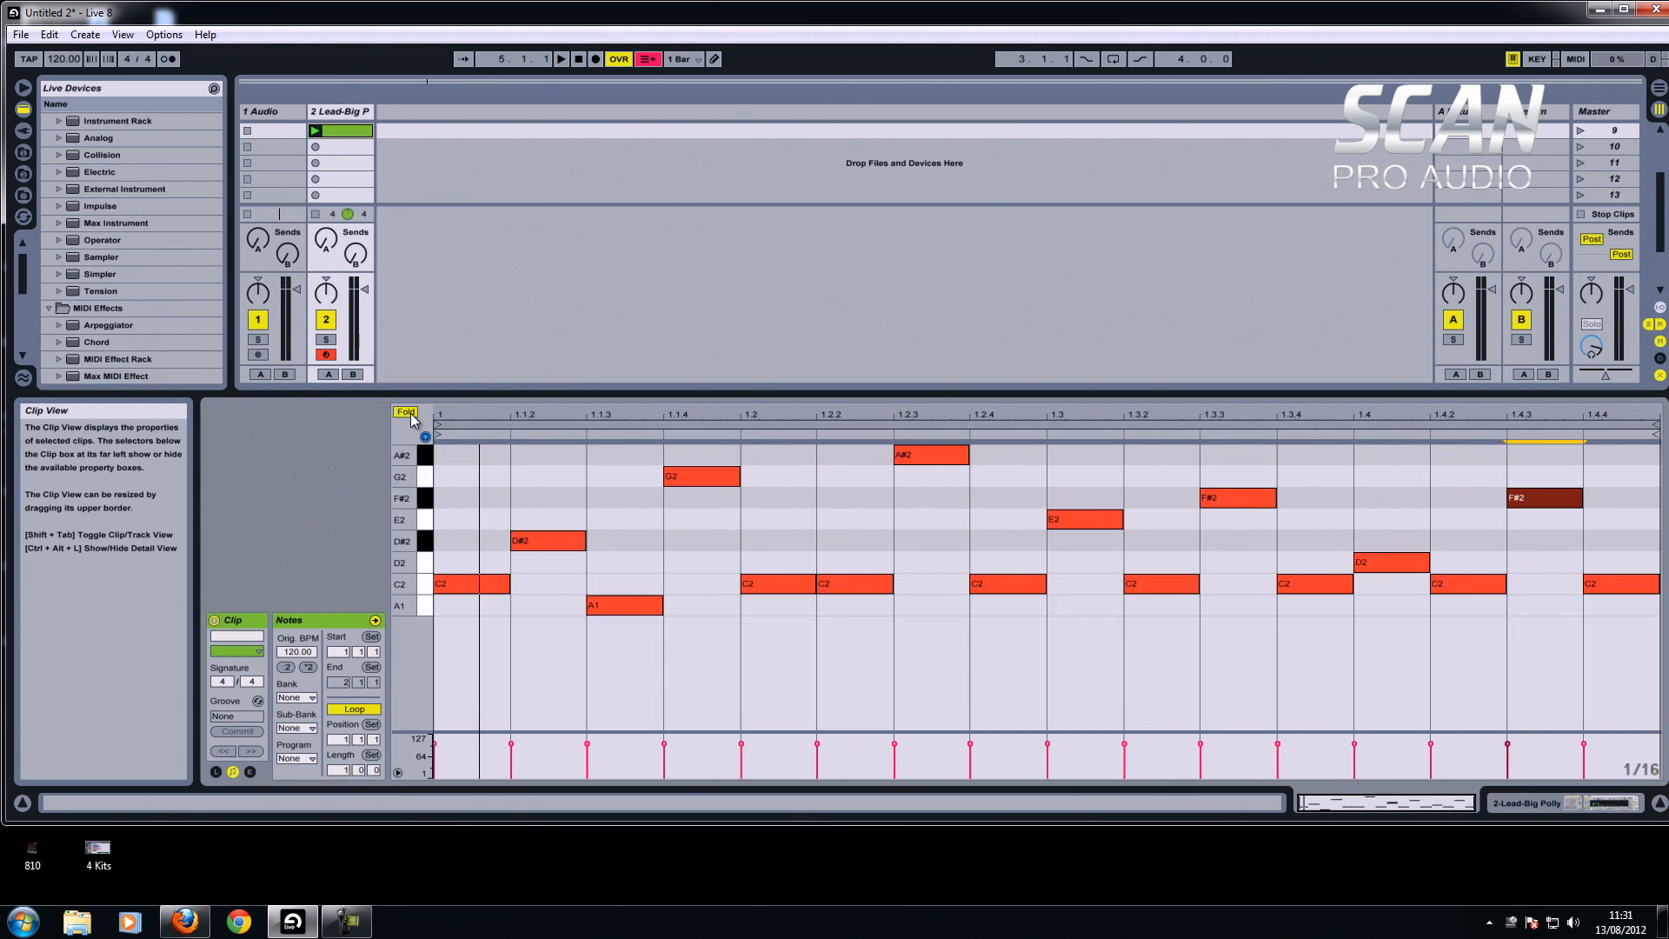
pyautogui.click(1541, 497)
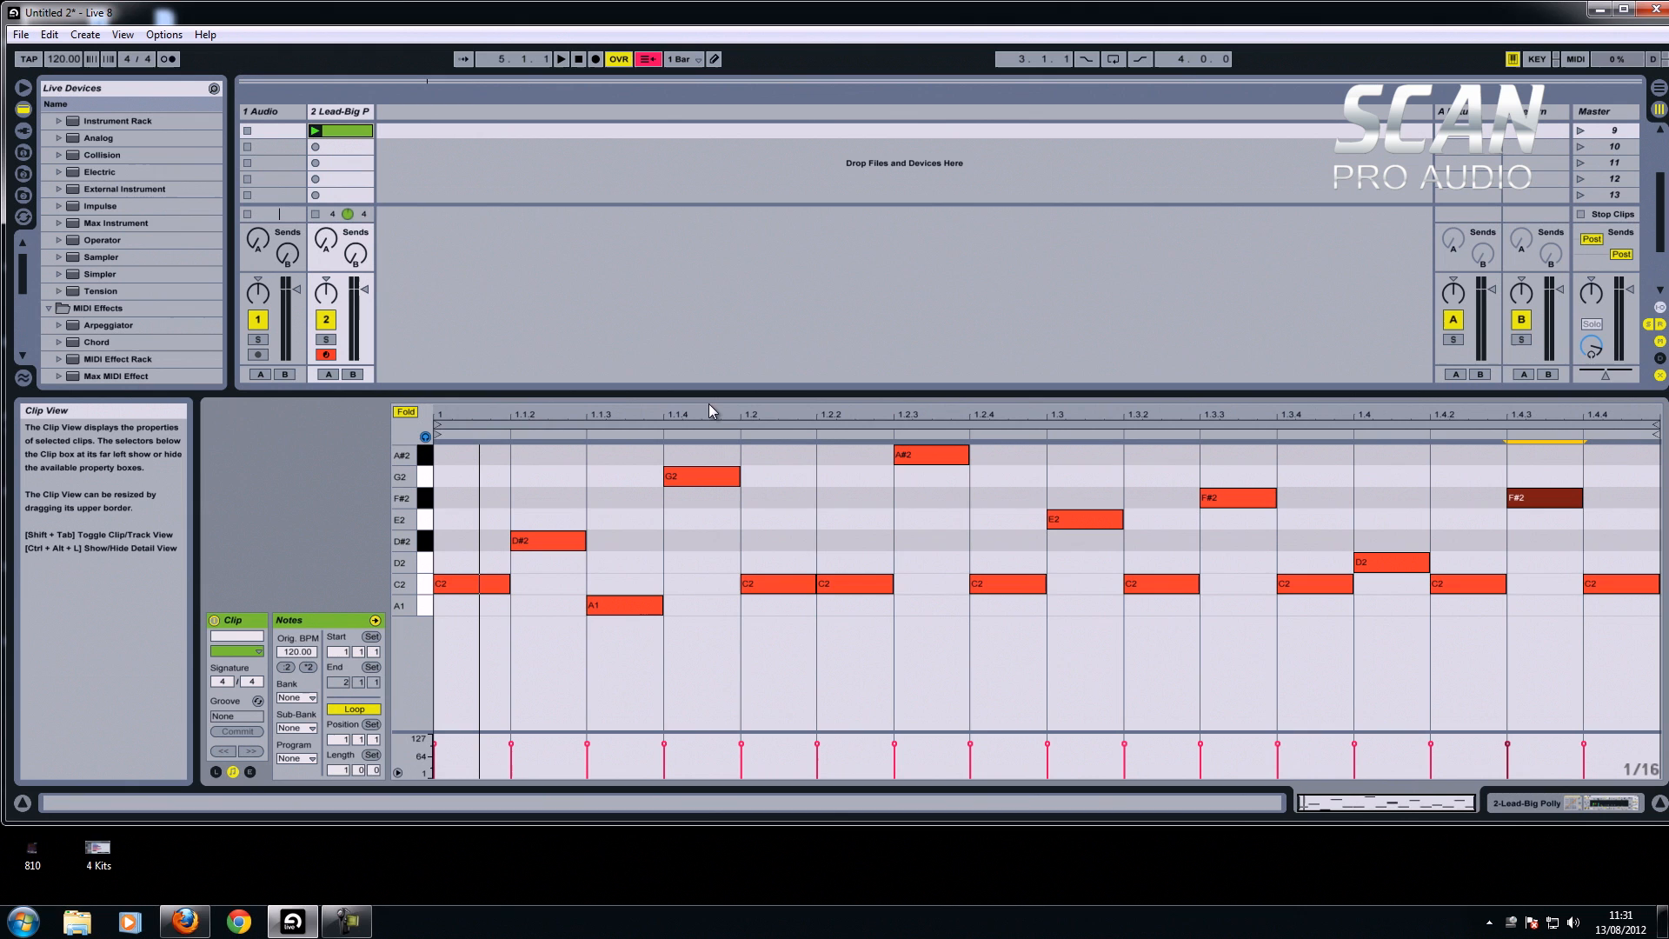
pyautogui.click(313, 131)
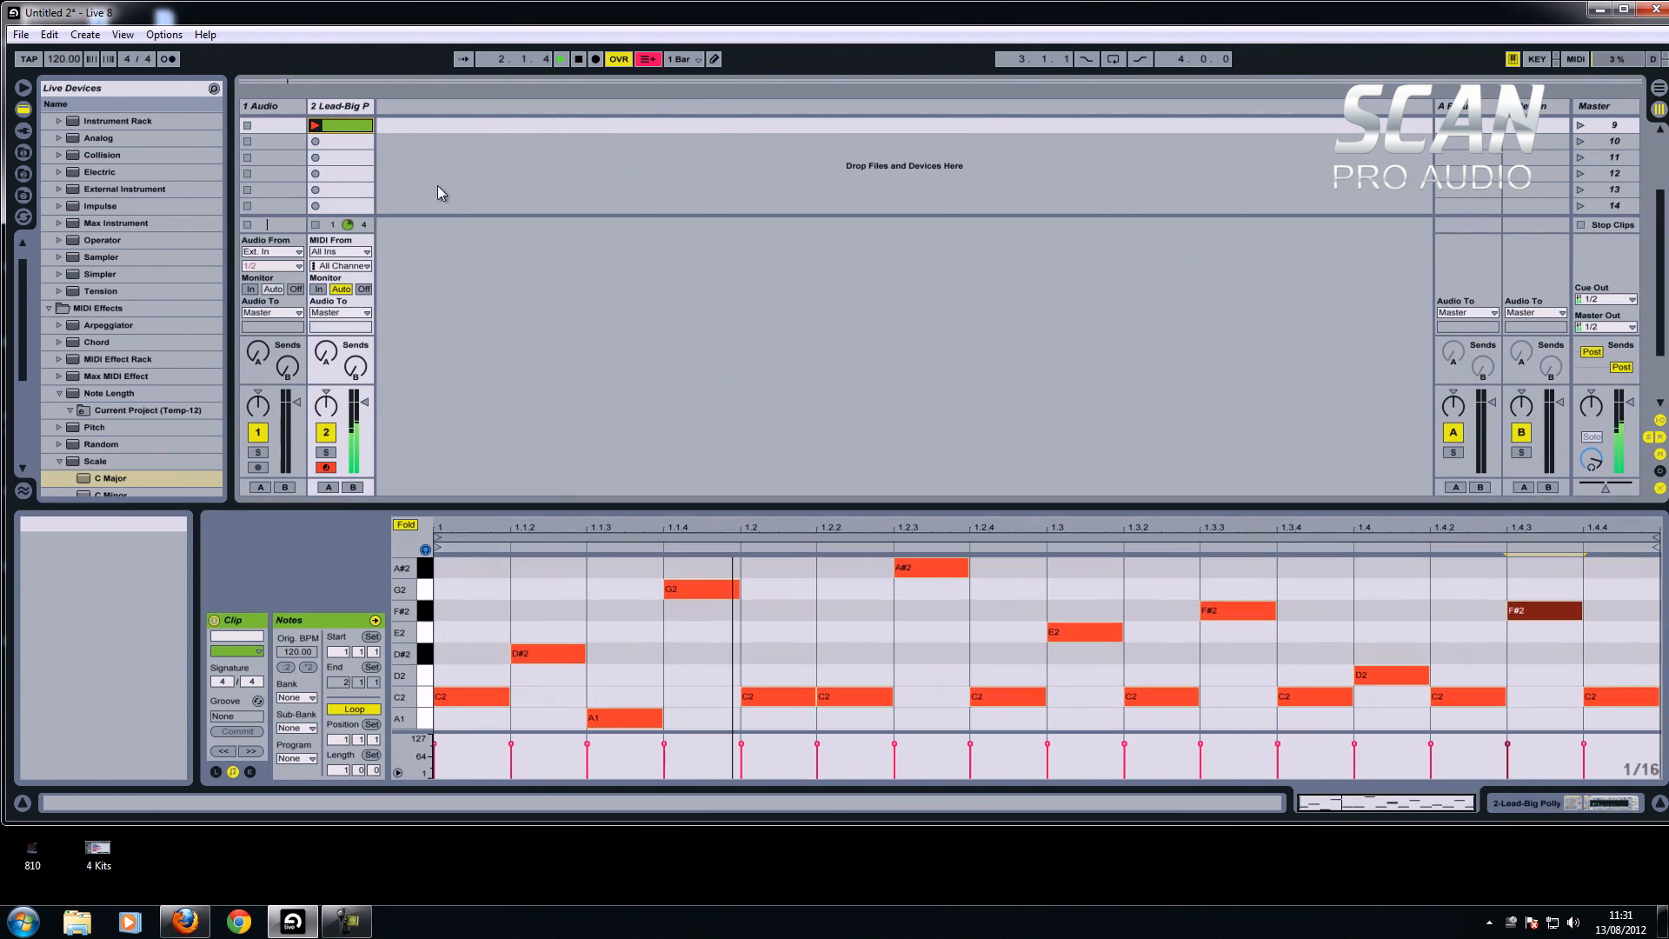
pyautogui.moveTo(415, 216)
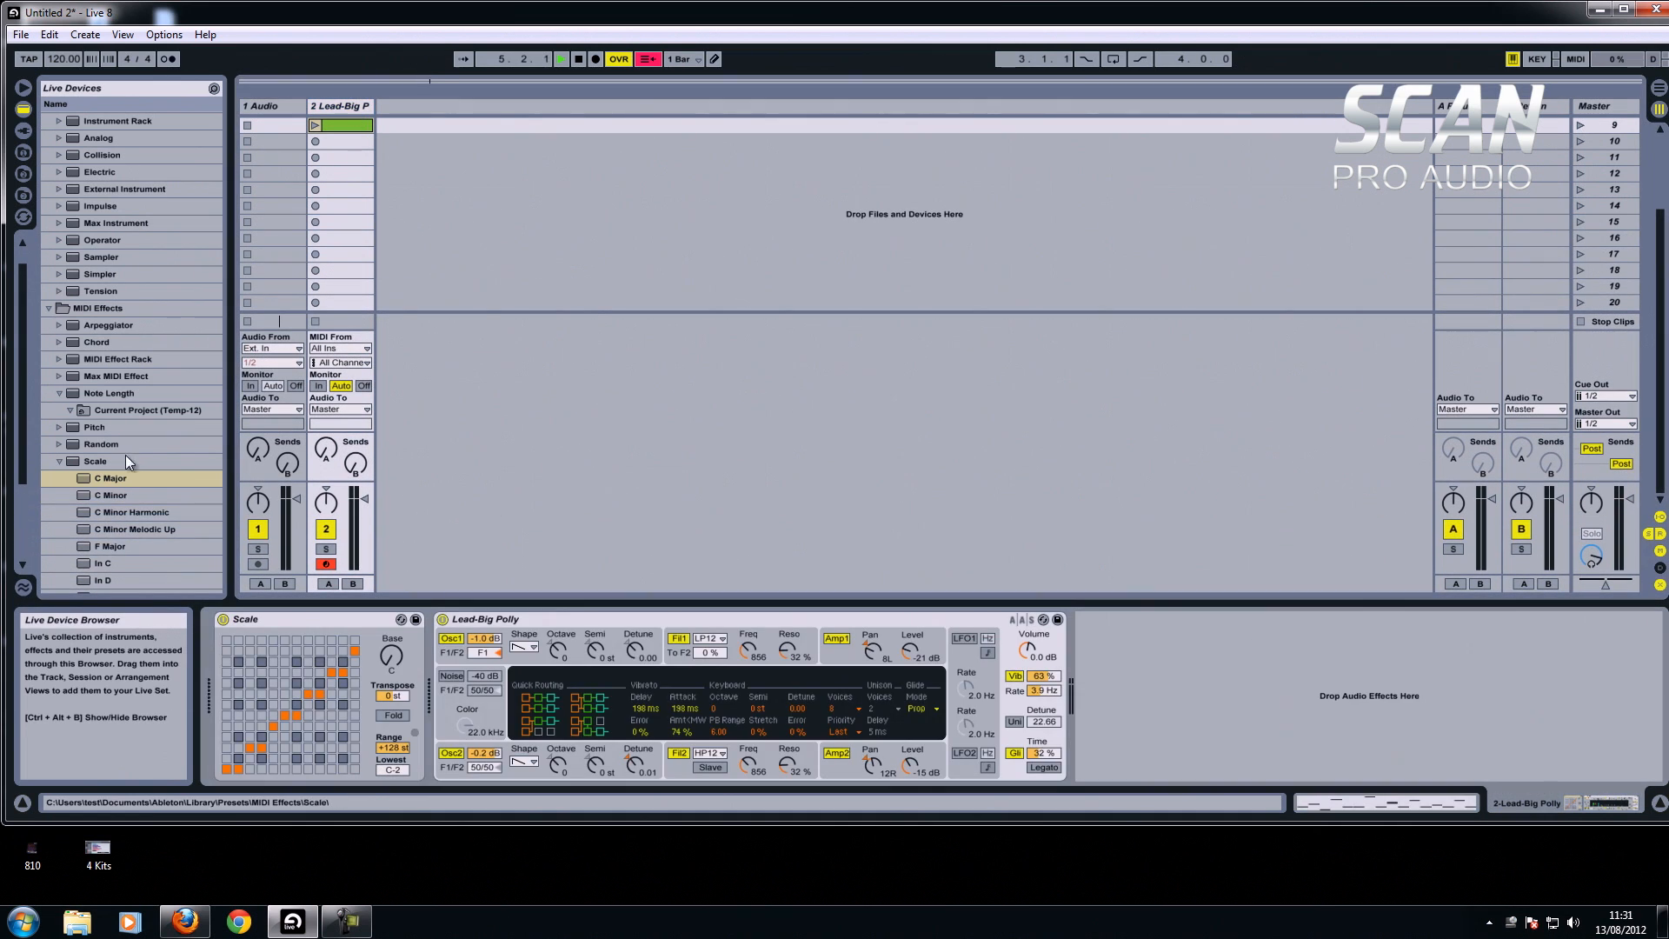
# Load the C Minor Scale preset, audition the lead clip through it, then stop playback.
pyautogui.click(109, 495)
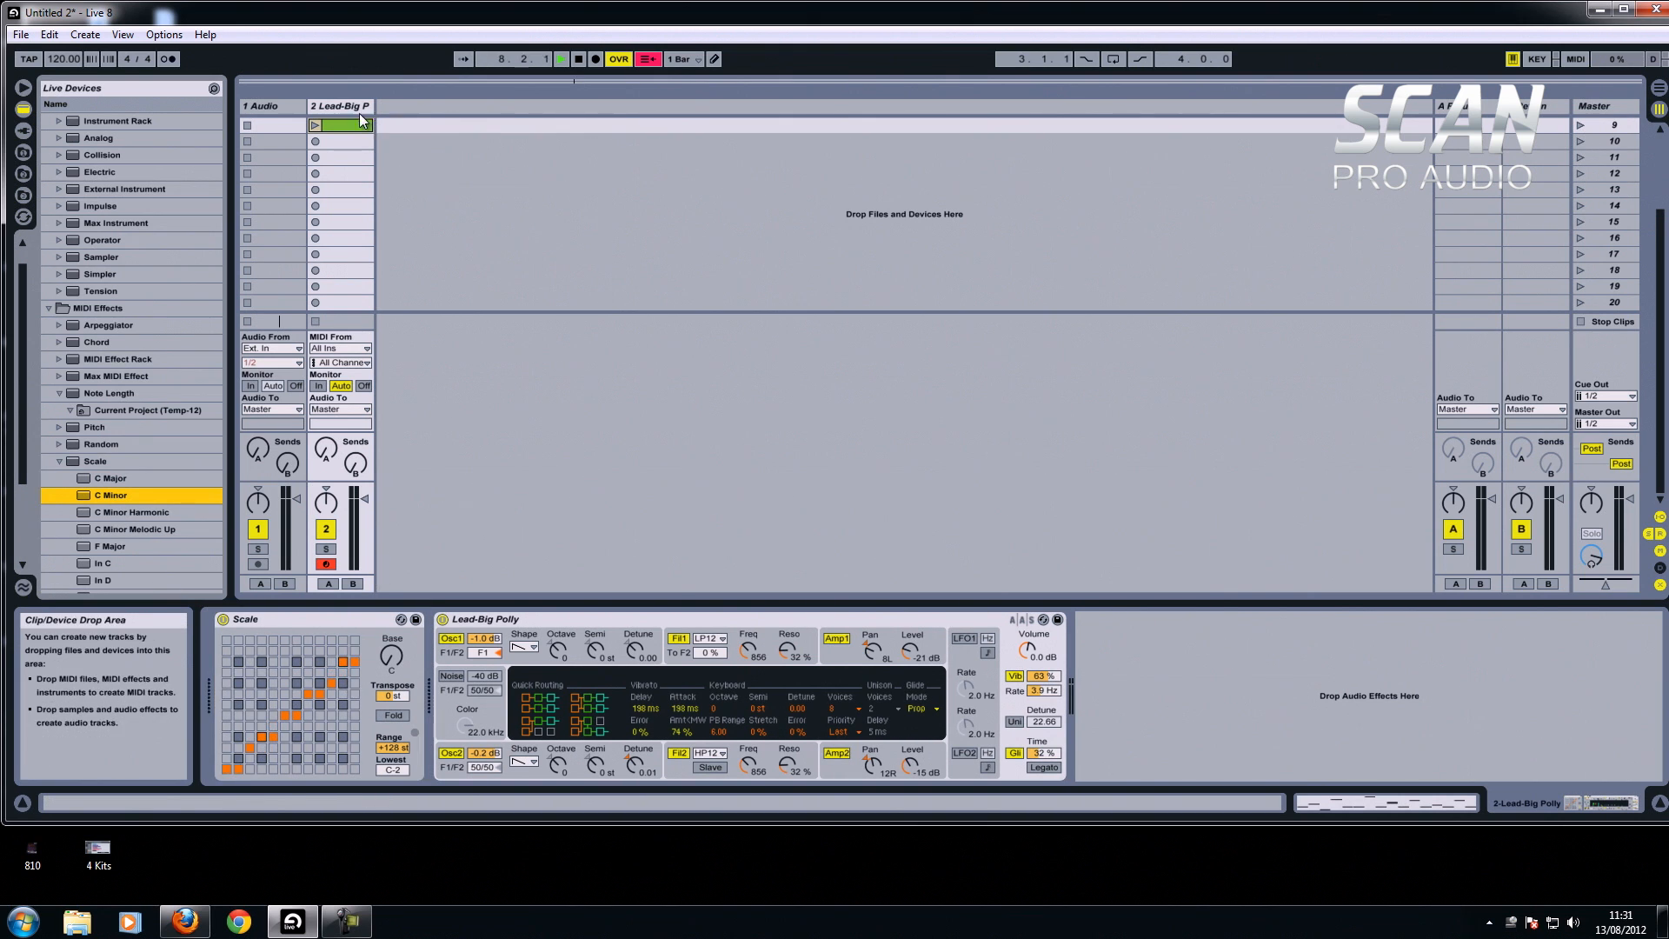
pyautogui.doubleClick(341, 125)
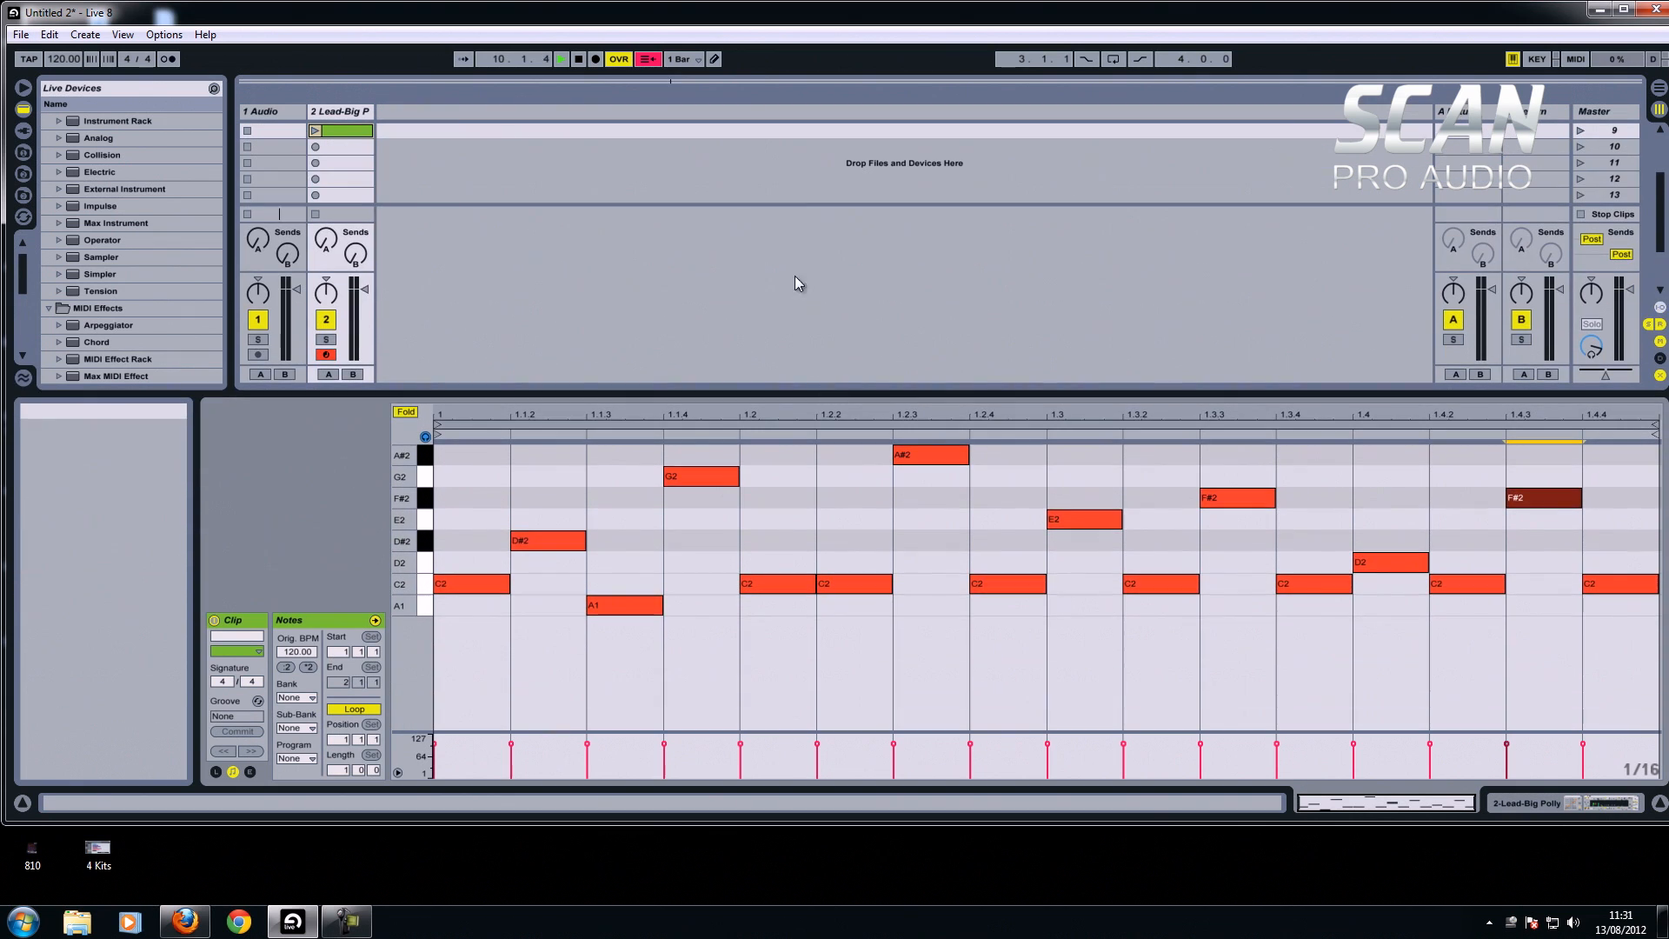
pyautogui.click(315, 130)
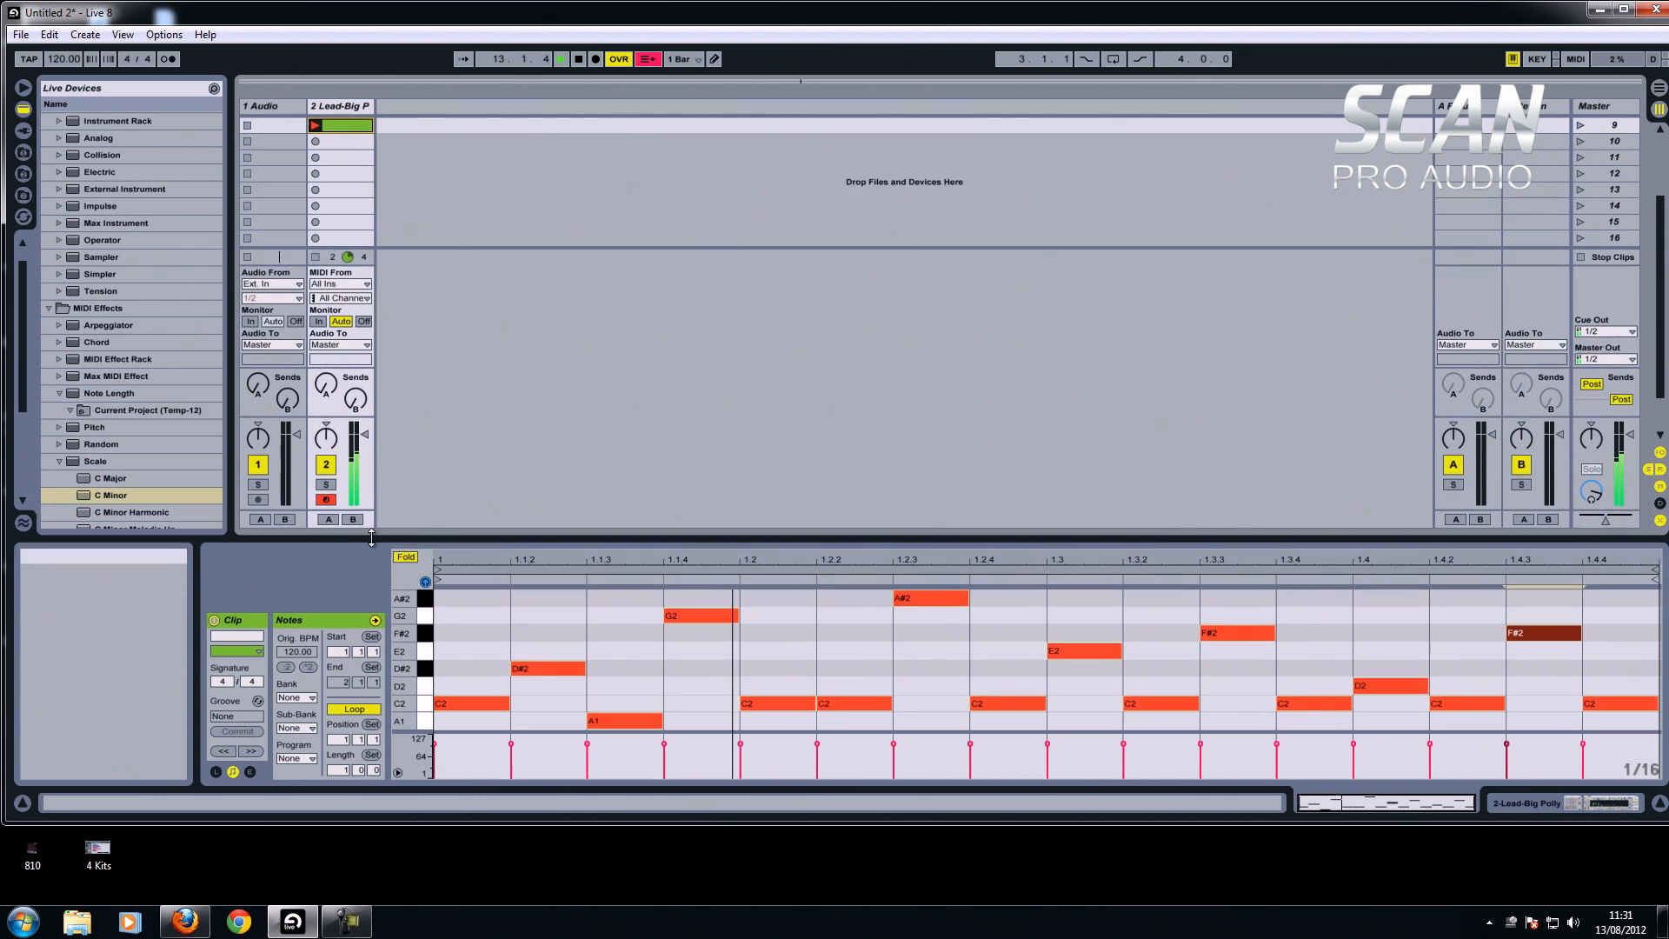
pyautogui.click(562, 59)
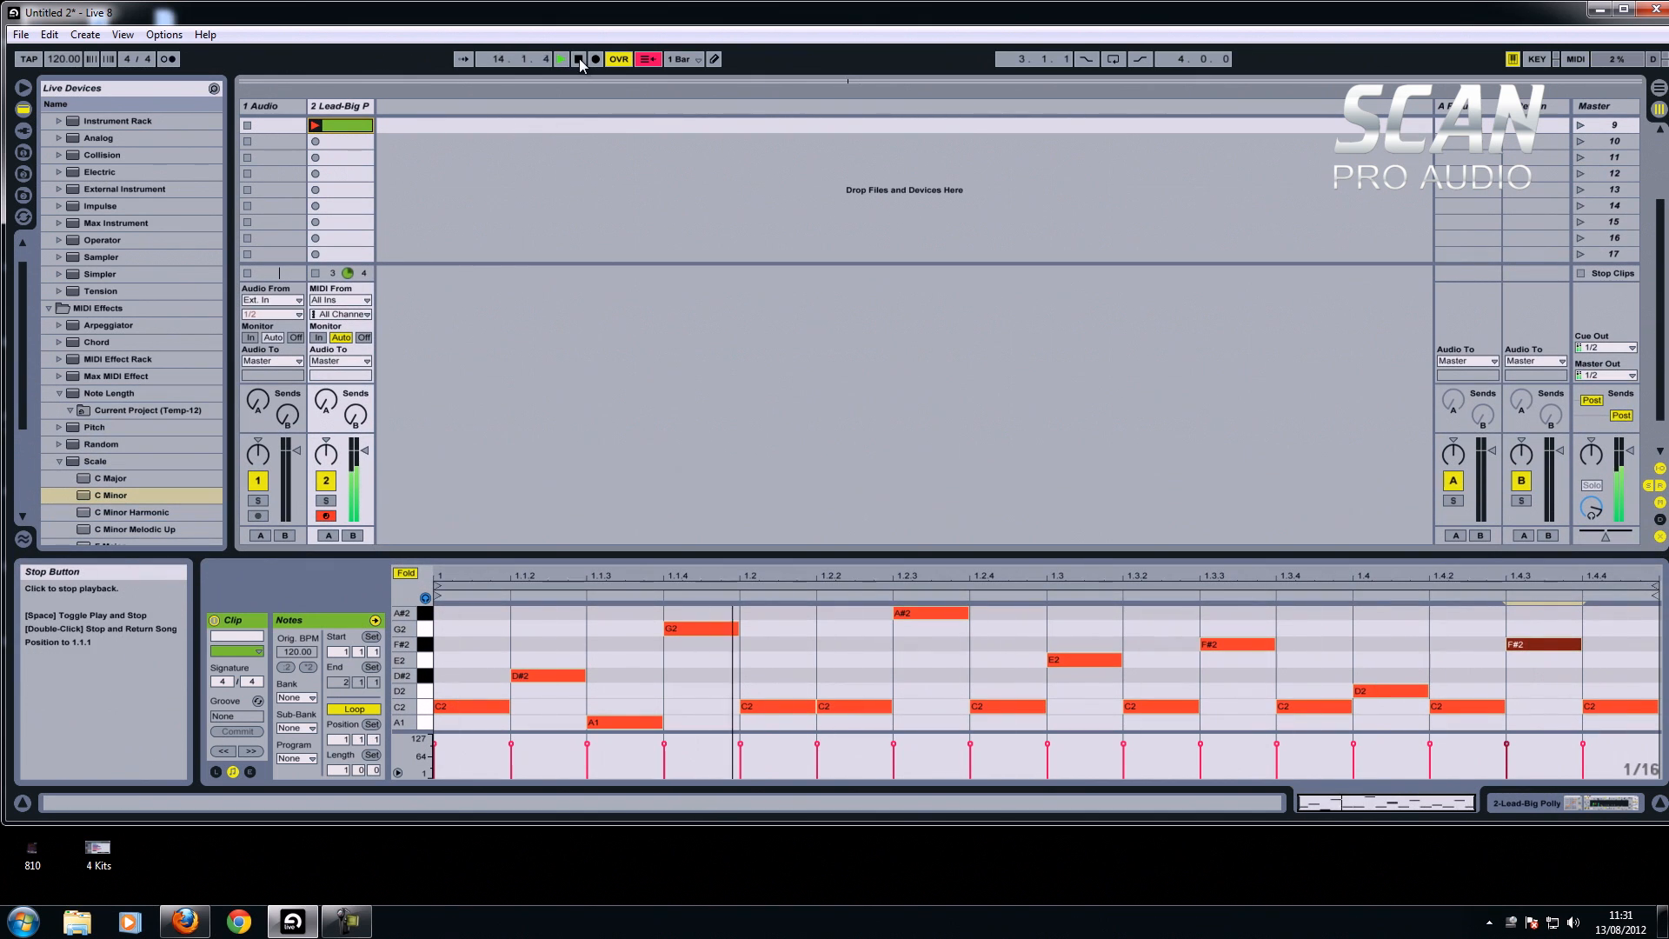
pyautogui.click(579, 59)
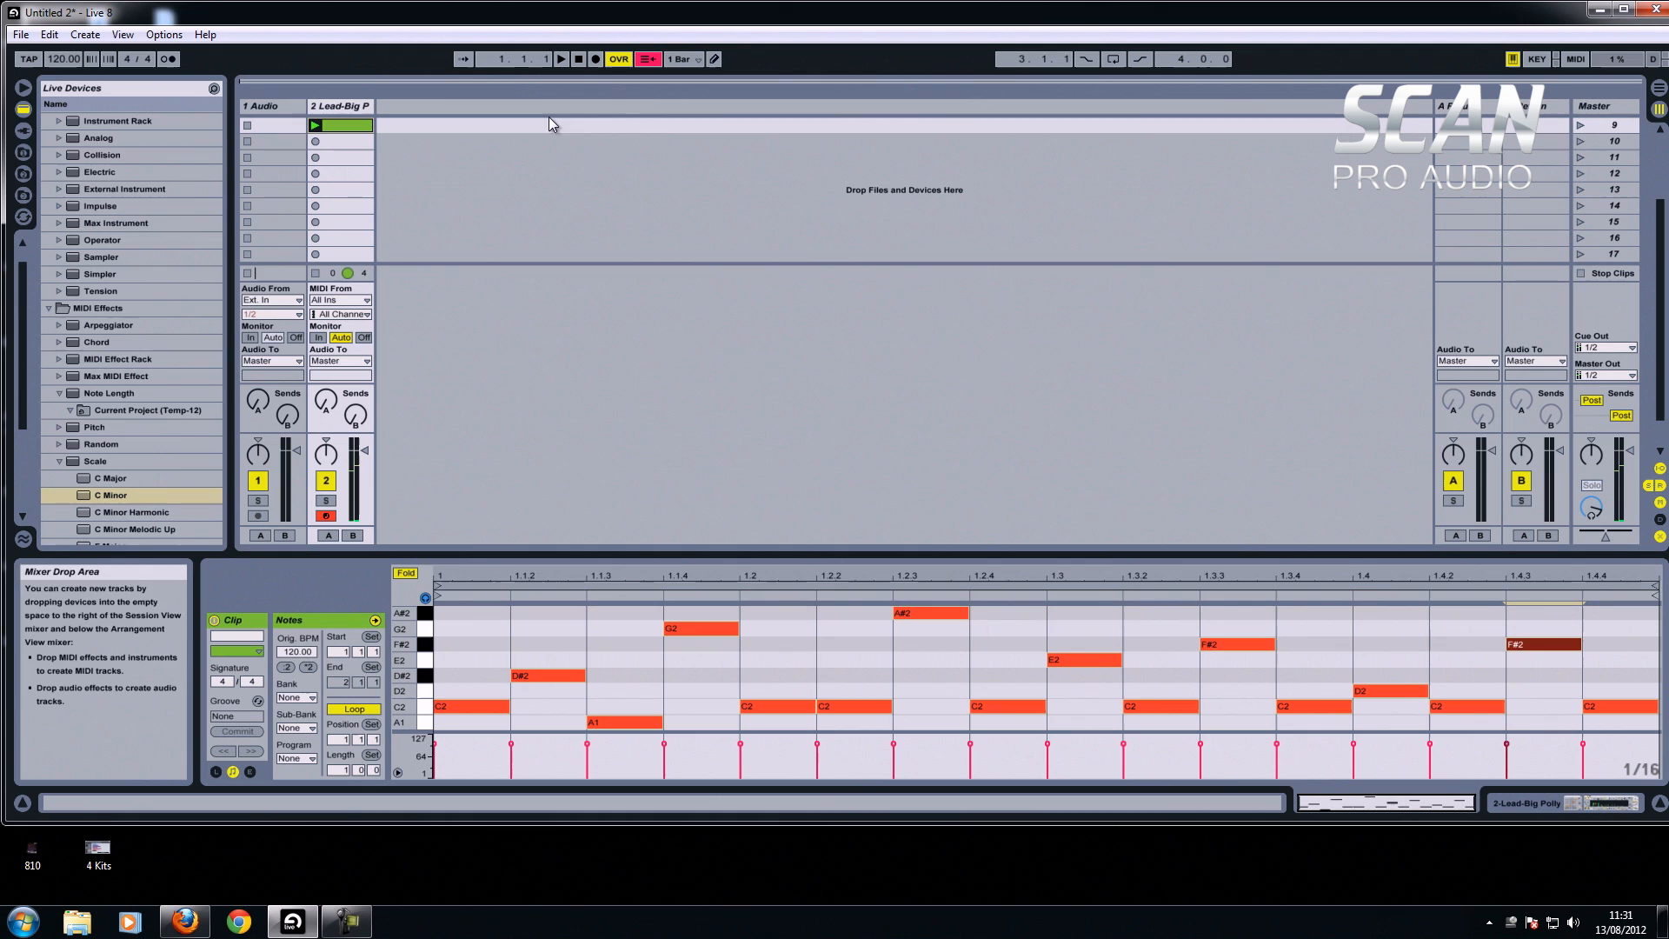
pyautogui.moveTo(353, 169)
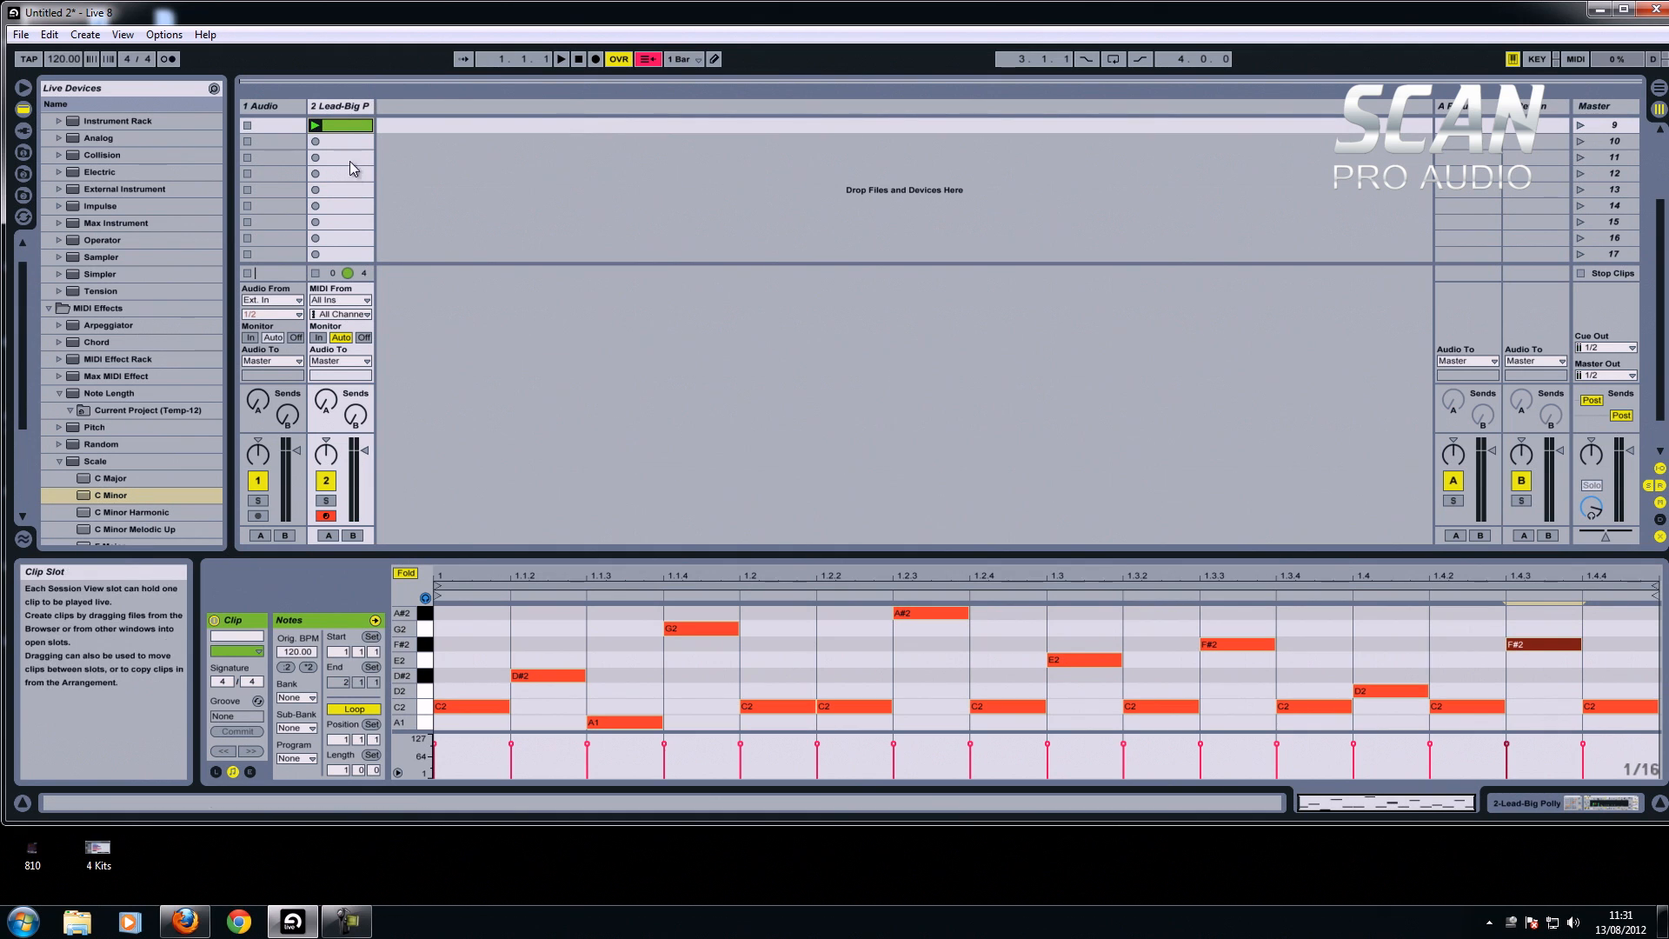
pyautogui.moveTo(355, 106)
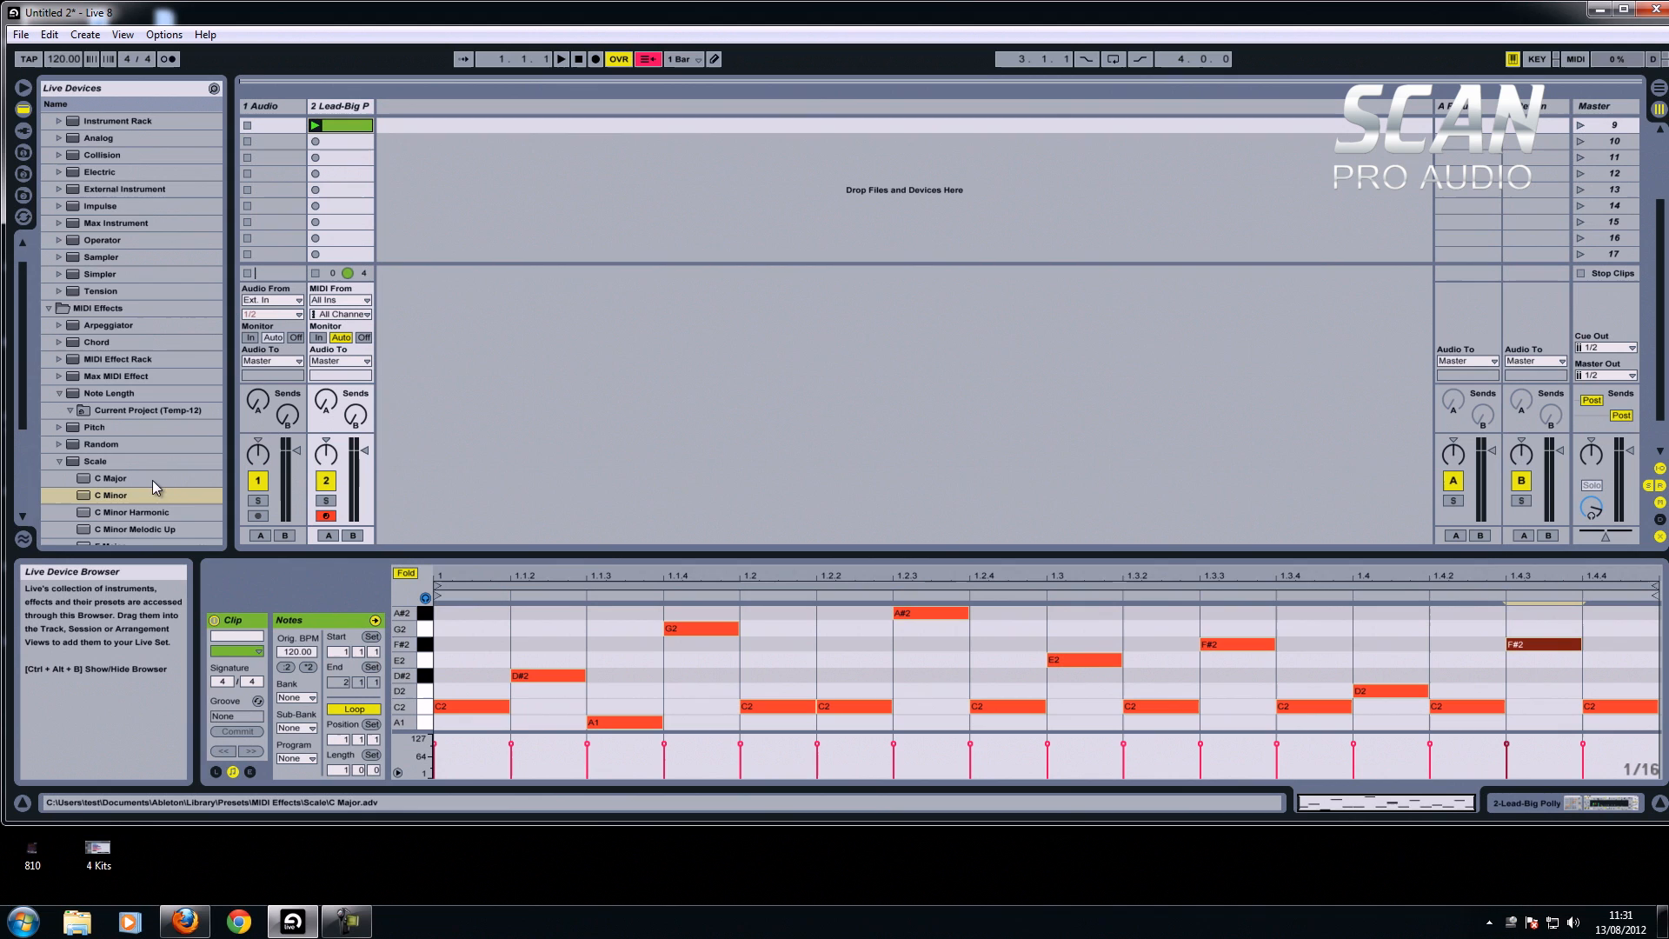
# Try the C Minor Harmonic Scale preset on the lead clip, then stop playback.
pyautogui.click(111, 478)
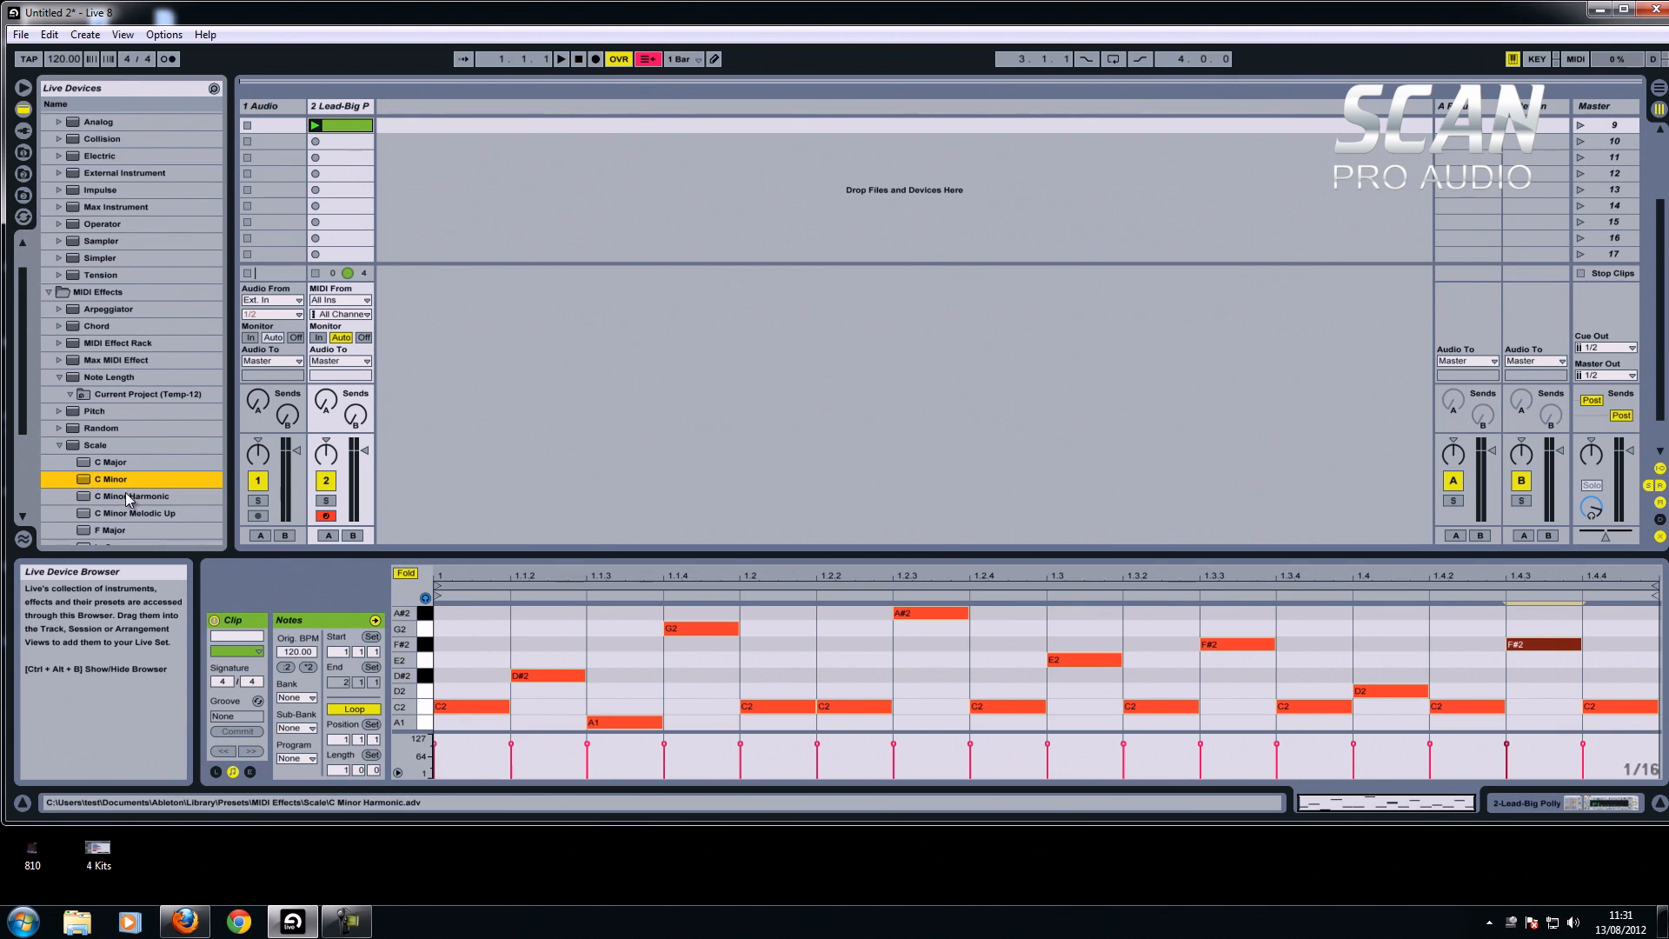
pyautogui.moveTo(153, 504)
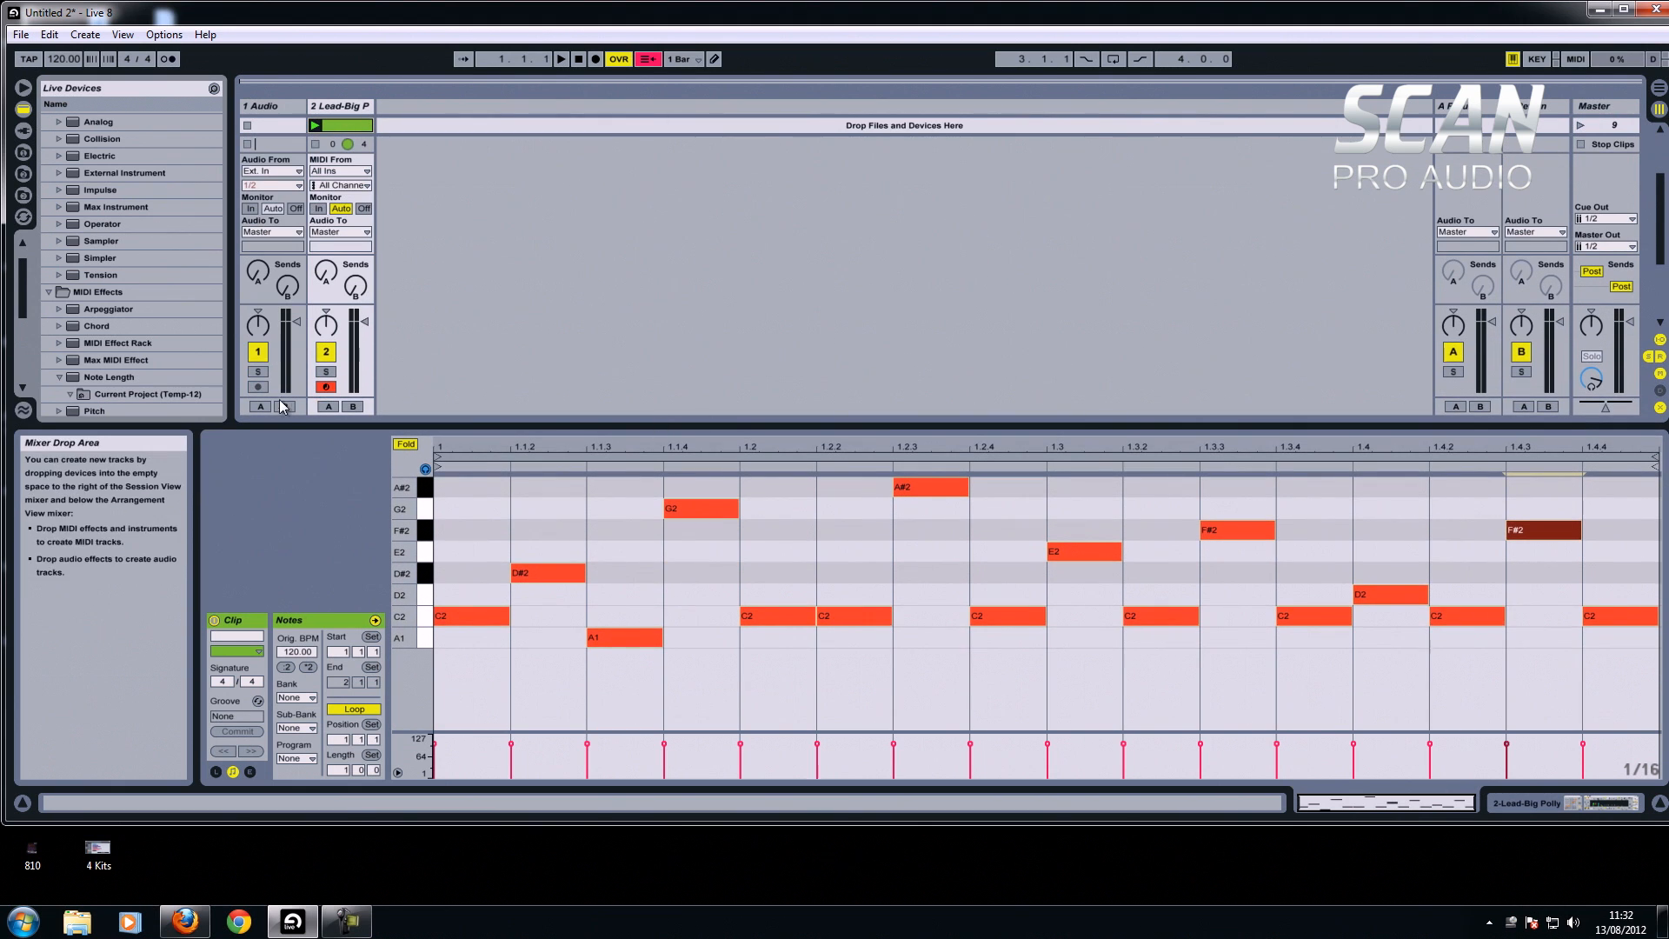
pyautogui.click(340, 125)
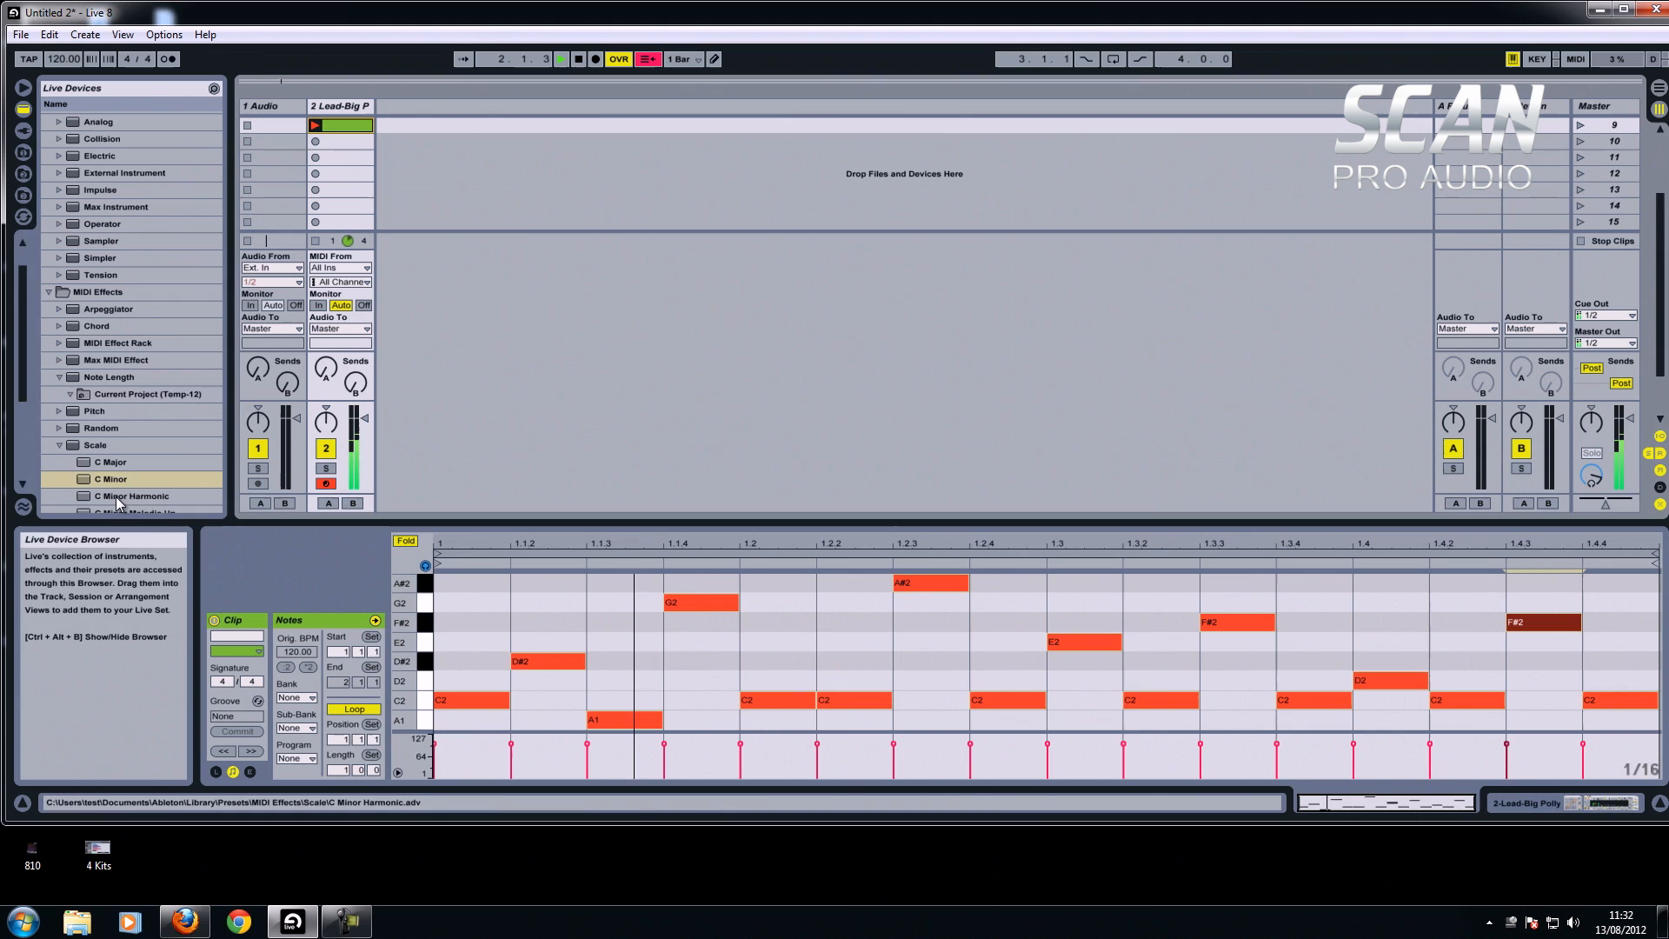
pyautogui.click(130, 495)
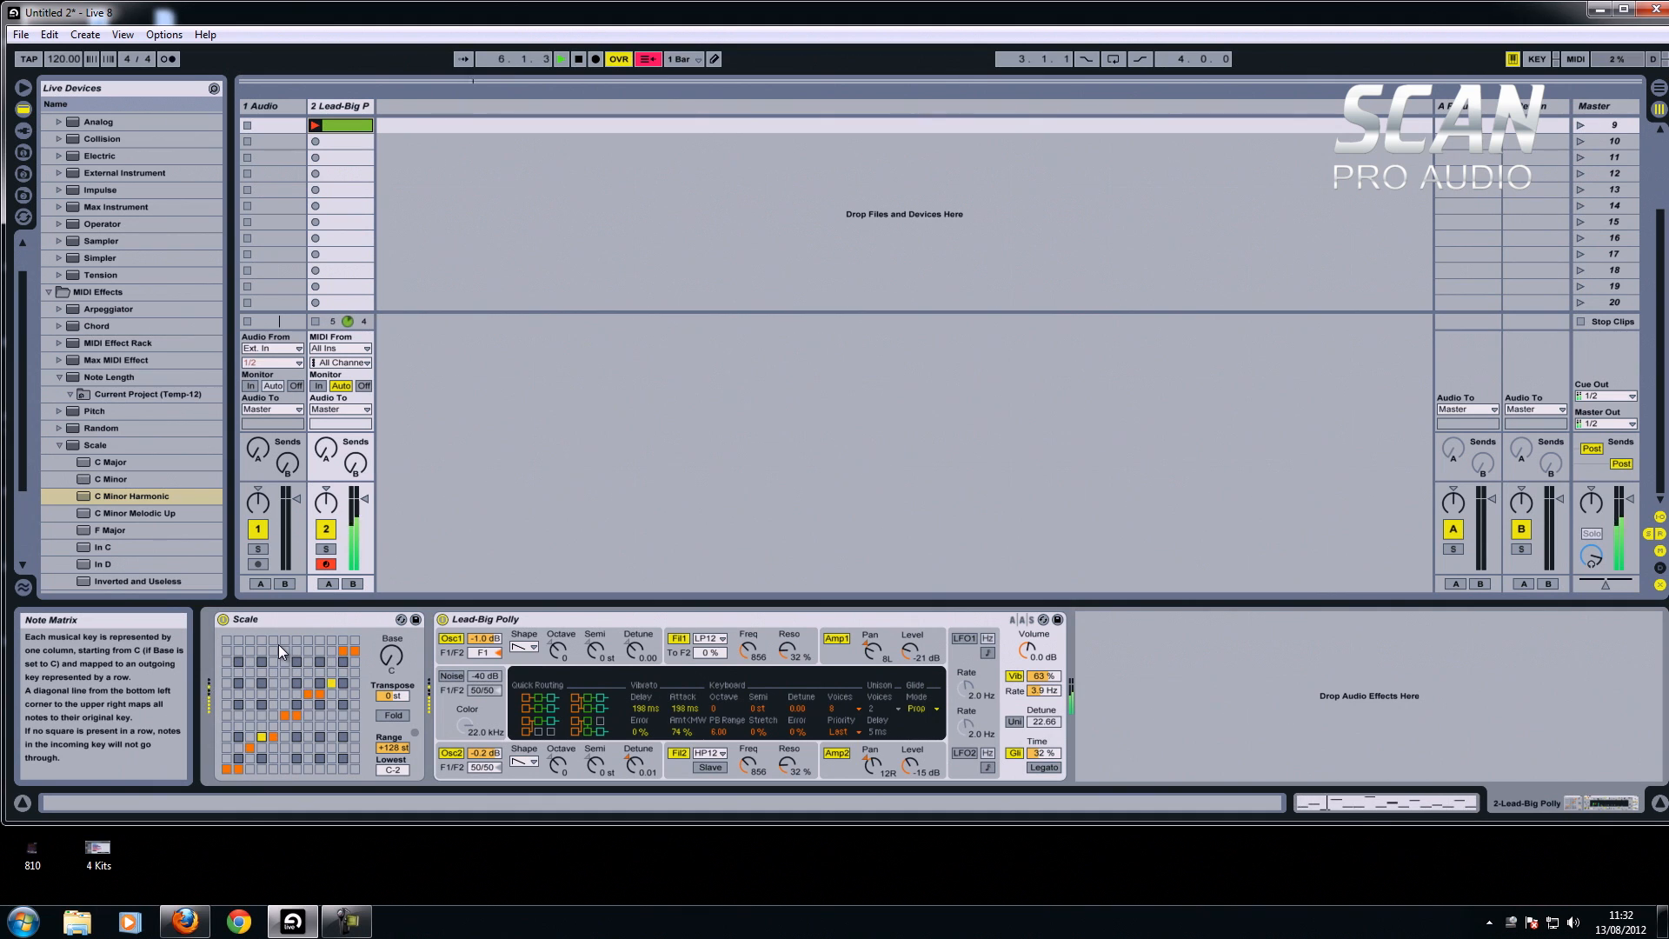
pyautogui.moveTo(423, 232)
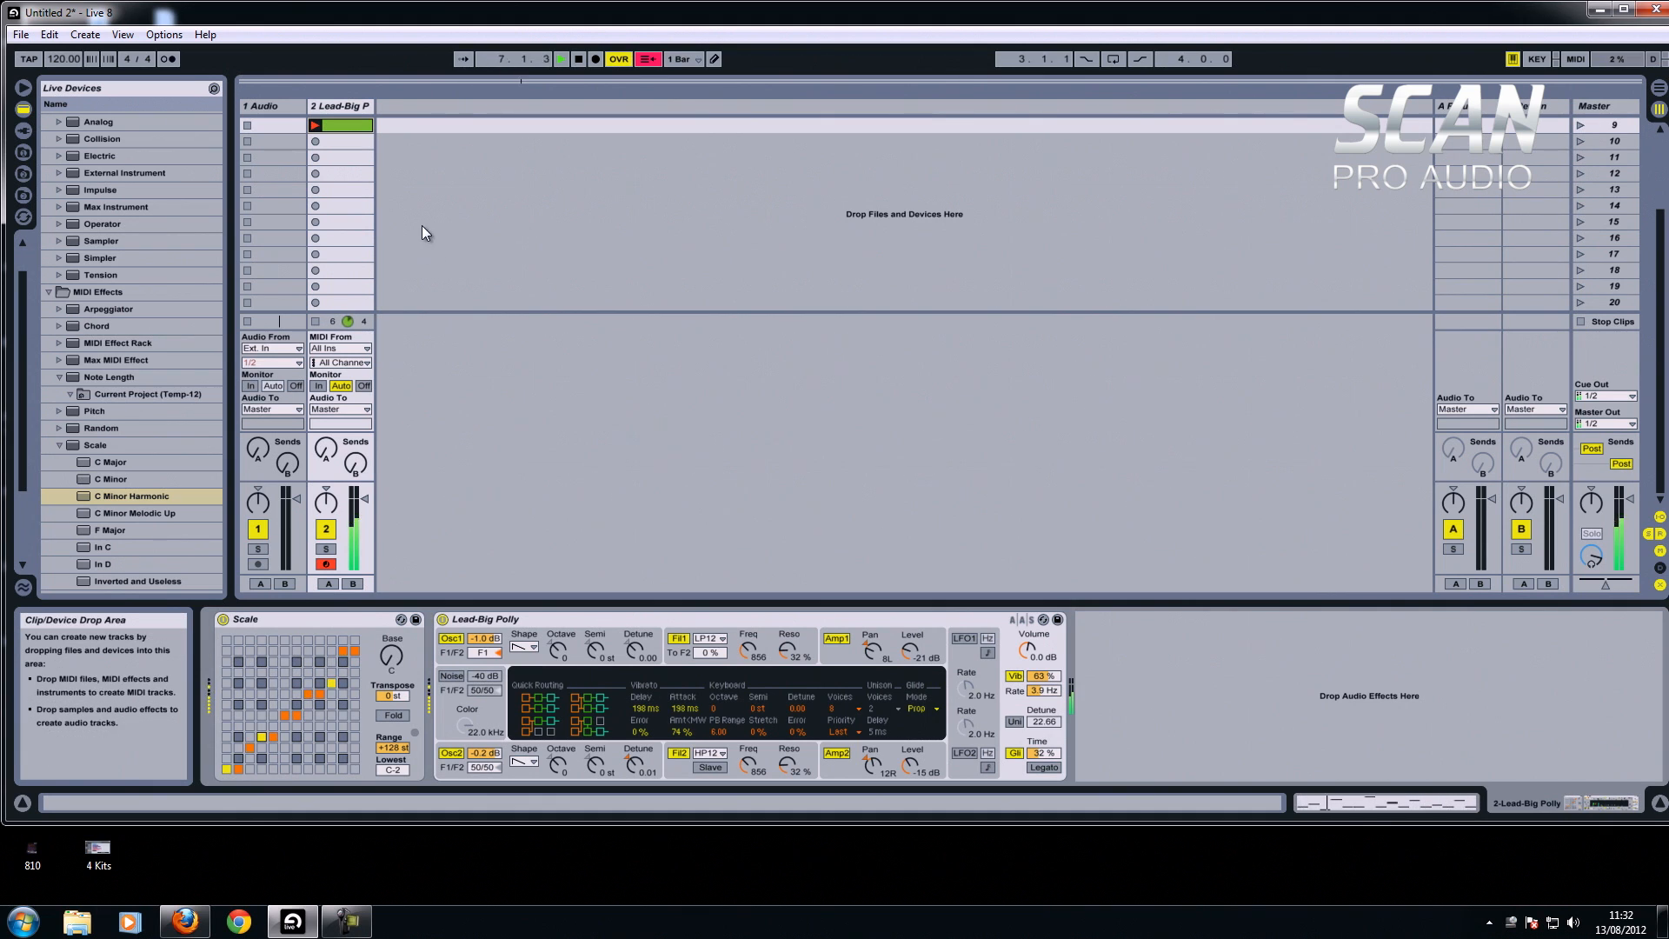
pyautogui.click(562, 59)
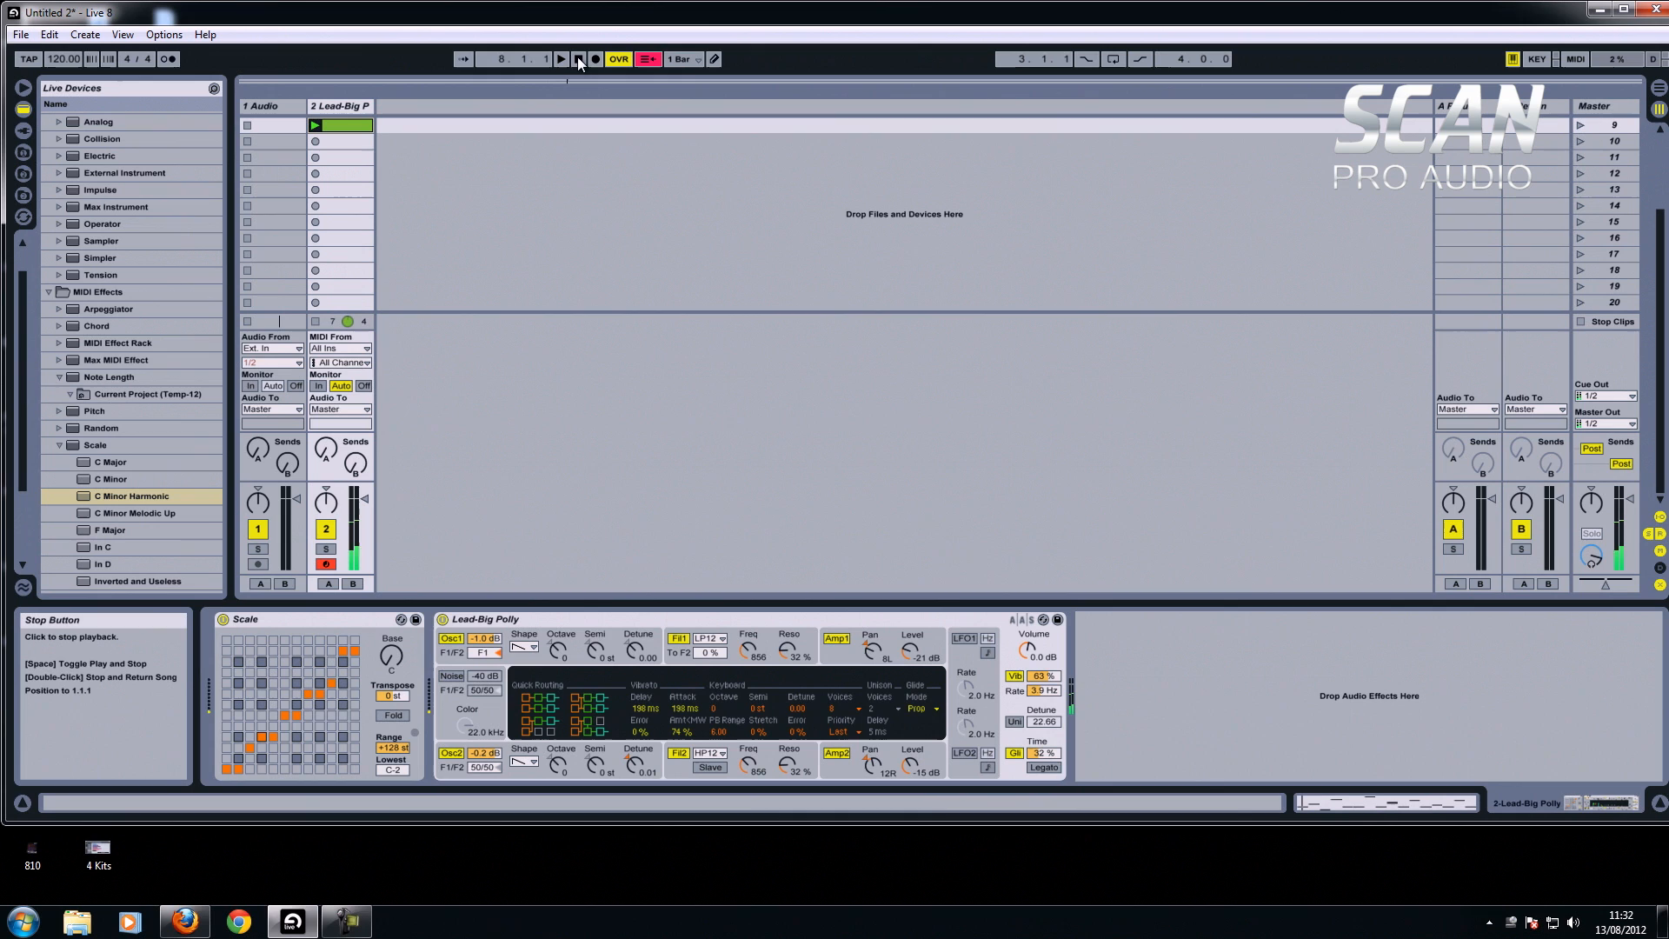
pyautogui.click(577, 59)
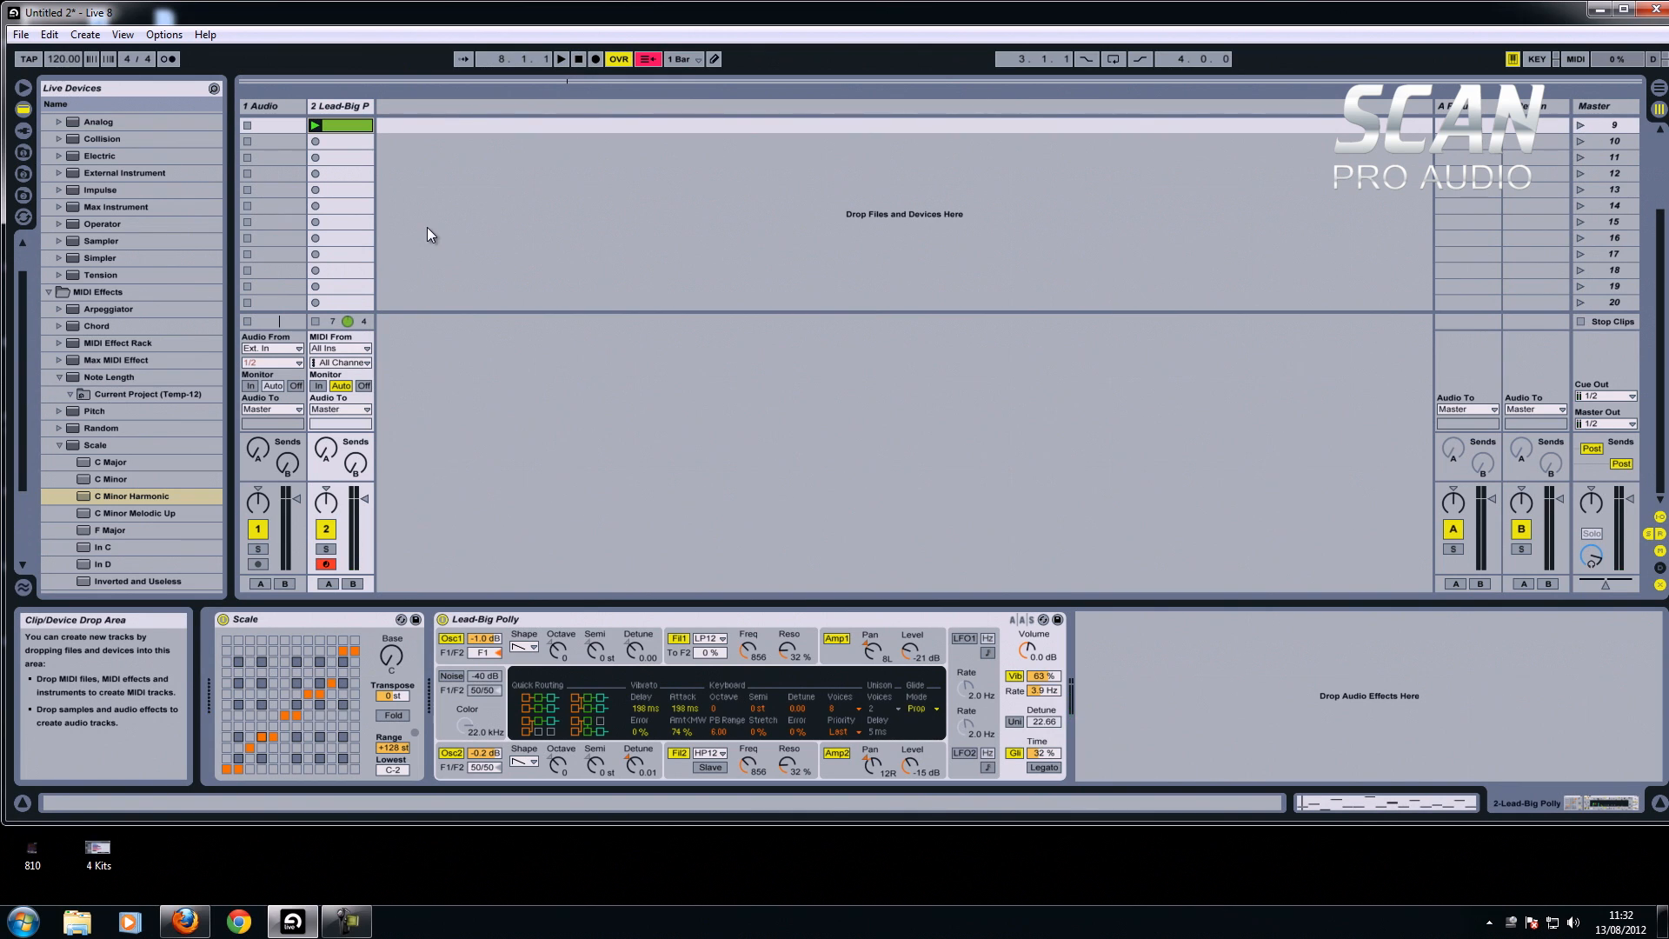
# Return the lead track's Scale effect to C Minor, replay the clip, stop and reset song position.
pyautogui.click(339, 106)
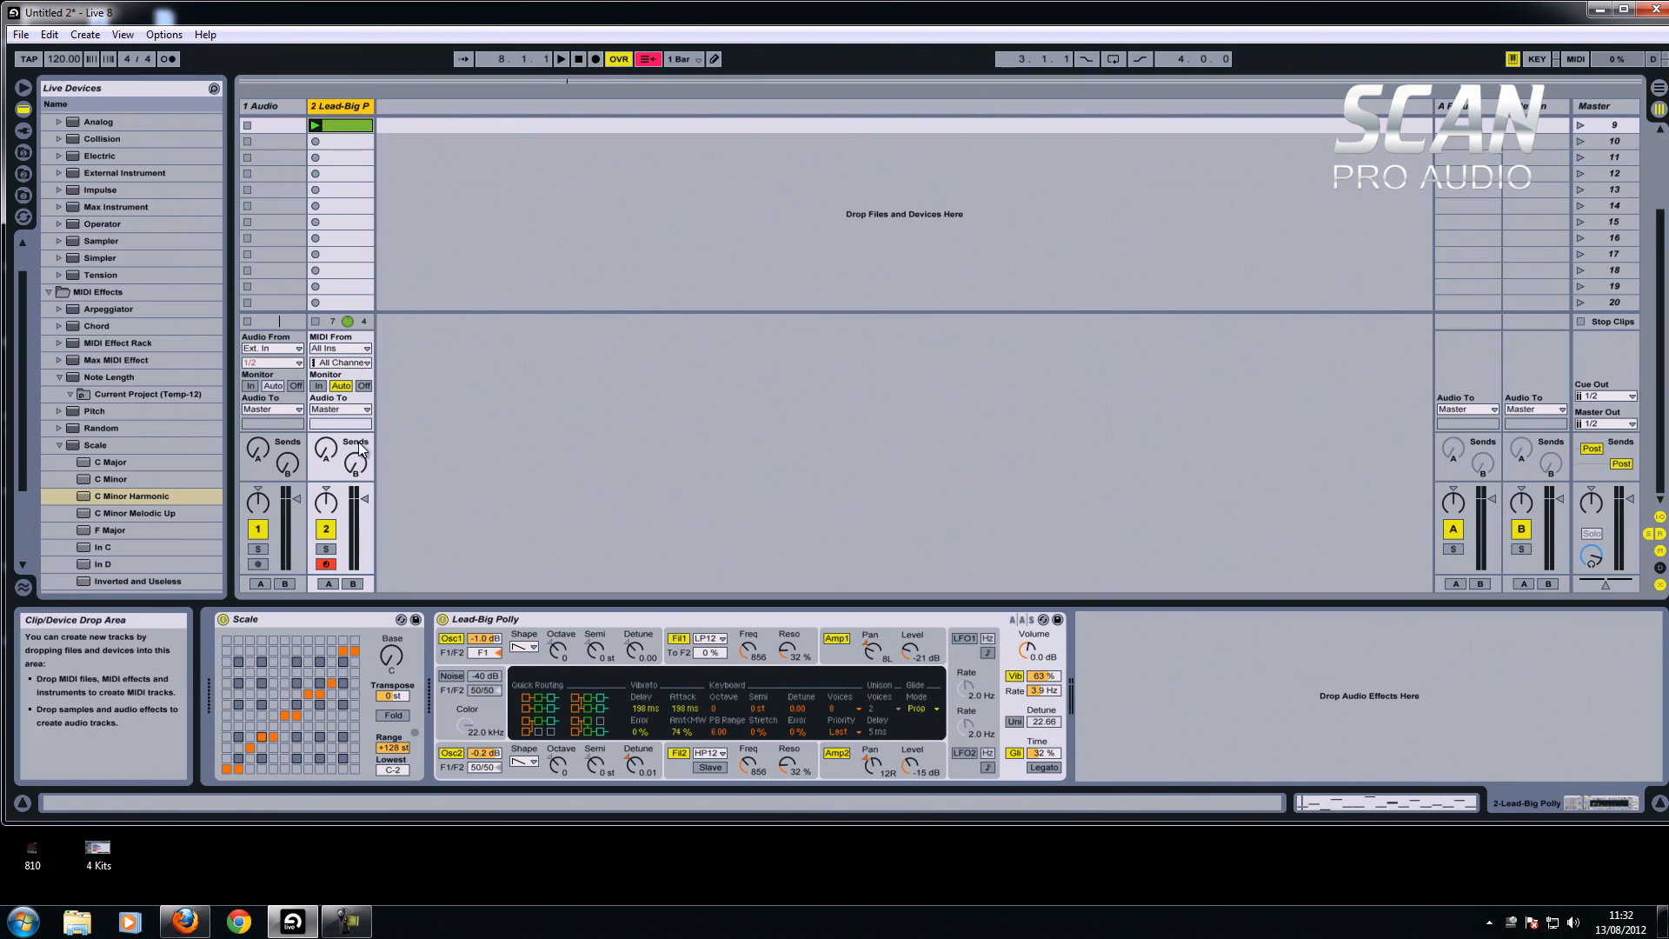
pyautogui.moveTo(341, 681)
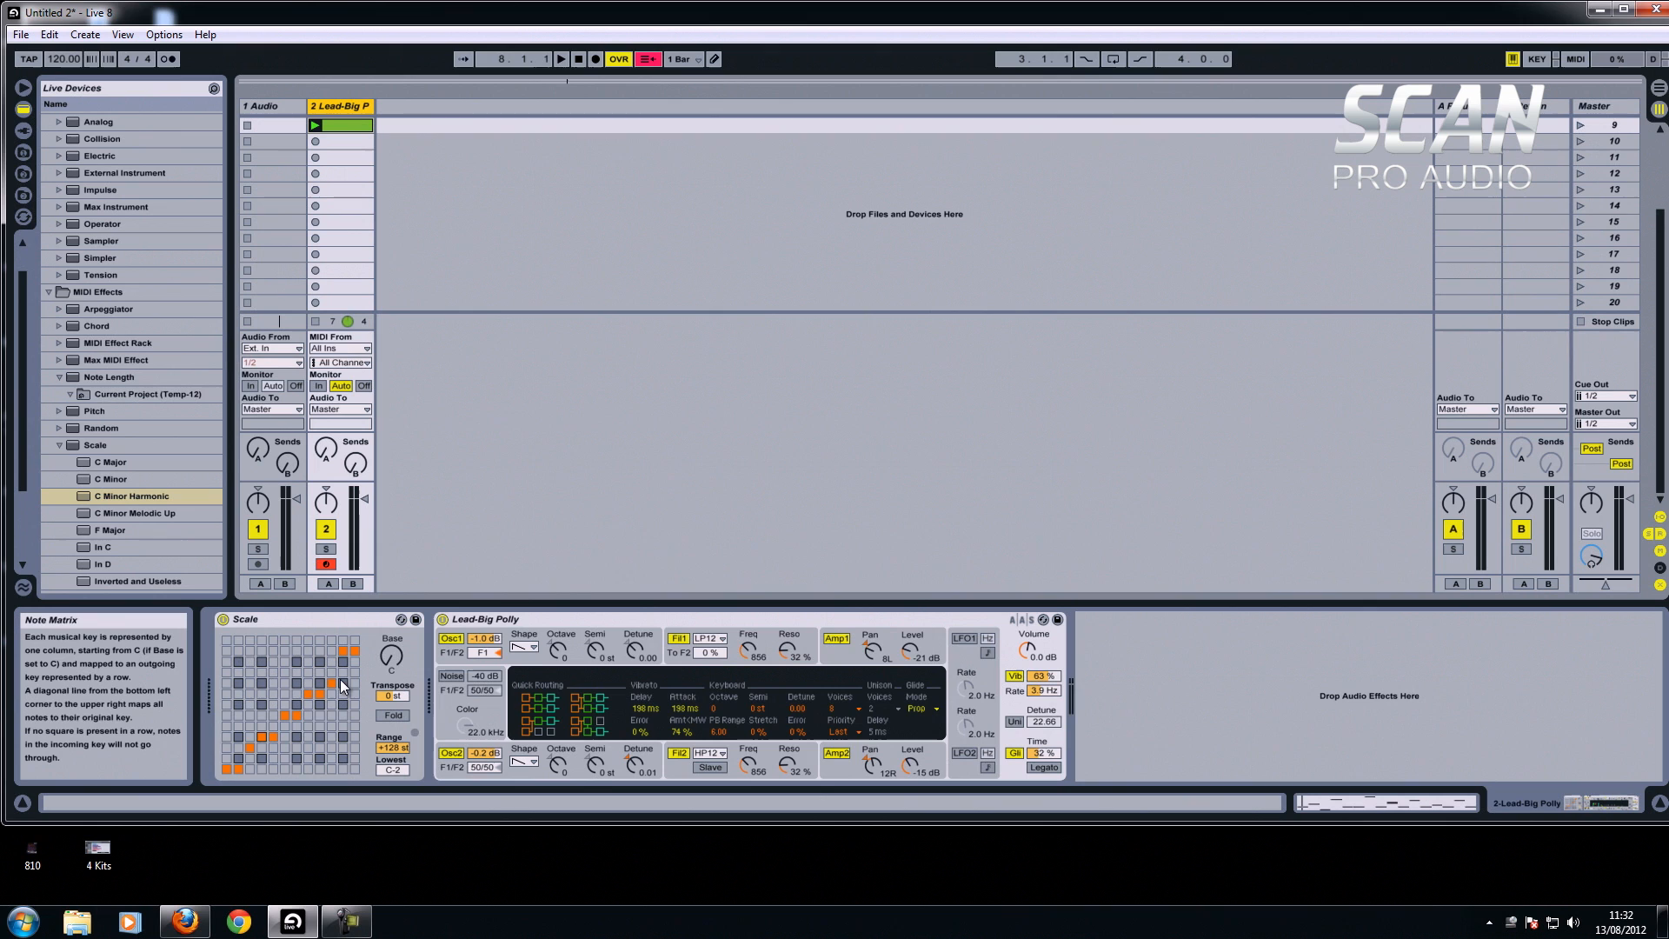
pyautogui.moveTo(391, 655)
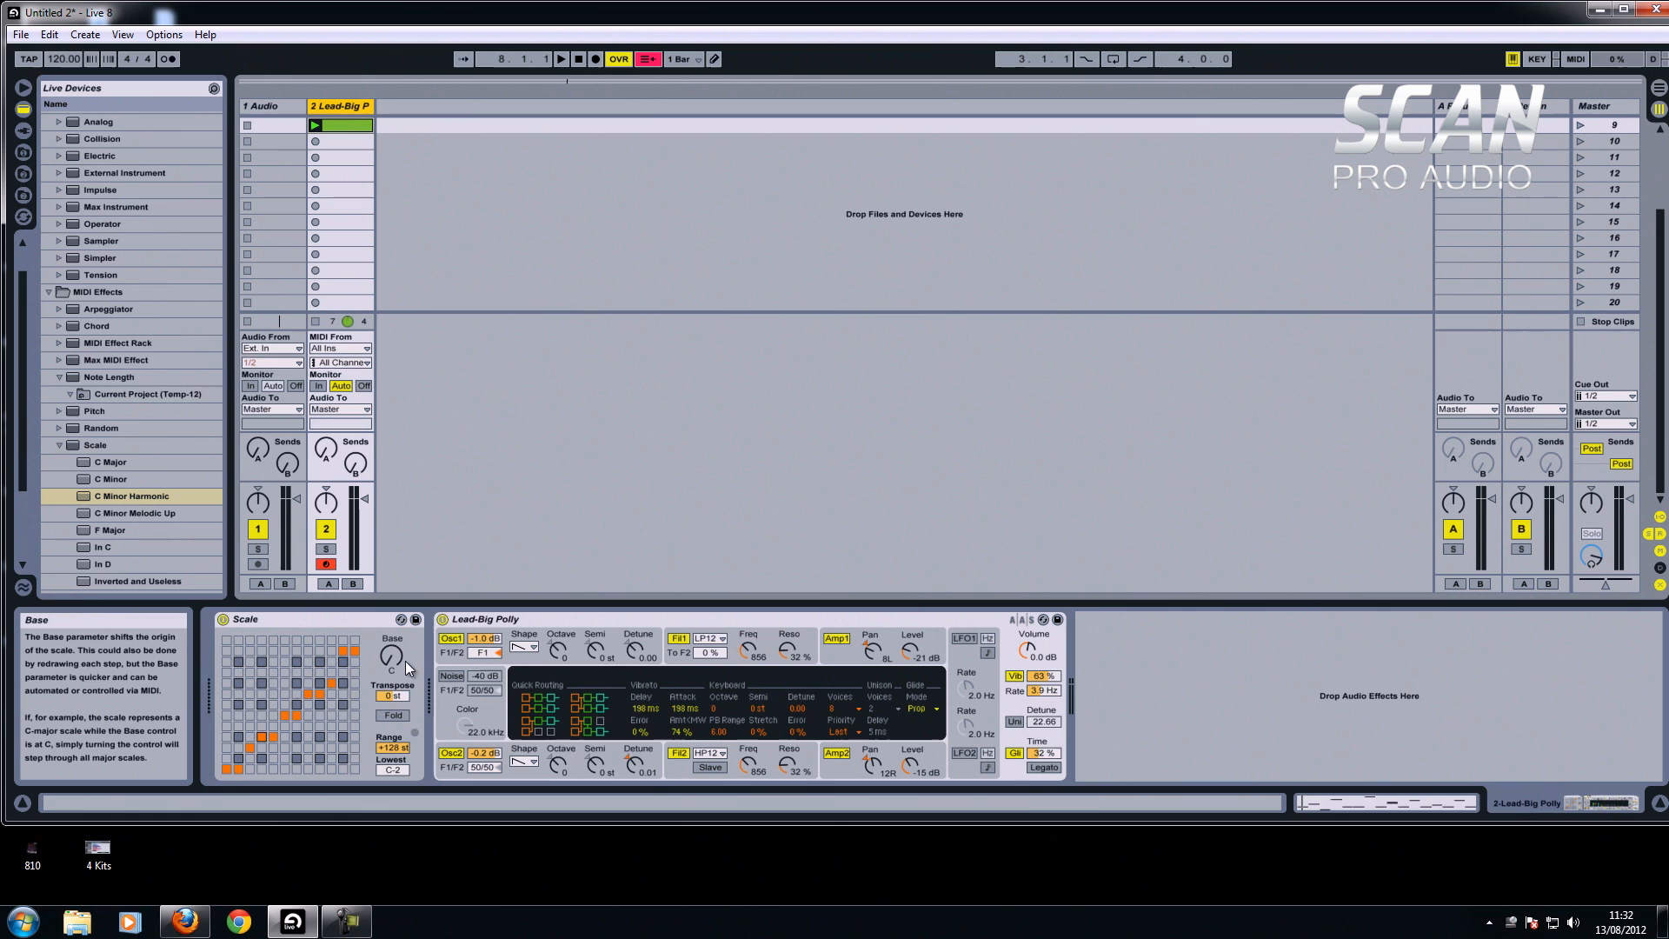
pyautogui.moveTo(372, 680)
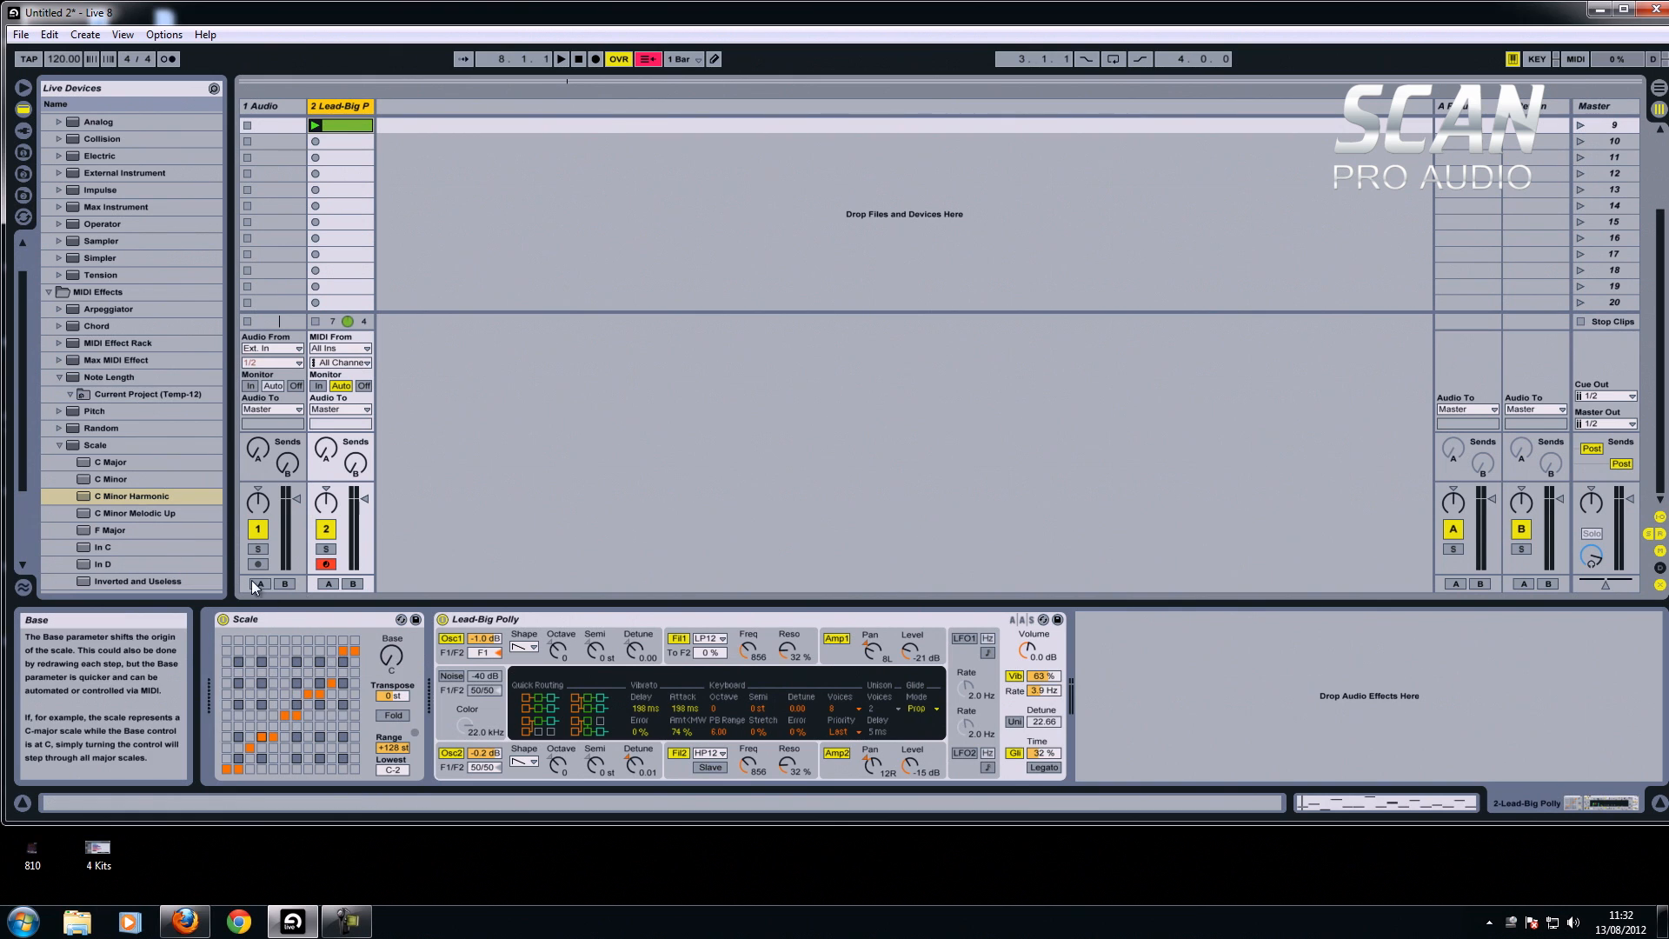
pyautogui.click(112, 480)
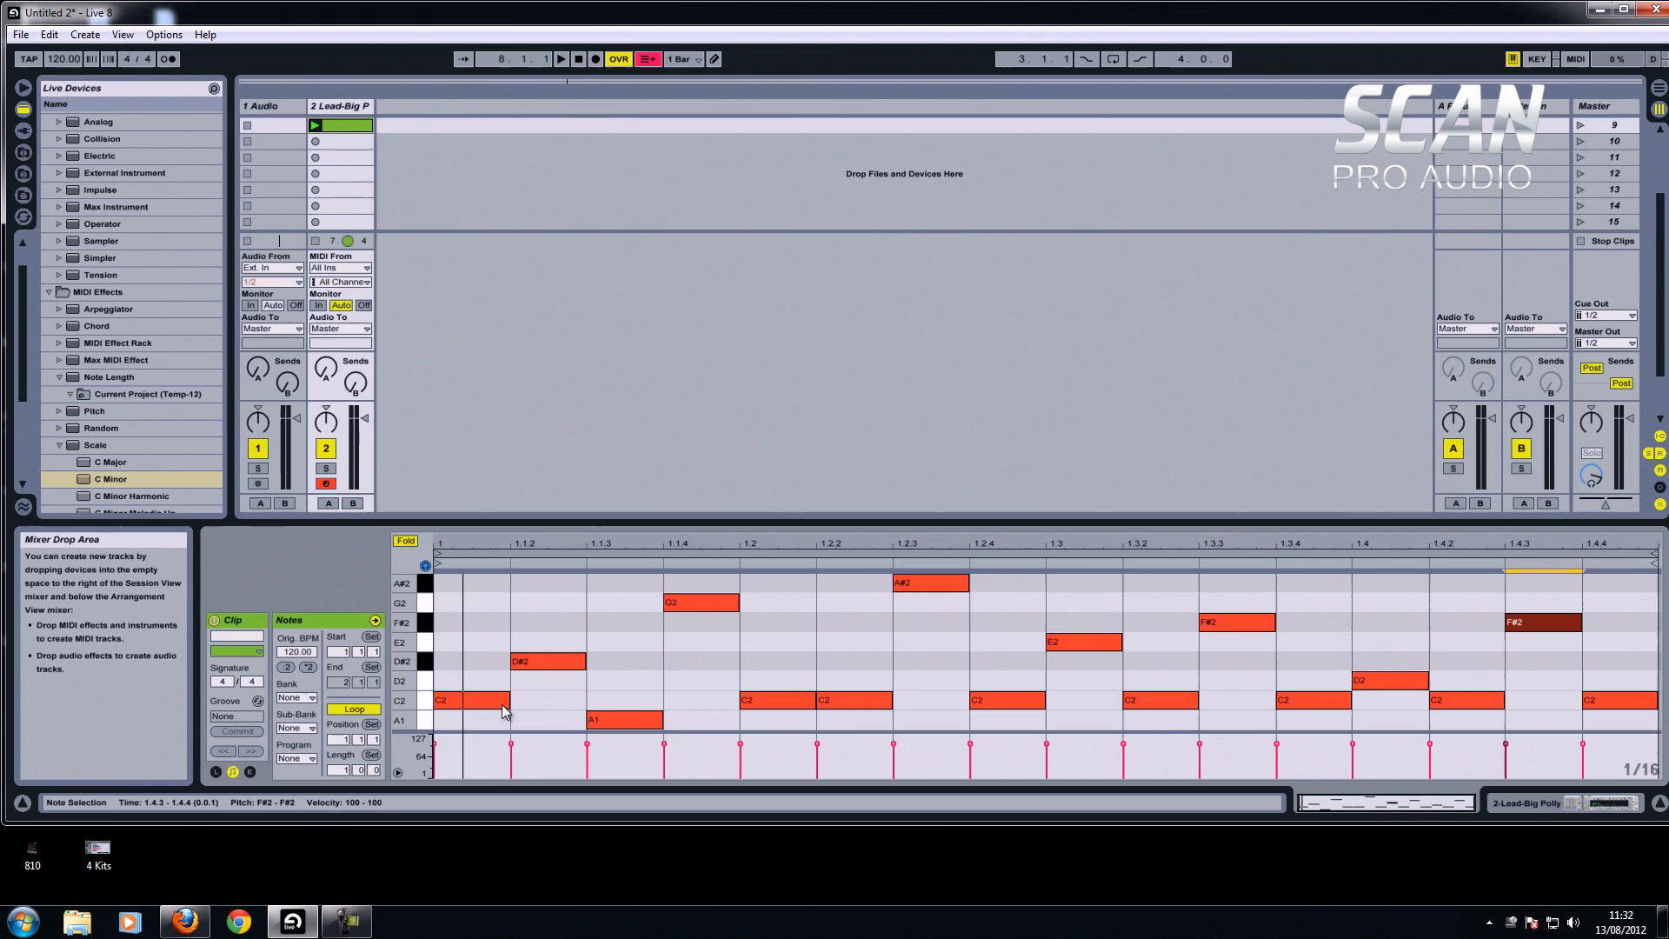
pyautogui.moveTo(632, 699)
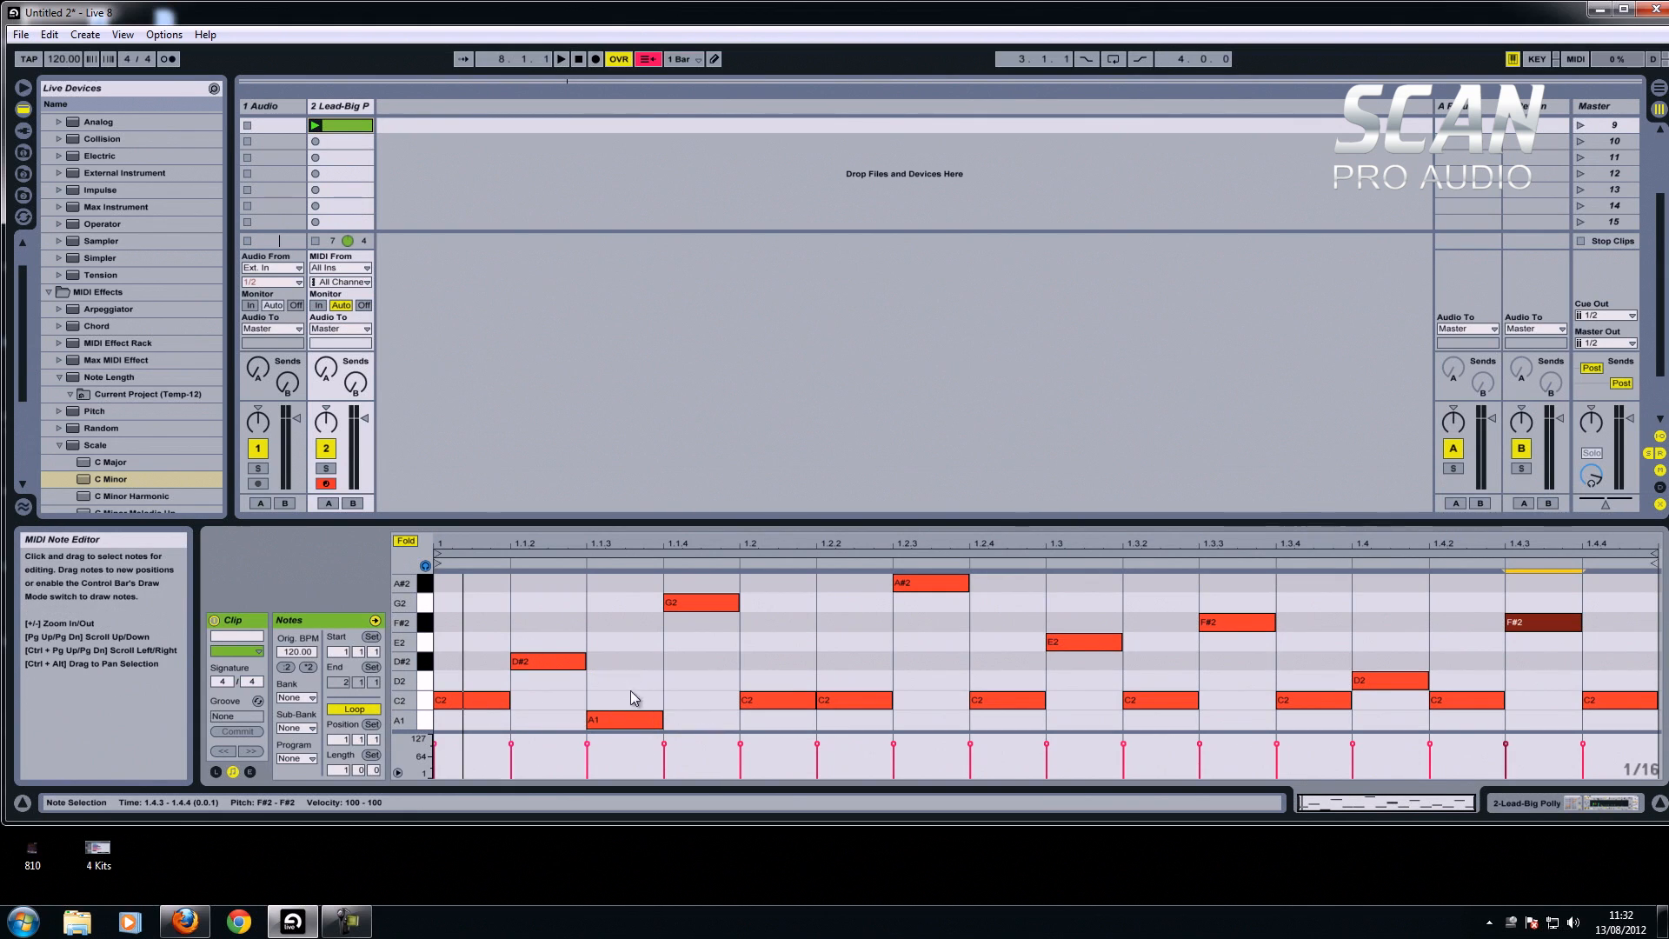
pyautogui.moveTo(550, 612)
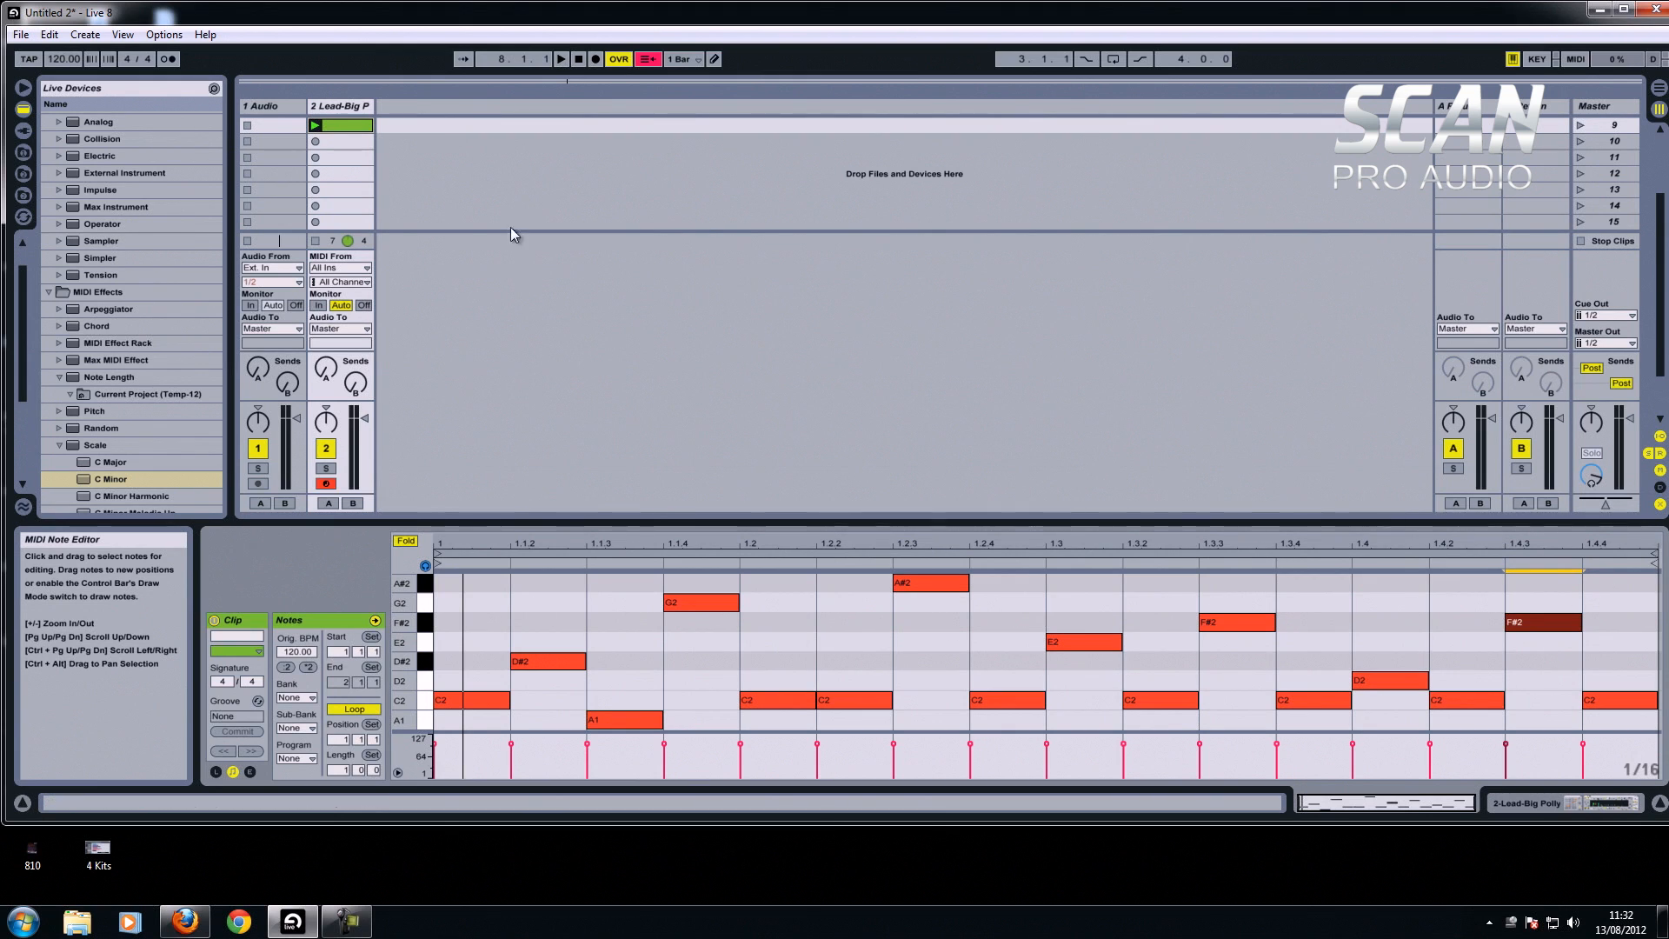
pyautogui.click(315, 125)
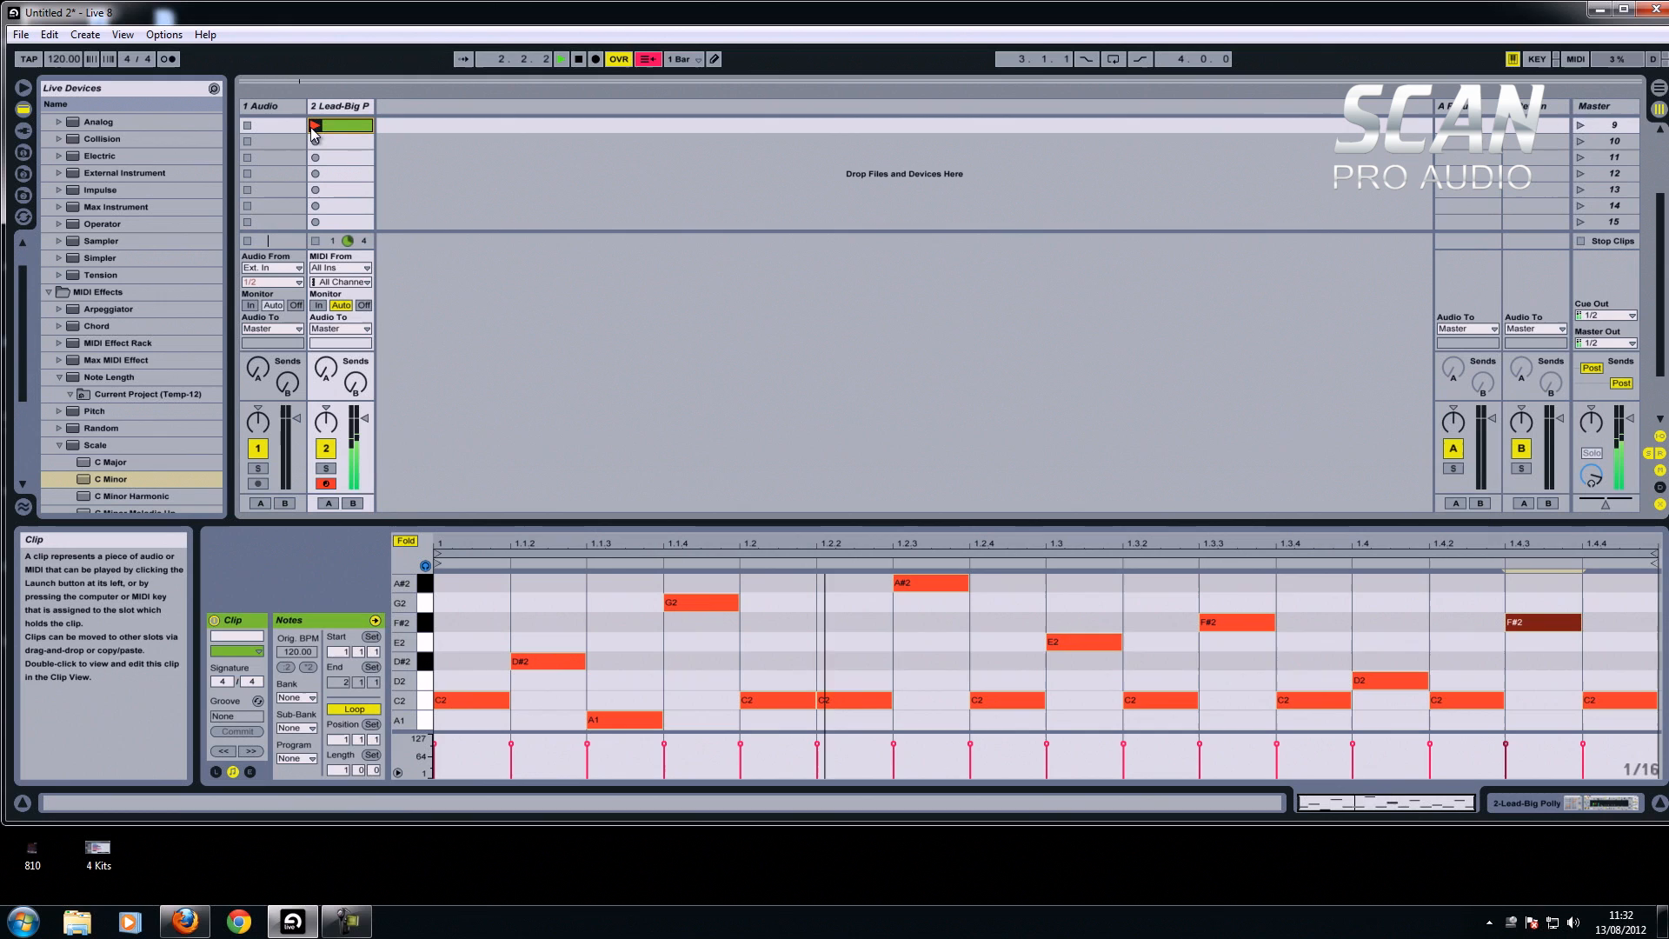
pyautogui.moveTo(575, 59)
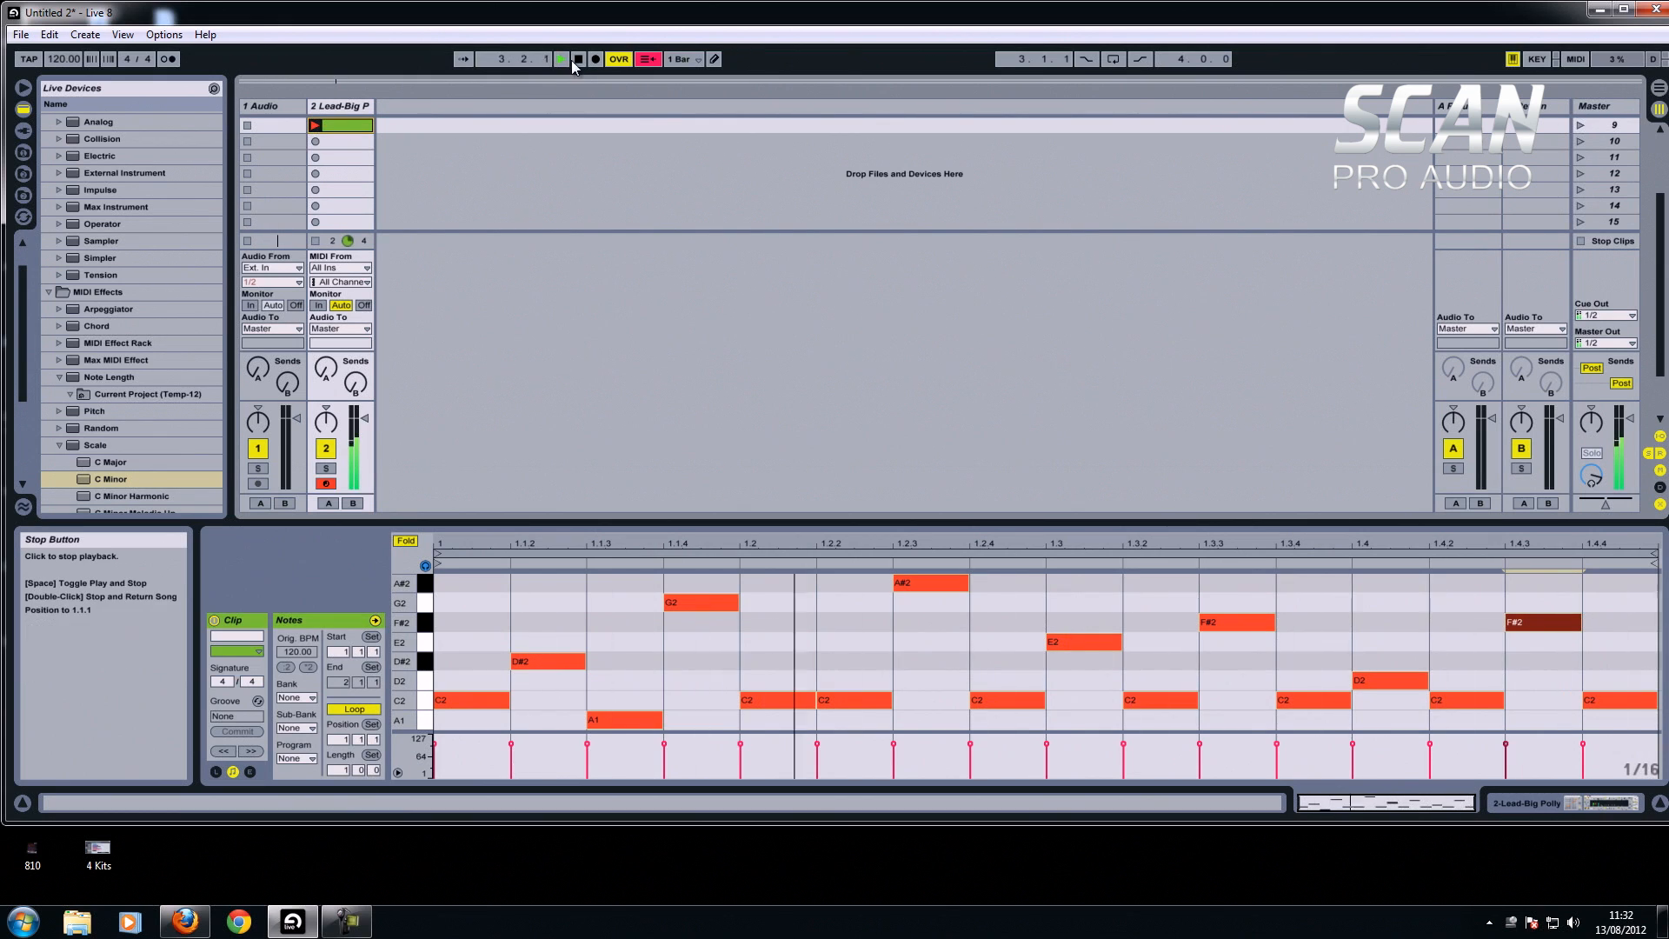
pyautogui.click(560, 59)
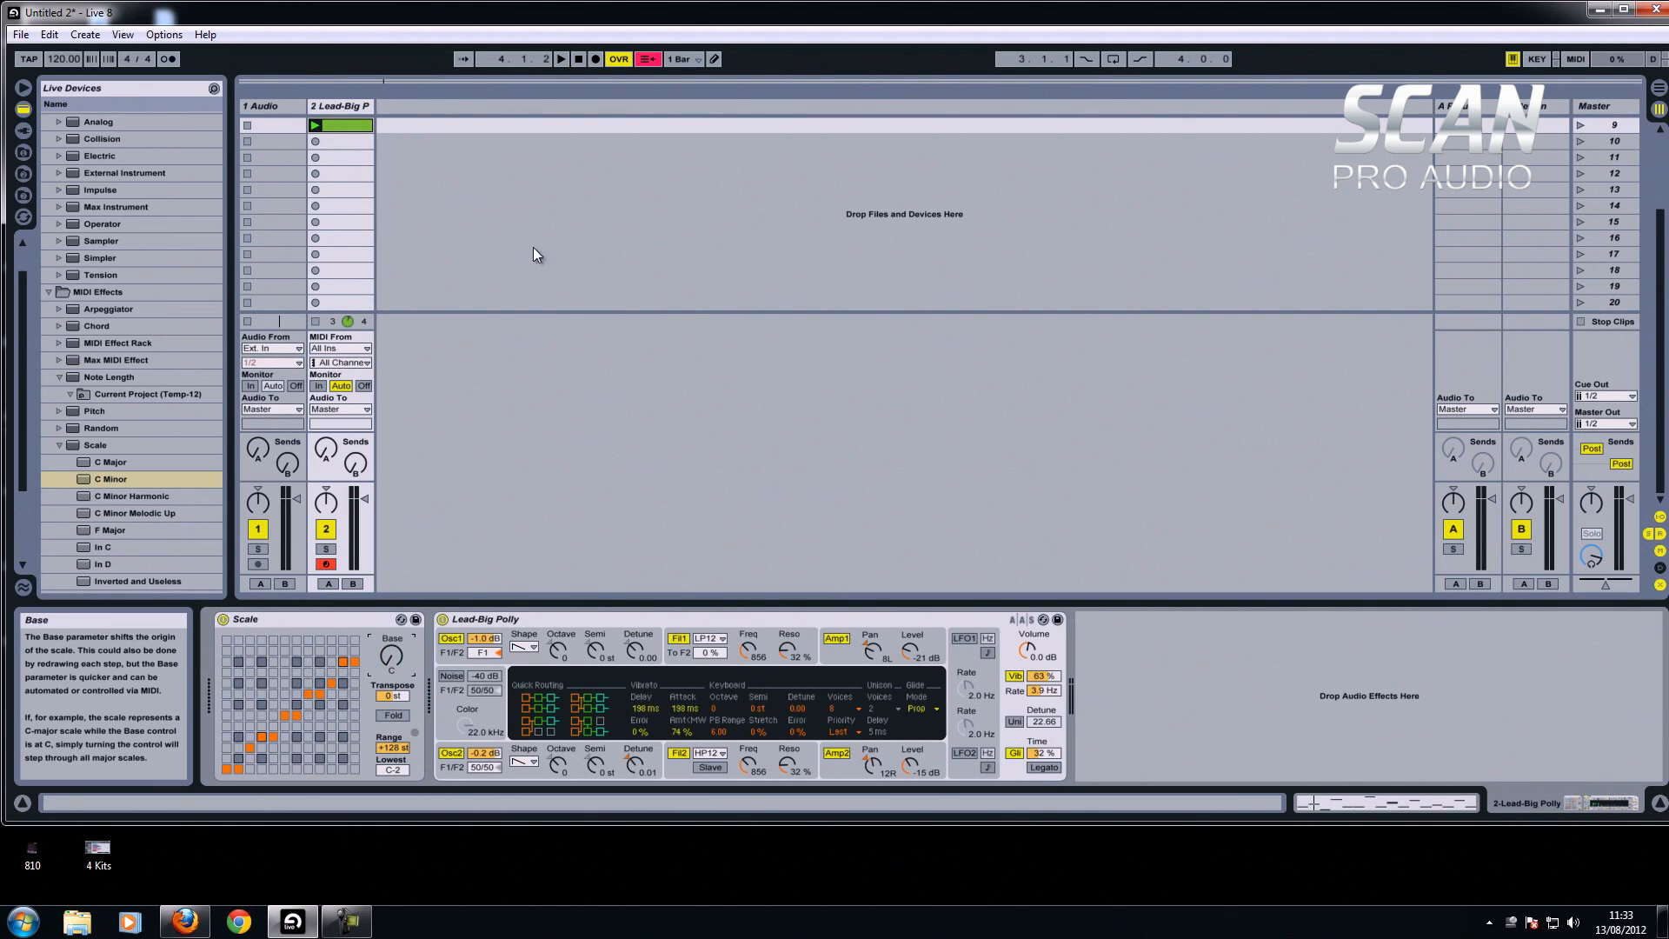
pyautogui.click(315, 125)
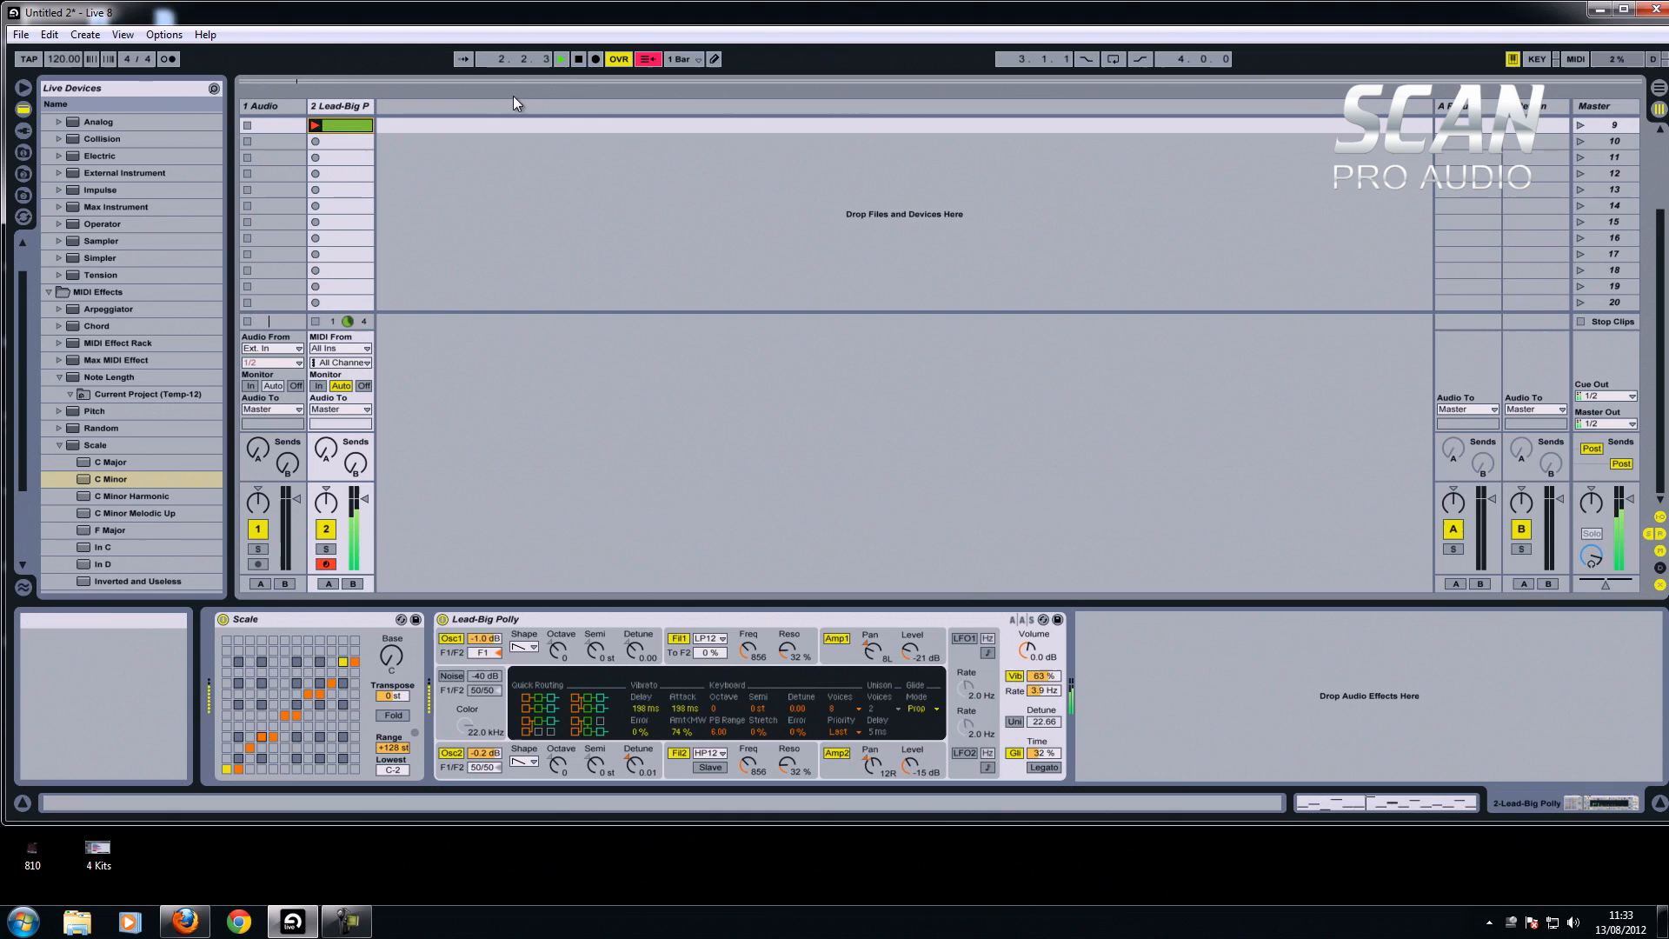
pyautogui.click(561, 59)
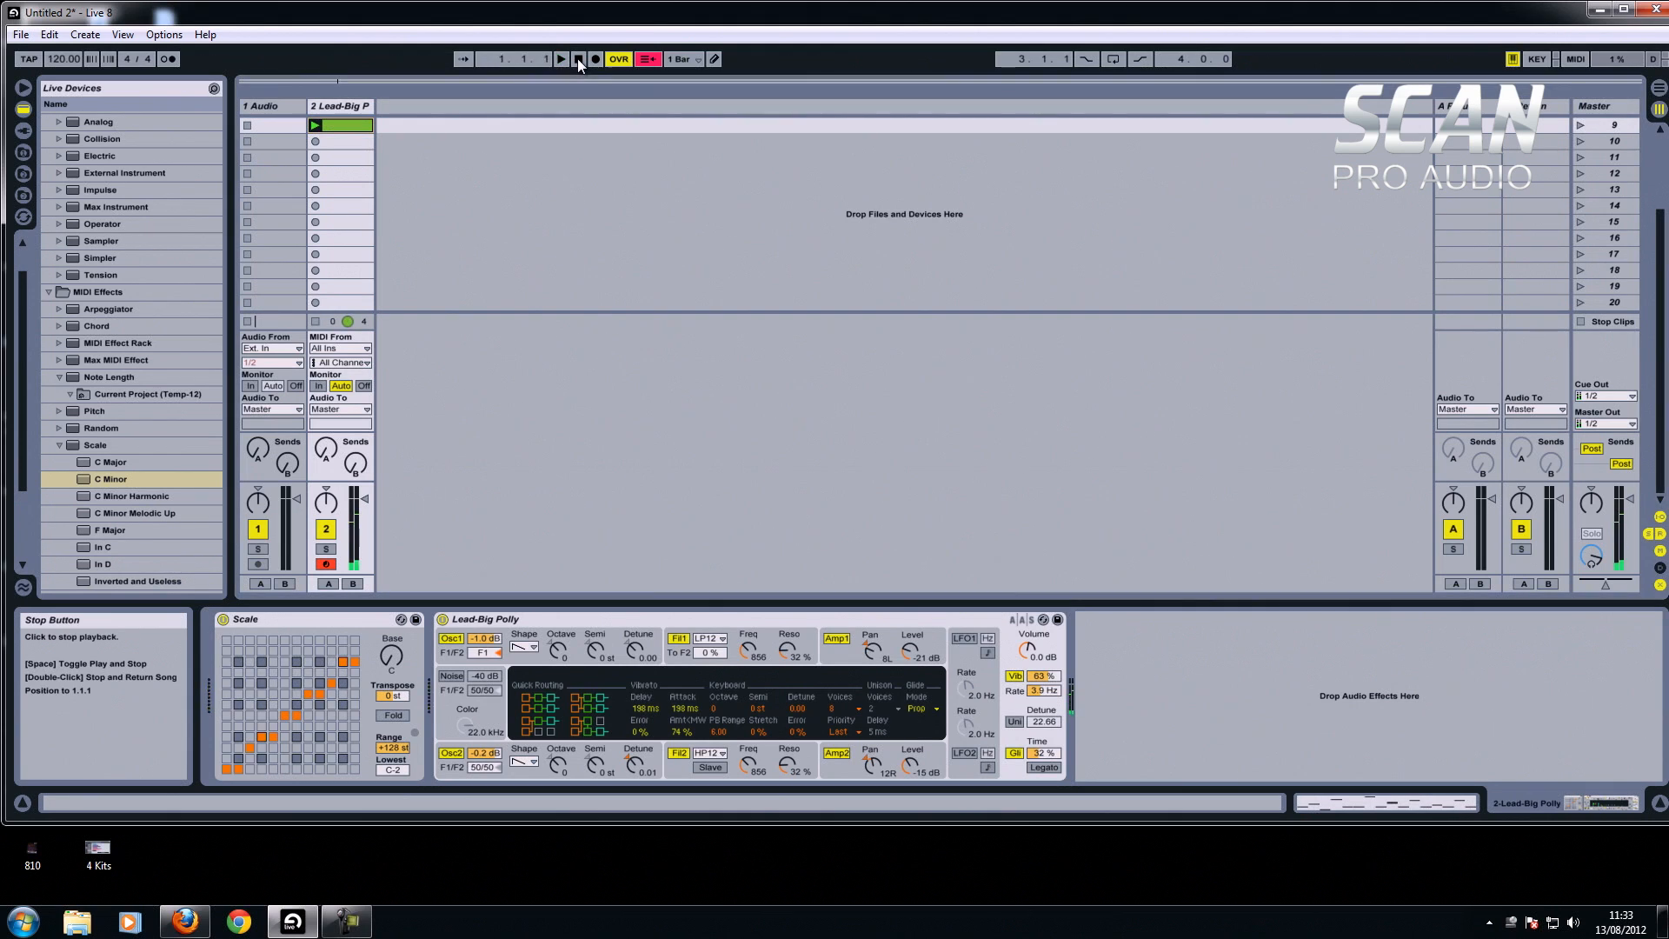
pyautogui.click(578, 59)
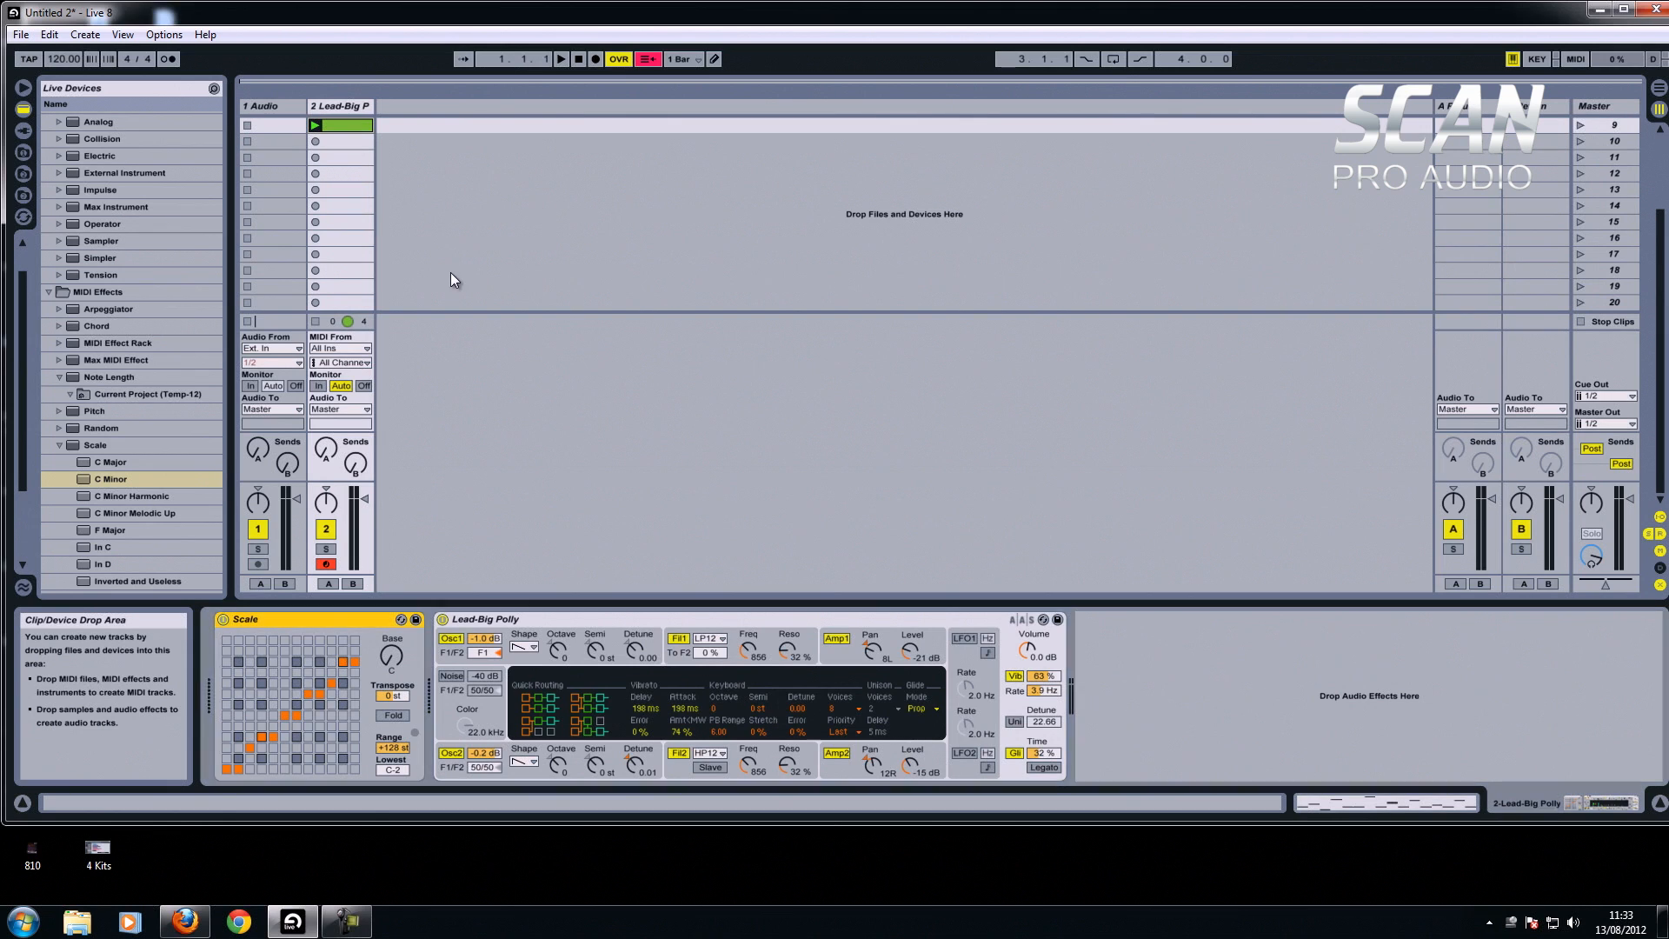
pyautogui.moveTo(469, 607)
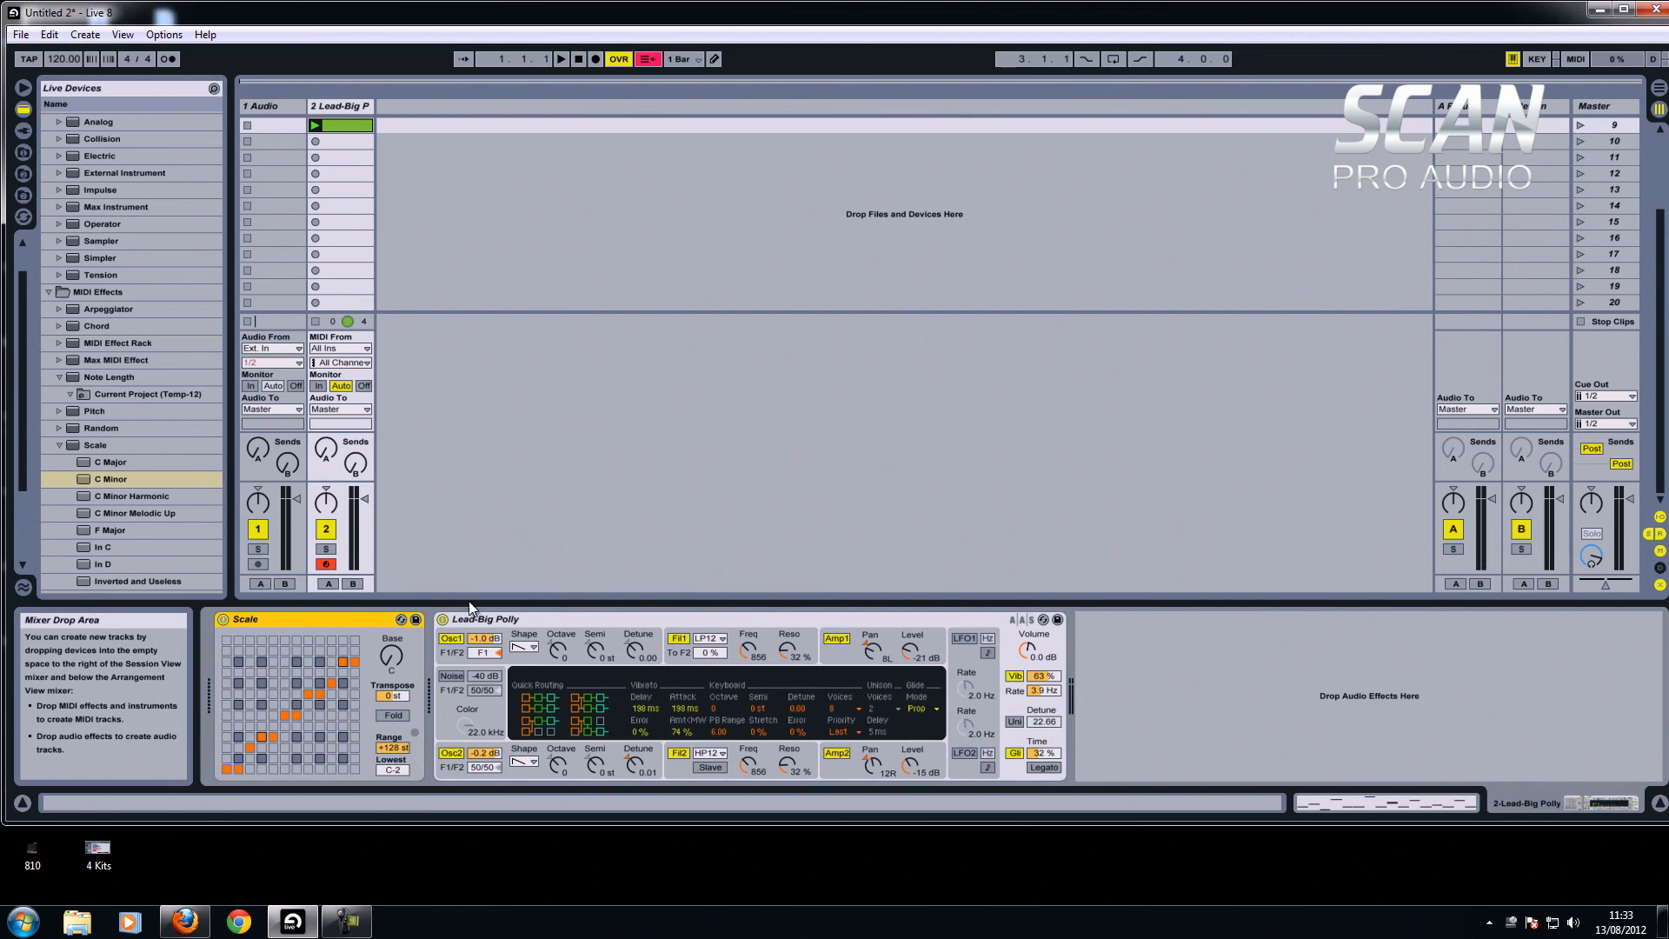
pyautogui.moveTo(231, 772)
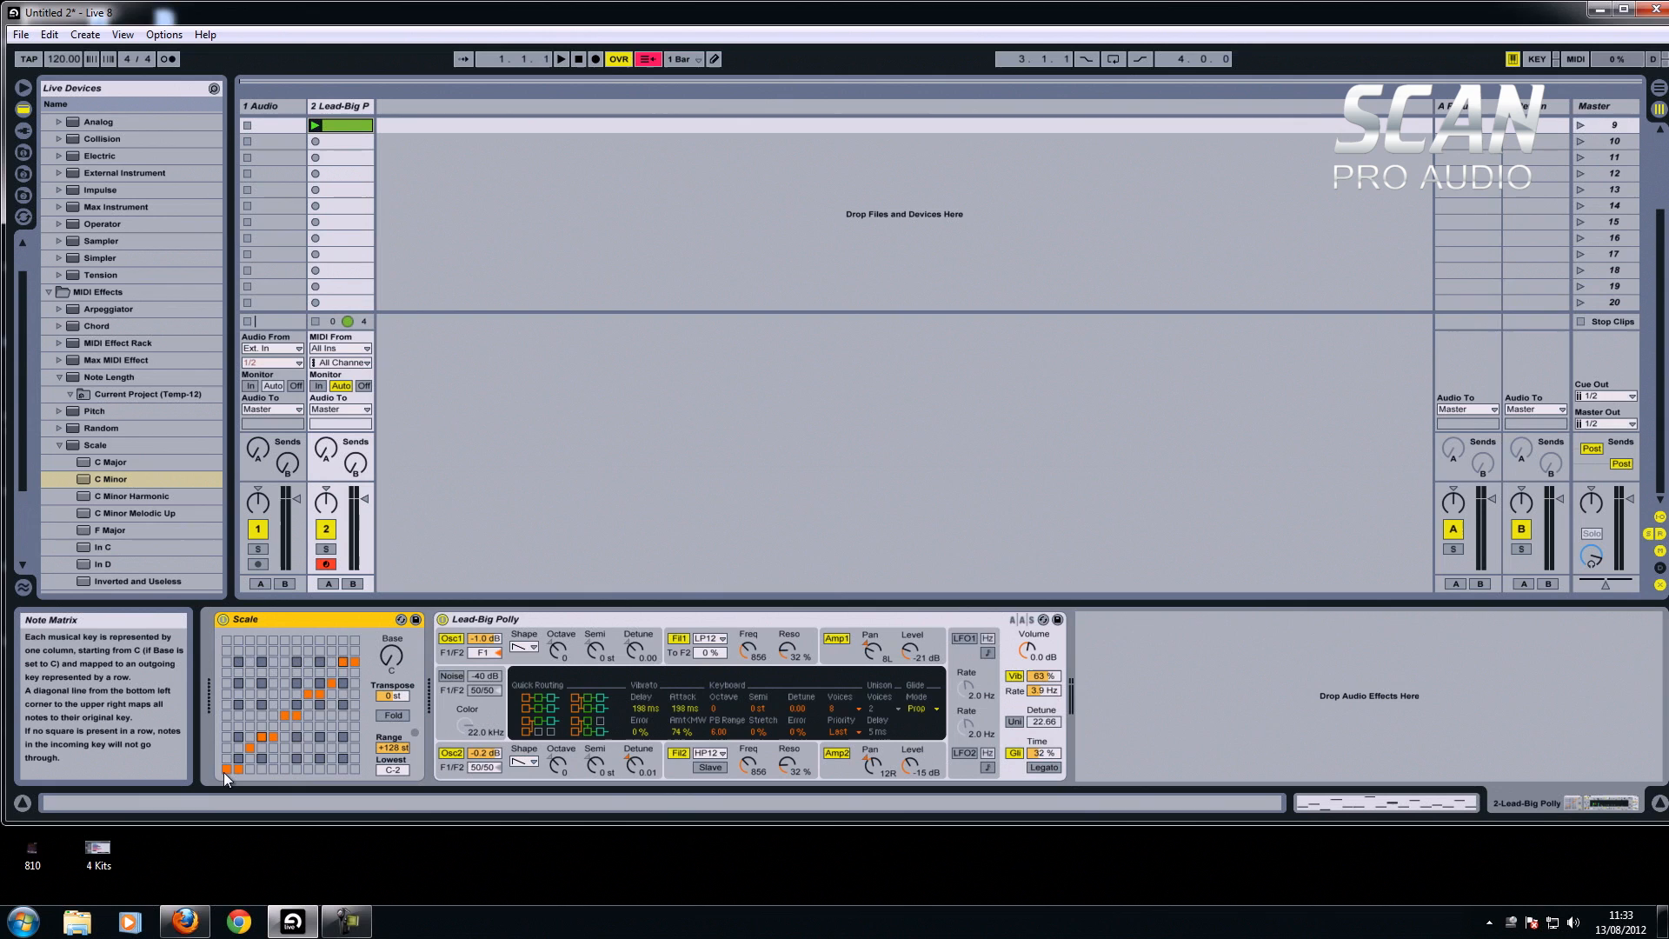
pyautogui.moveTo(391, 586)
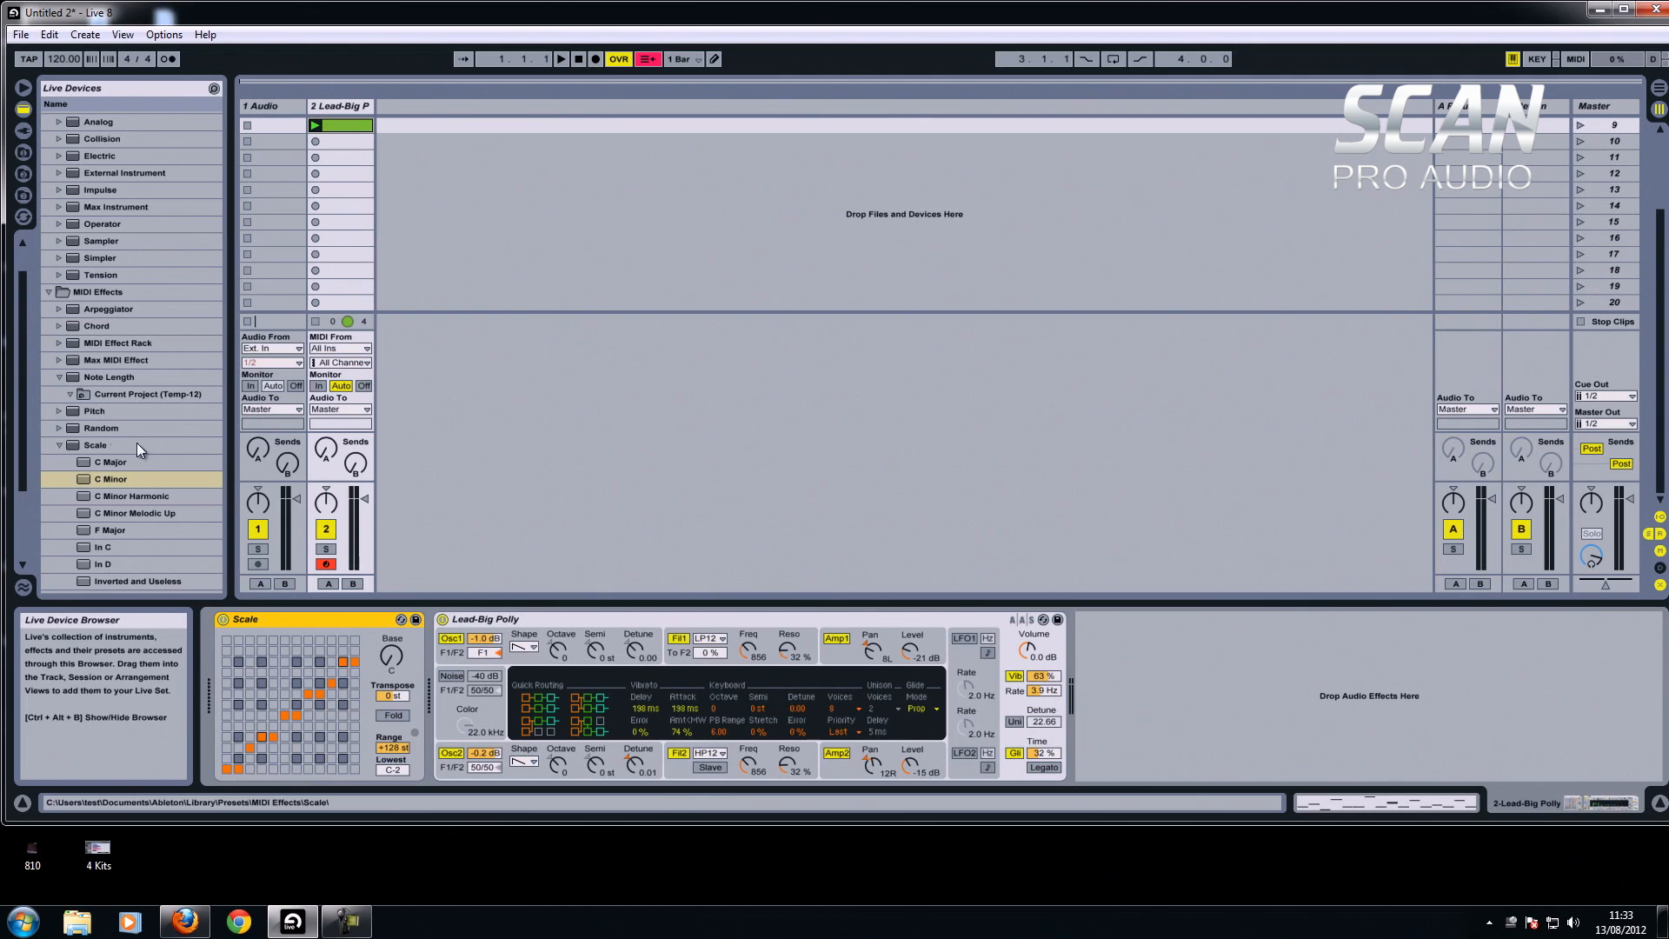
# Collapse the Scale presets and launch the lead clip through the new 100%-chance Random effect.
pyautogui.click(94, 428)
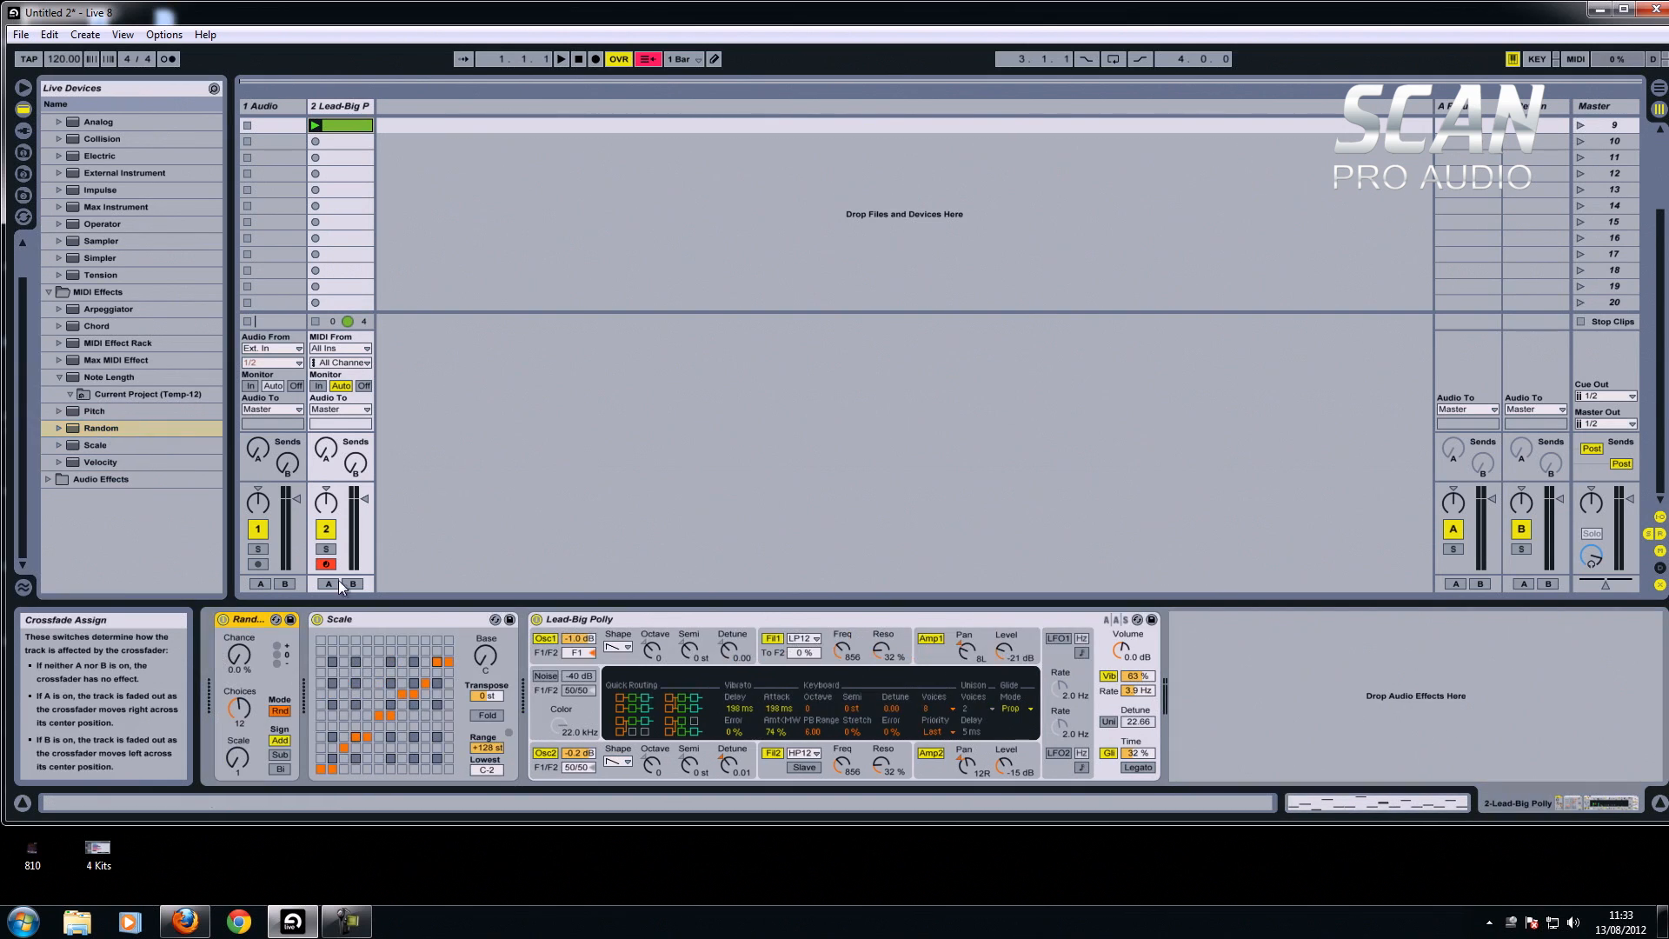
pyautogui.moveTo(239, 655)
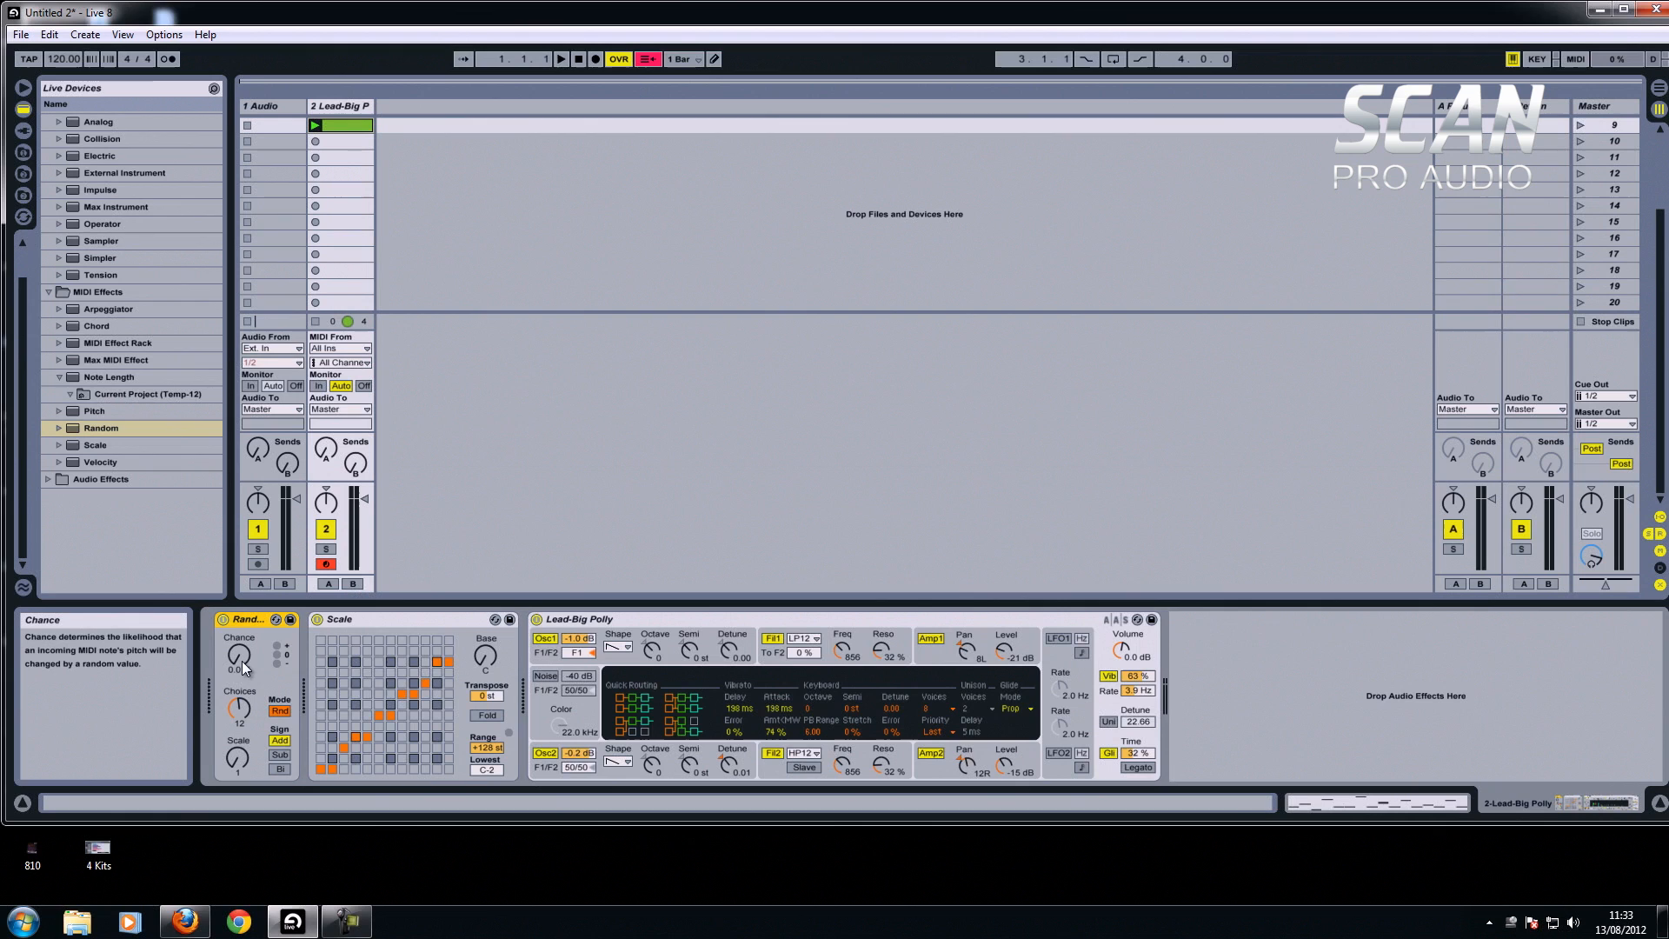
pyautogui.moveTo(132, 690)
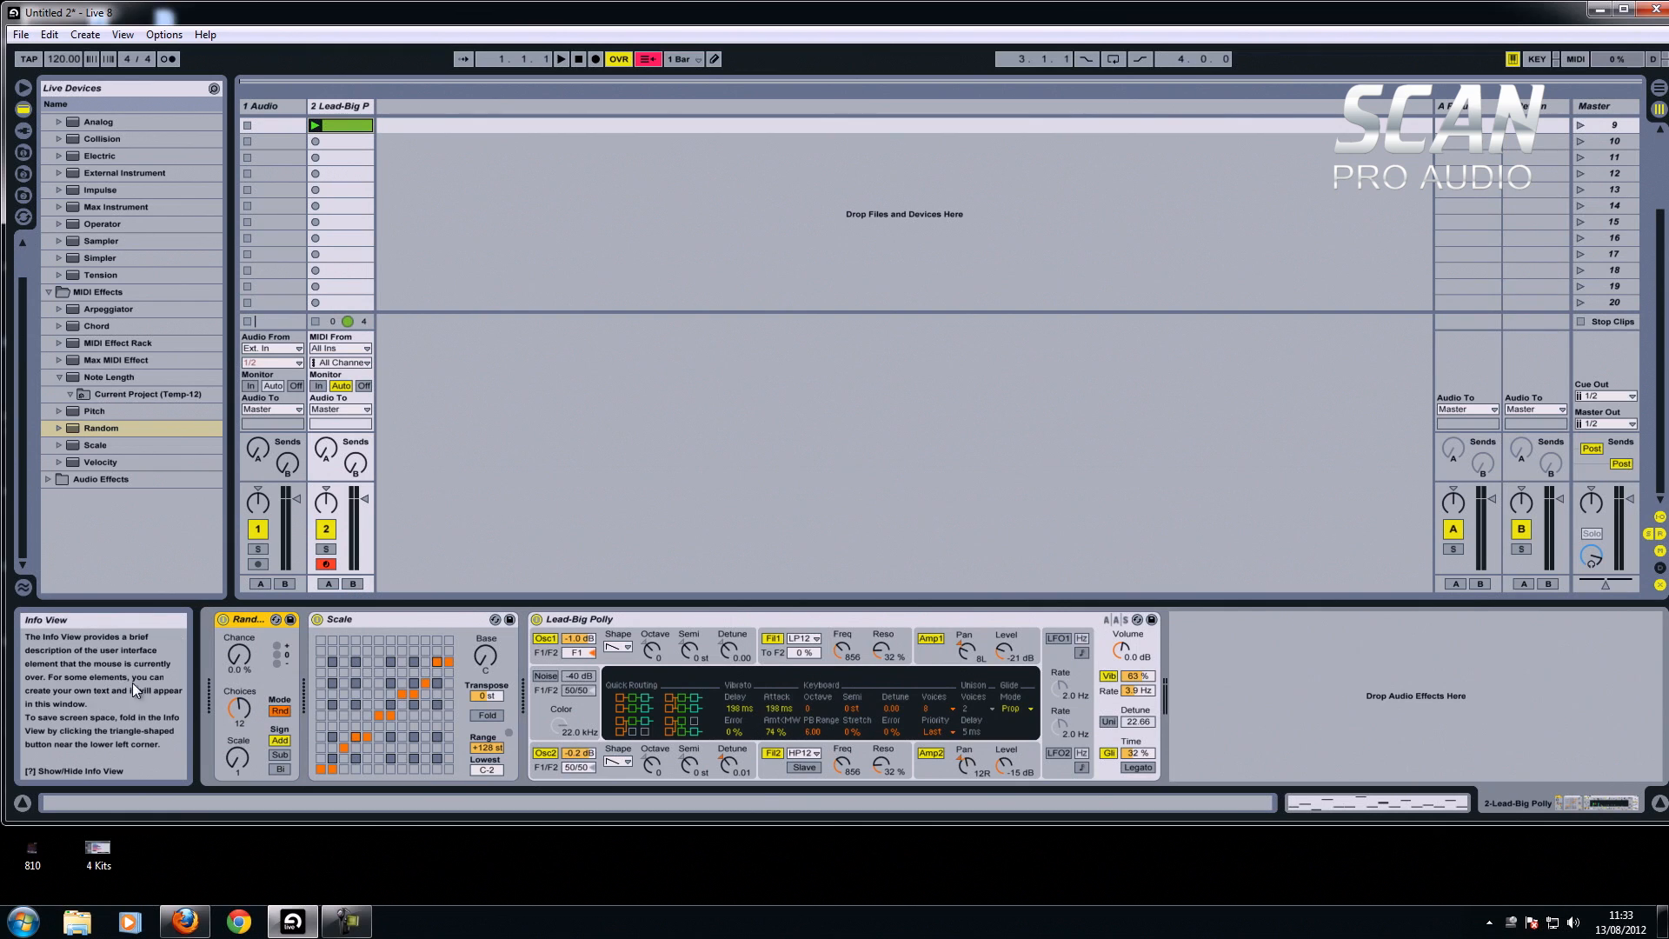
pyautogui.moveTo(238, 657)
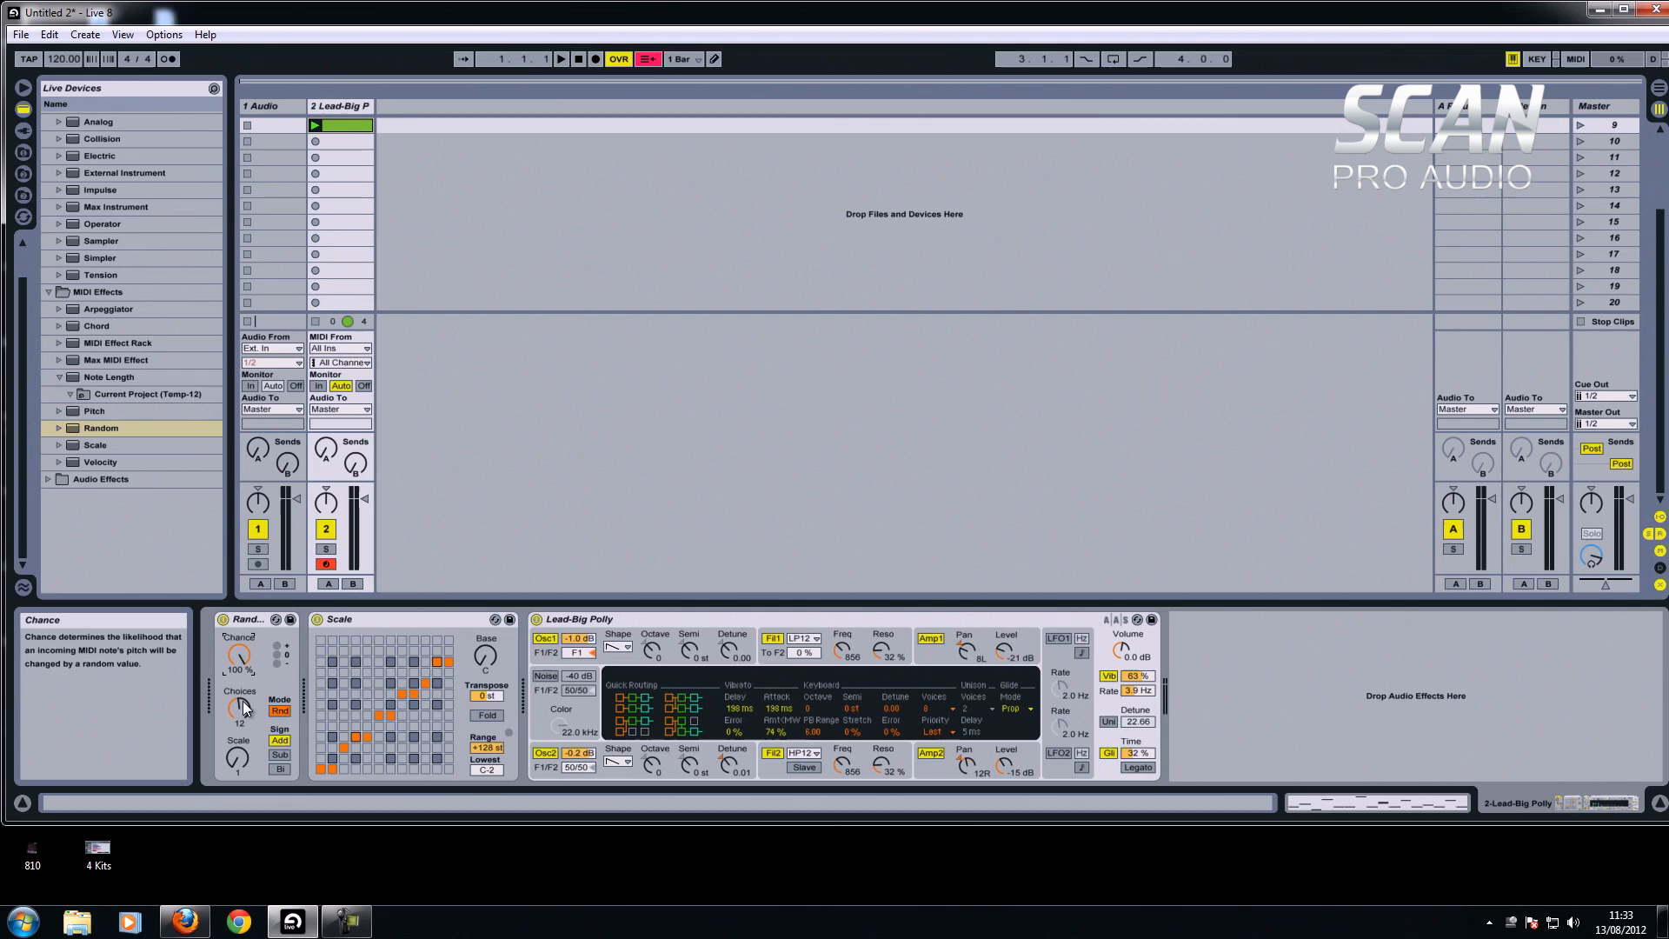
pyautogui.moveTo(238, 762)
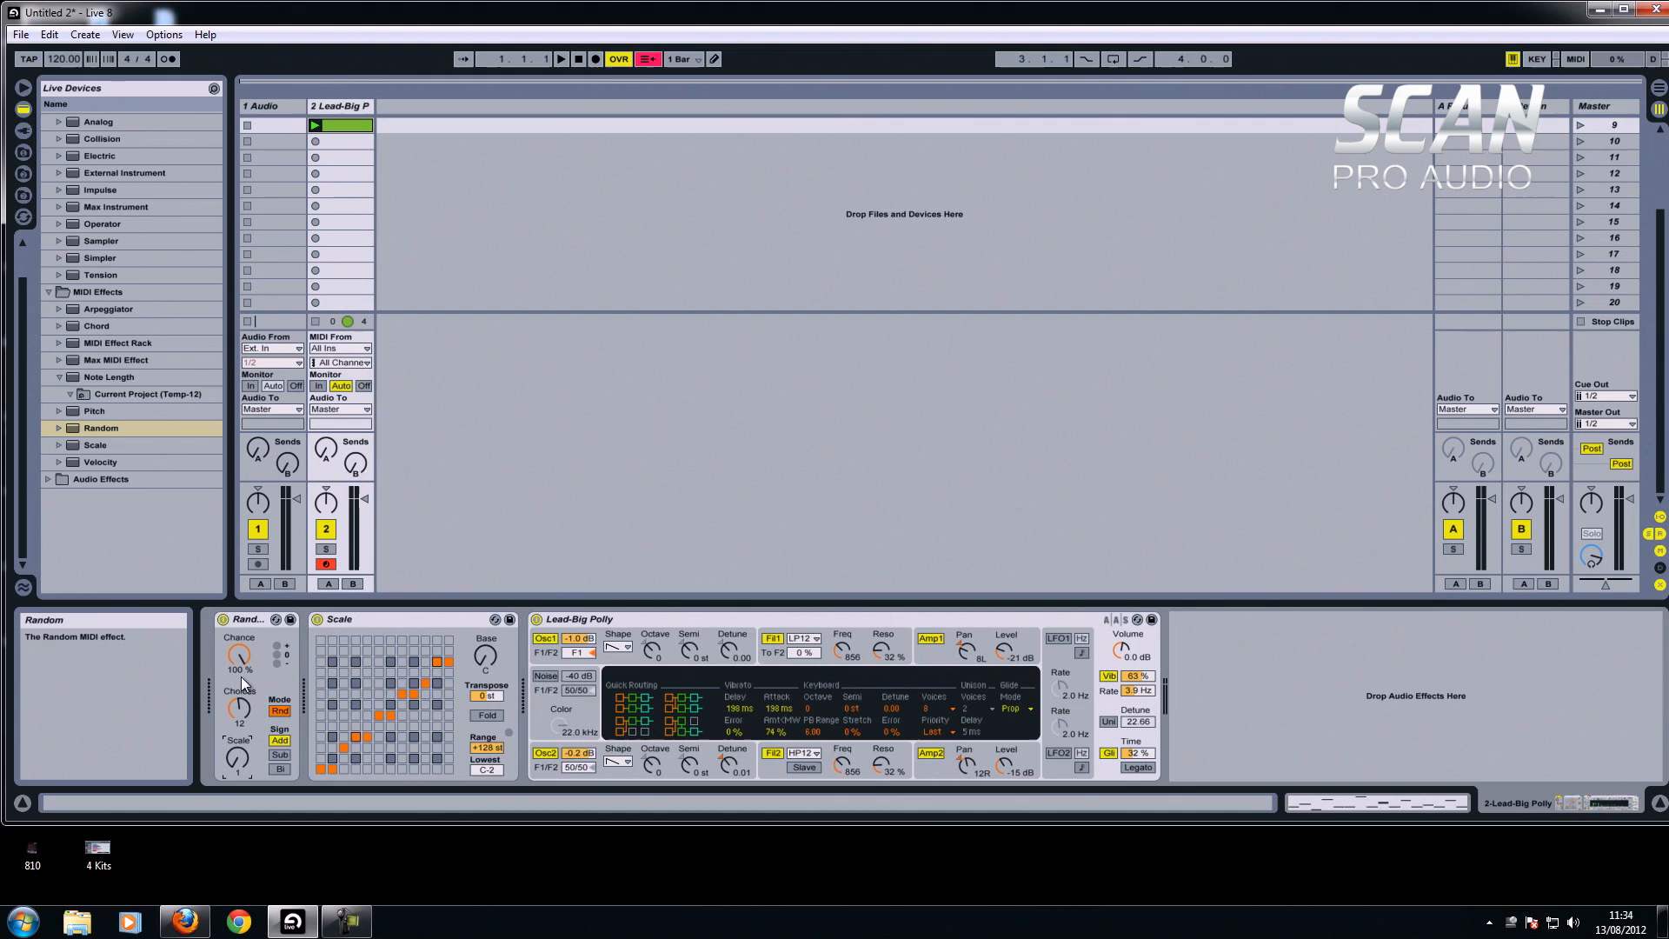
pyautogui.moveTo(315, 125)
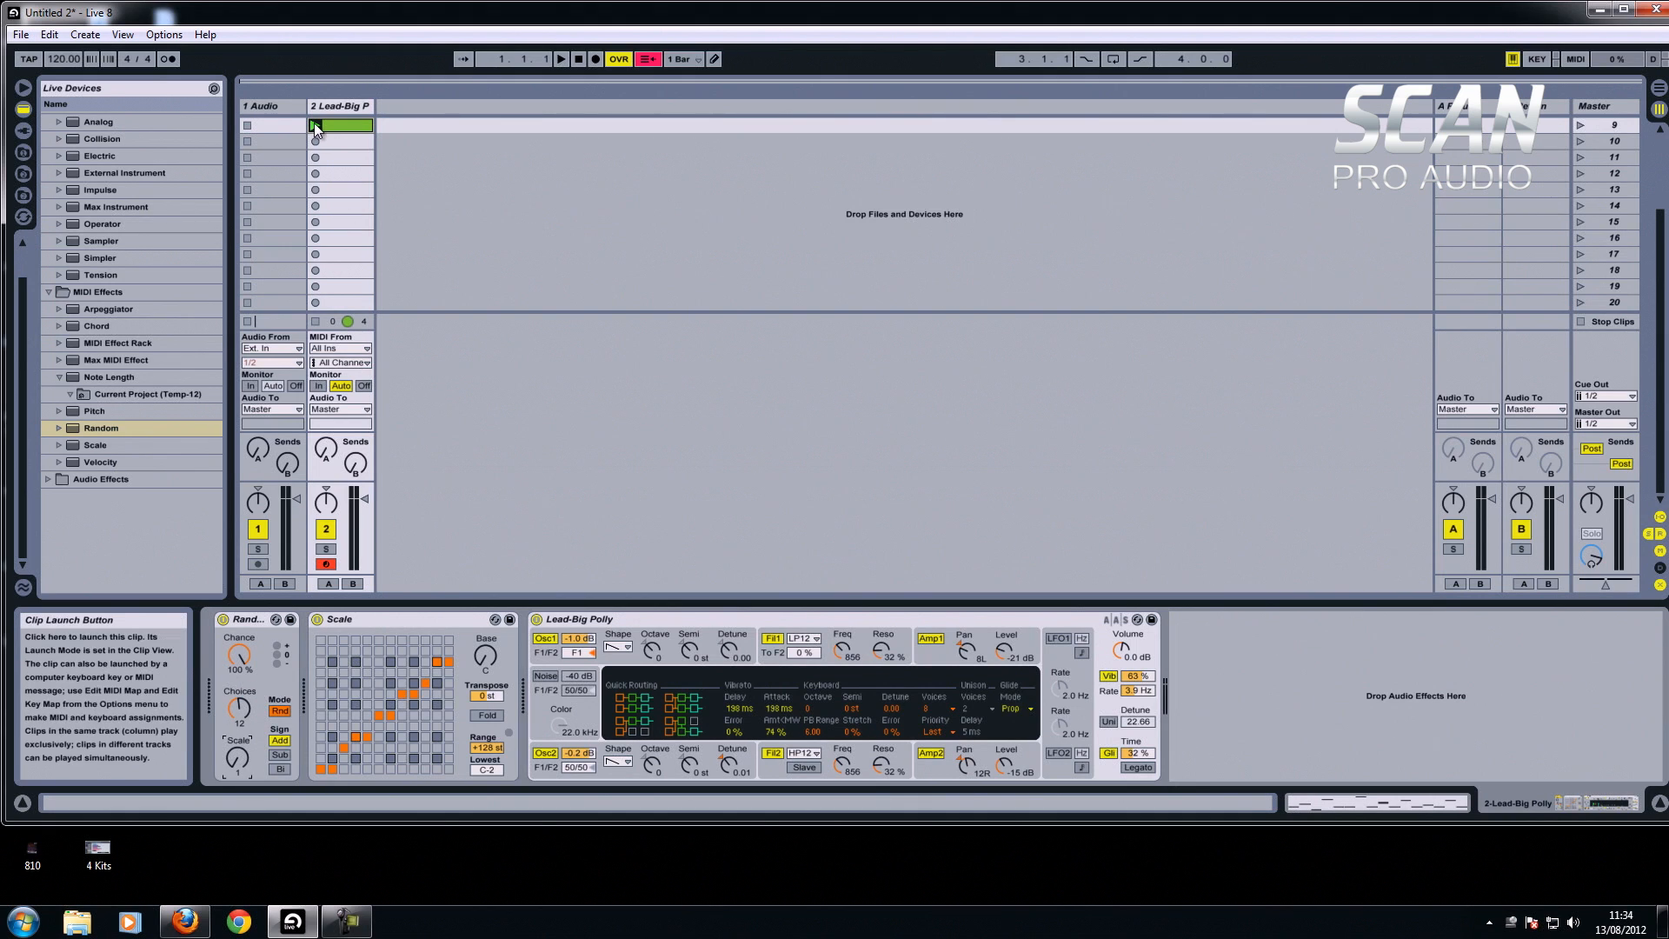
pyautogui.click(314, 125)
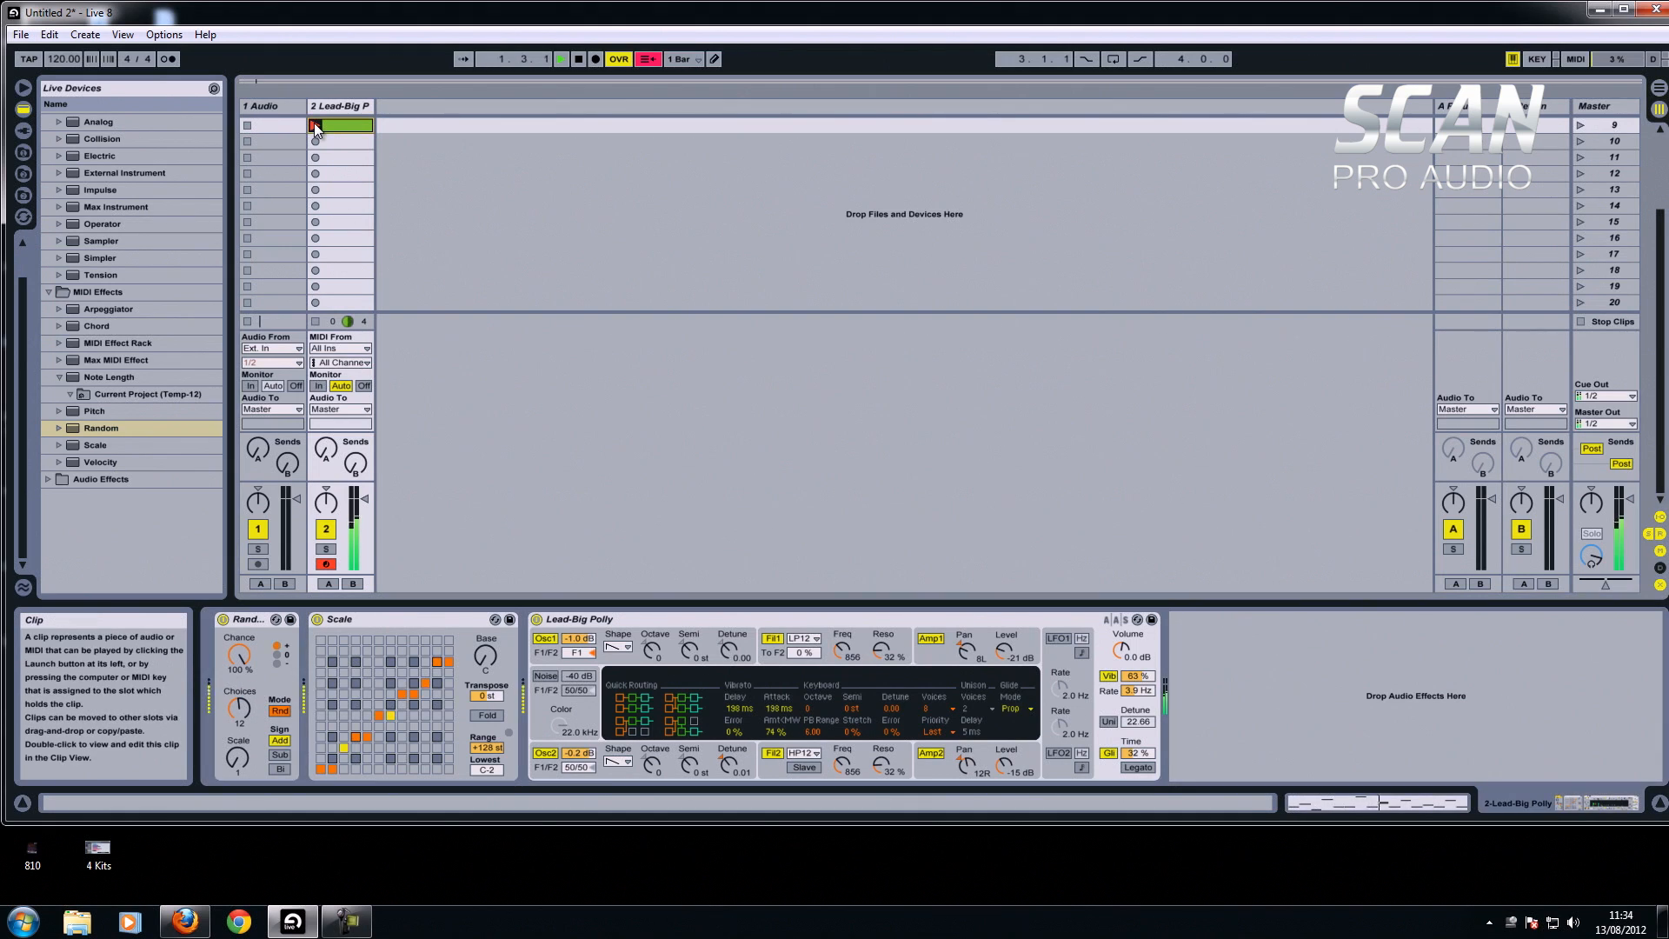
pyautogui.click(314, 125)
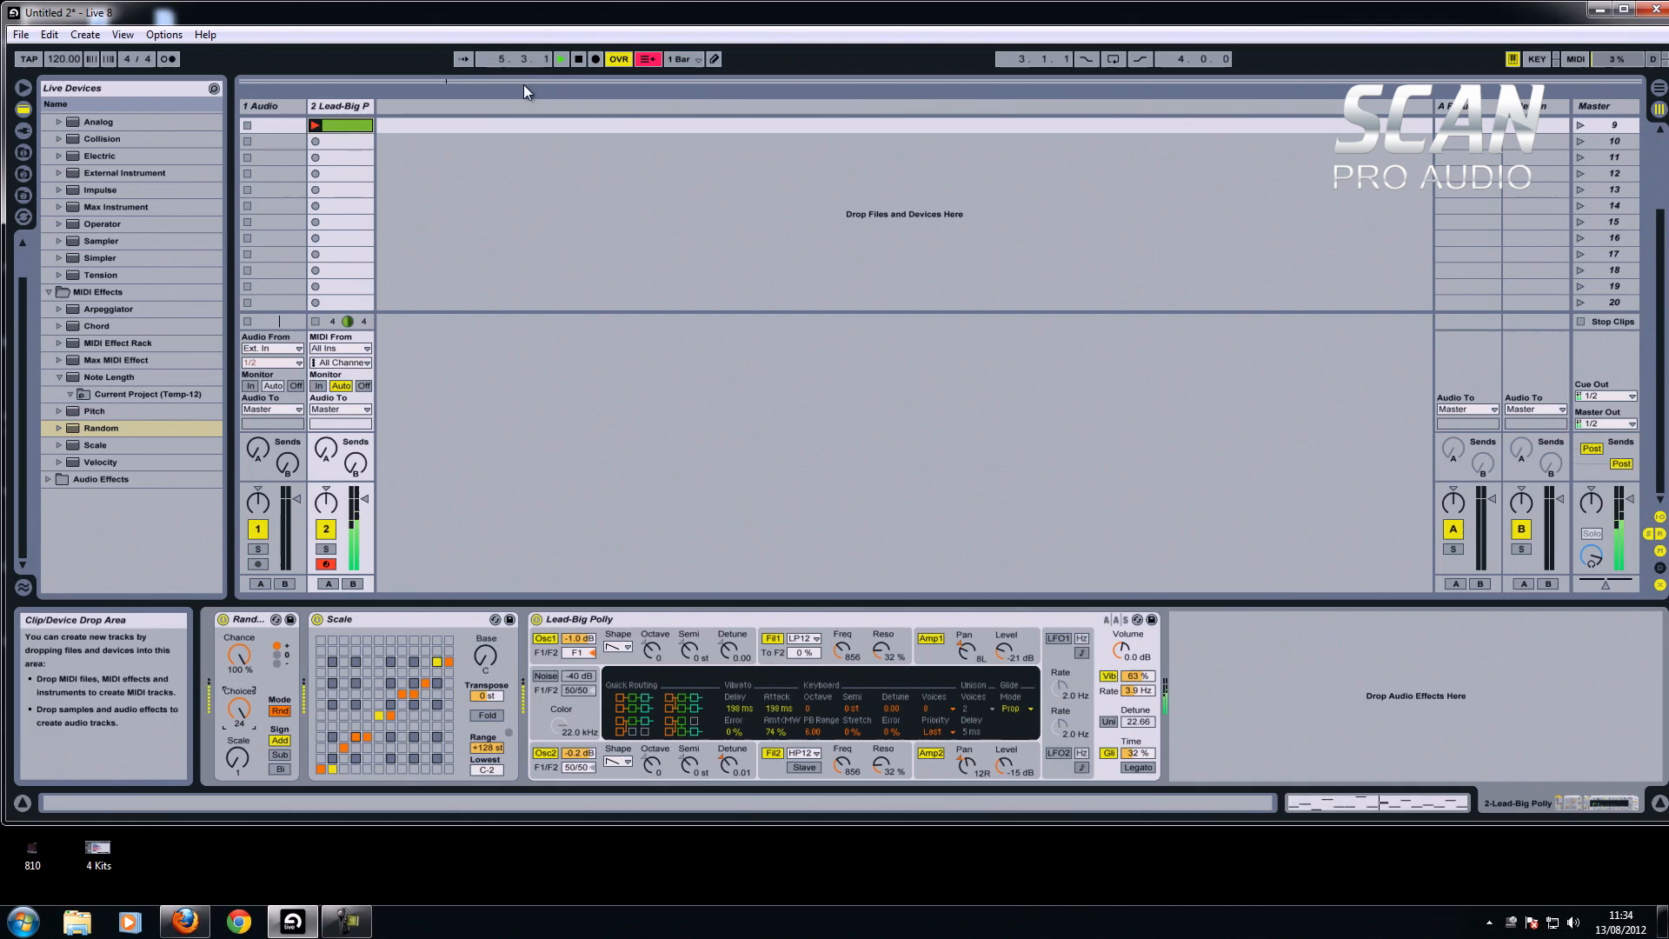
# Stop playback and create a second lead clip in slot 2 holding a sustained C3 note.
pyautogui.click(579, 59)
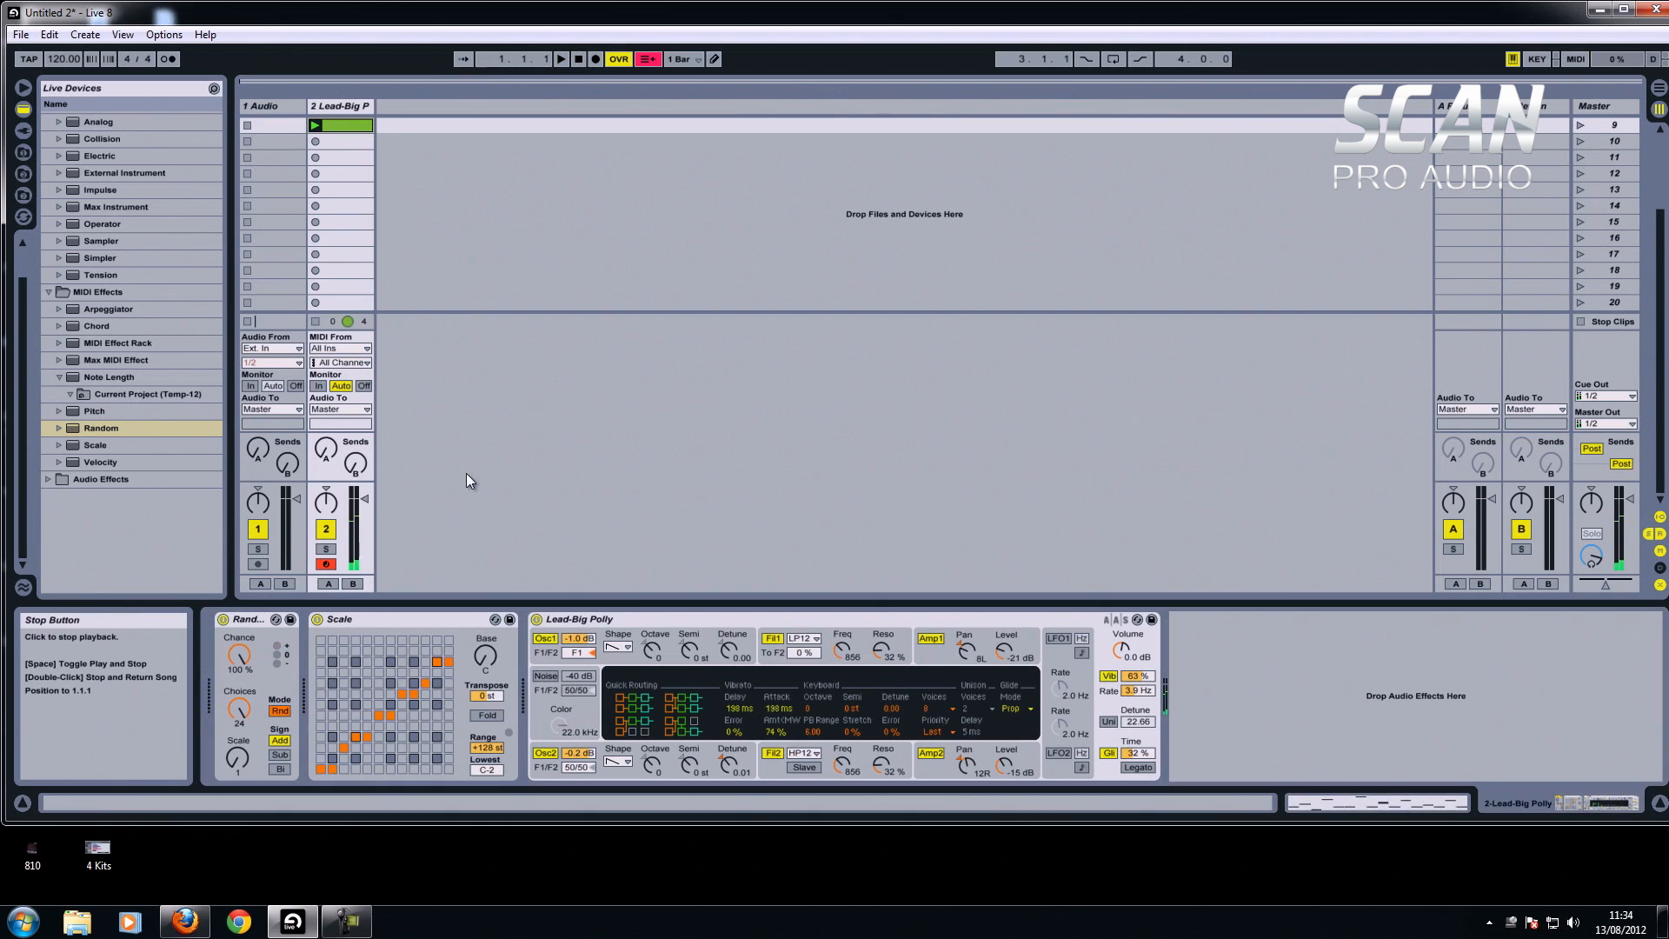
pyautogui.doubleClick(340, 126)
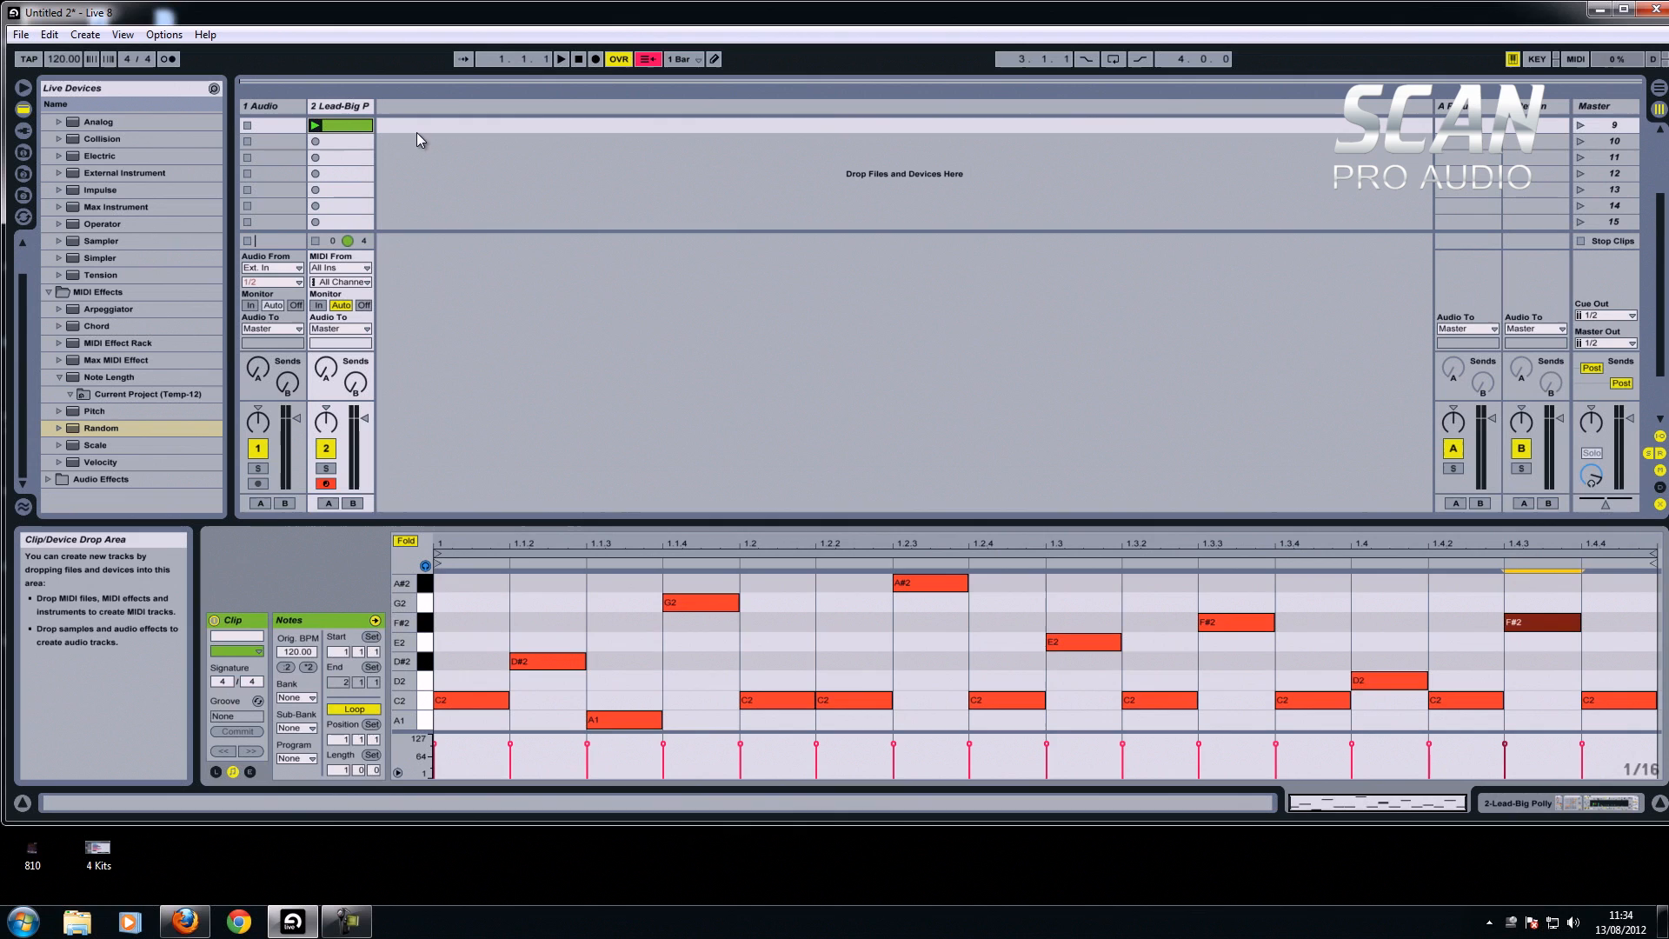
pyautogui.click(341, 141)
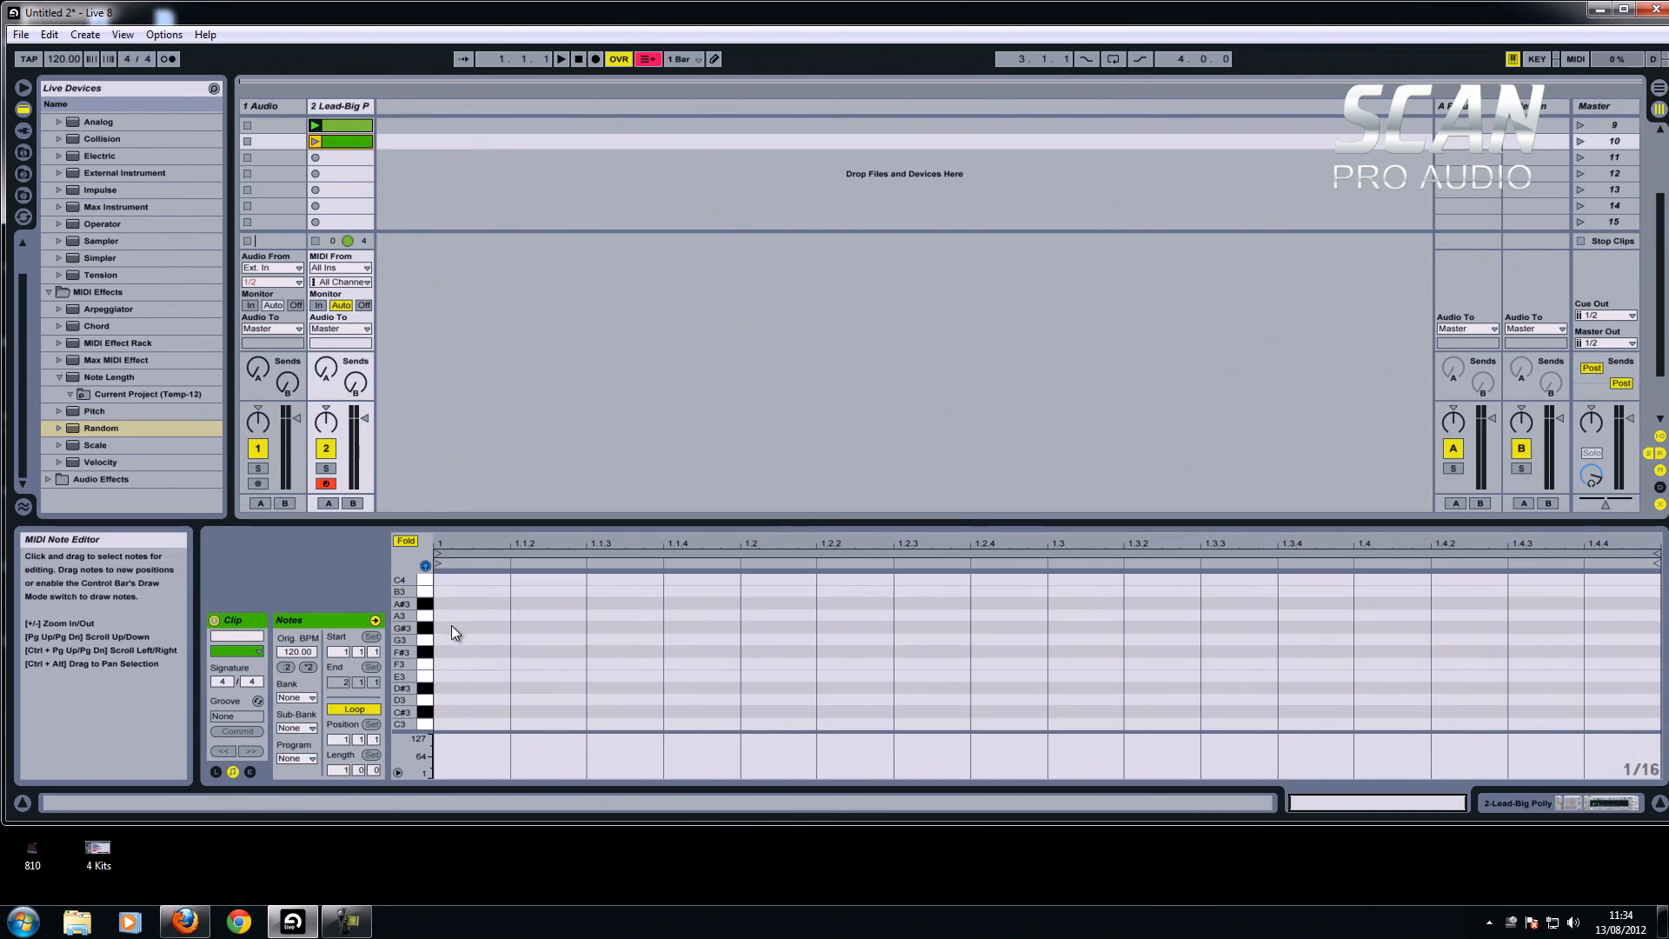
pyautogui.scroll(-3)
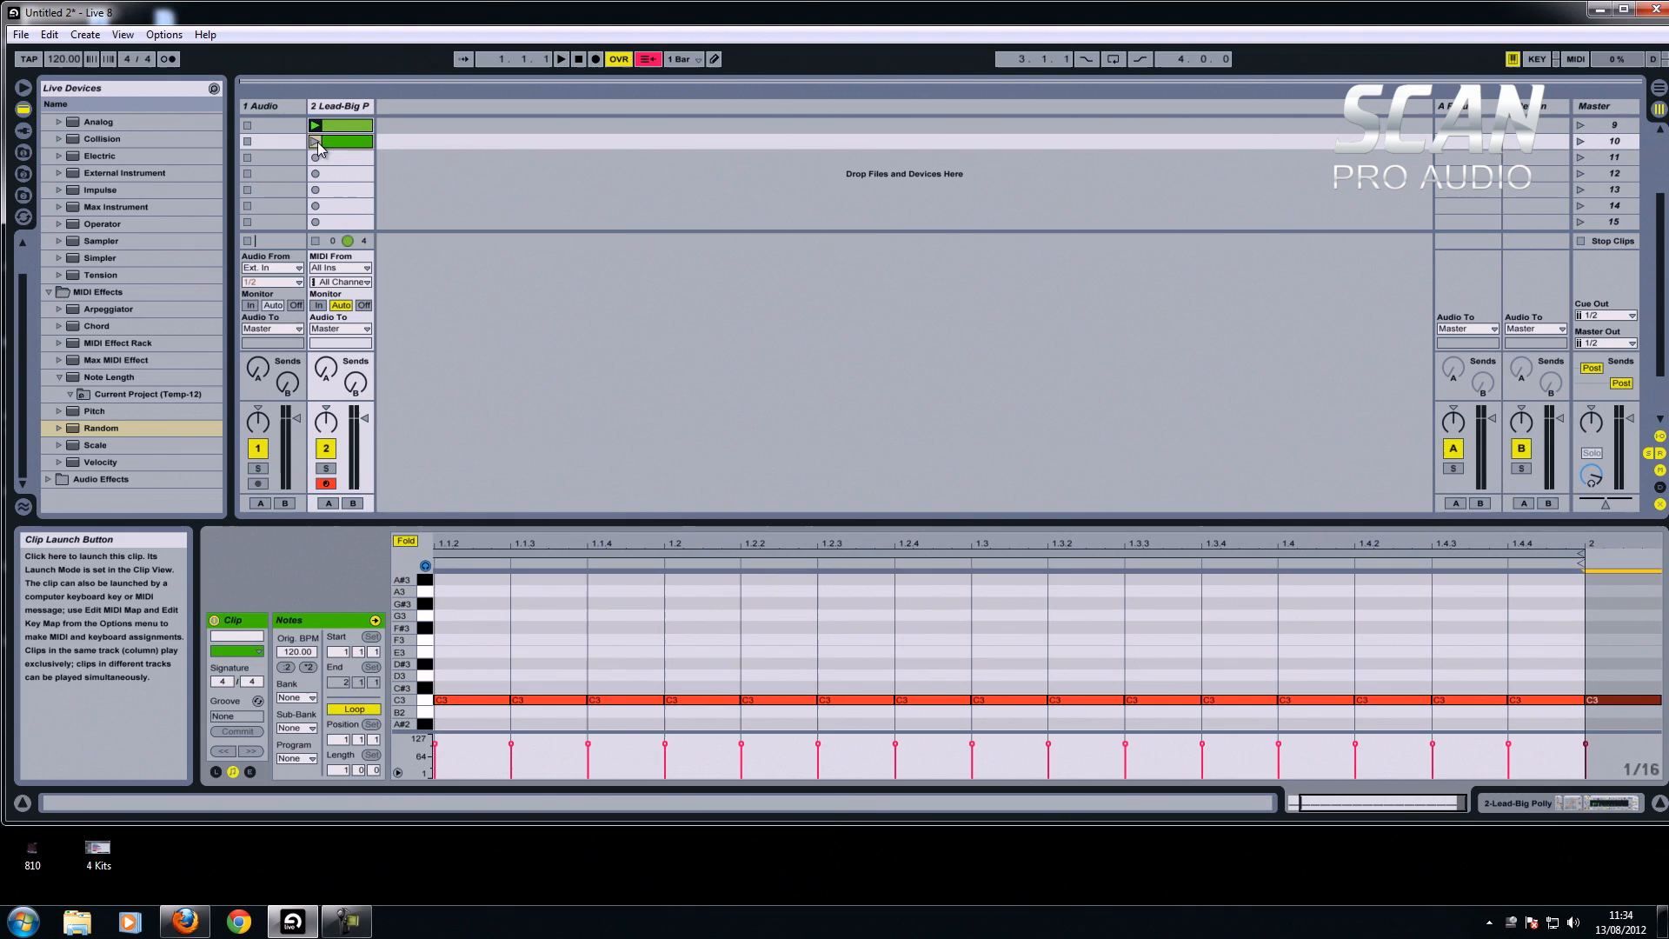
# Launch the second clip through Random and Scale and return to the track's device chain.
pyautogui.click(314, 141)
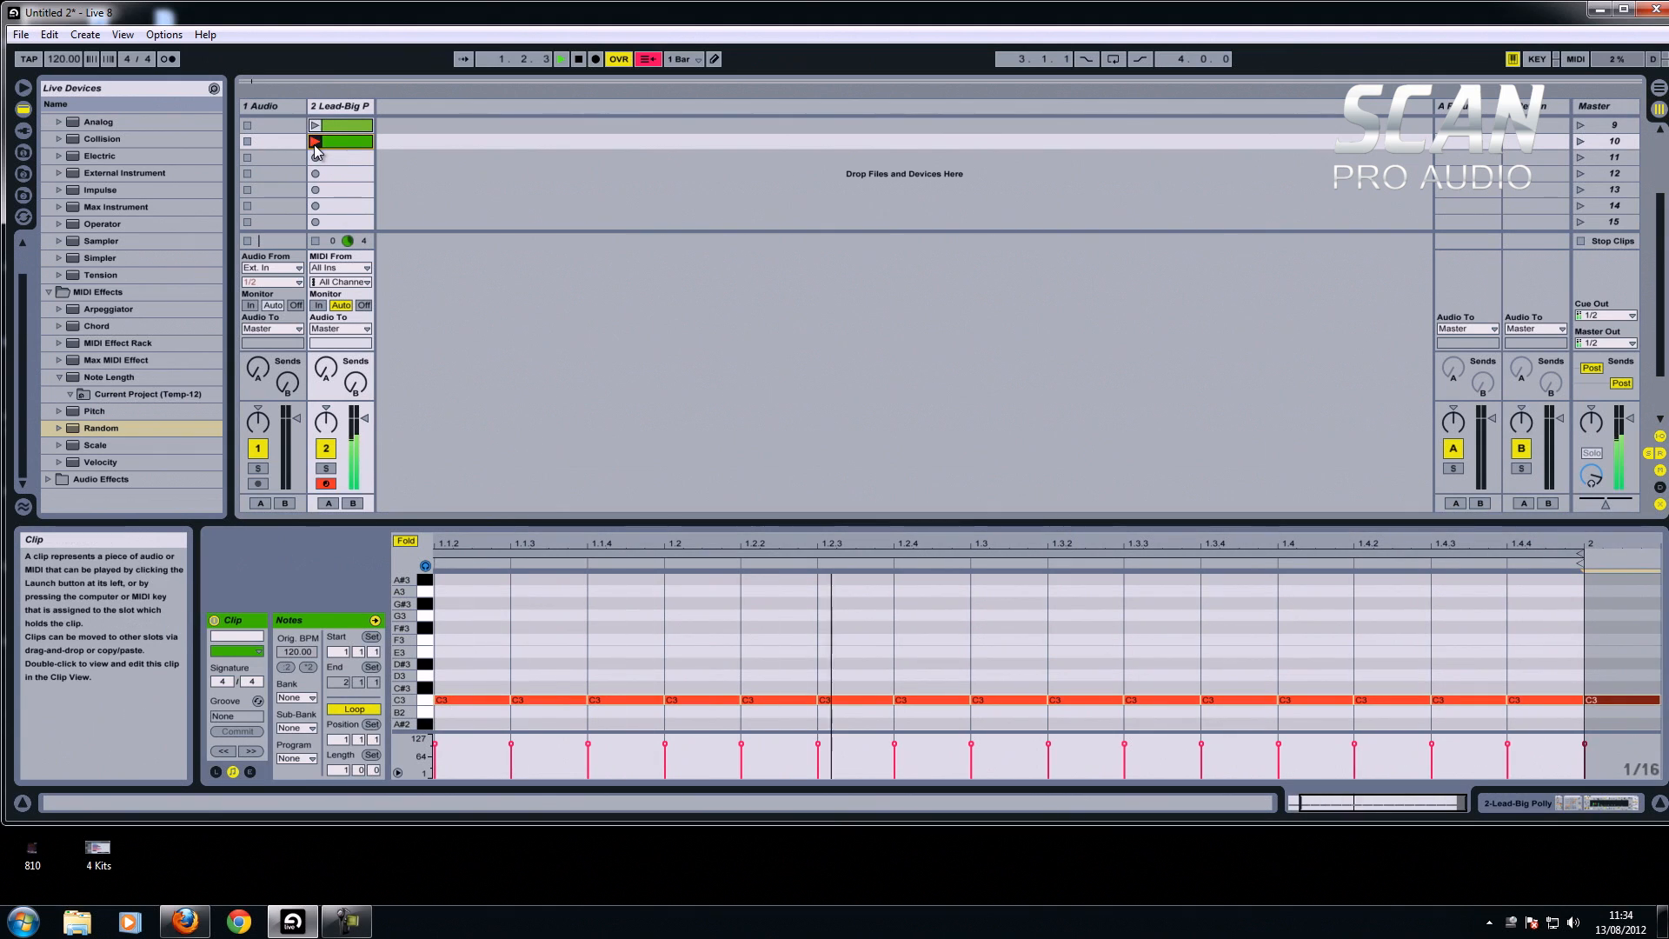
pyautogui.click(315, 141)
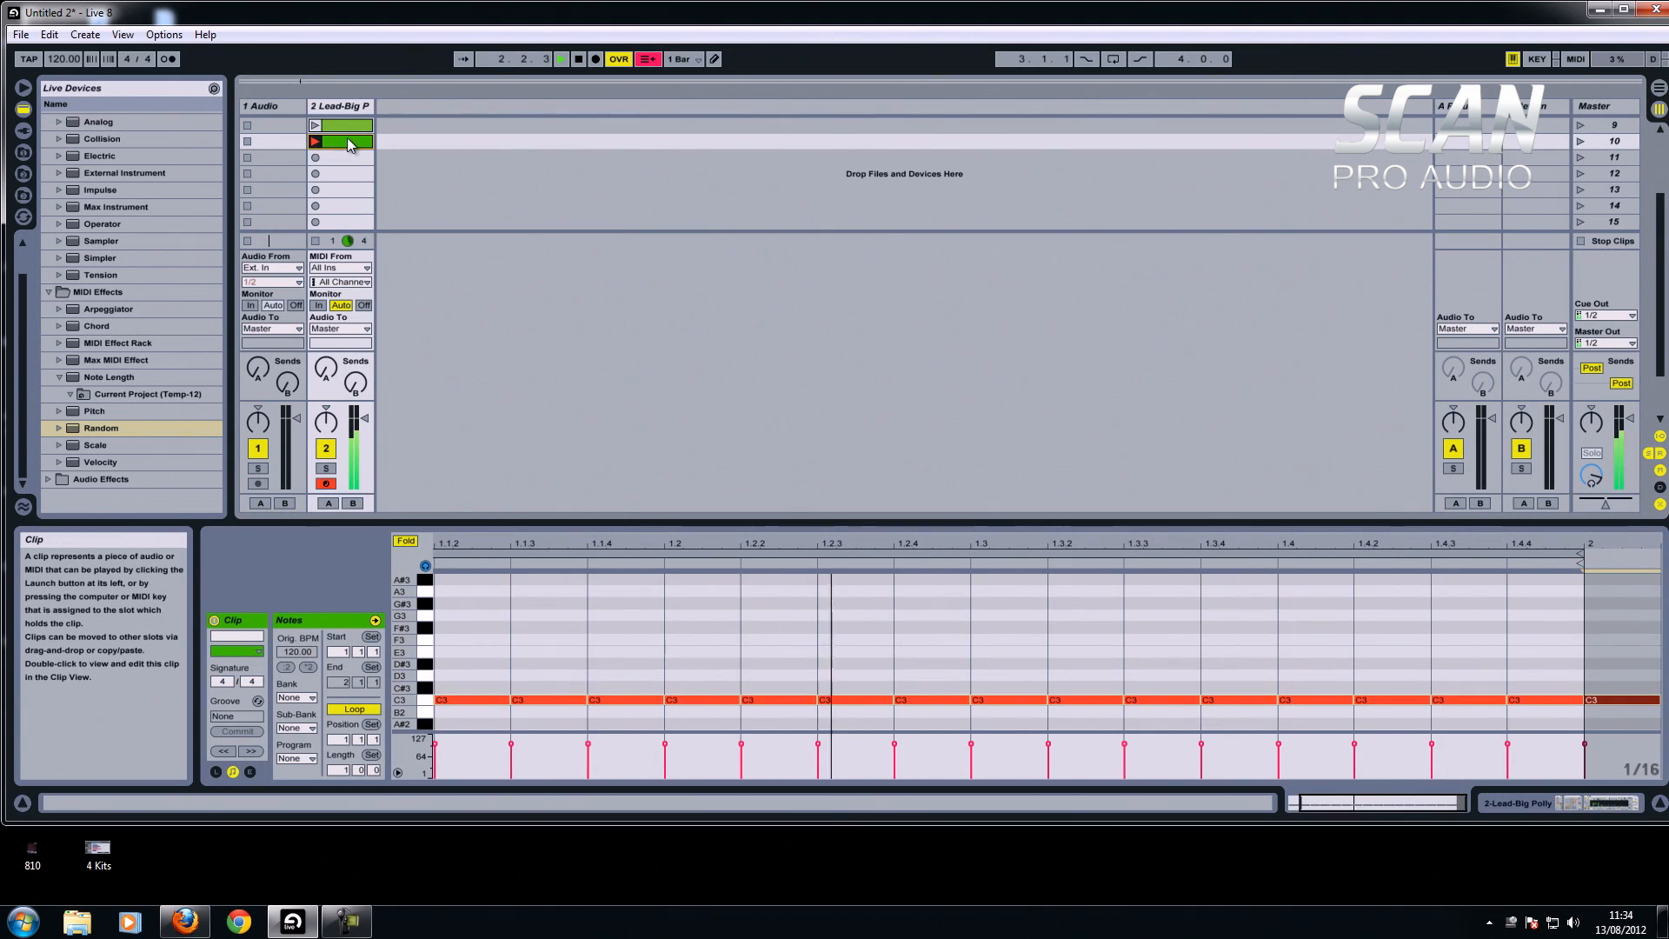
pyautogui.click(315, 139)
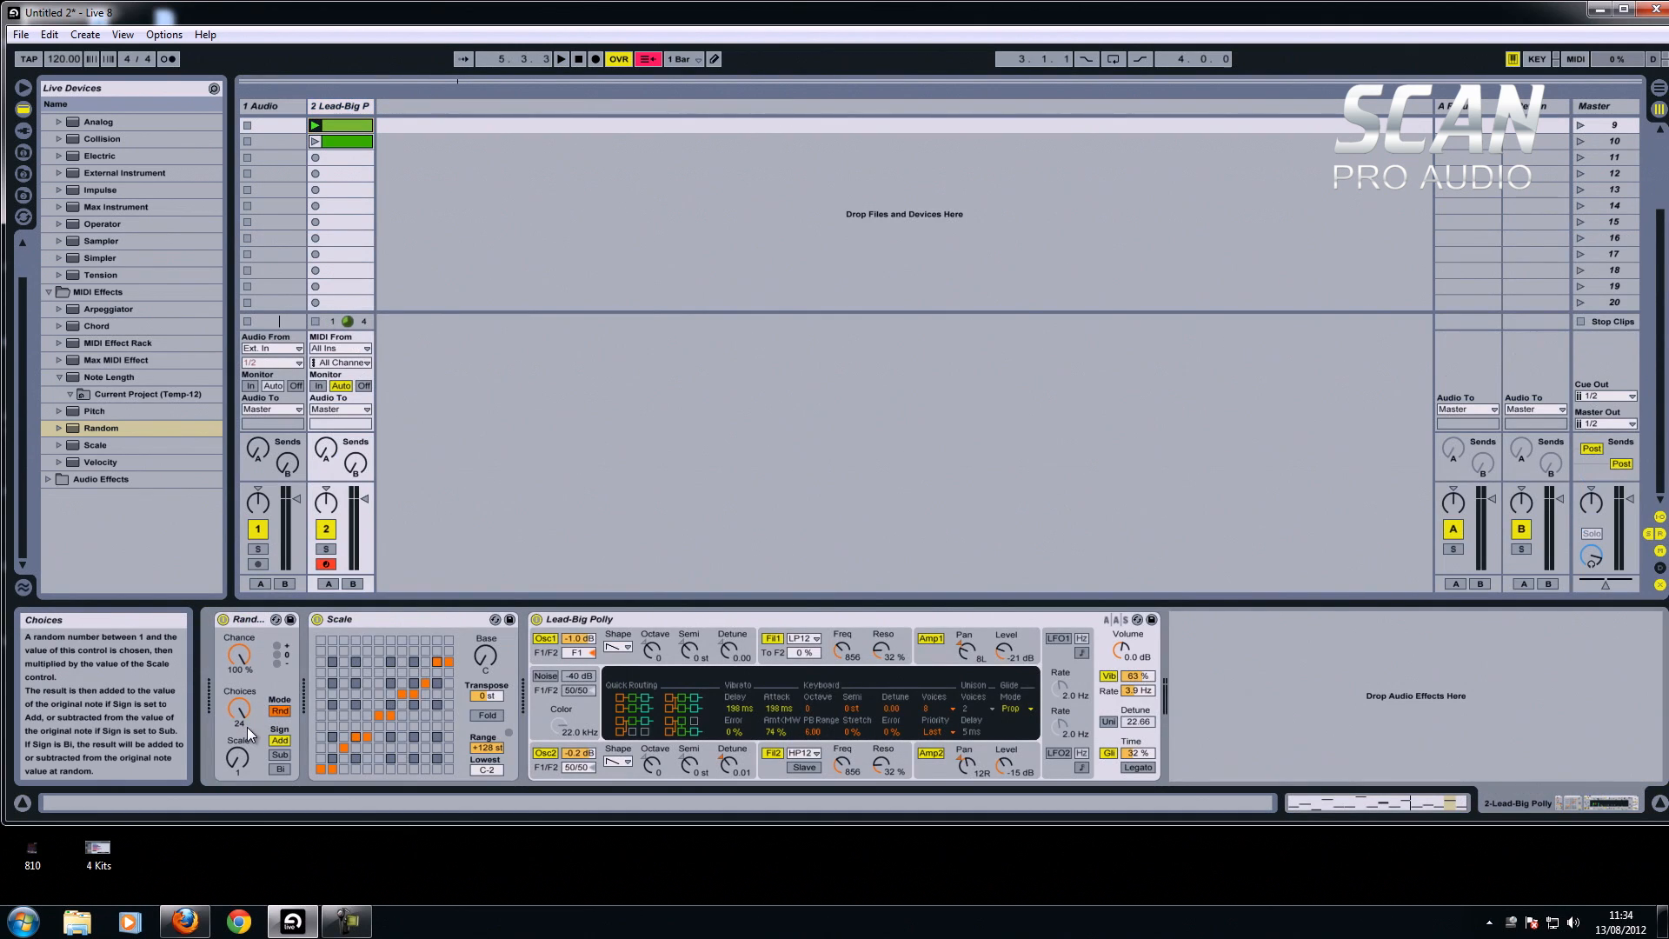
pyautogui.moveTo(427, 561)
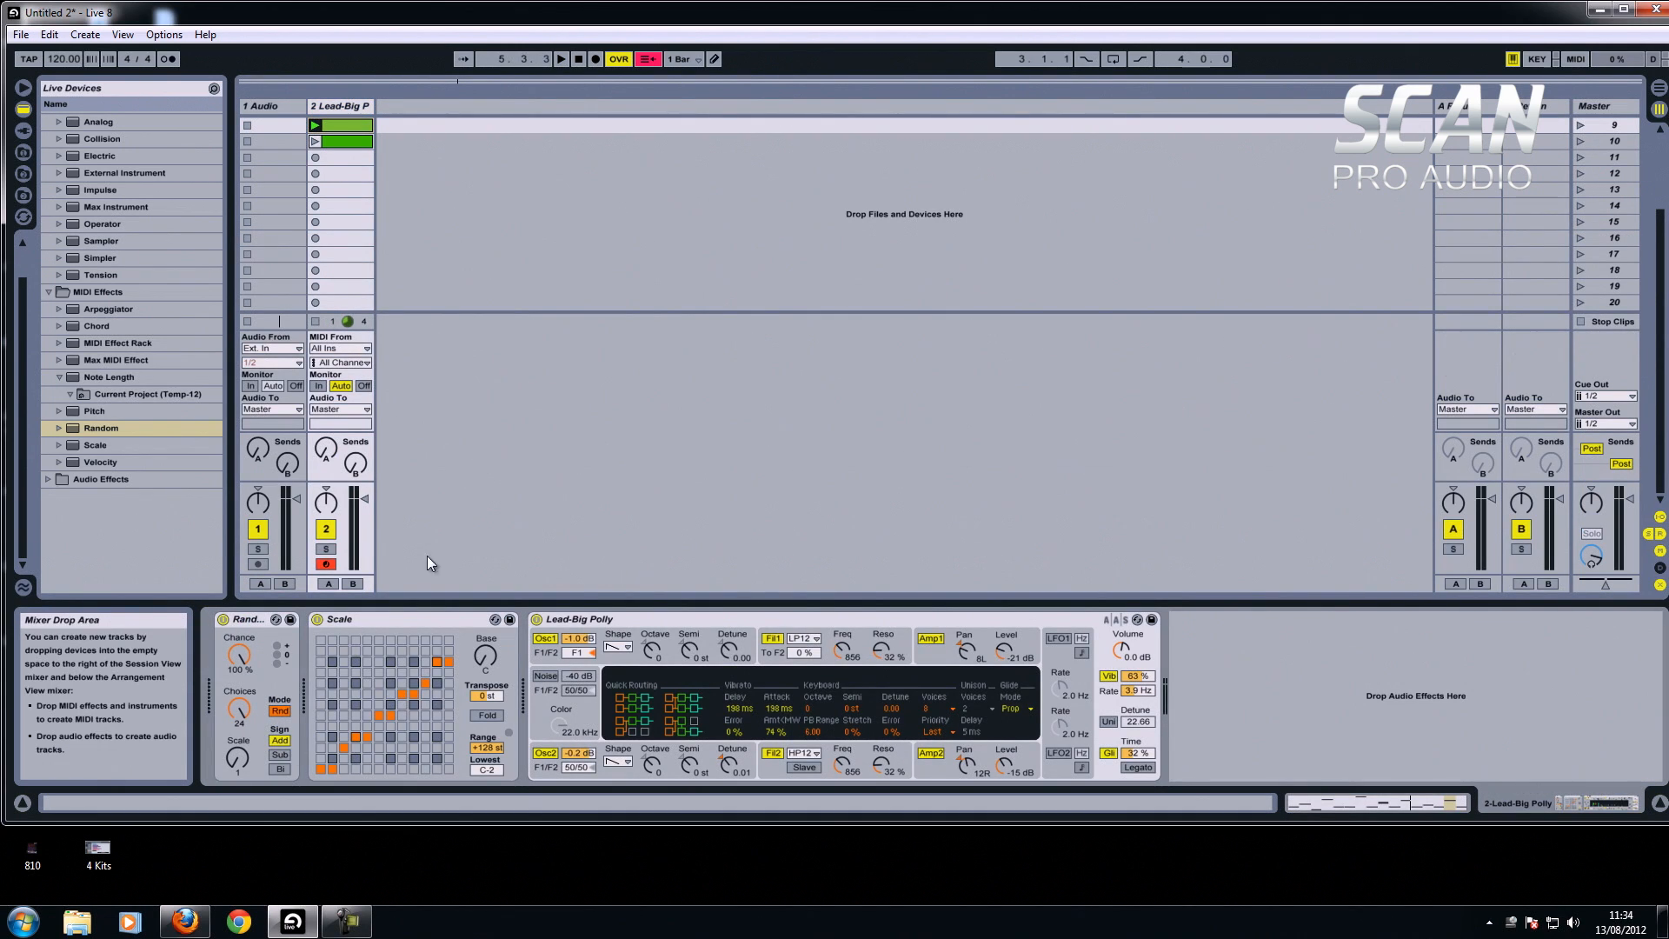
pyautogui.moveTo(473, 402)
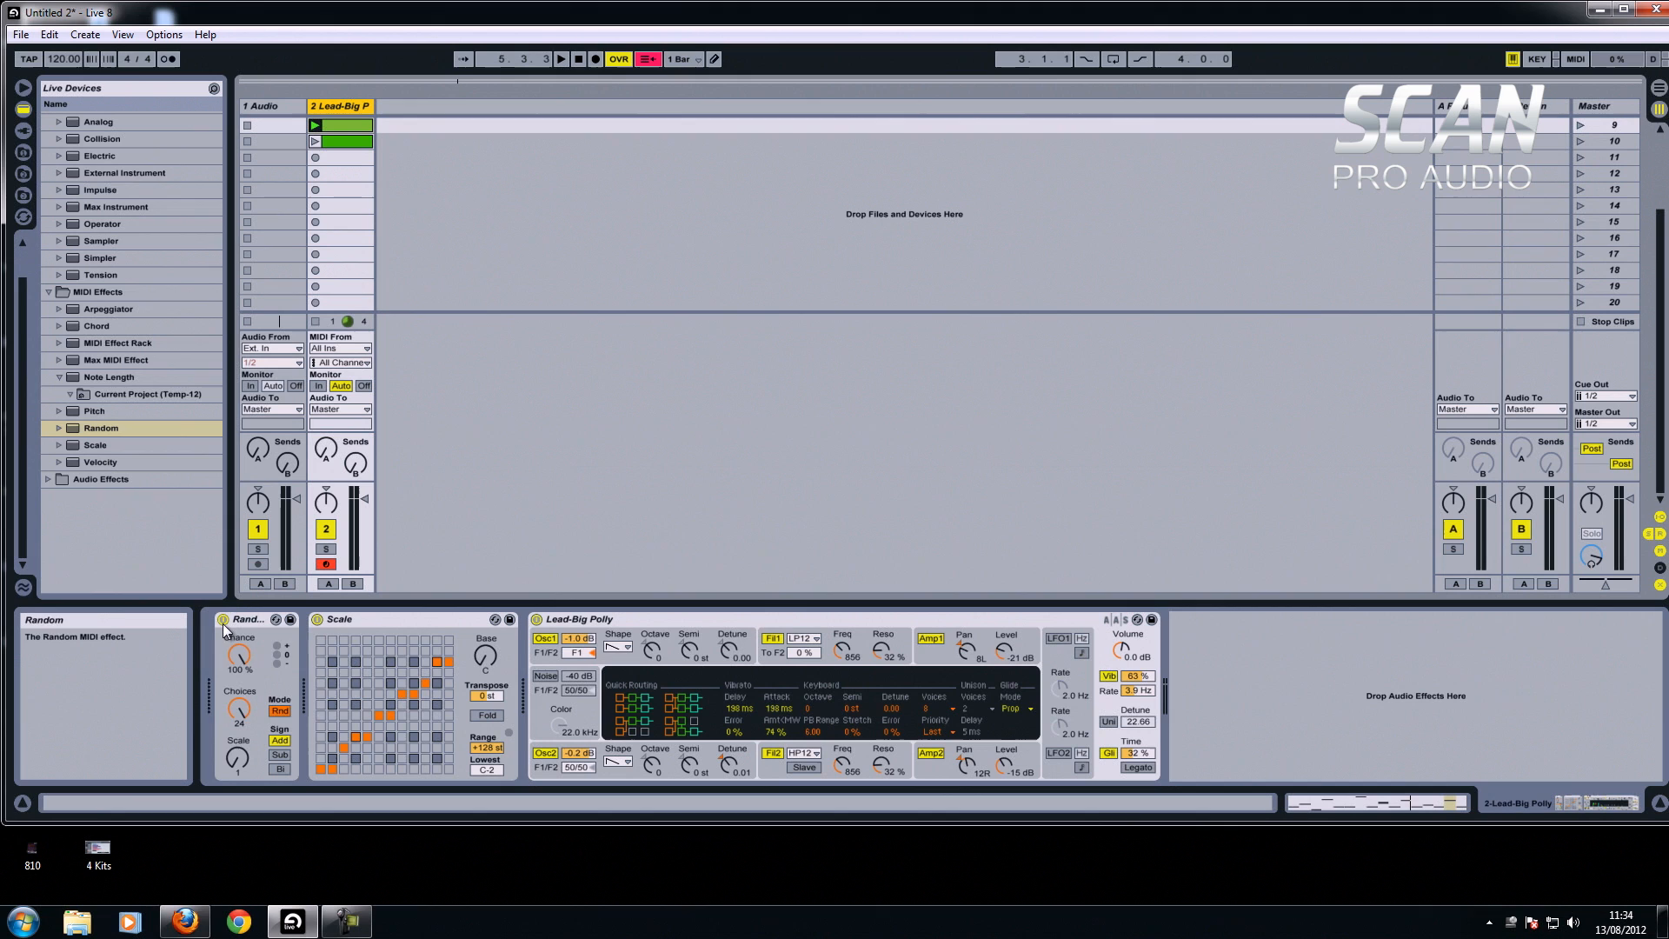
# Swap Lead-Big Polly for the Analog Synth Bass preset Bass-Analogics, keeping Random and Scale.
pyautogui.click(341, 126)
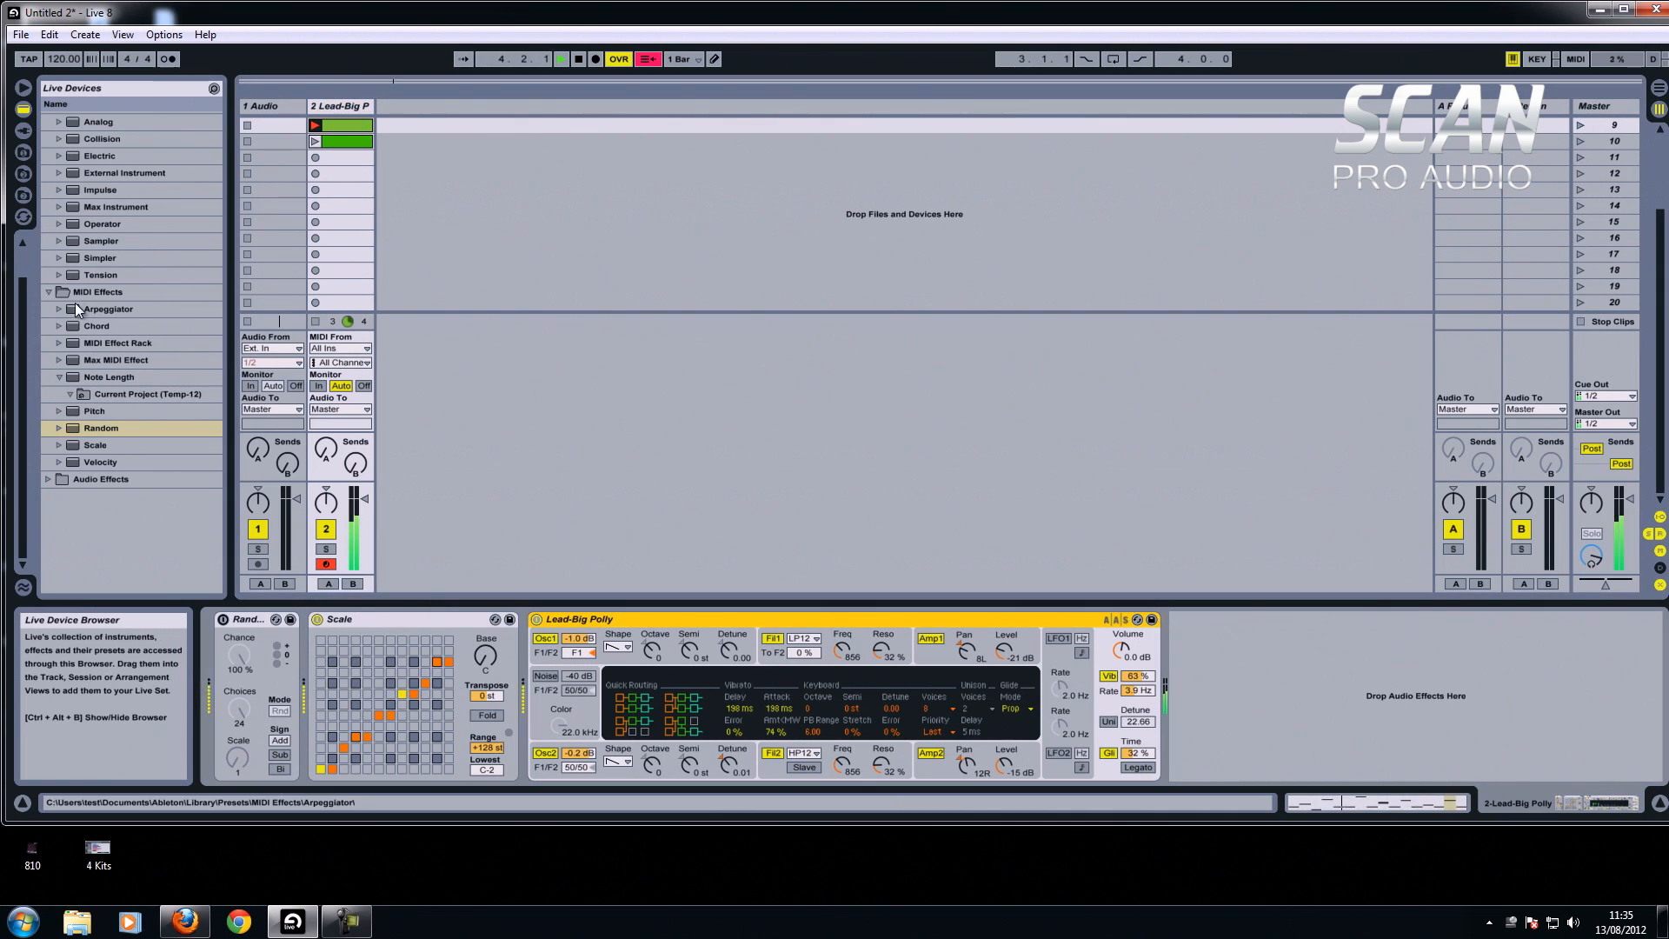
pyautogui.click(59, 120)
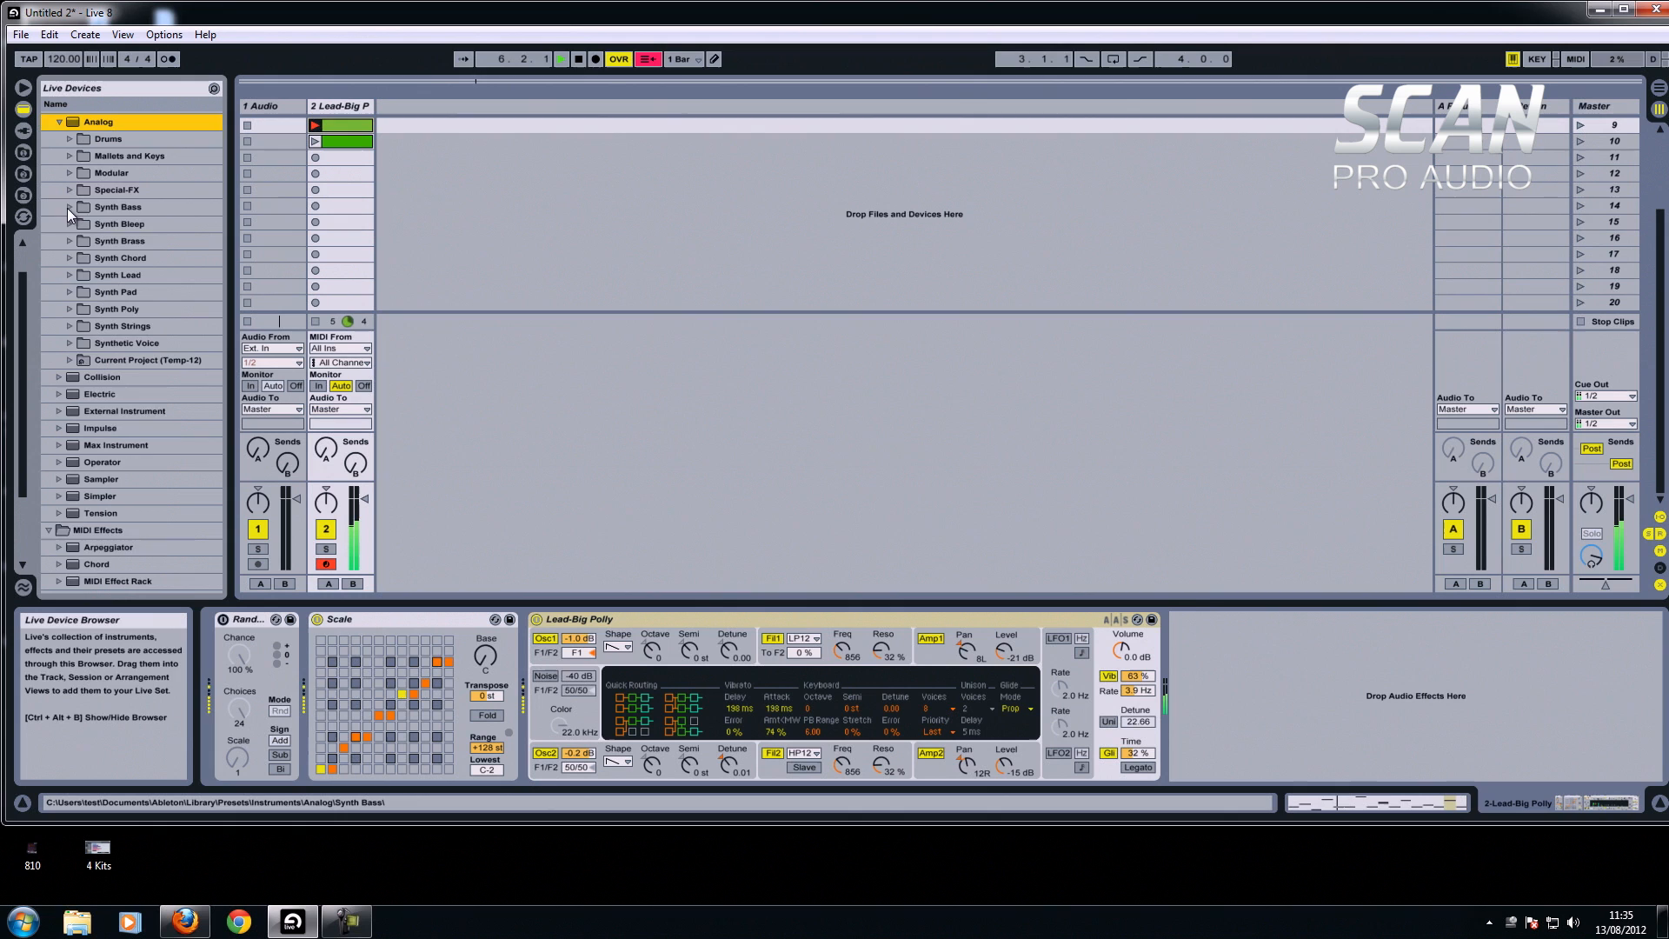
pyautogui.click(67, 207)
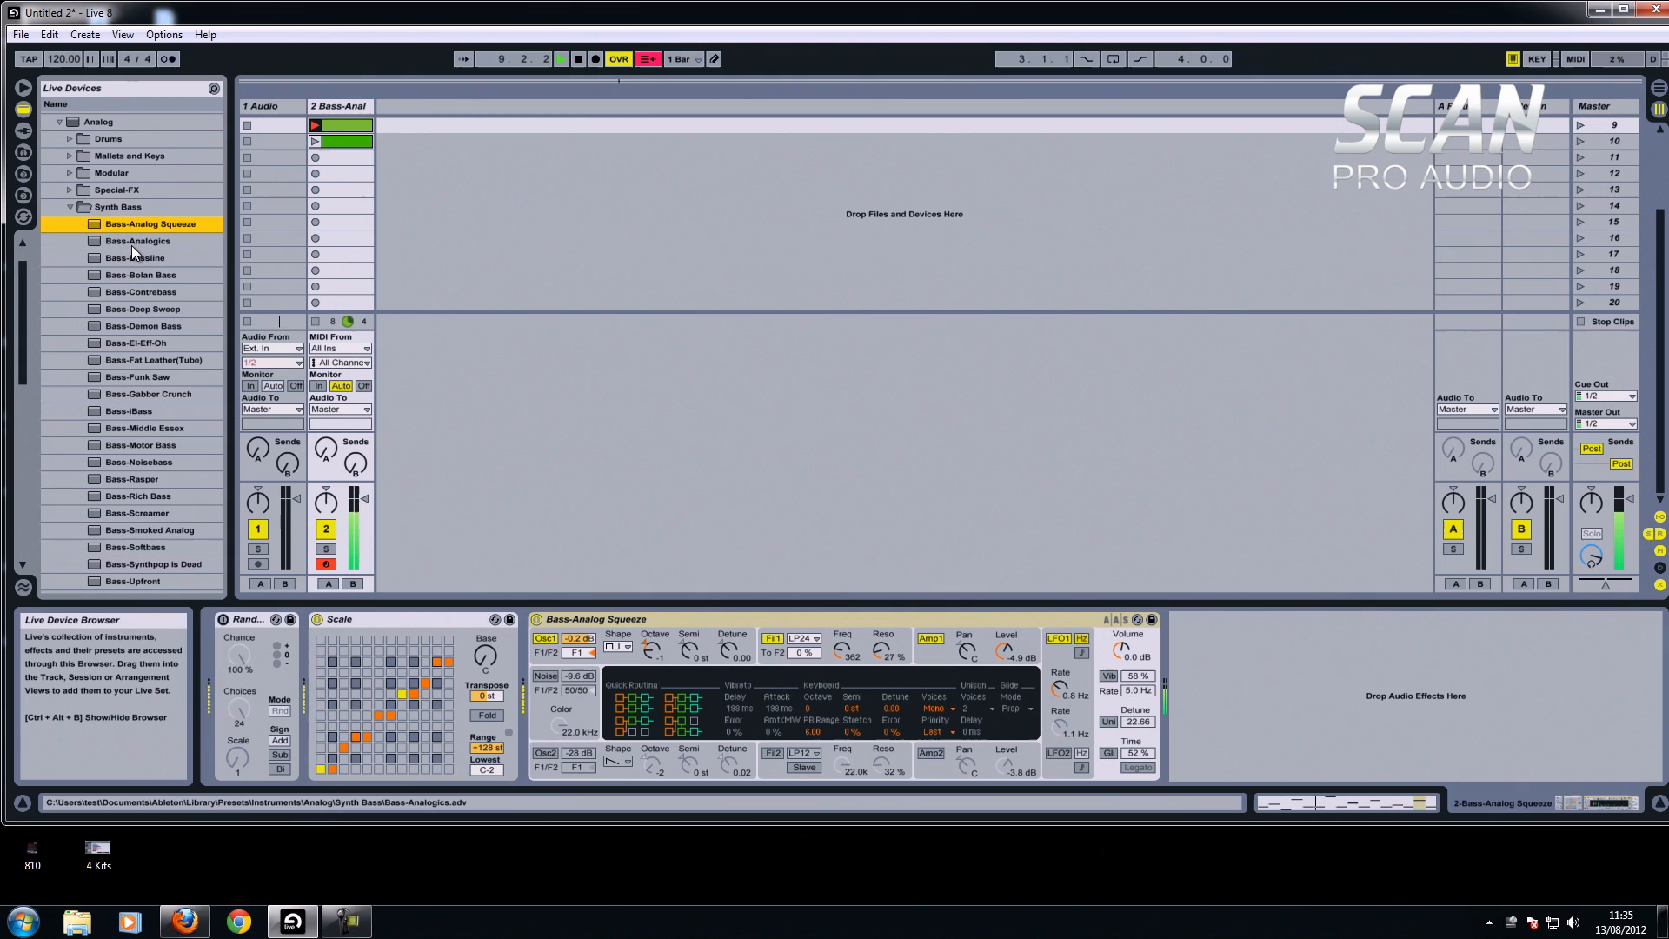
pyautogui.click(137, 240)
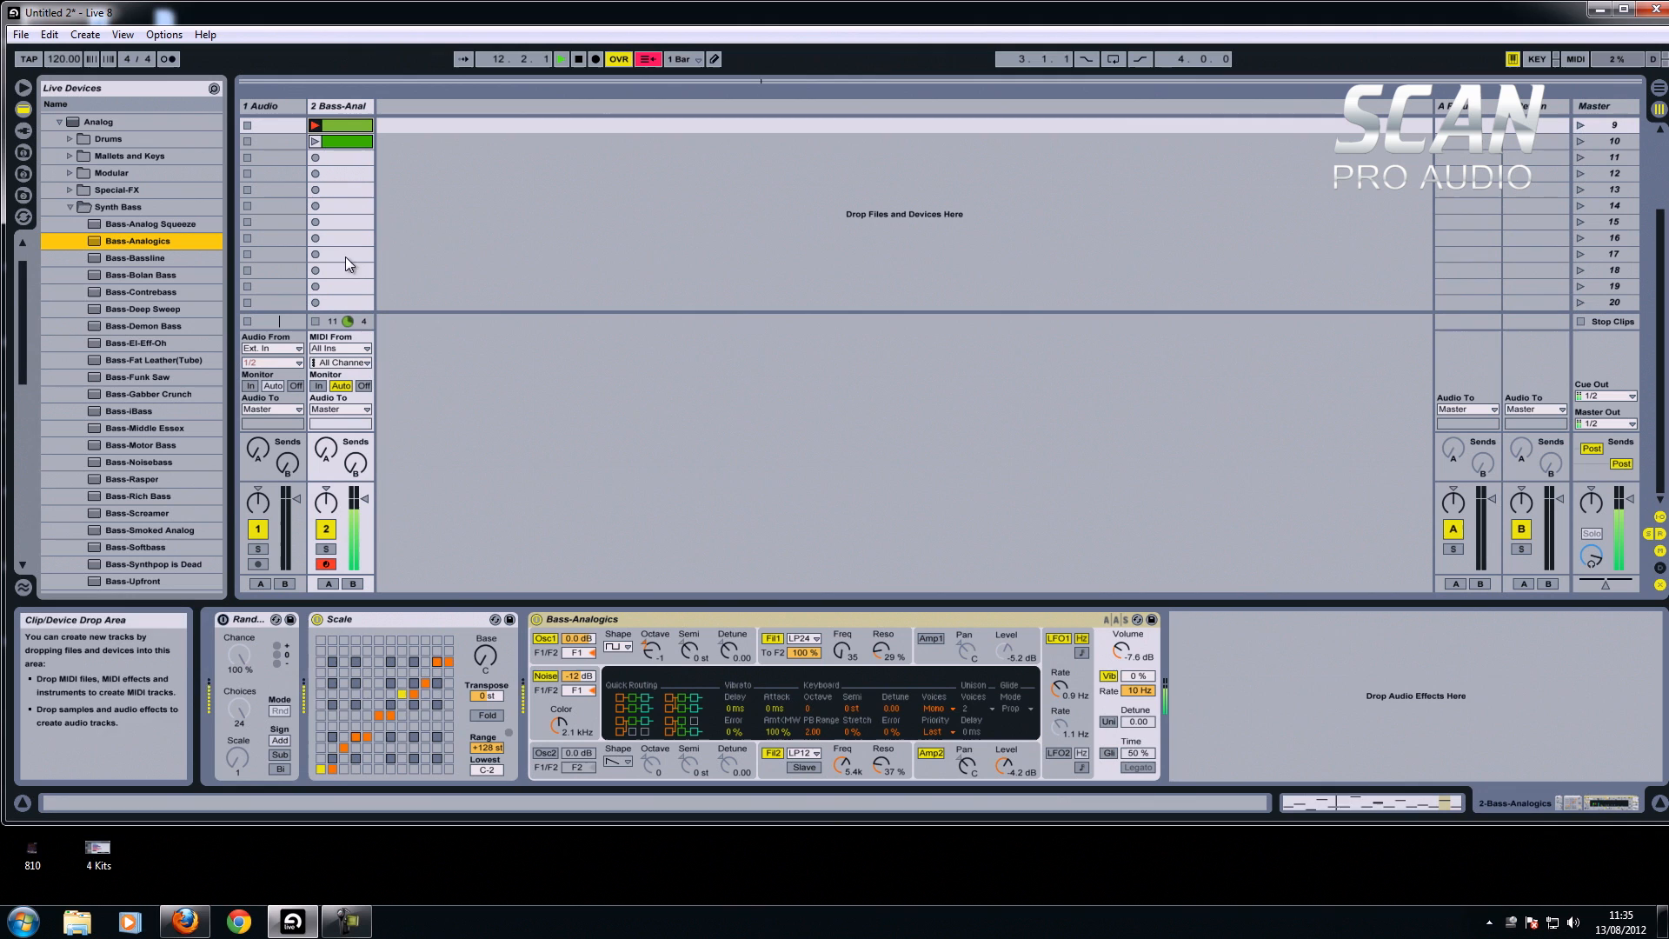
pyautogui.click(559, 59)
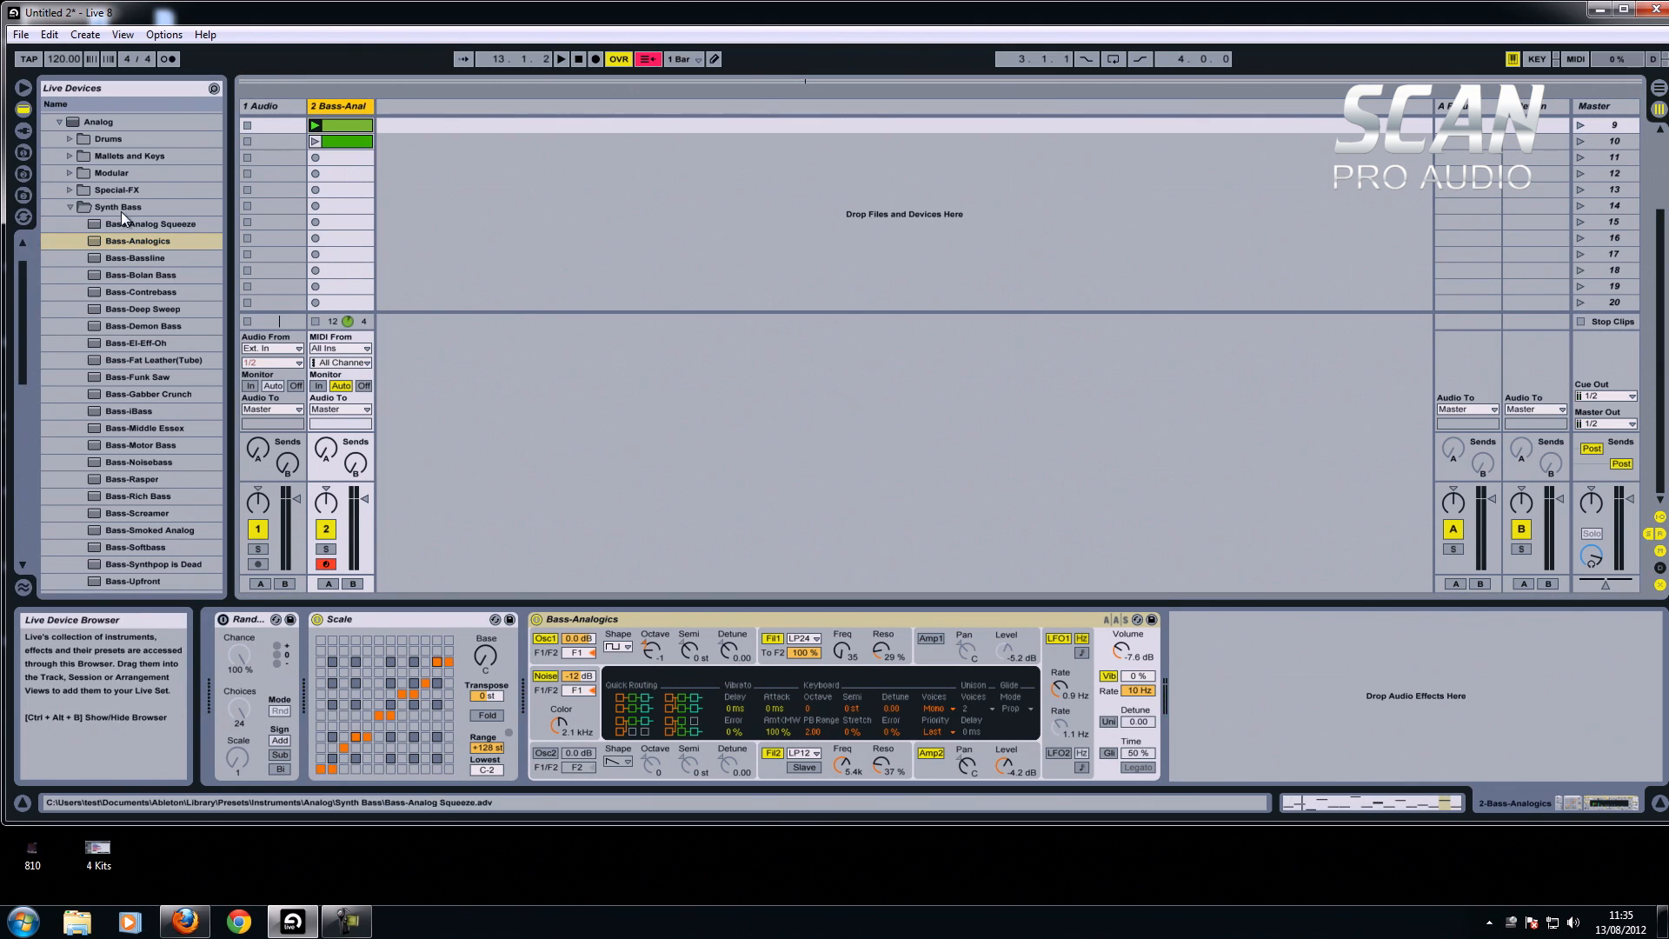
pyautogui.click(69, 207)
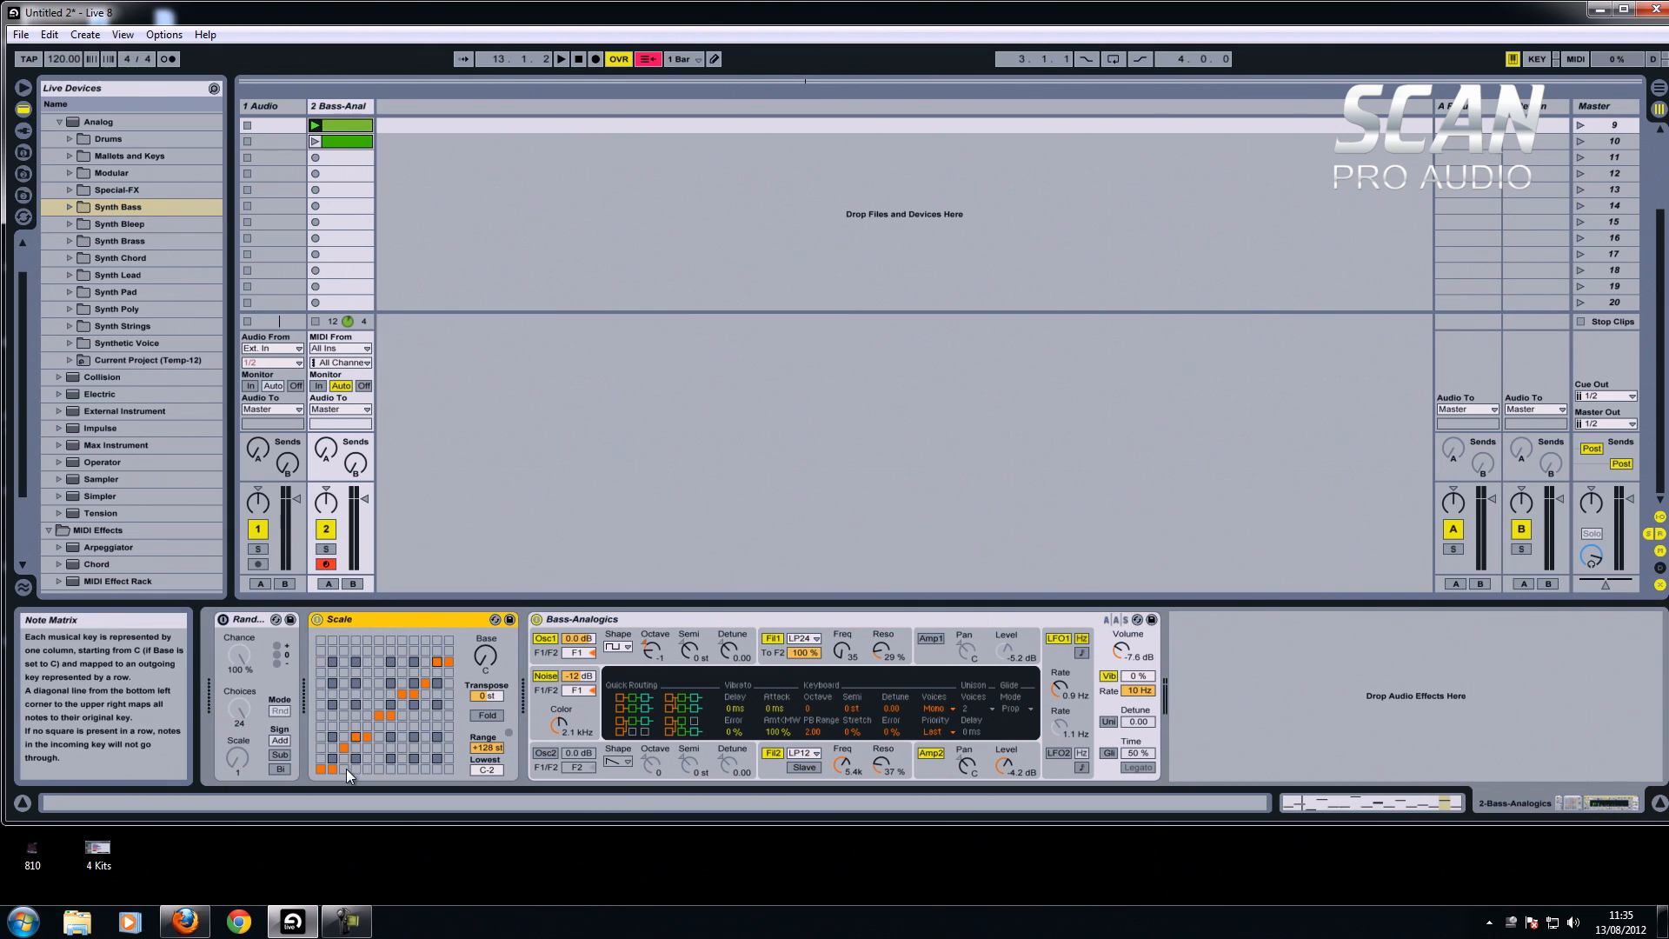
pyautogui.moveTo(355, 175)
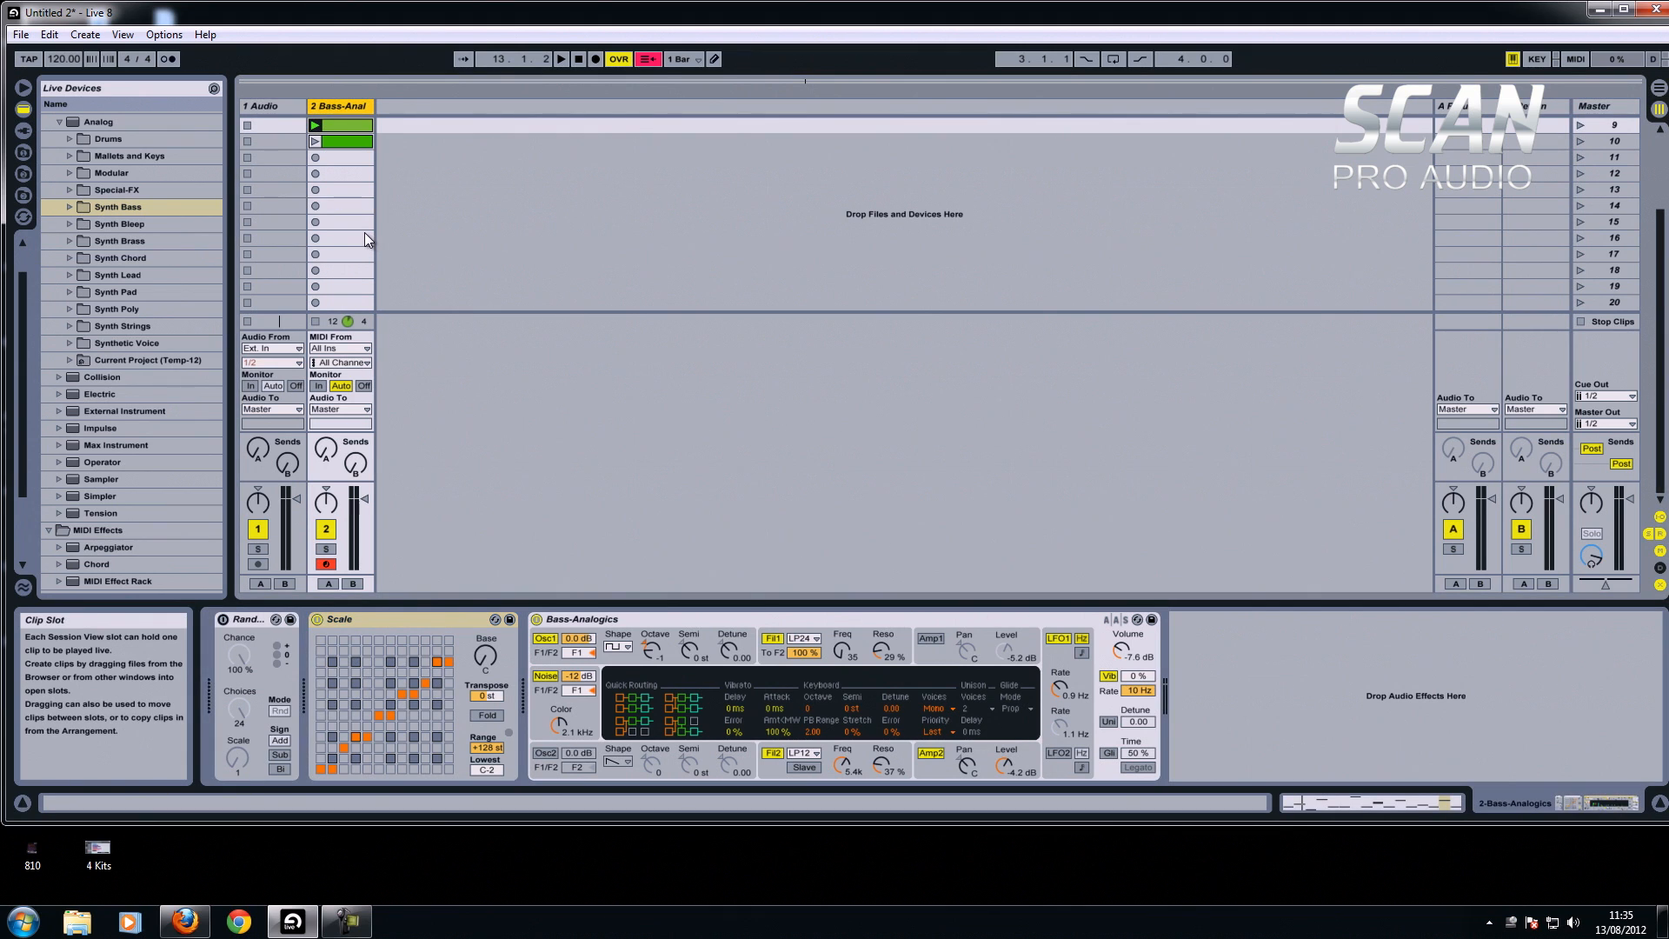
pyautogui.moveTo(360, 211)
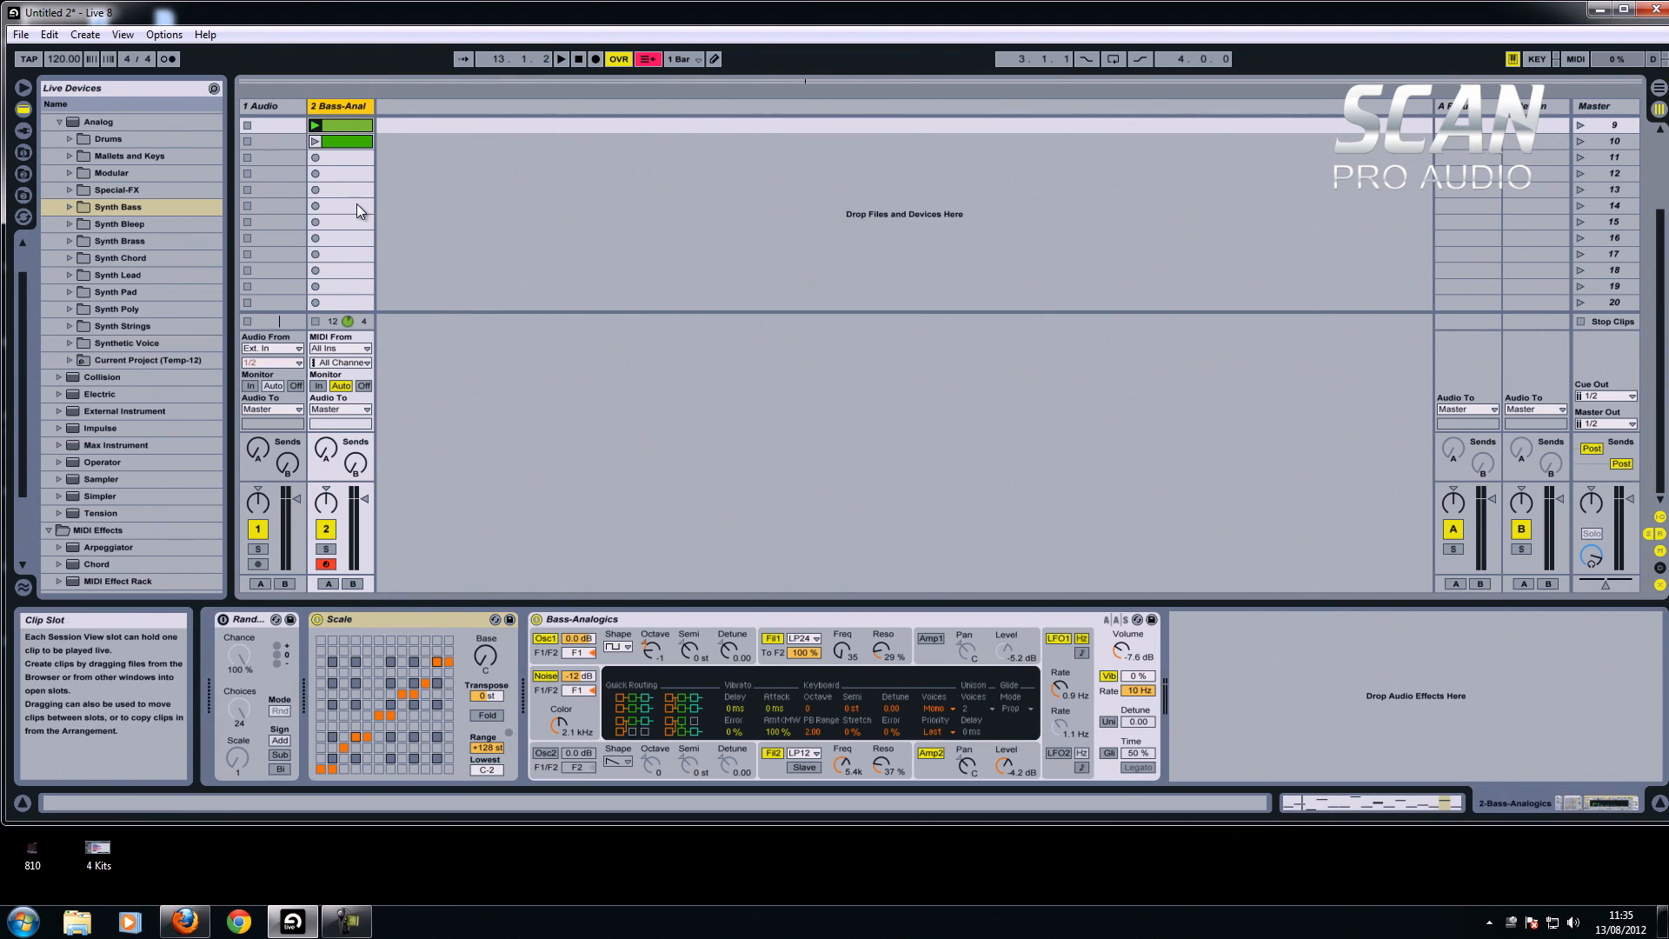
pyautogui.moveTo(514, 197)
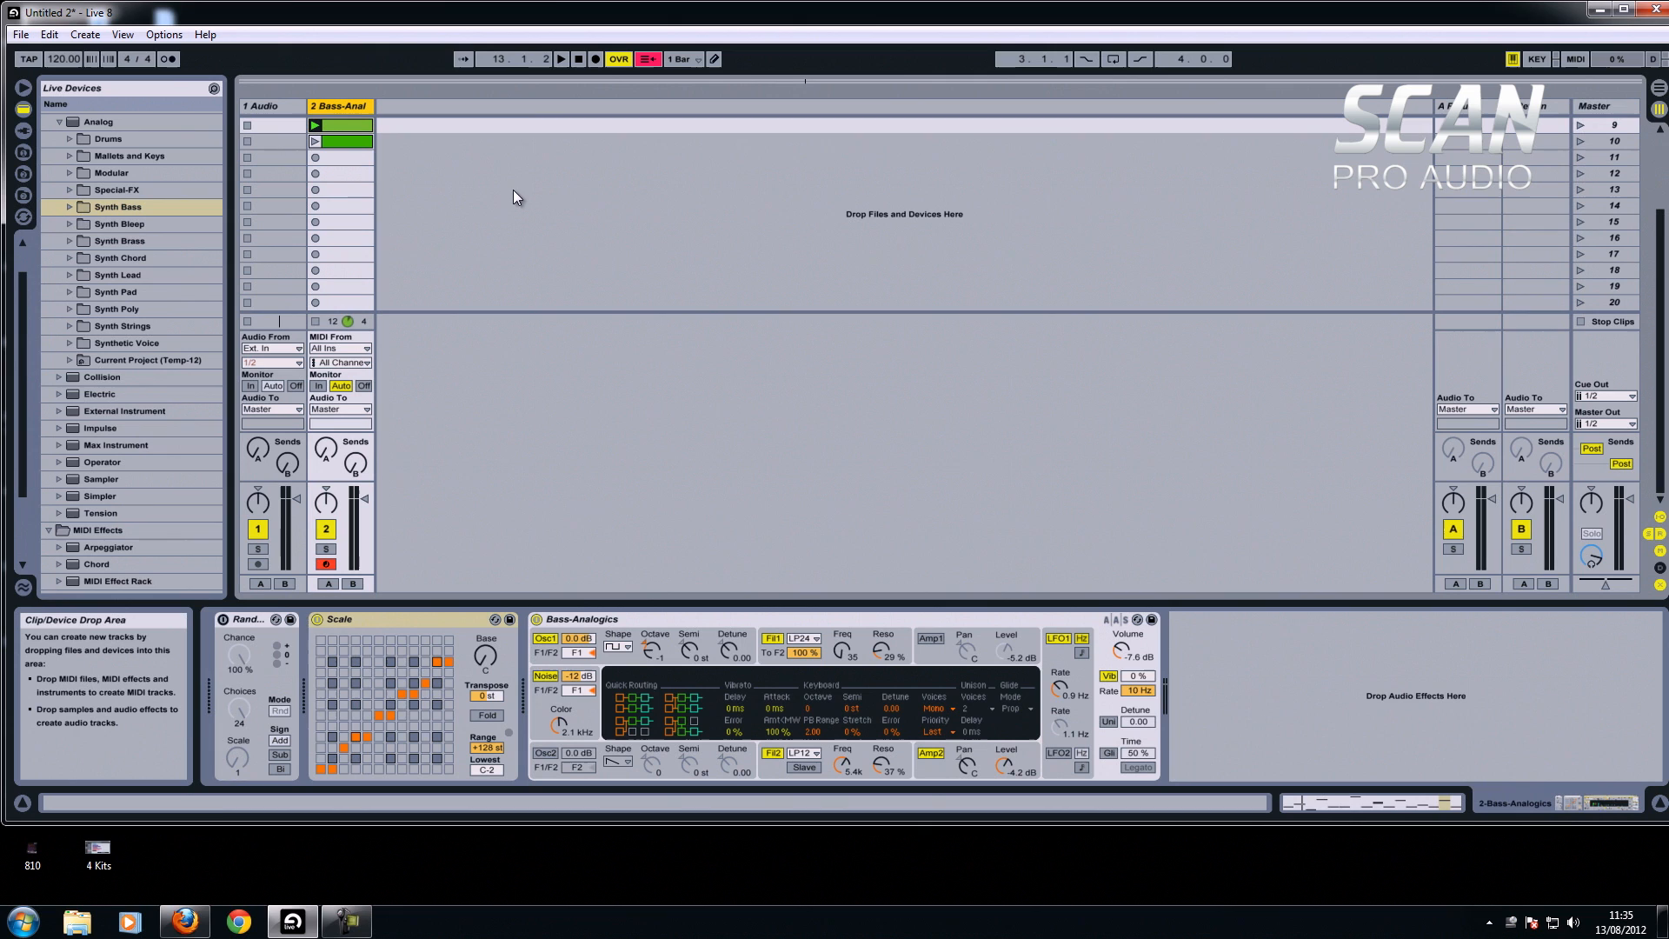
pyautogui.moveTo(553, 136)
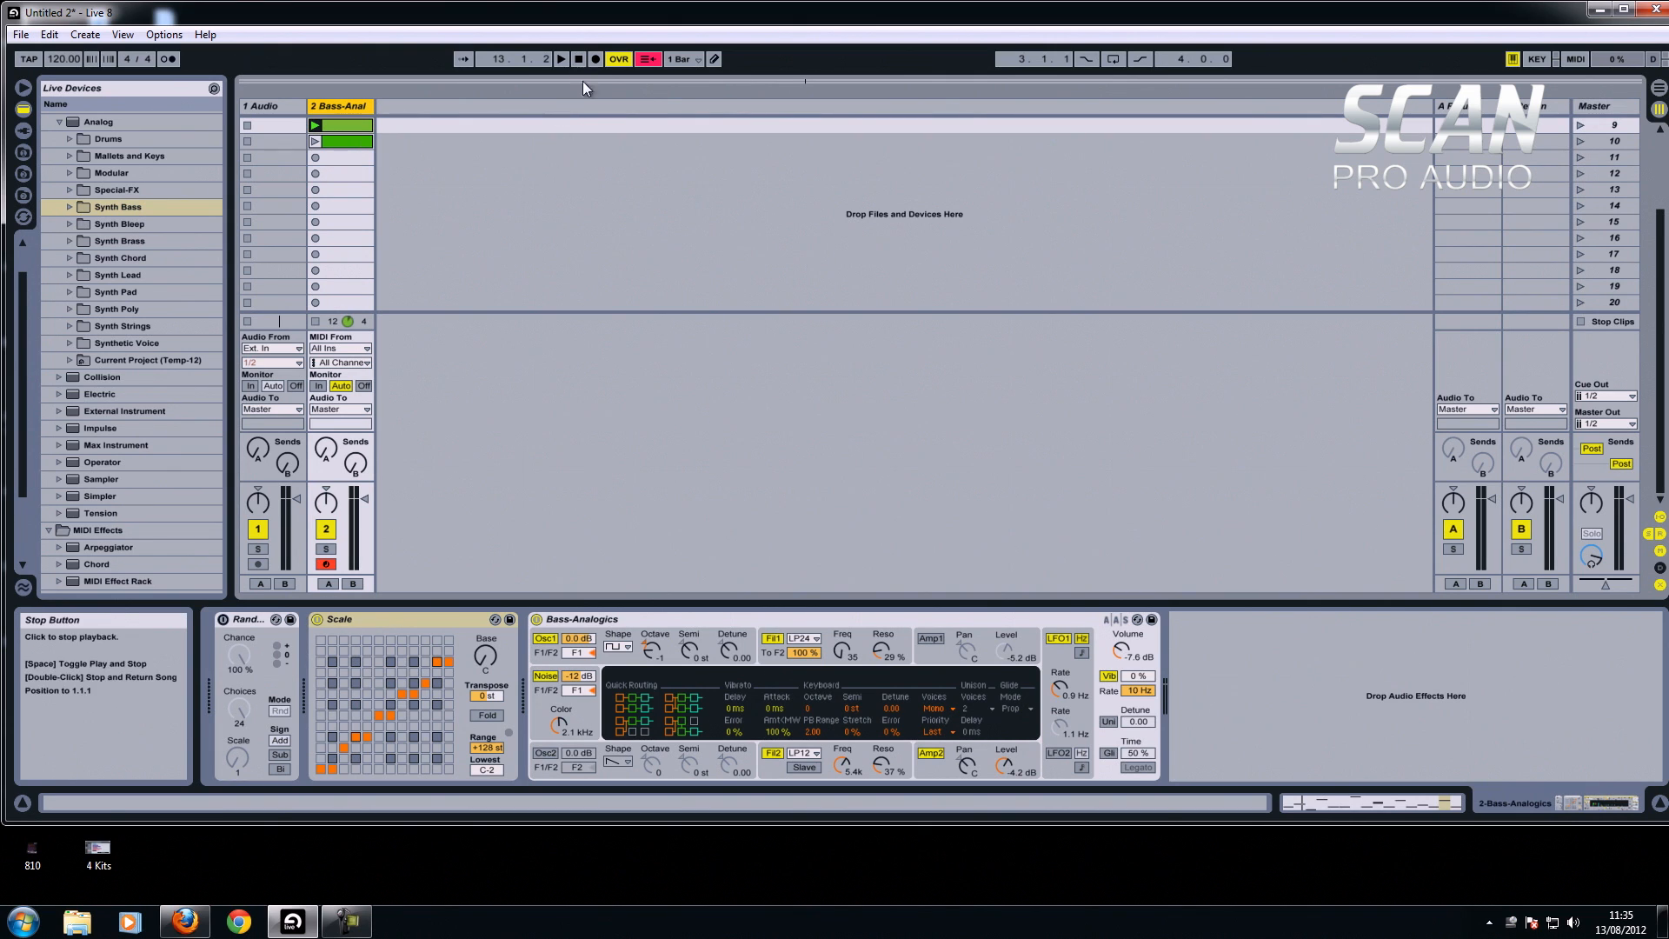
pyautogui.moveTo(433, 193)
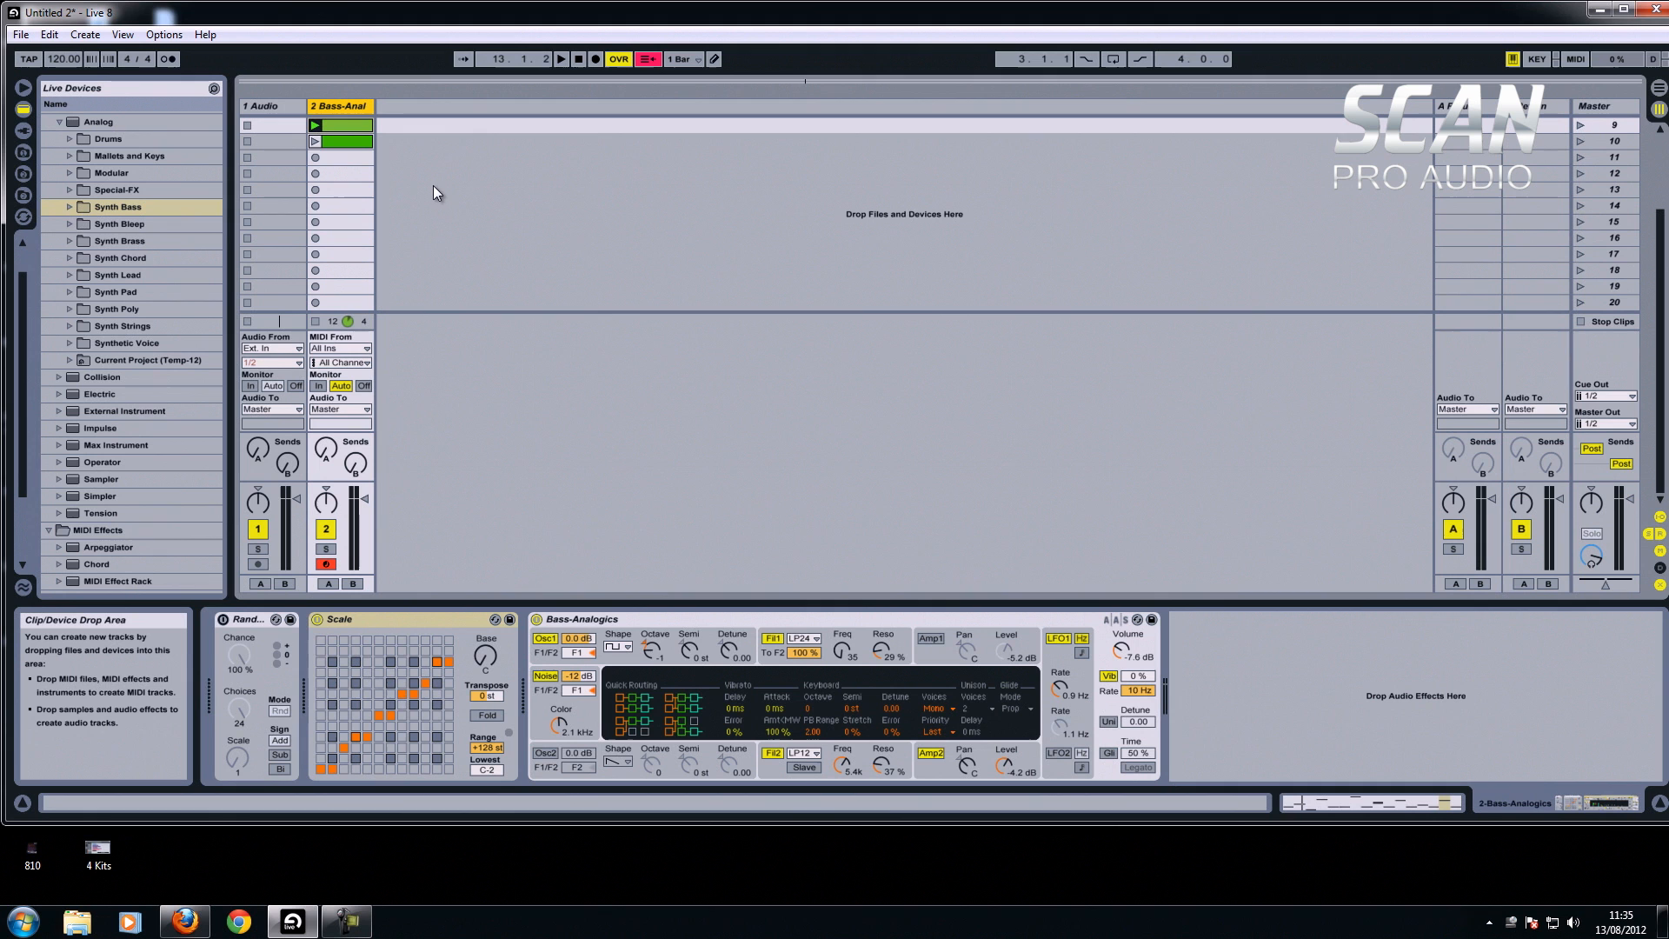